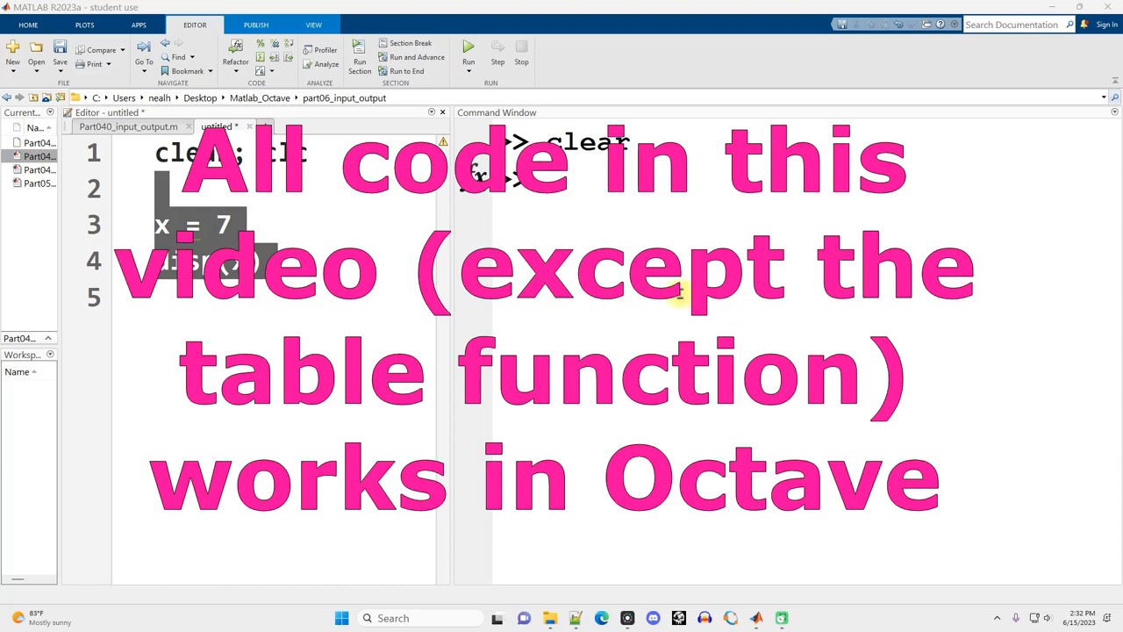
# - Close the untitled scratch script and discard it without saving
pyautogui.click(250, 126)
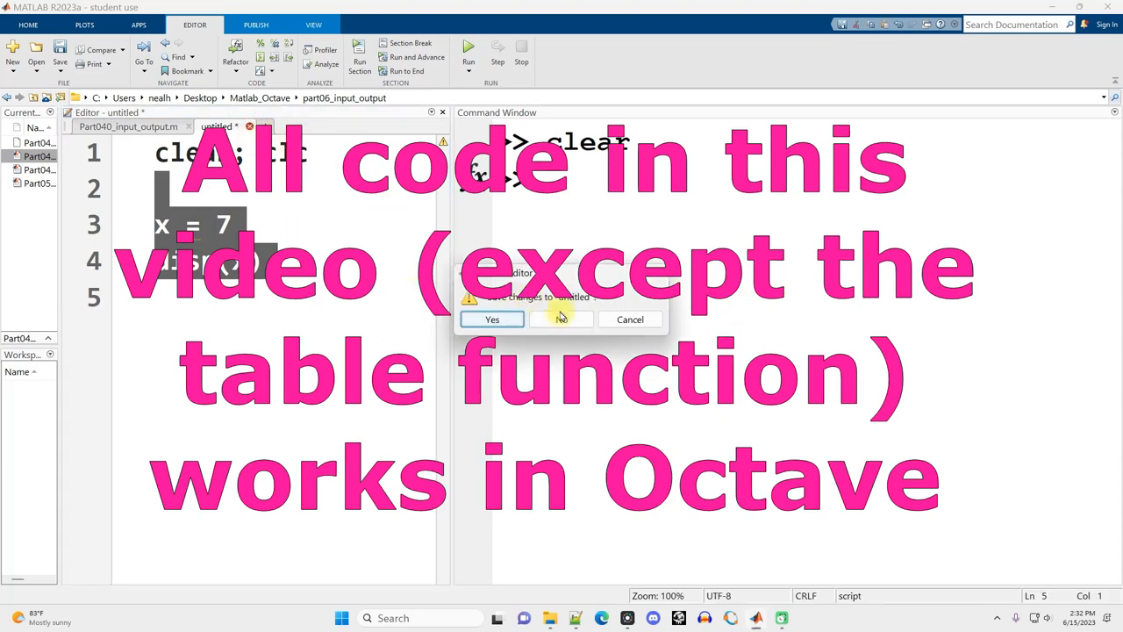
pyautogui.click(491, 319)
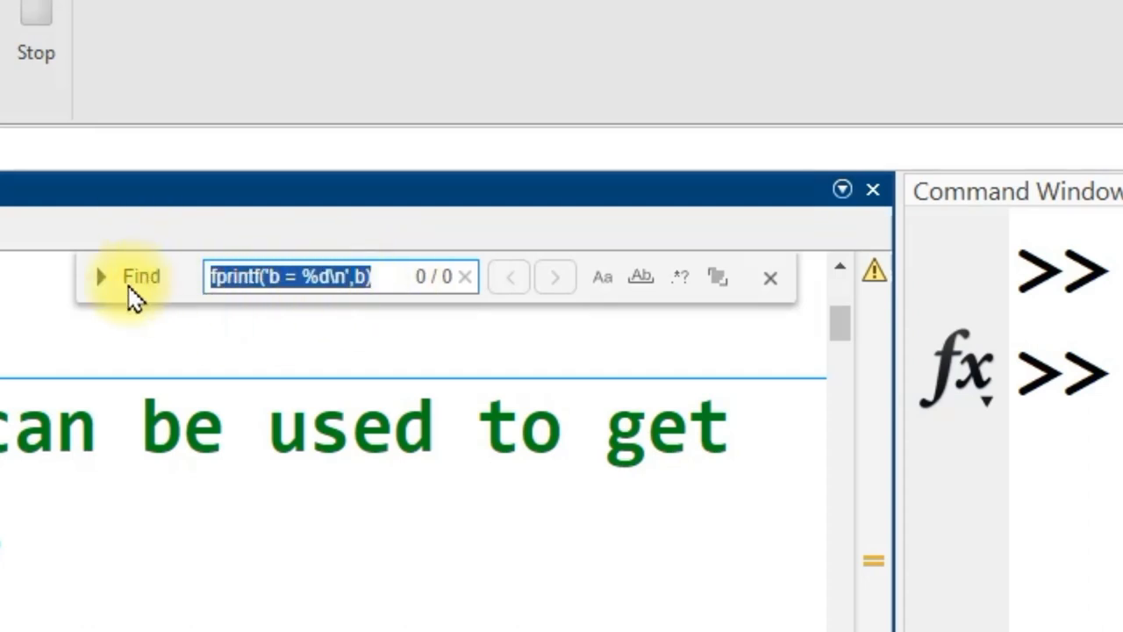
# - Search for fprintf until the '%% For more control over formatting, use fprintf' section appears
pyautogui.click(332, 276)
pyautogui.write('fprintf')
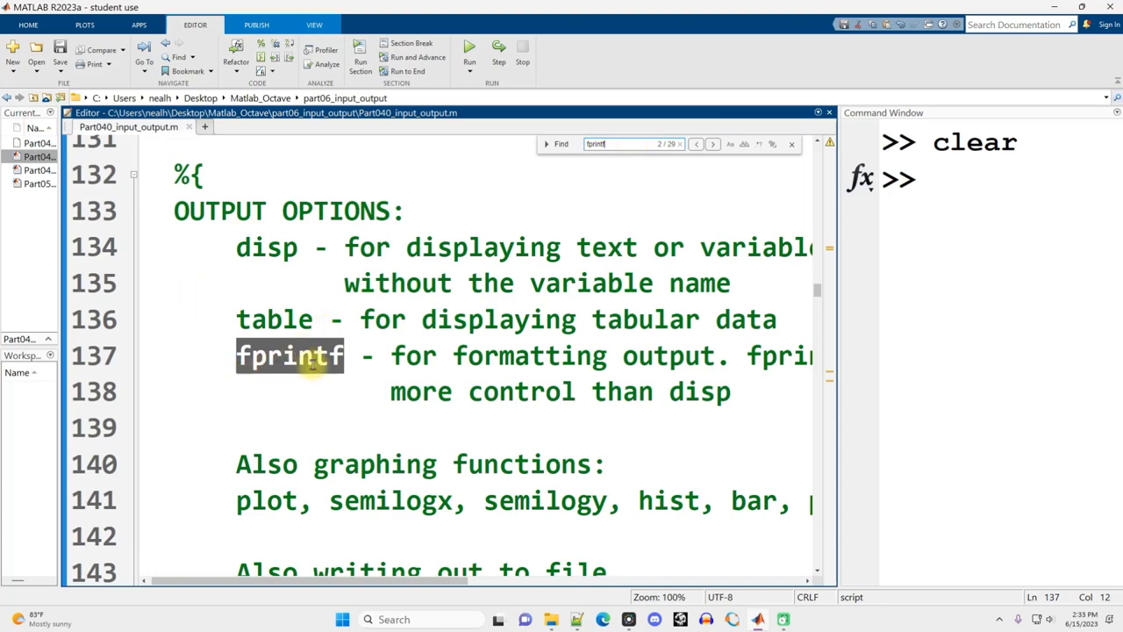
pyautogui.click(712, 143)
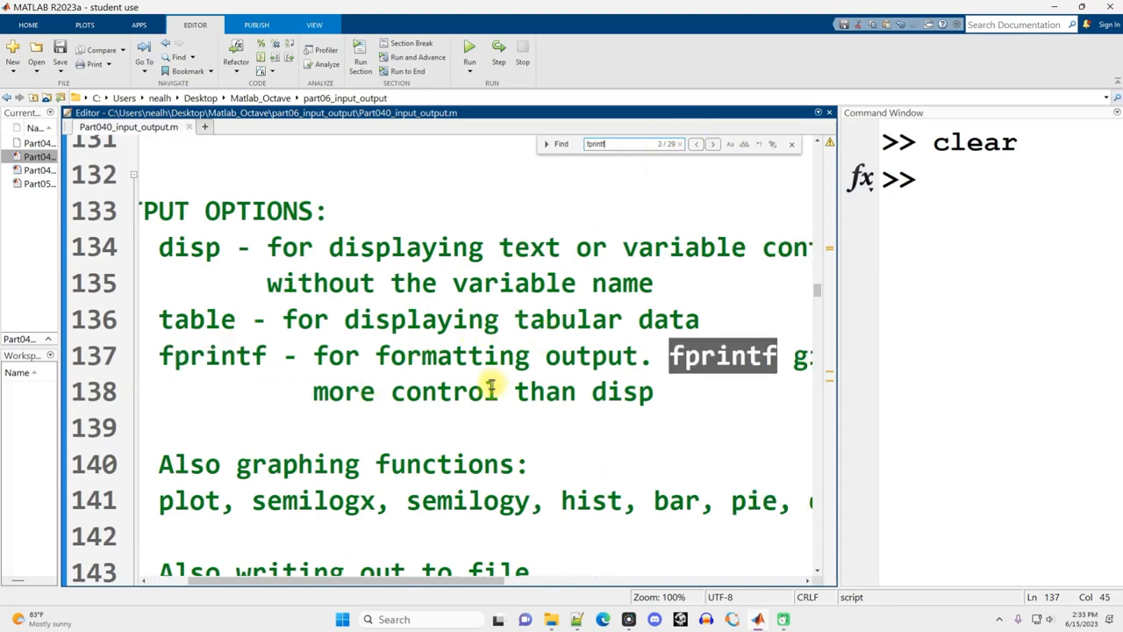
pyautogui.click(713, 143)
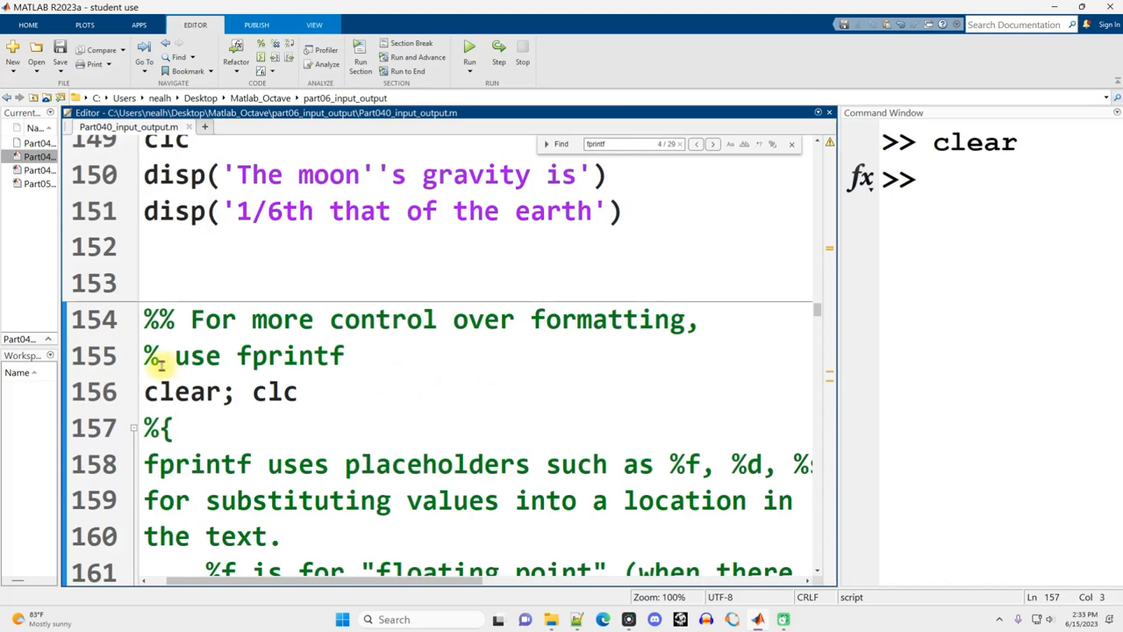
pyautogui.click(298, 391)
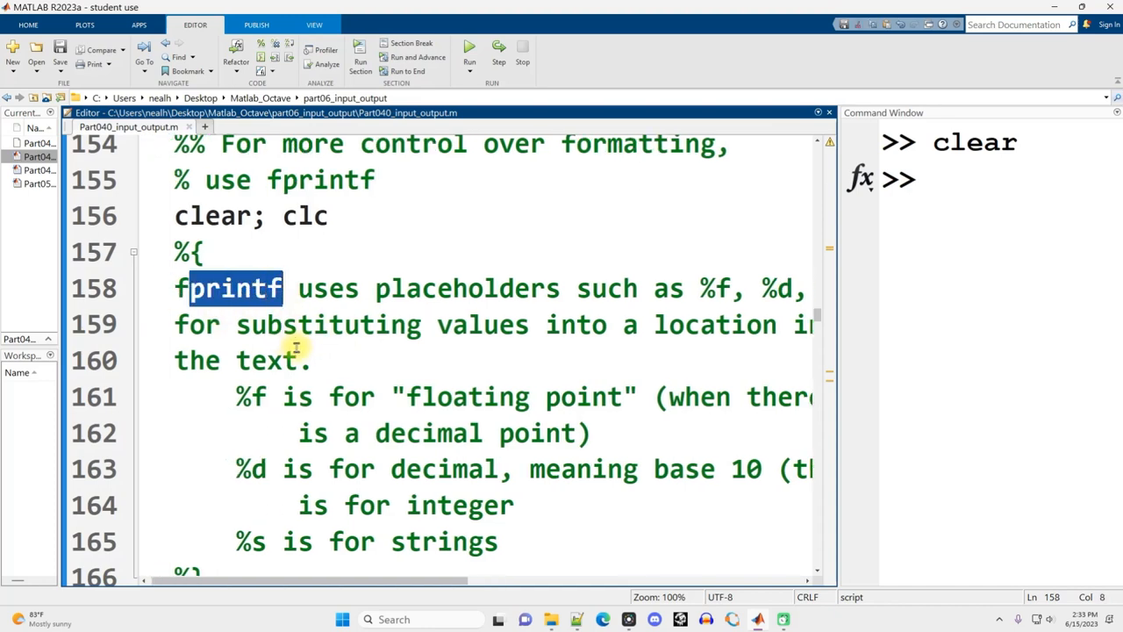
pyautogui.moveTo(380, 288)
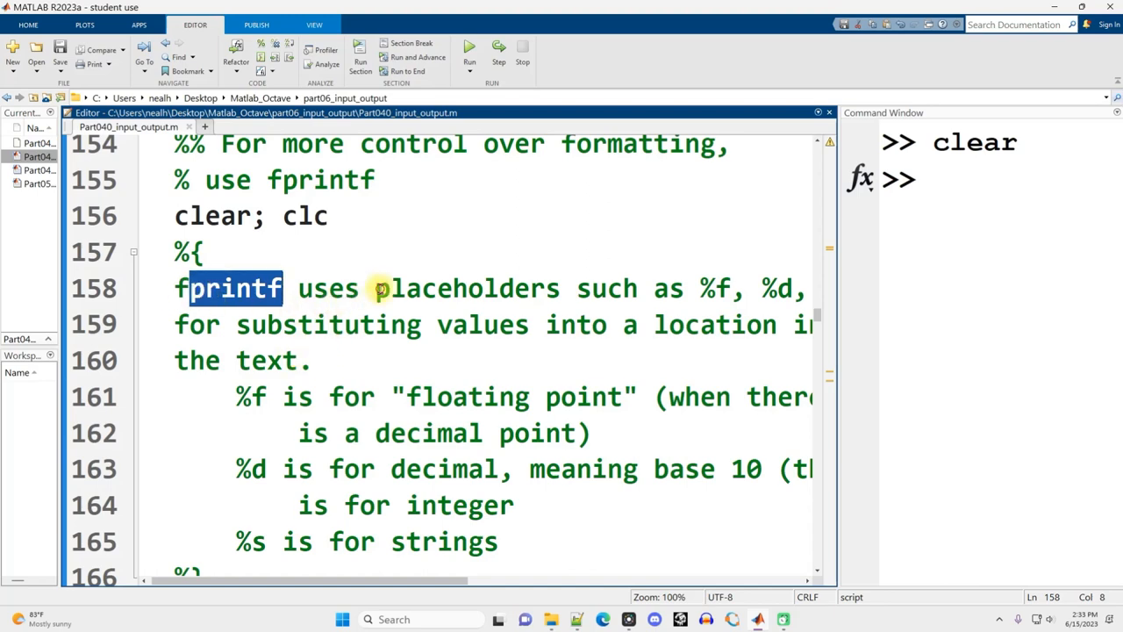
pyautogui.doubleClick(718, 288)
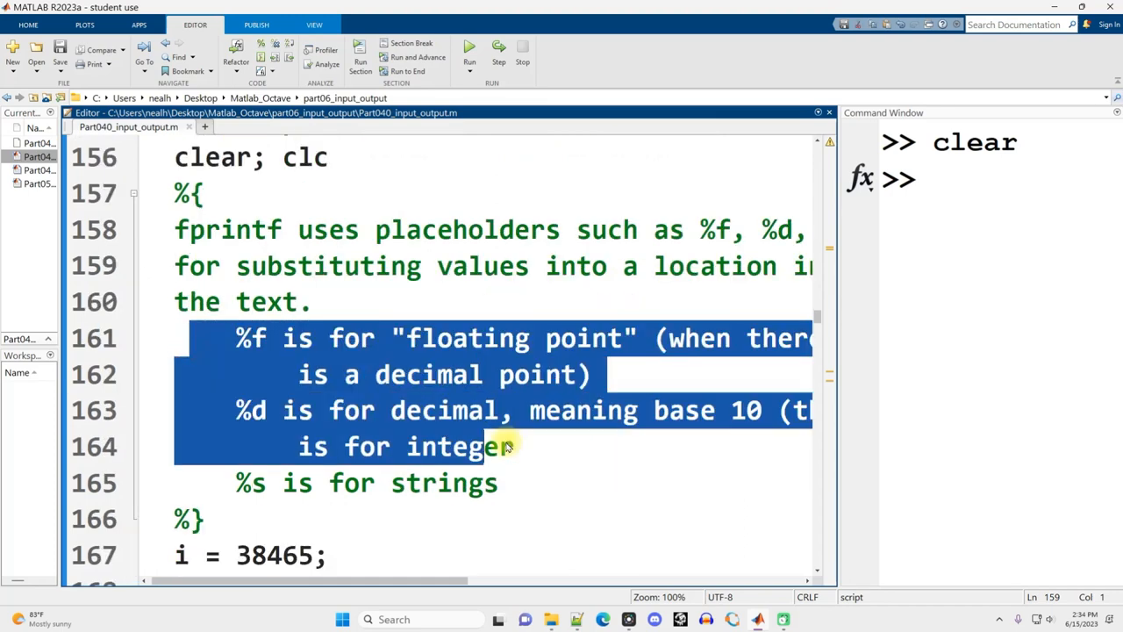
pyautogui.moveTo(505, 447); pyautogui.dragTo(541, 480)
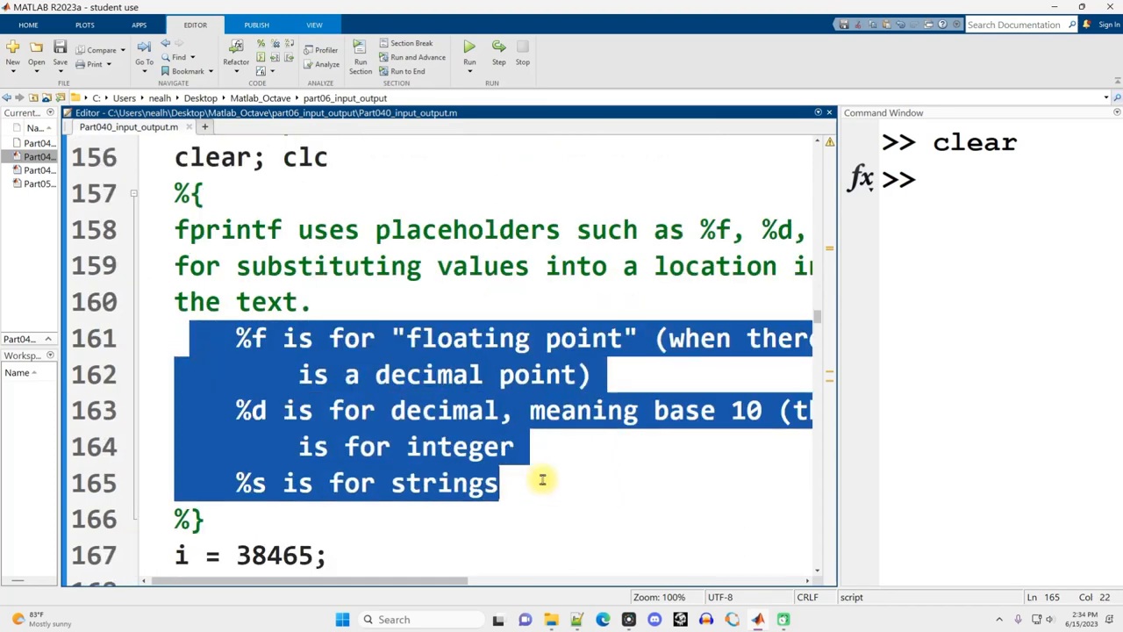
pyautogui.moveTo(281, 274)
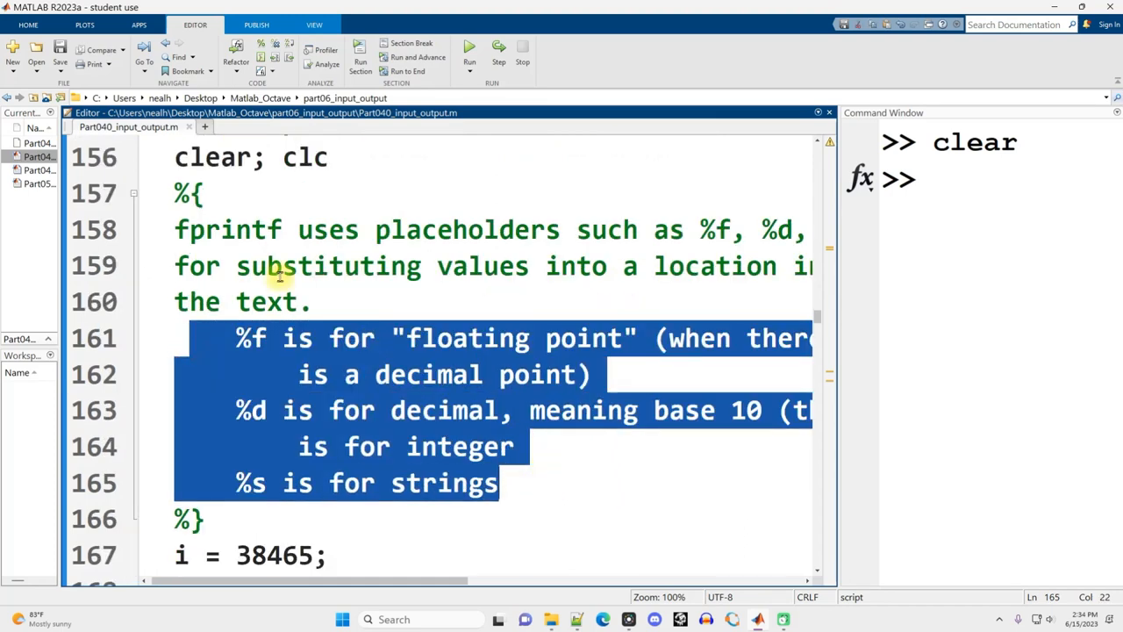
pyautogui.doubleClick(474, 230)
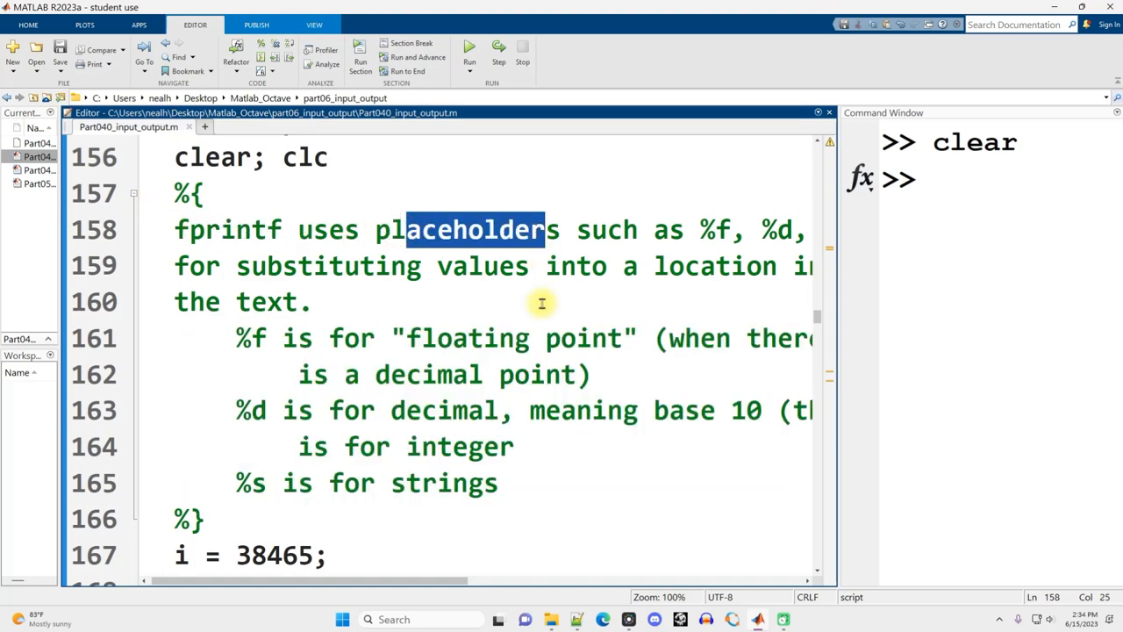
pyautogui.click(501, 483)
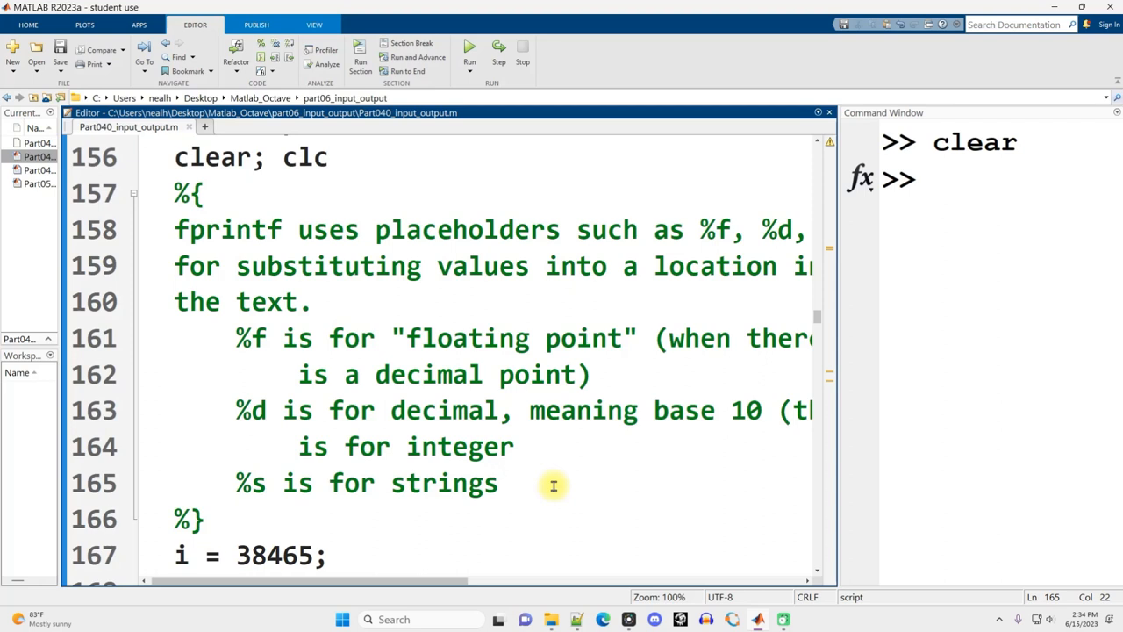
pyautogui.click(500, 483)
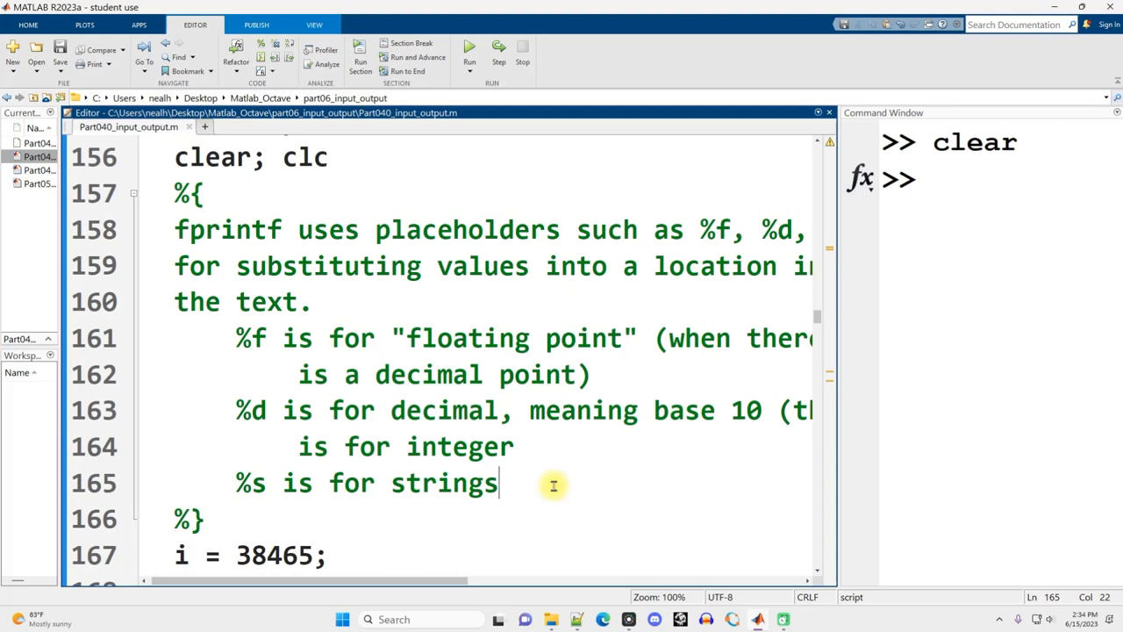
pyautogui.doubleClick(251, 410)
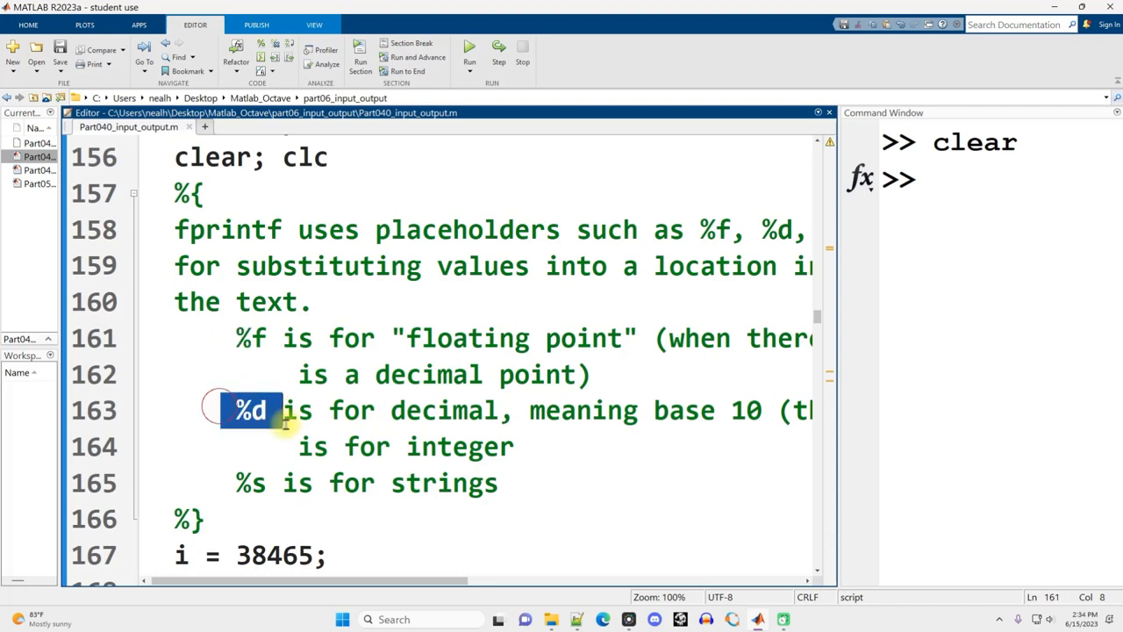
pyautogui.doubleClick(248, 338)
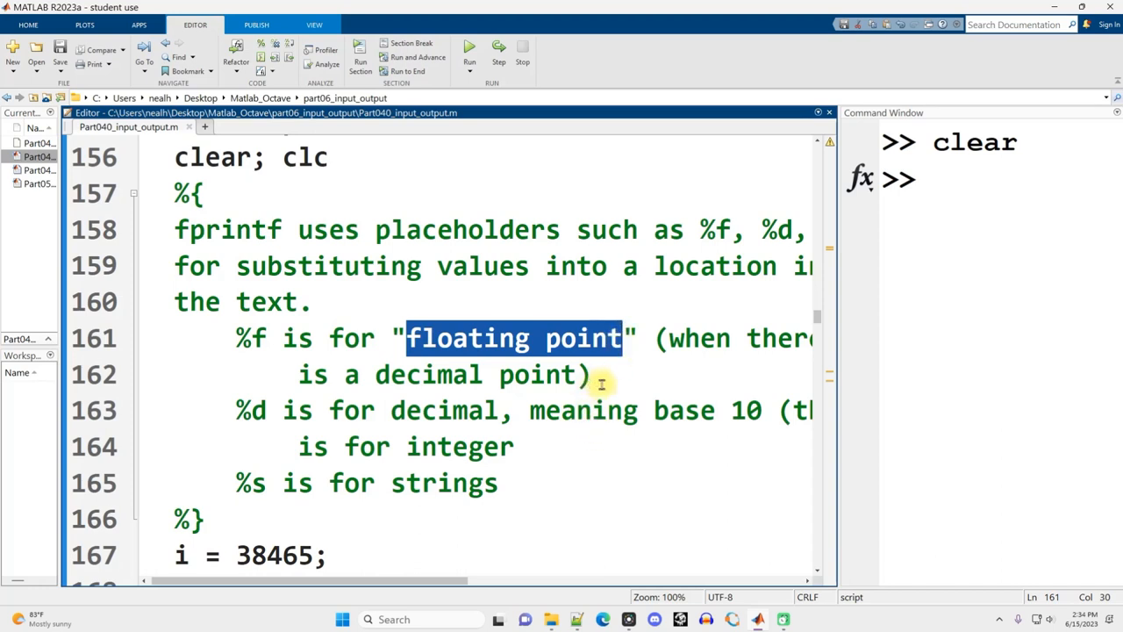
pyautogui.doubleClick(474, 375)
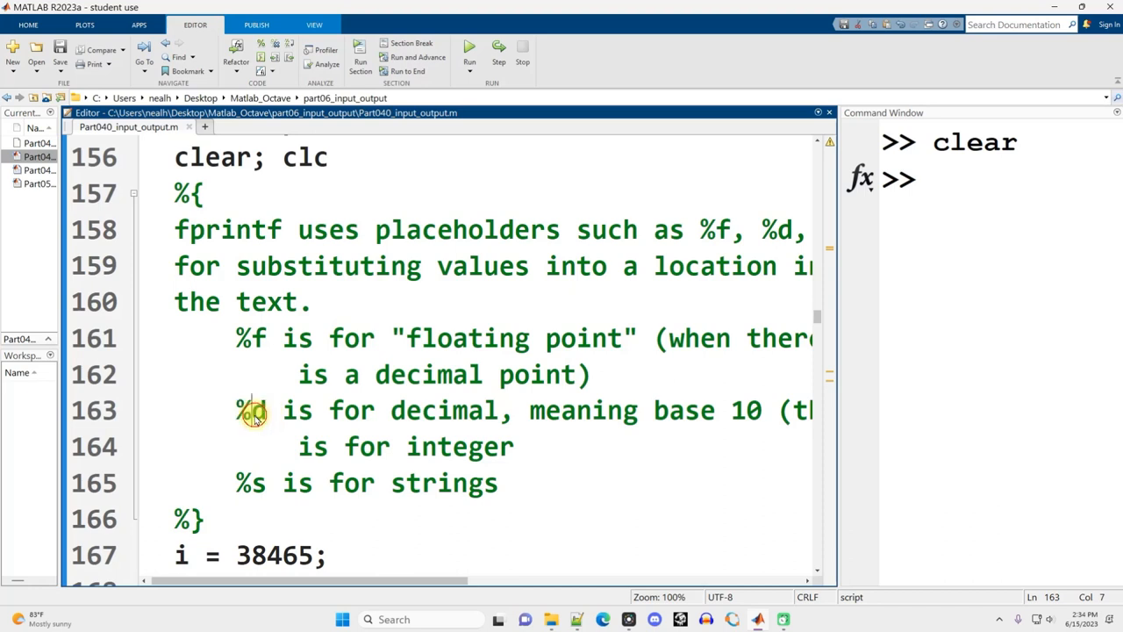
pyautogui.doubleClick(445, 410)
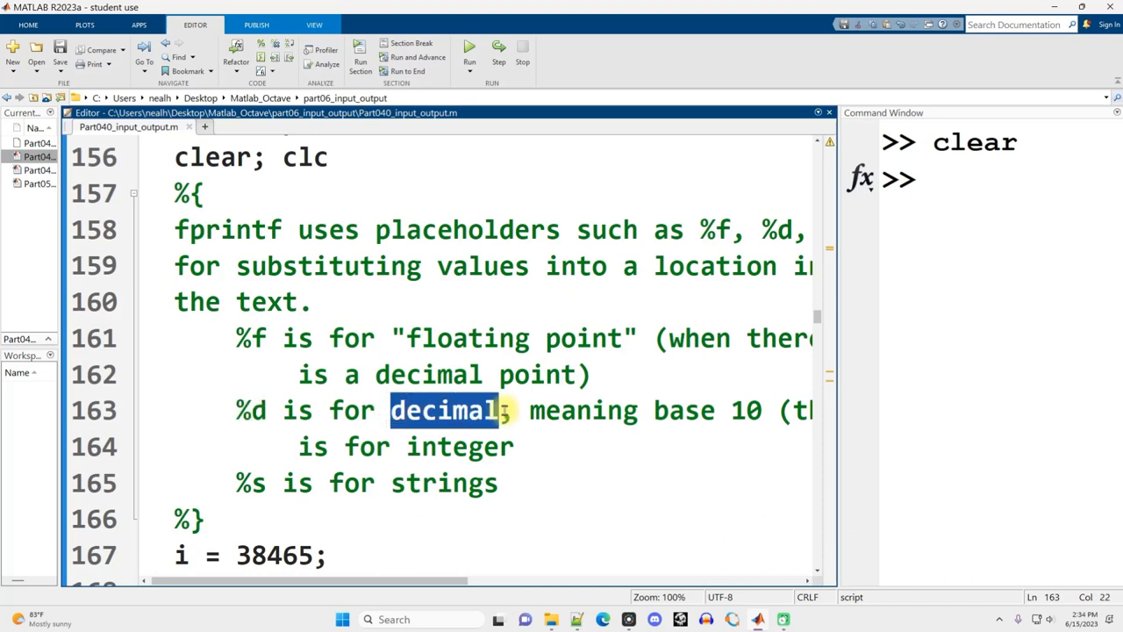
pyautogui.doubleClick(584, 410)
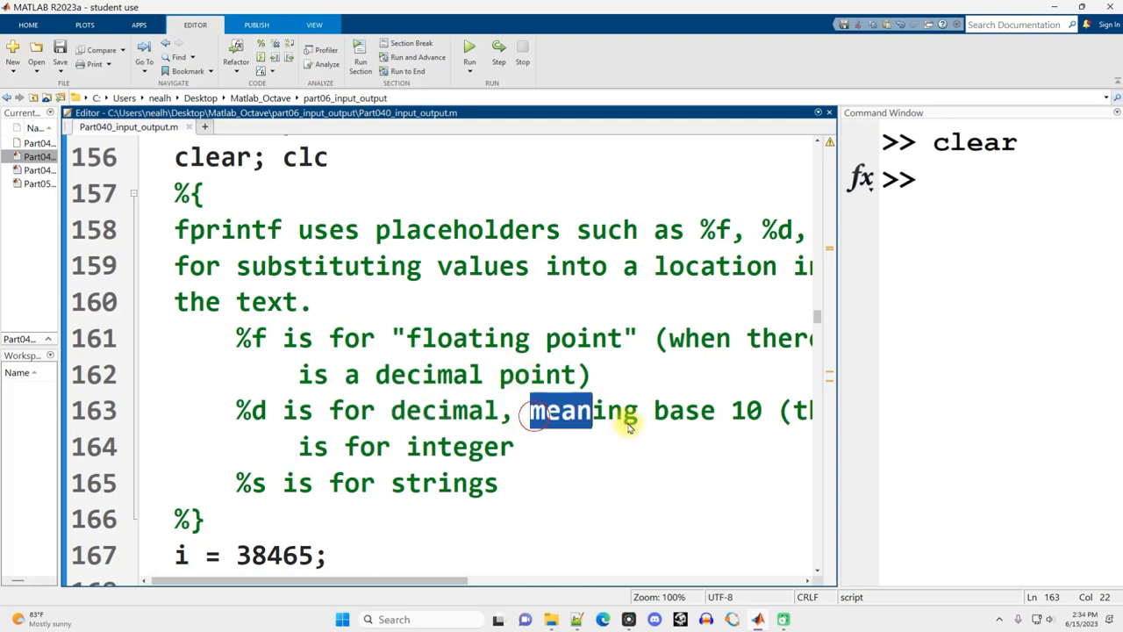
pyautogui.doubleClick(430, 410)
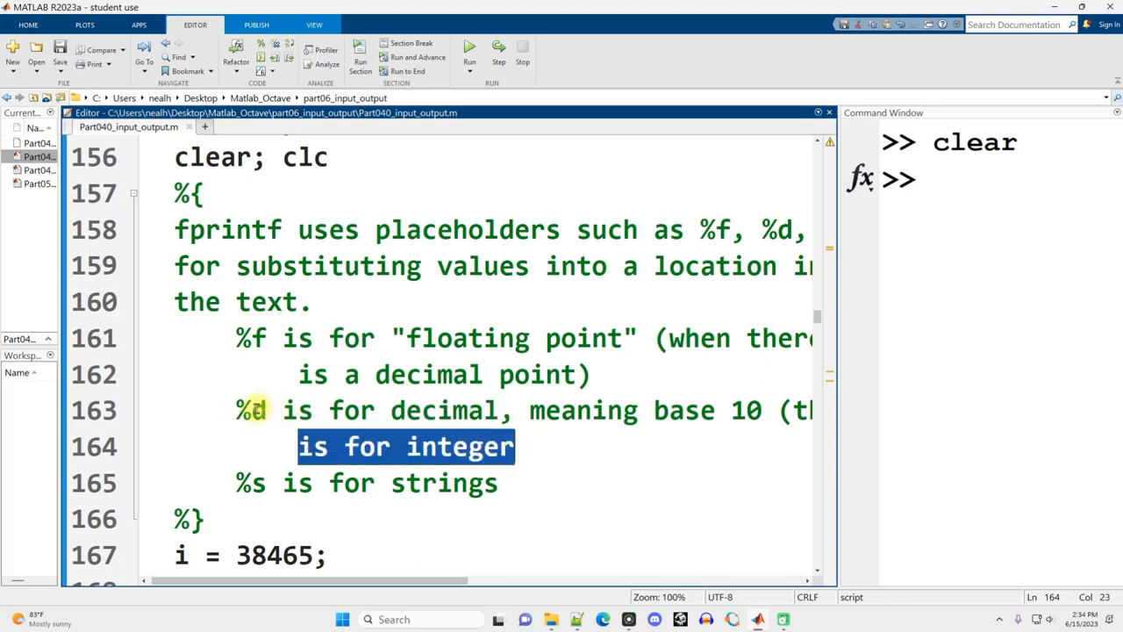
pyautogui.write('i')
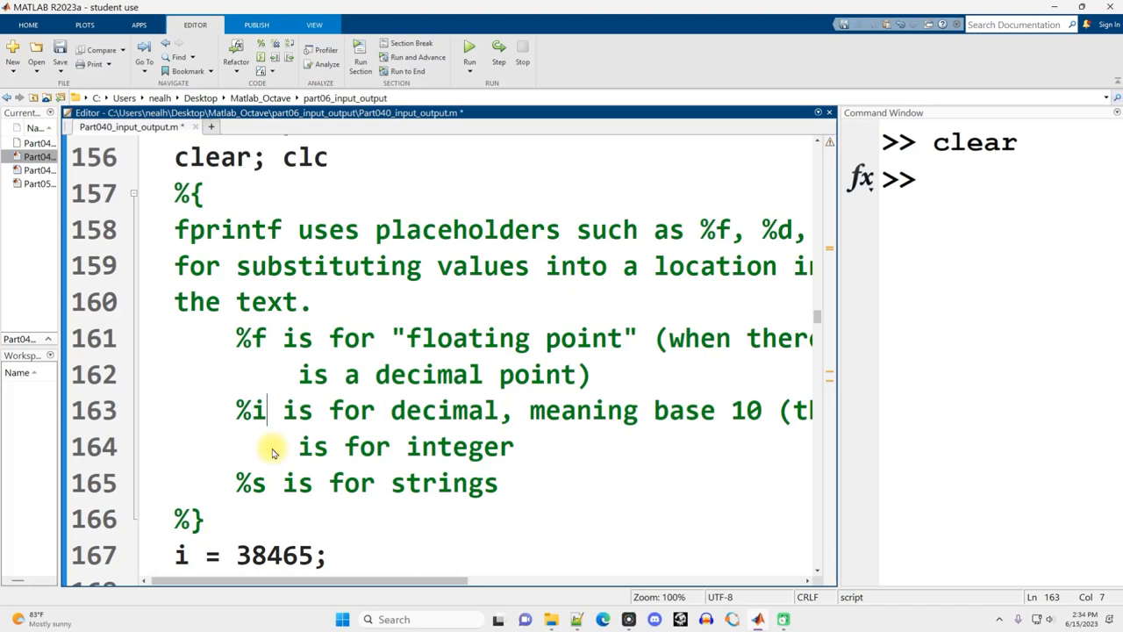
pyautogui.doubleClick(251, 410)
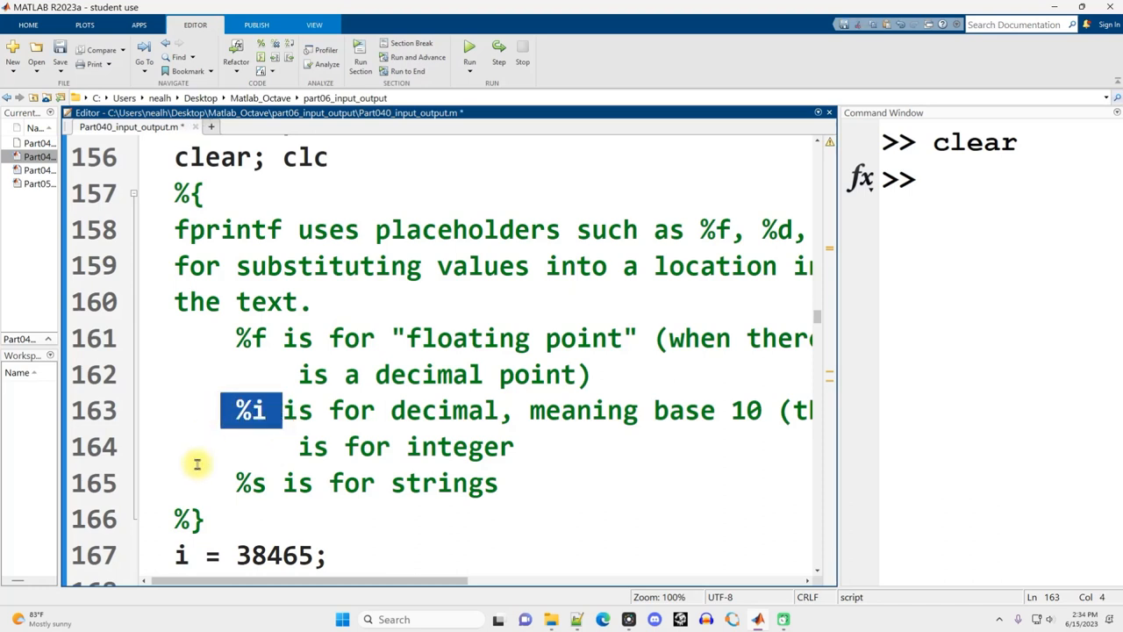
pyautogui.moveTo(213, 456)
pyautogui.write('d')
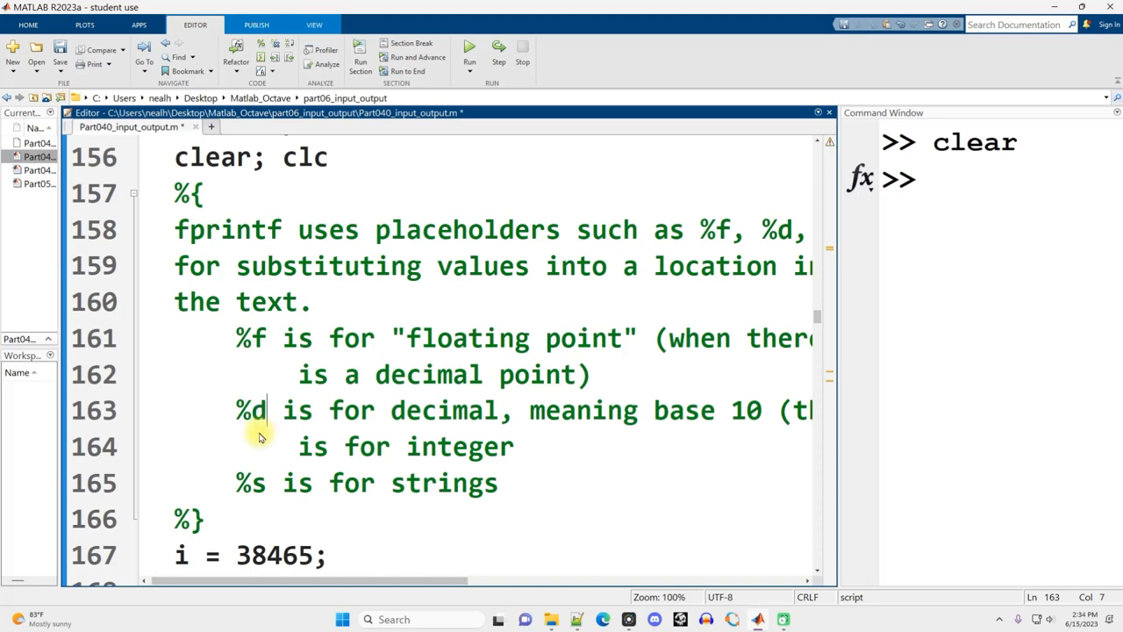
pyautogui.write('i')
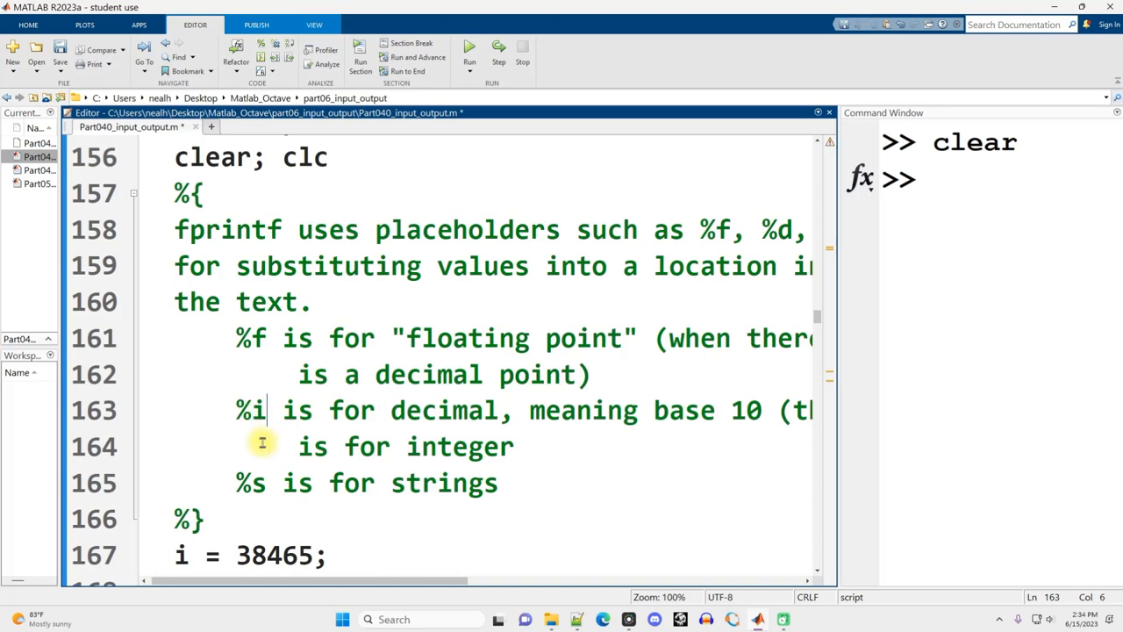
pyautogui.doubleClick(460, 446)
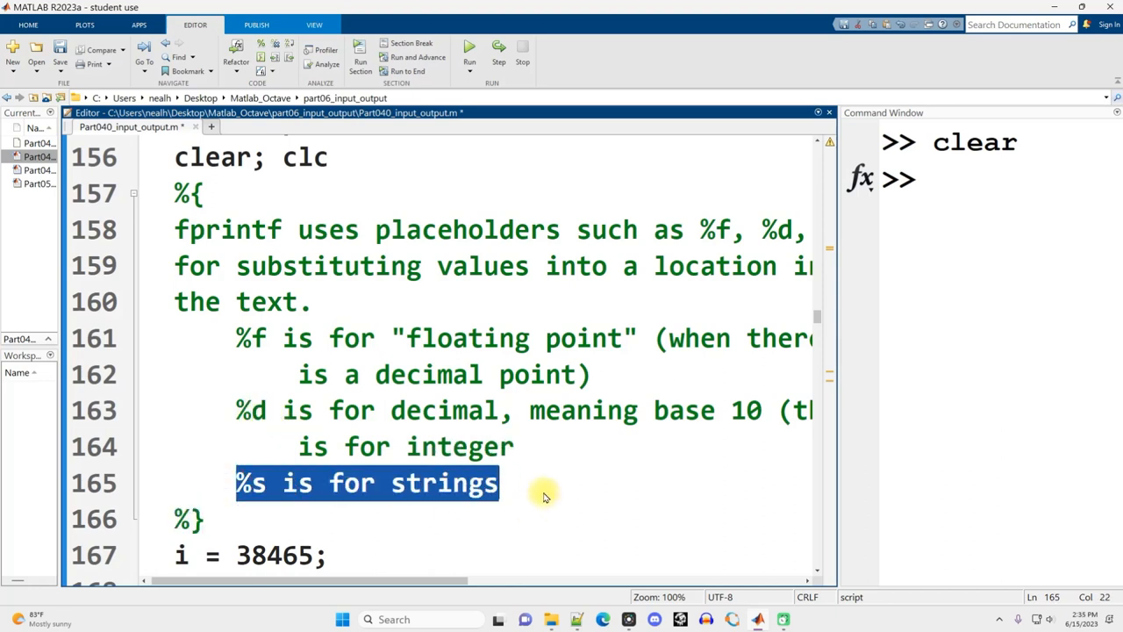
pyautogui.doubleClick(443, 483)
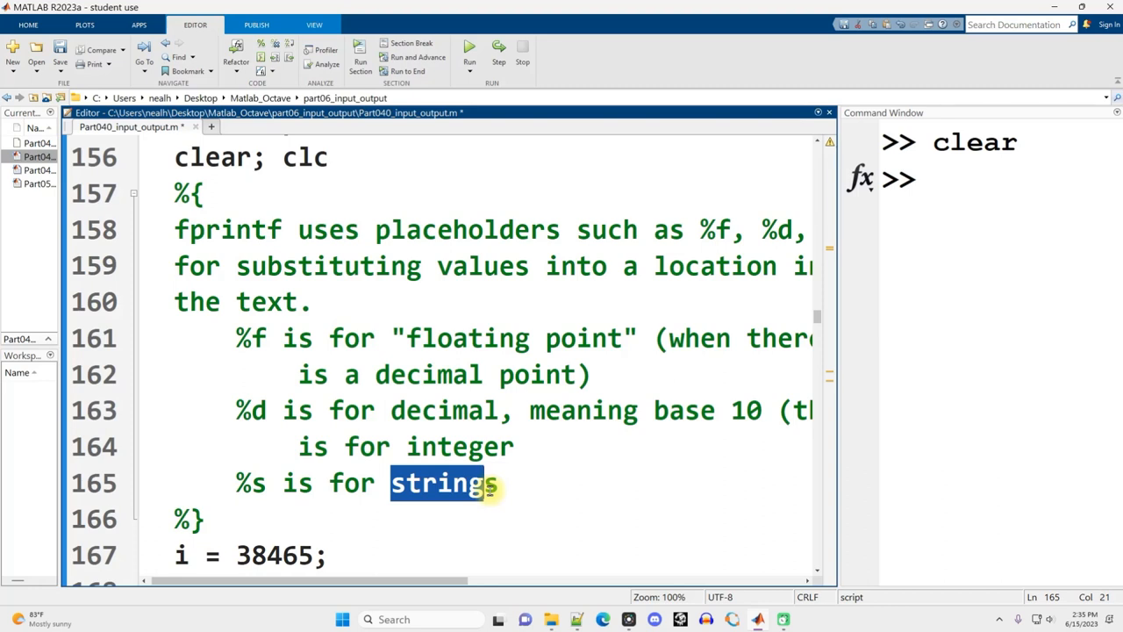
pyautogui.click(420, 483)
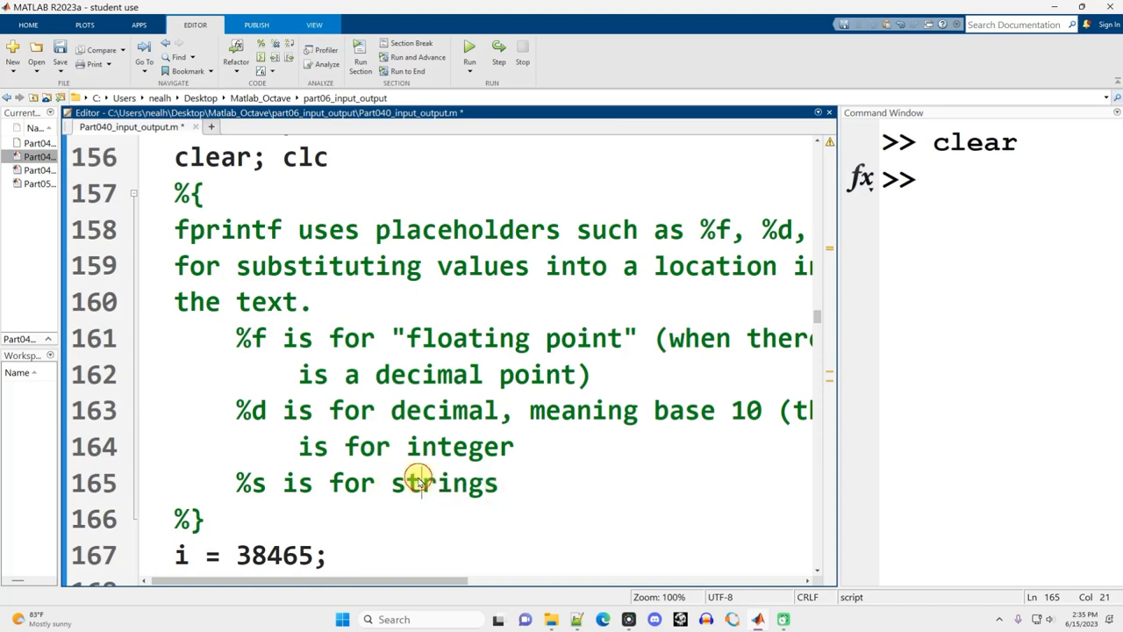
pyautogui.doubleClick(443, 482)
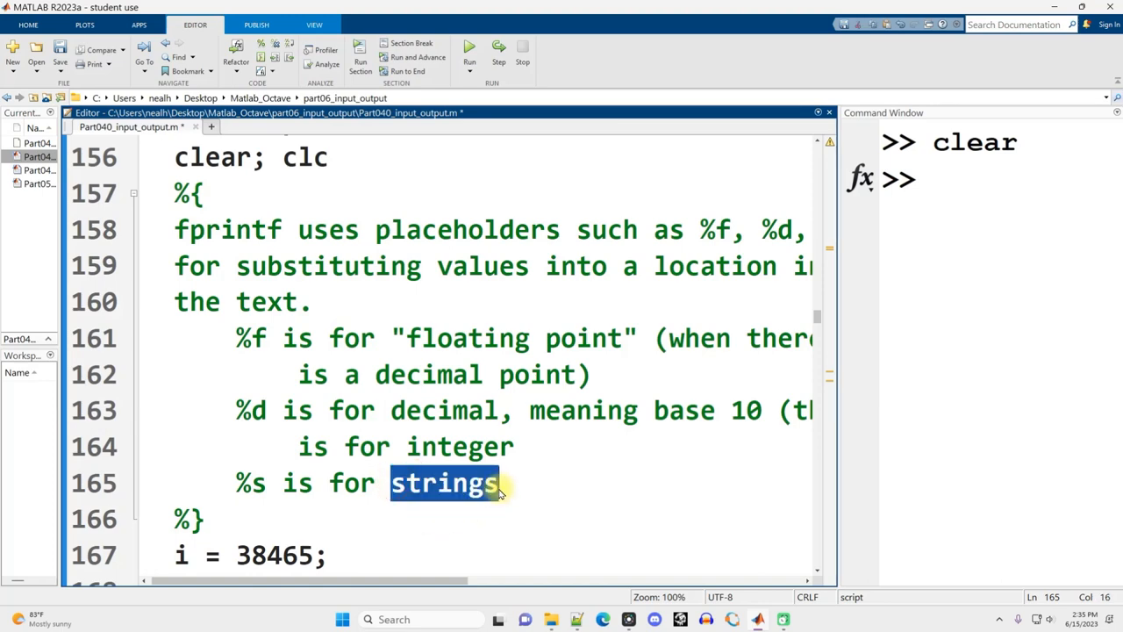
pyautogui.scroll(-3)
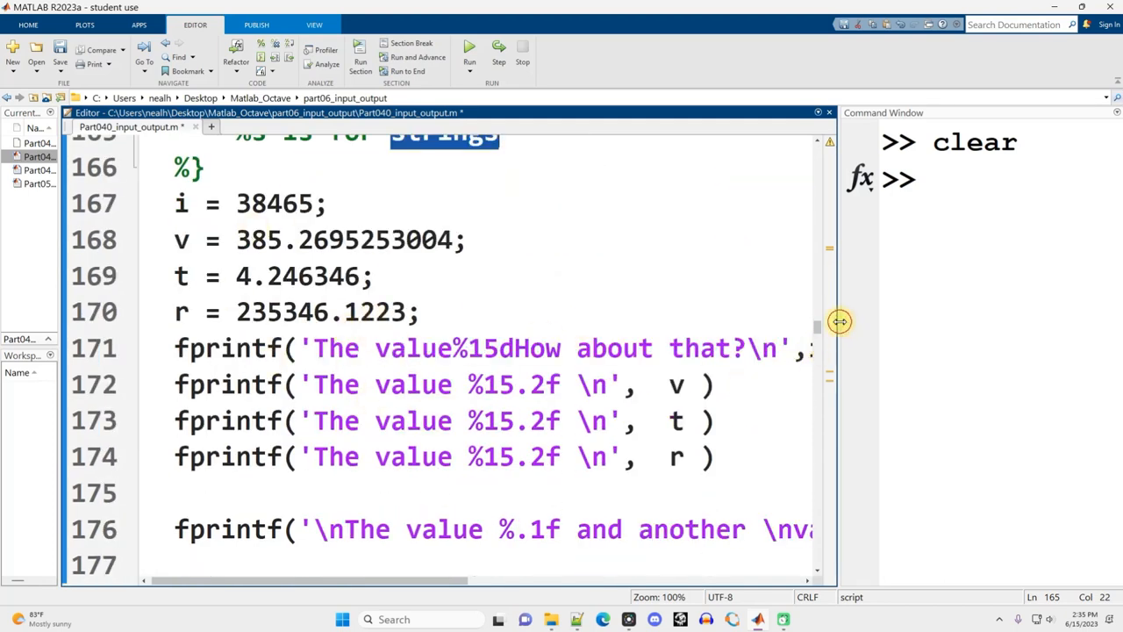
pyautogui.click(469, 50)
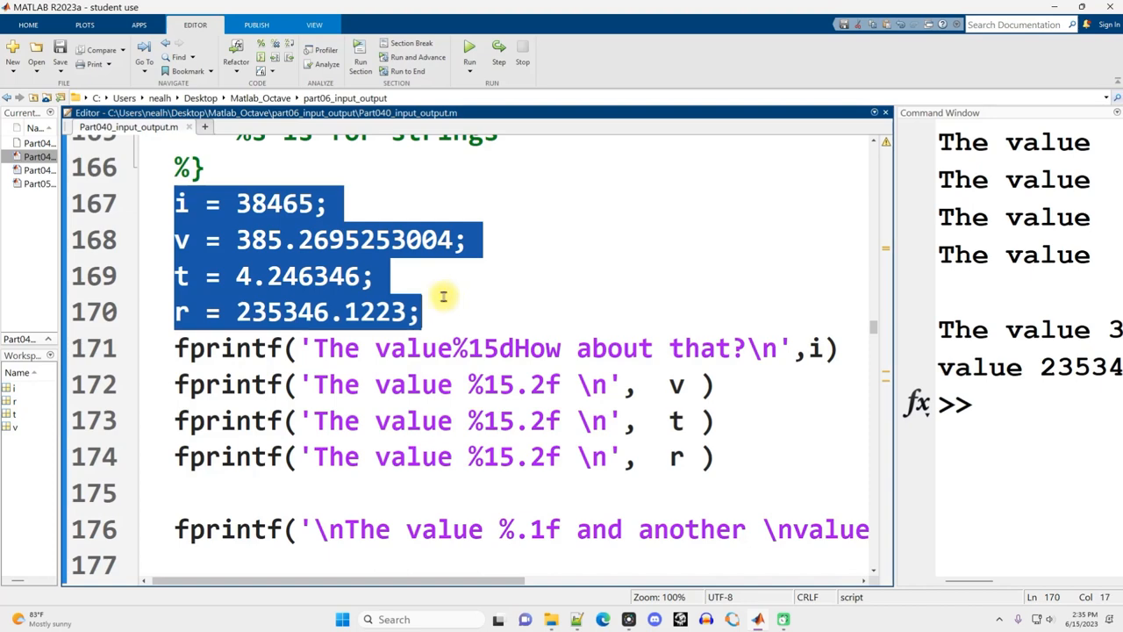
pyautogui.moveTo(442, 321)
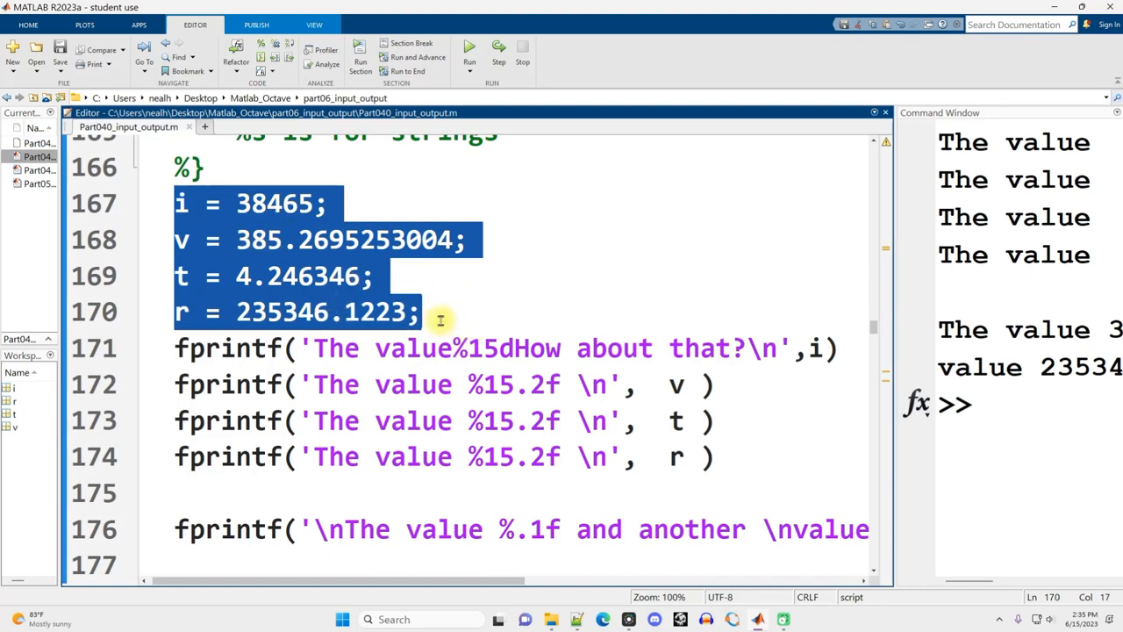
pyautogui.doubleClick(228, 348)
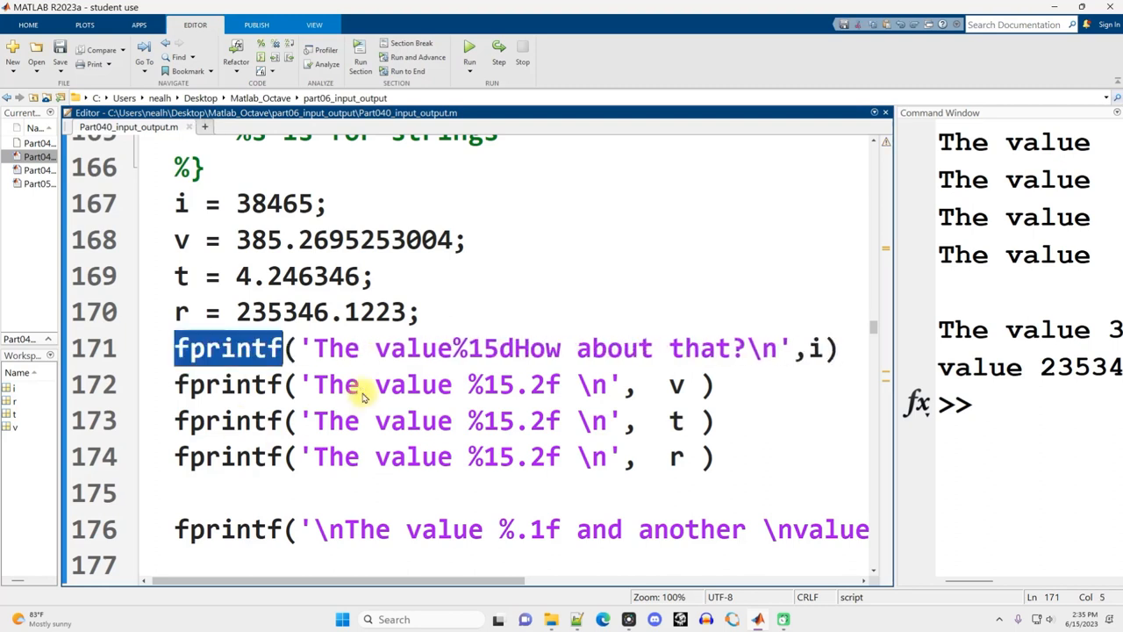
pyautogui.click(326, 348)
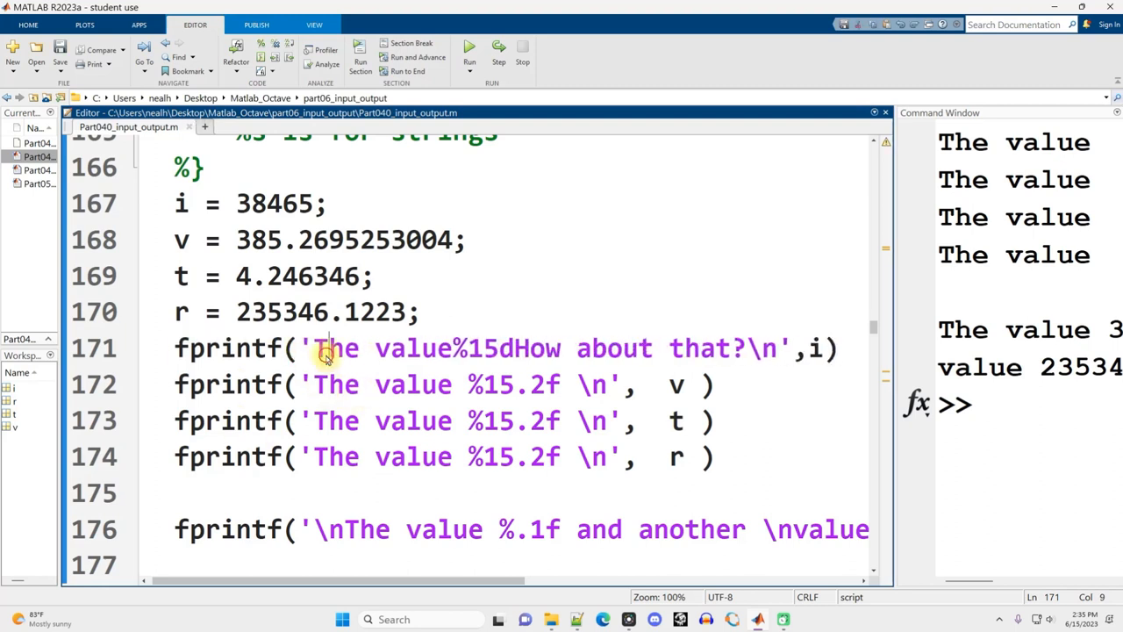
pyautogui.moveTo(313, 349); pyautogui.dragTo(781, 349)
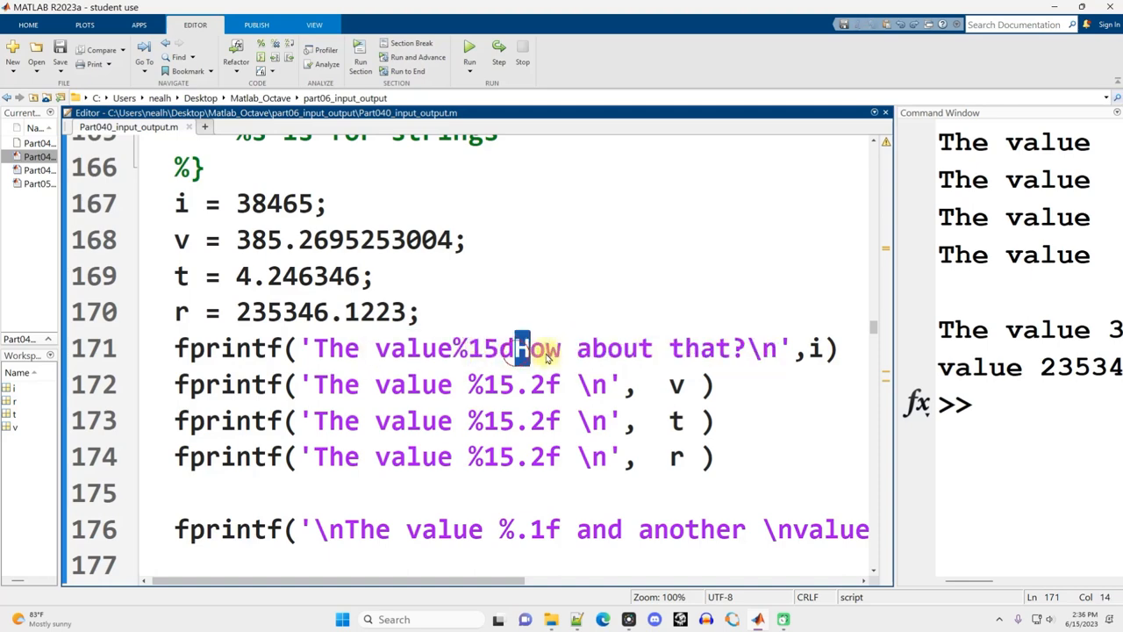
pyautogui.doubleClick(483, 349)
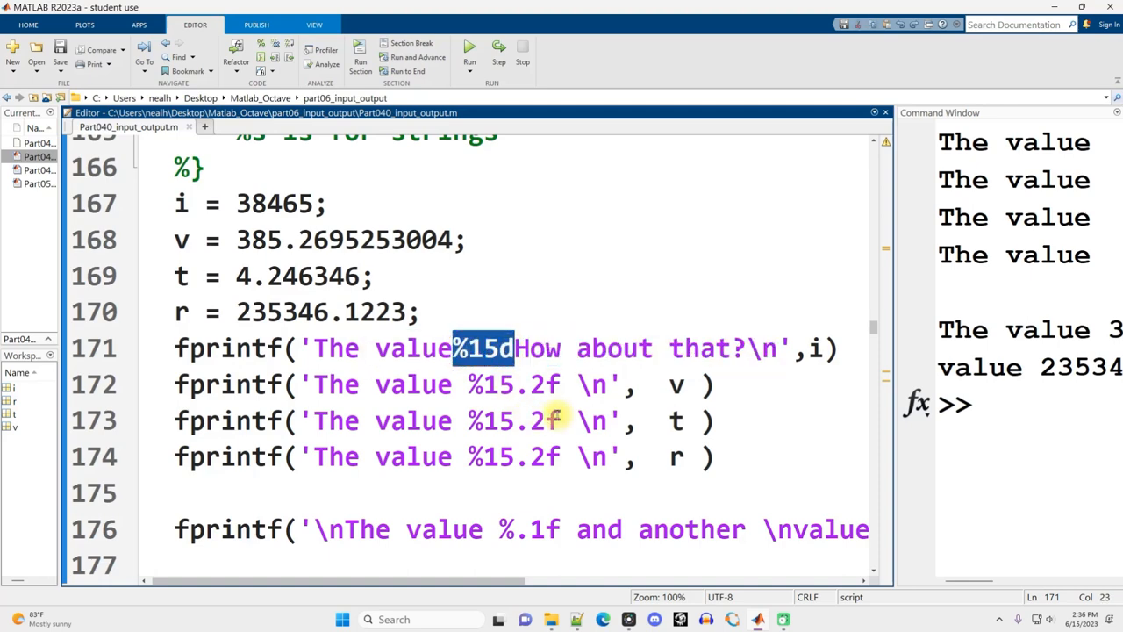
pyautogui.moveTo(893, 284)
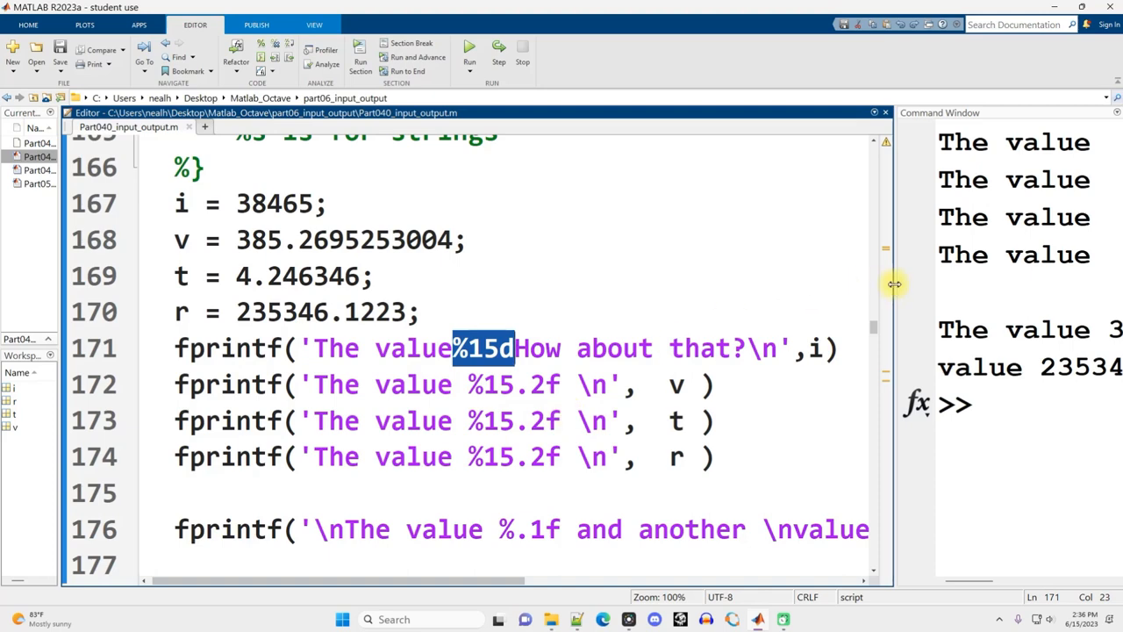
# - Widen the Command Window and select the padded 38465 in the output
pyautogui.moveTo(894, 283); pyautogui.dragTo(382, 296)
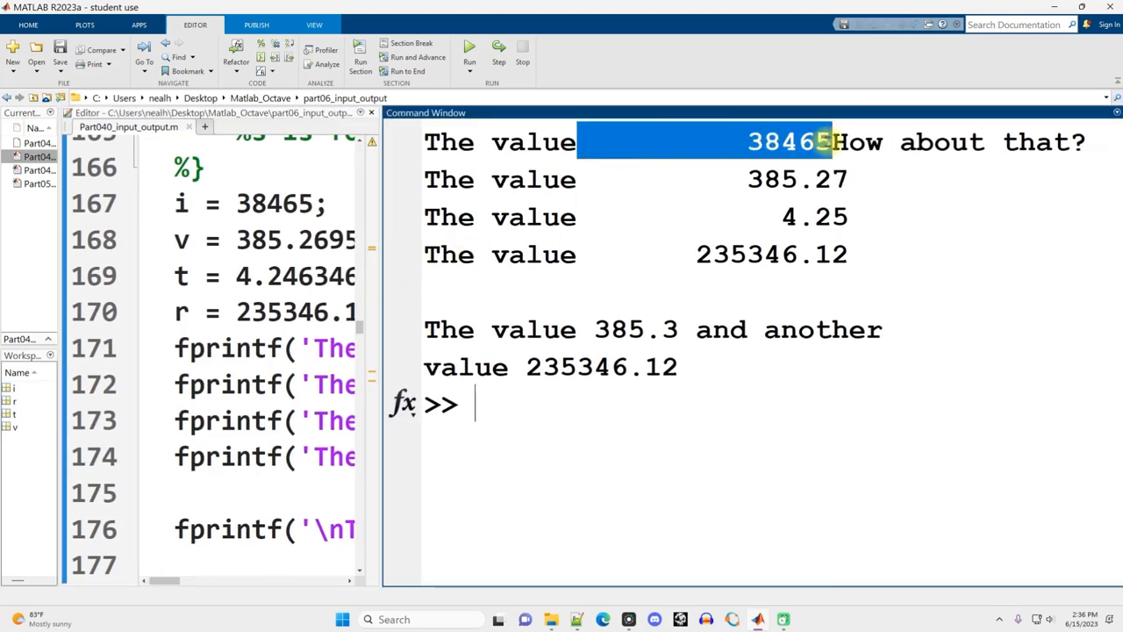
pyautogui.moveTo(790, 142)
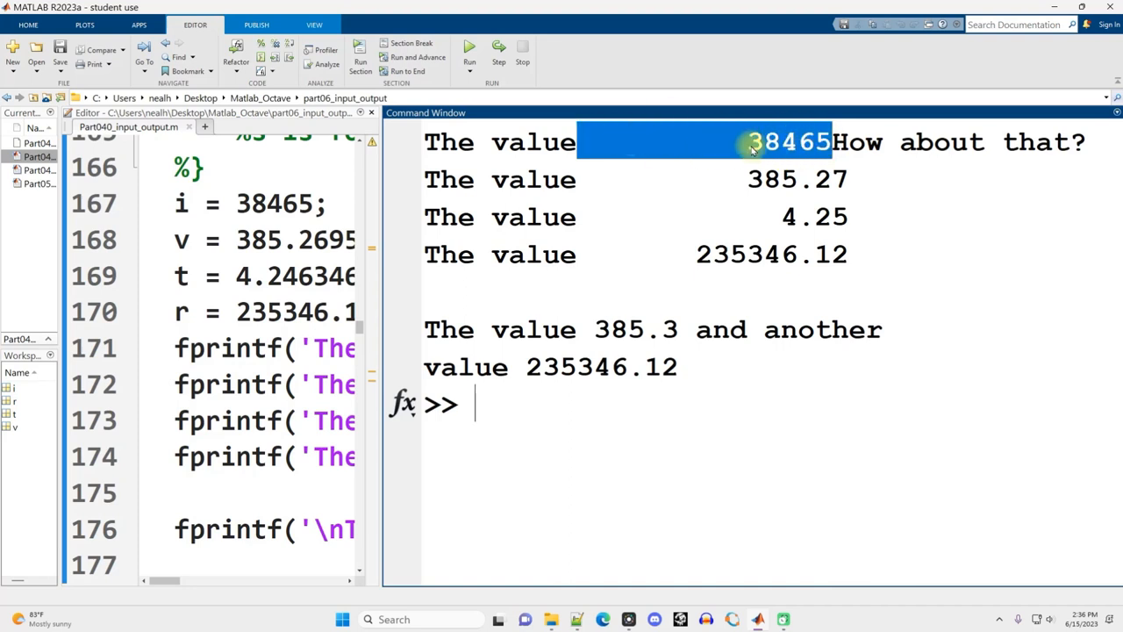
pyautogui.moveTo(756, 163)
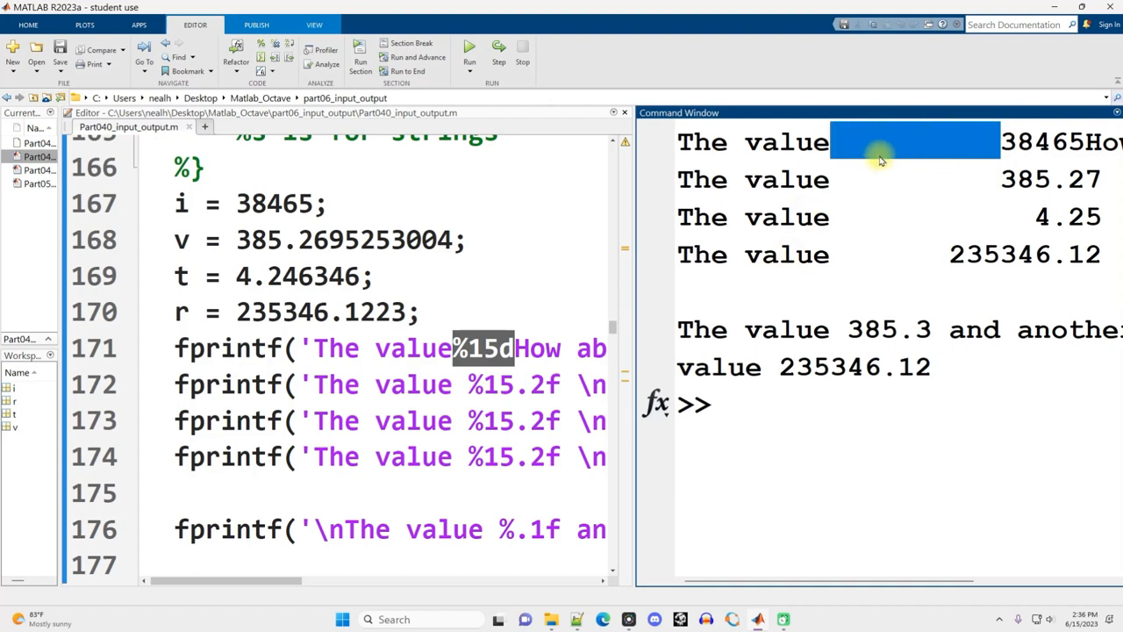
pyautogui.moveTo(482, 355)
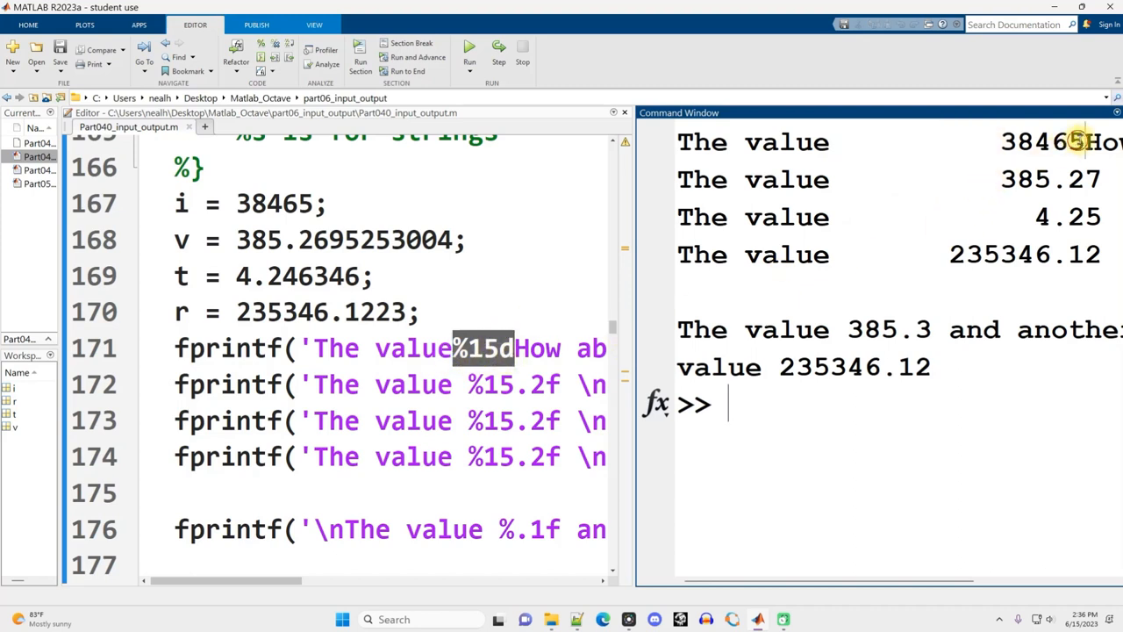
pyautogui.doubleClick(1042, 141)
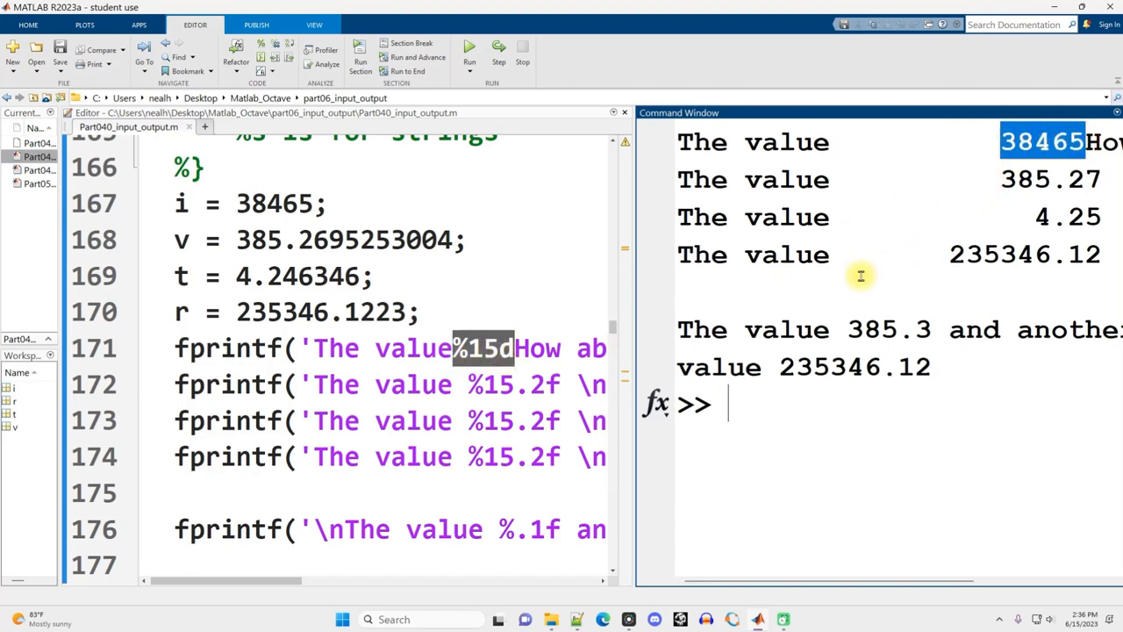
pyautogui.moveTo(1022, 154)
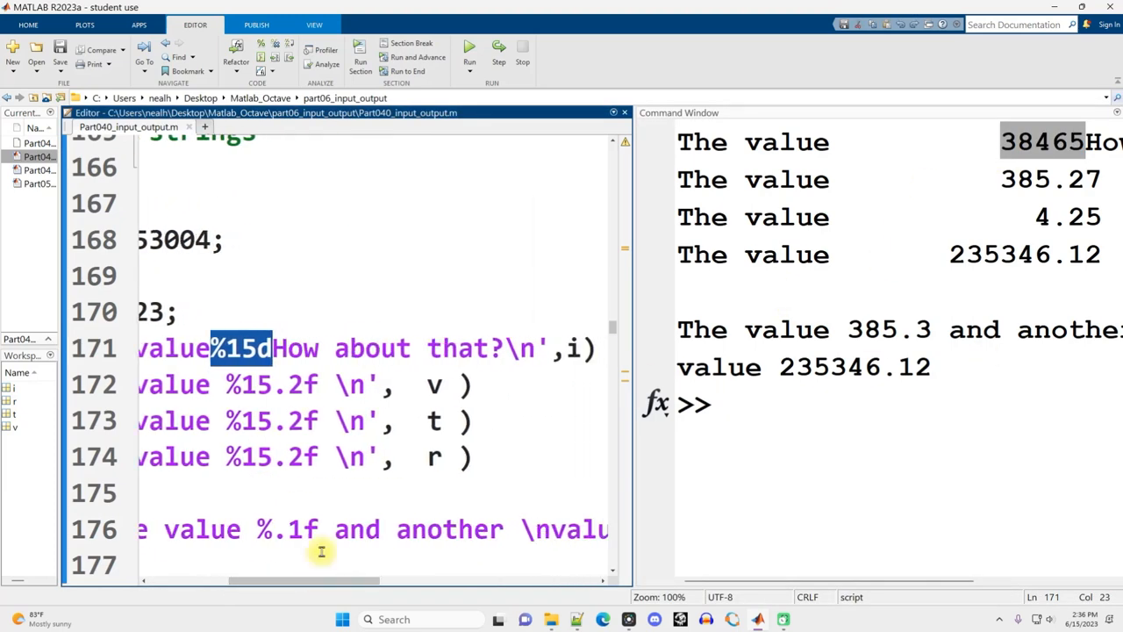
pyautogui.moveTo(233, 373)
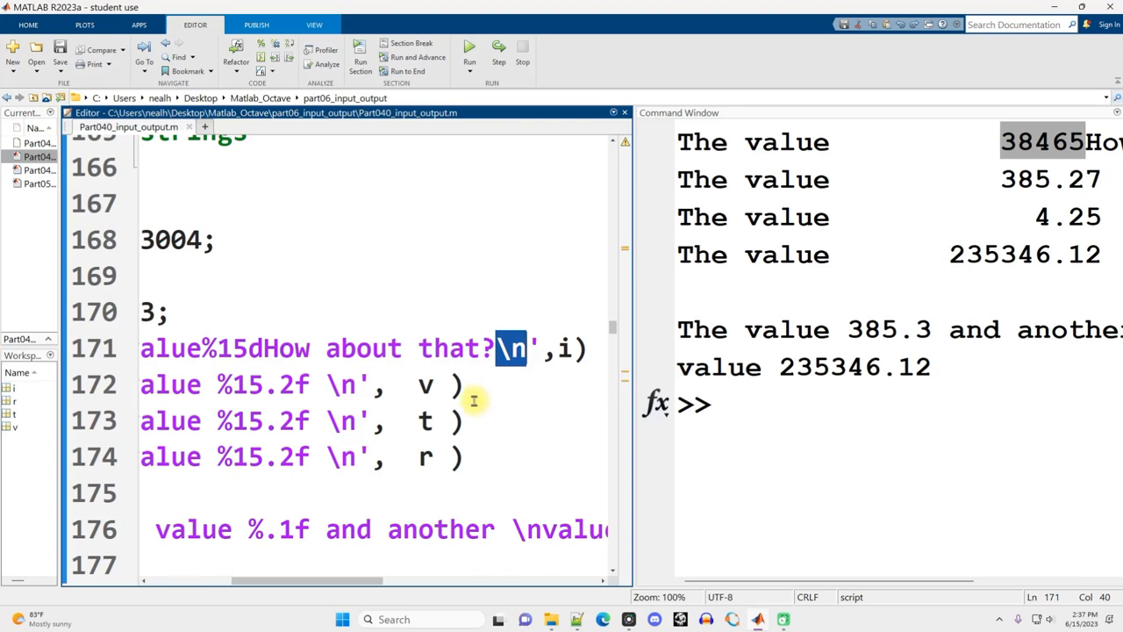
pyautogui.press('Delete')
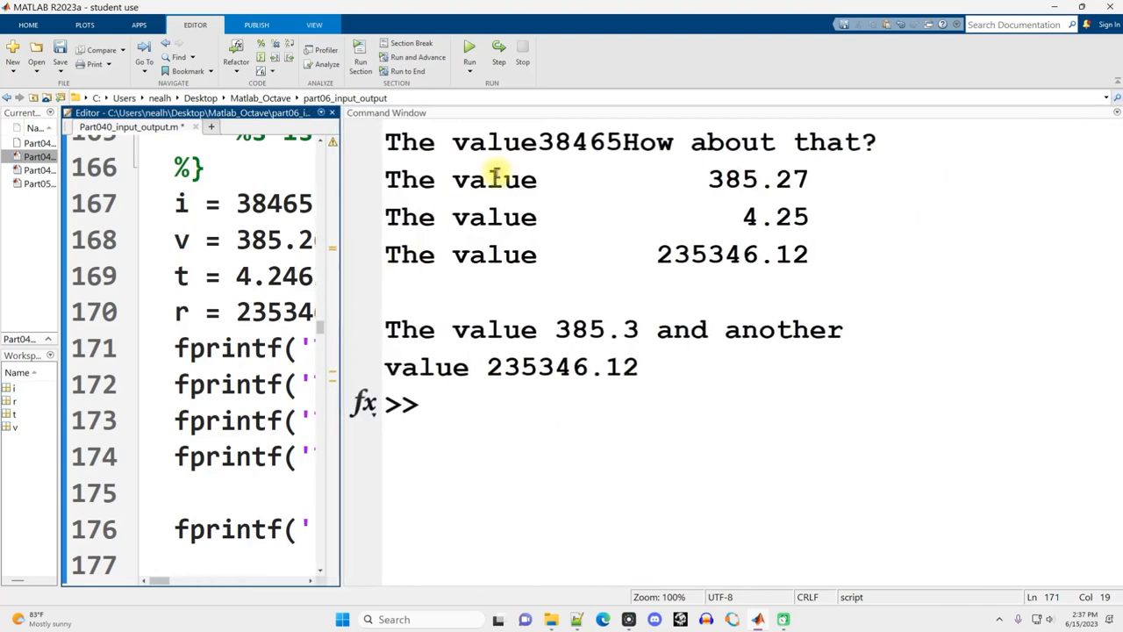
# - Add spaces before and after %d in the fprintf line on line 171
pyautogui.doubleClick(649, 142)
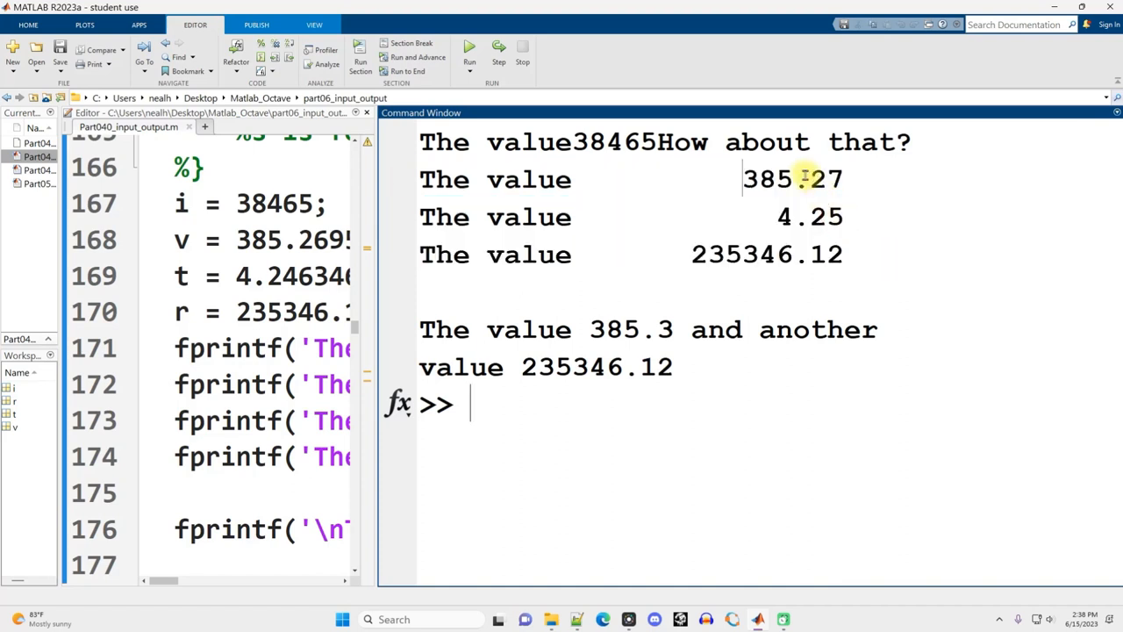
pyautogui.moveTo(864, 254)
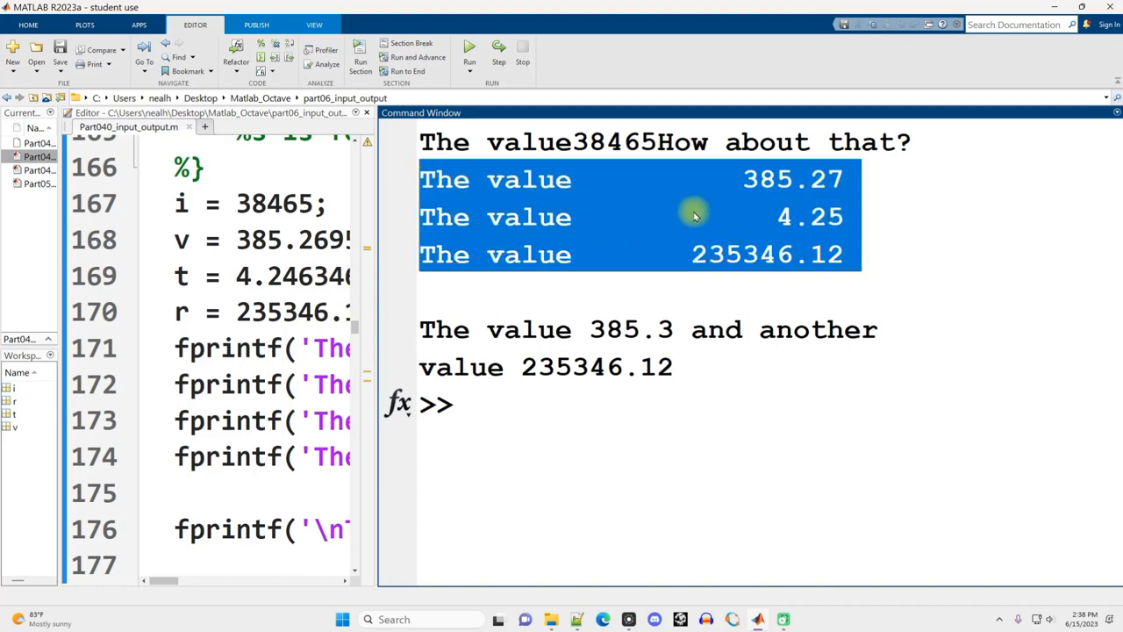
pyautogui.moveTo(375, 279)
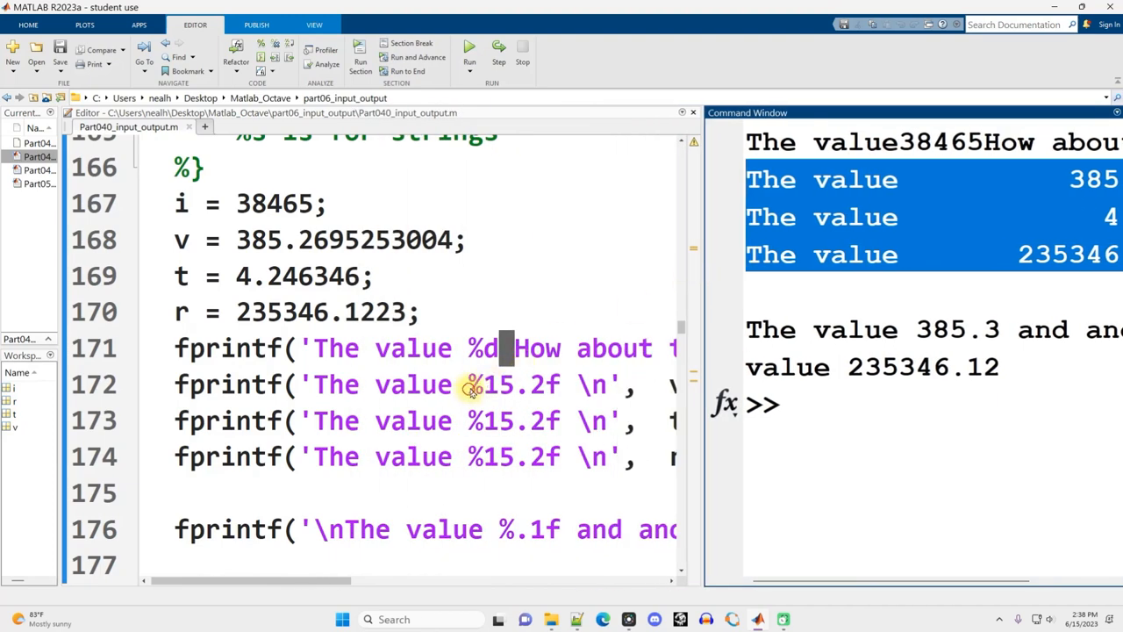
pyautogui.click(481, 385)
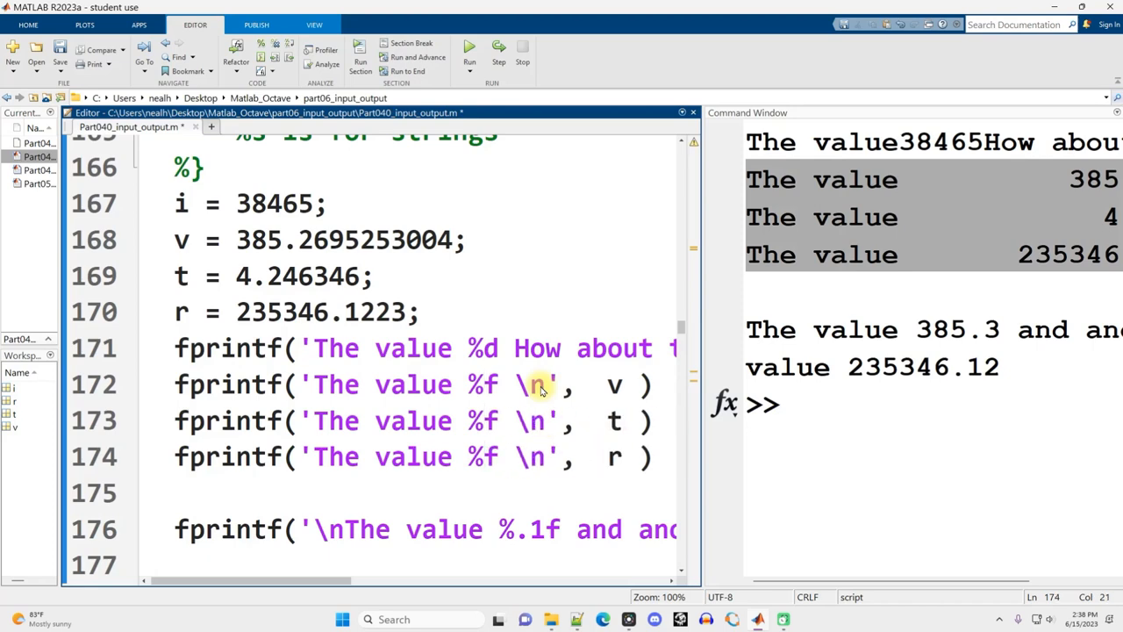
pyautogui.moveTo(483, 448)
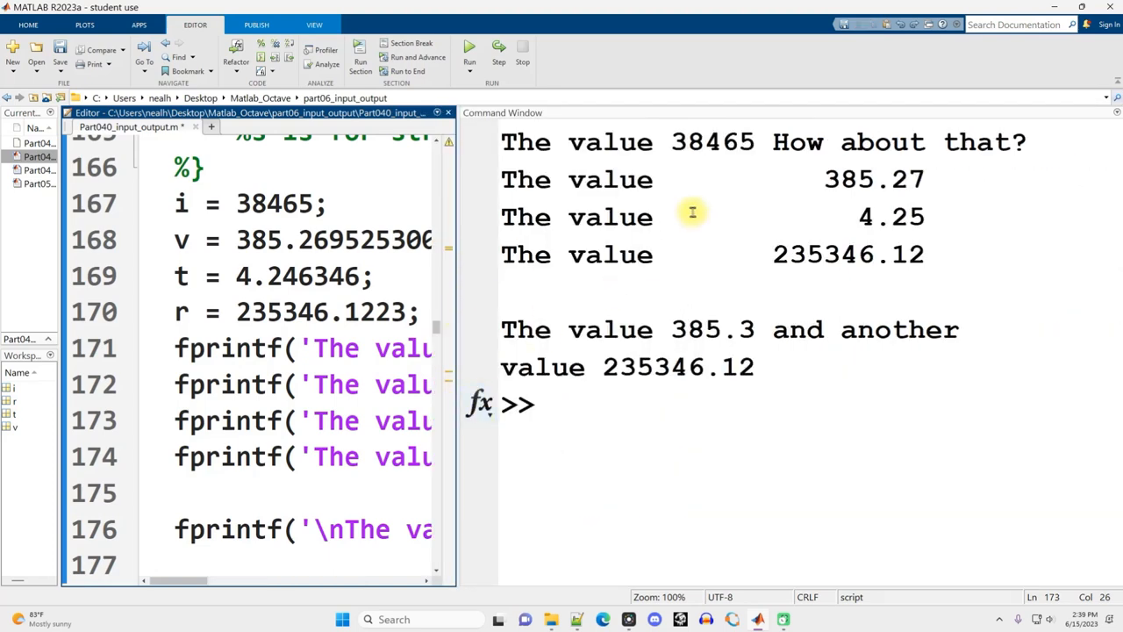
# - Check the re-run output spacing, highlighting the blank padding before 4.25
pyautogui.doubleClick(874, 179)
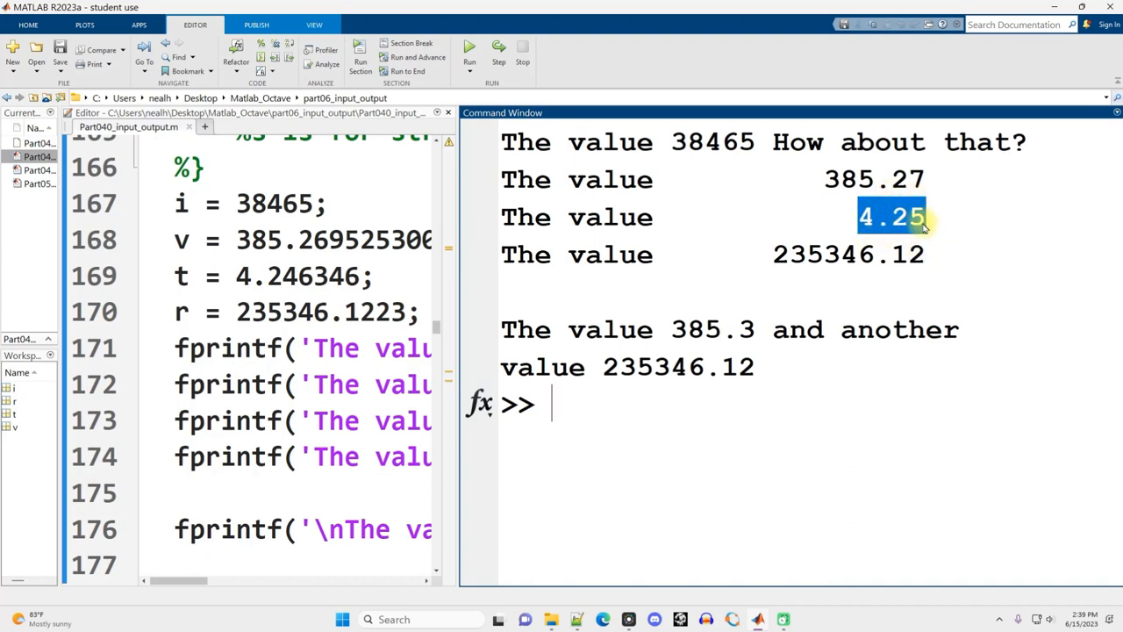
pyautogui.moveTo(926, 217); pyautogui.dragTo(688, 217)
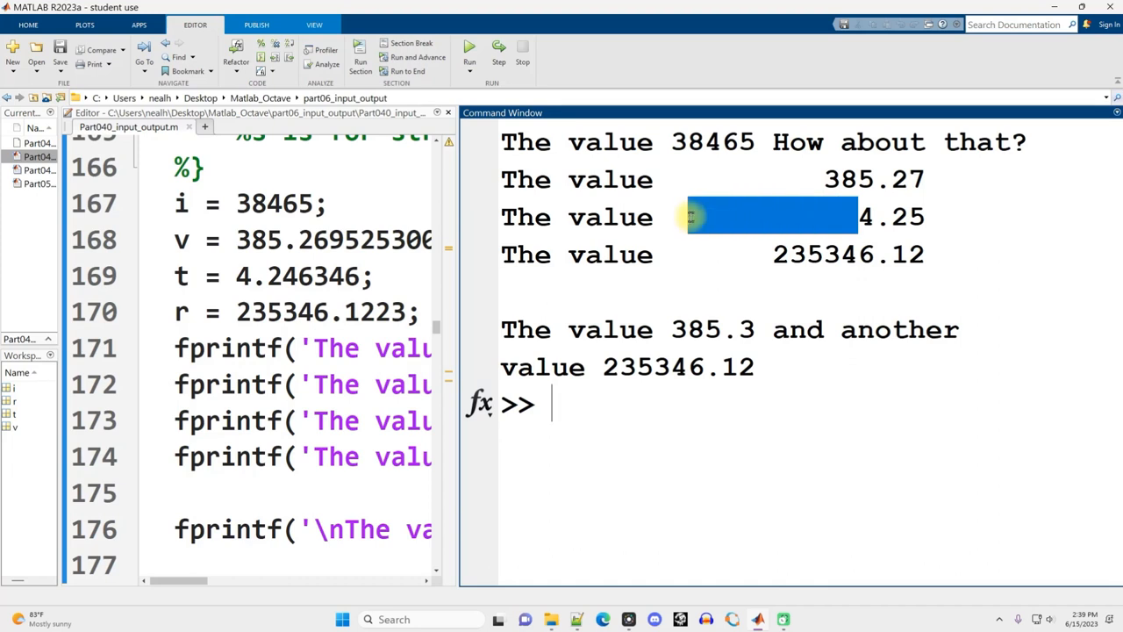
pyautogui.moveTo(658, 217)
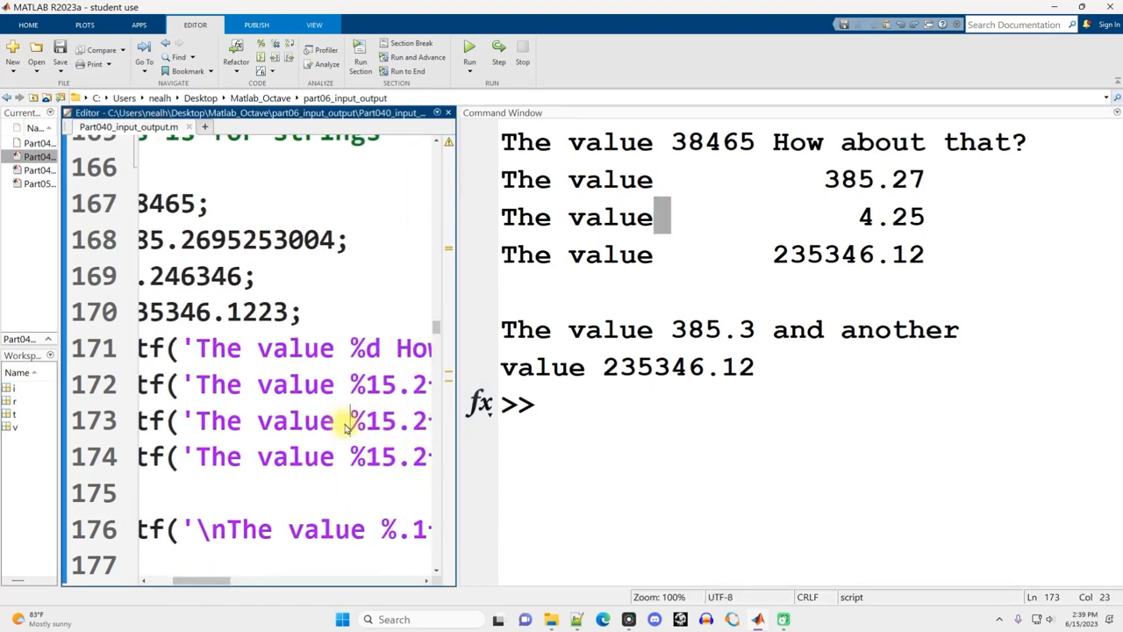
pyautogui.doubleClick(378, 421)
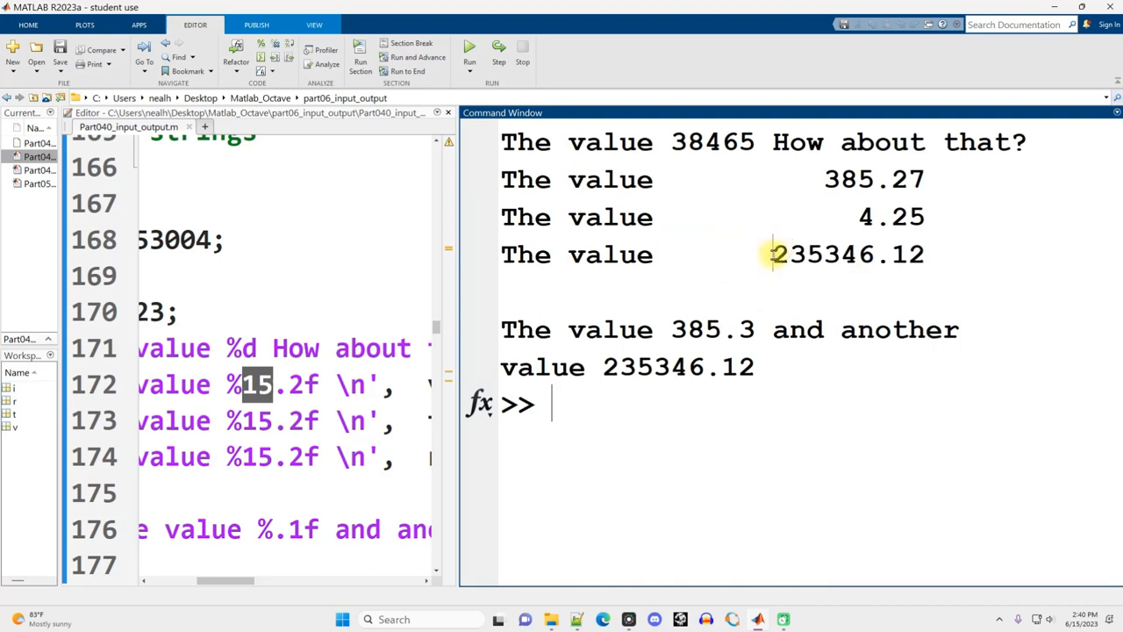
# - Change %15.2f to %15.1f on lines 172–174 and check the one-decimal output
pyautogui.doubleClick(847, 253)
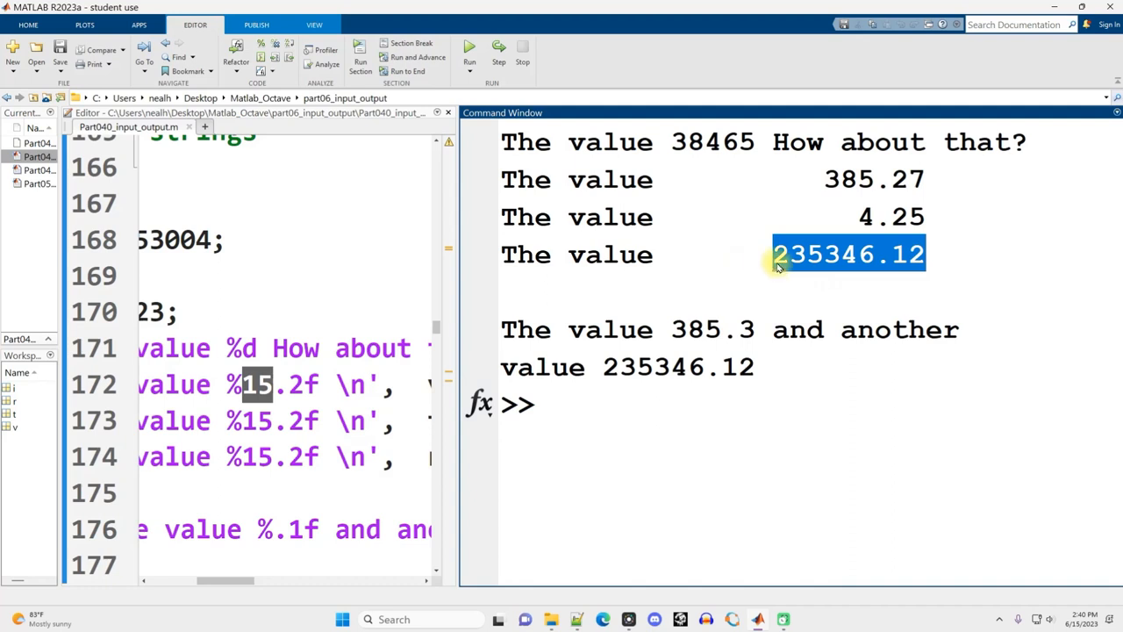
pyautogui.click(294, 384)
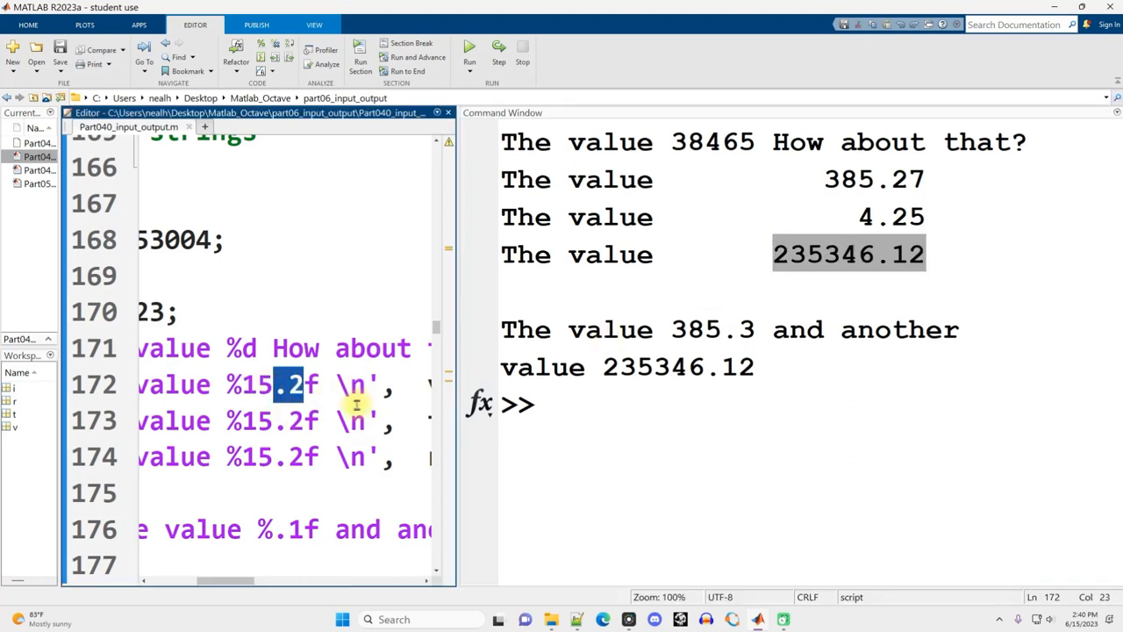
pyautogui.moveTo(855, 357)
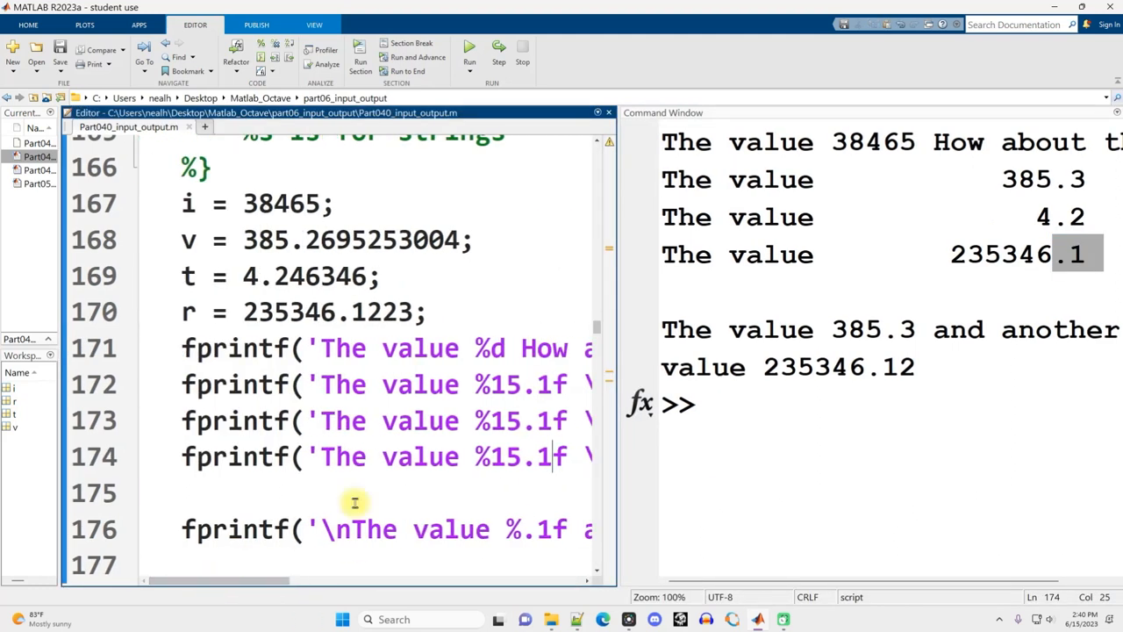
pyautogui.doubleClick(188, 239)
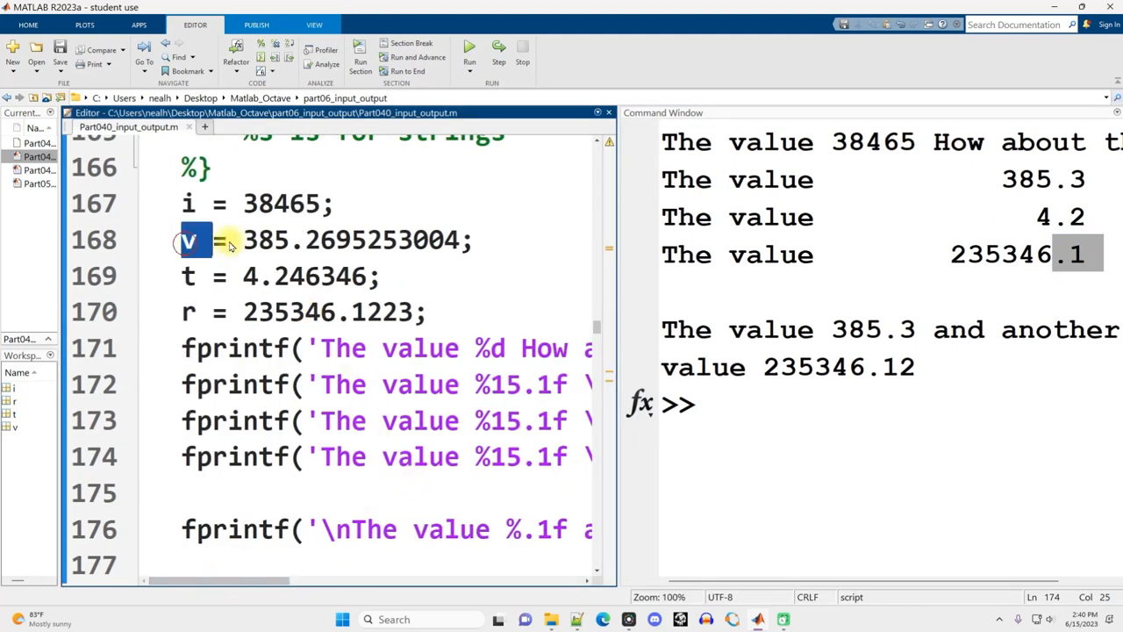
pyautogui.doubleClick(281, 239)
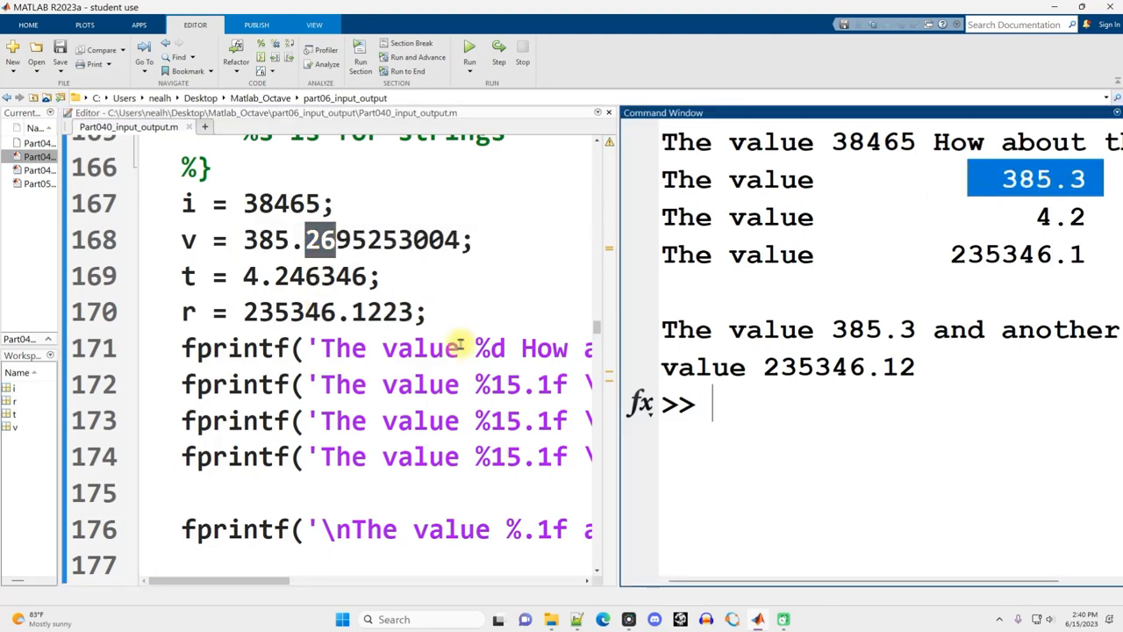
pyautogui.scroll(-3)
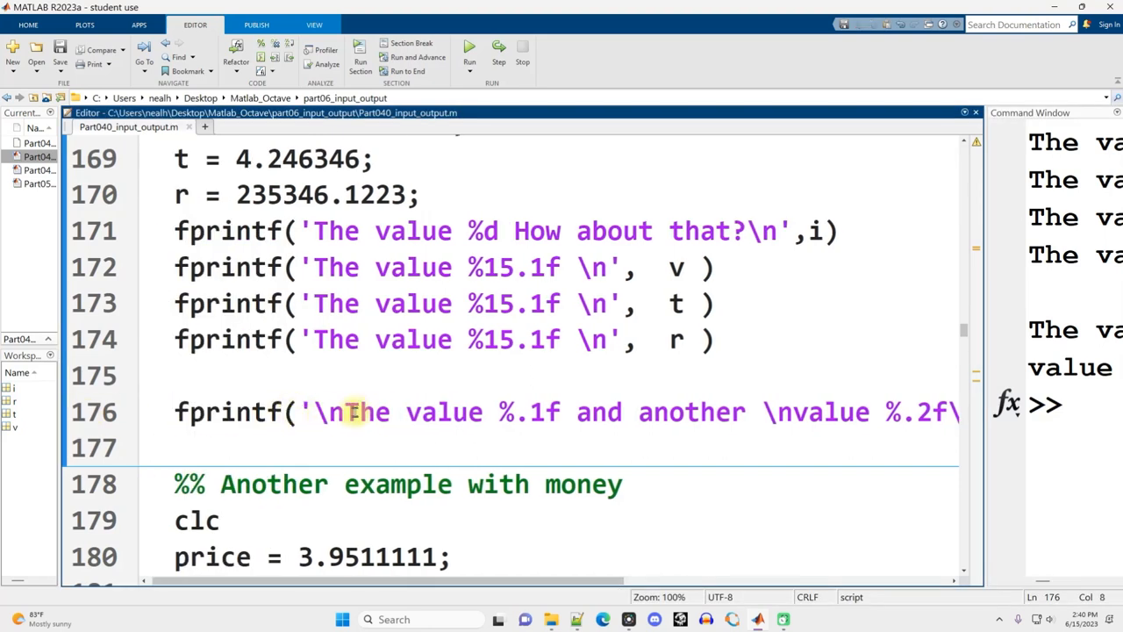
pyautogui.doubleClick(528, 412)
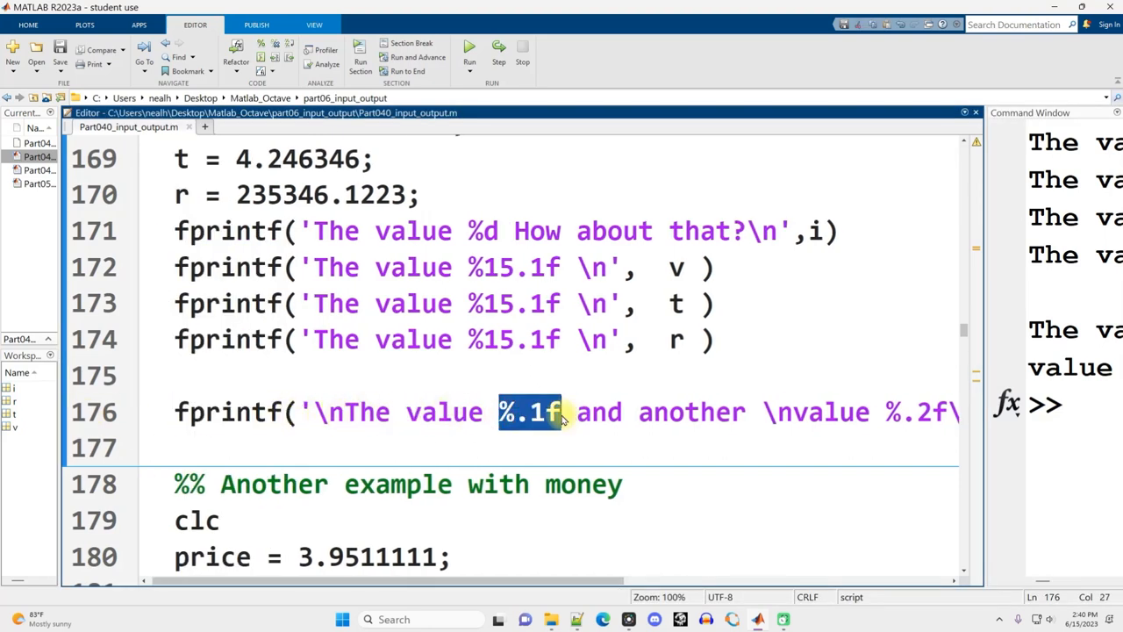
pyautogui.moveTo(583, 580); pyautogui.dragTo(618, 580)
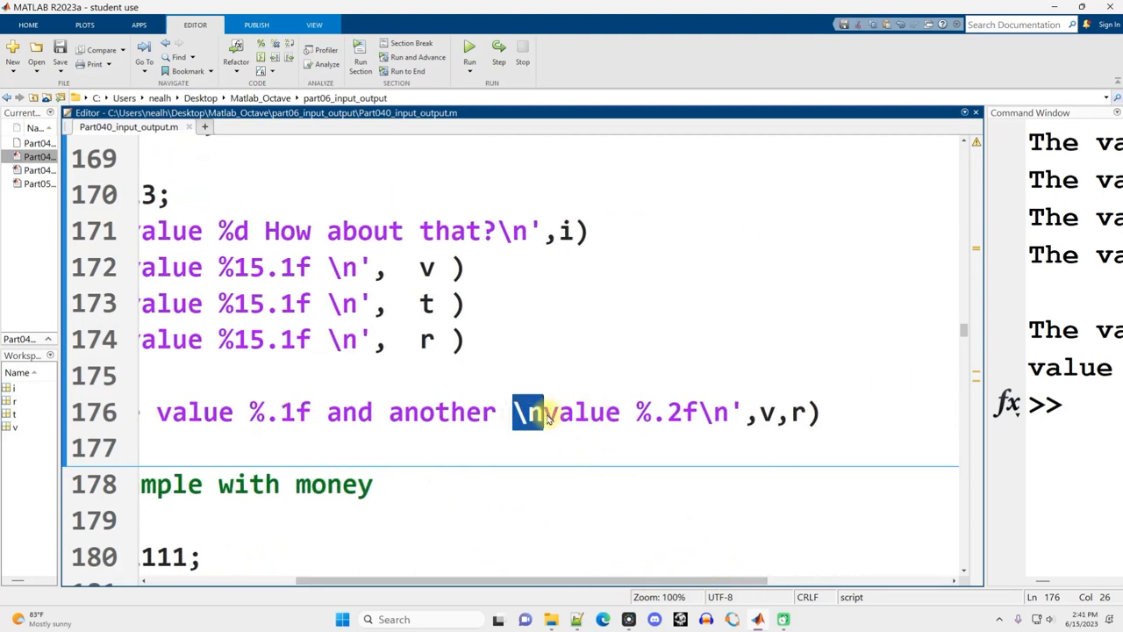
pyautogui.doubleClick(665, 413)
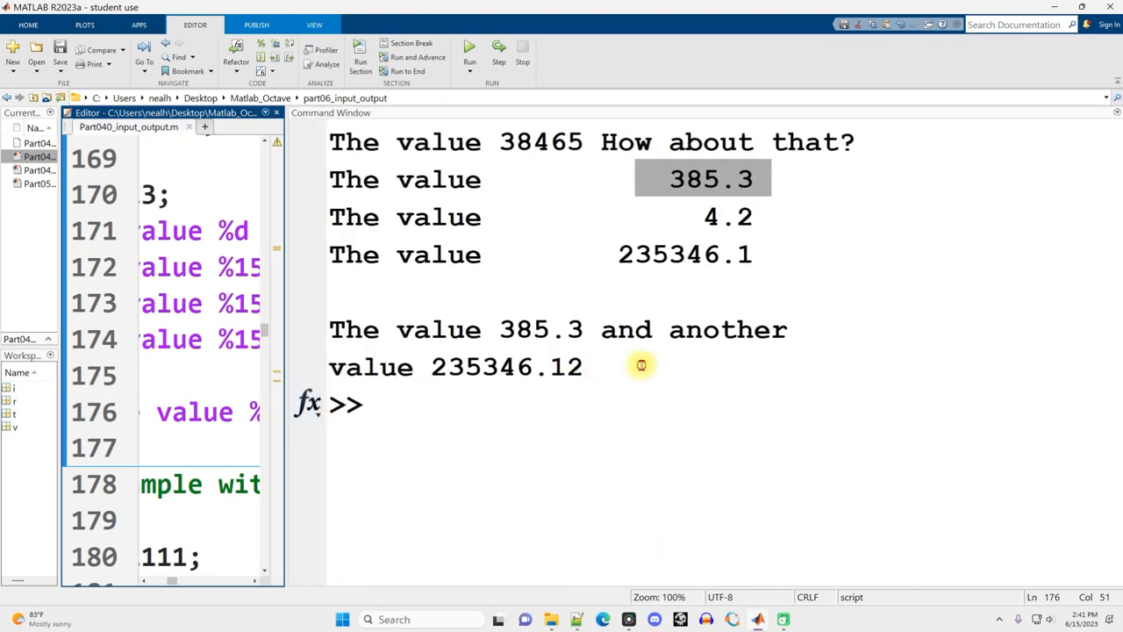
pyautogui.doubleClick(542, 329)
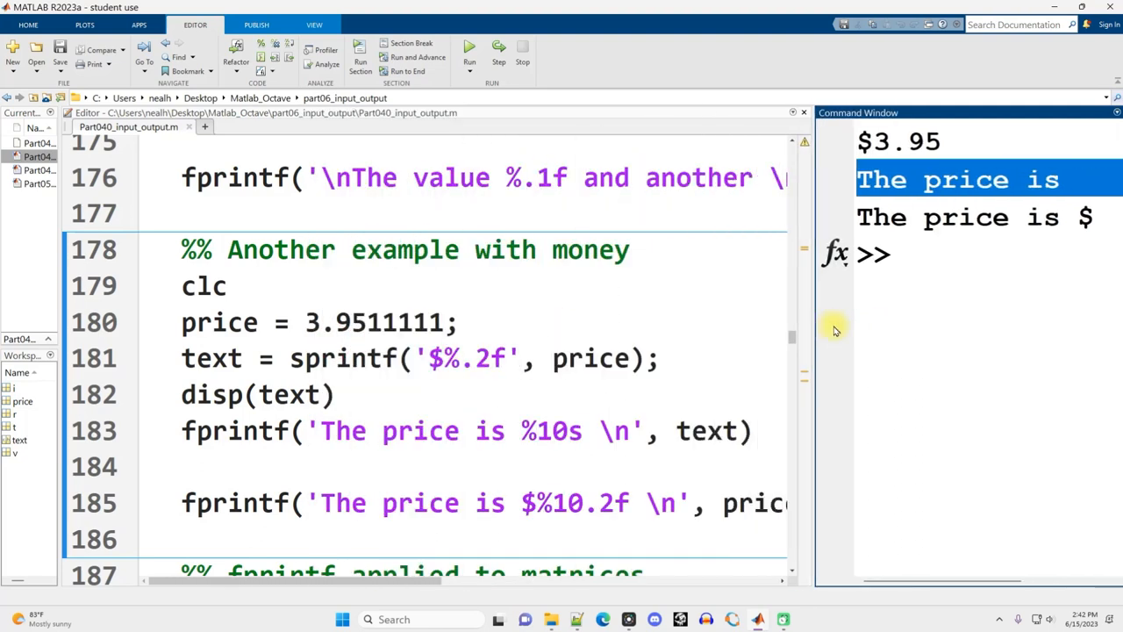
# - Rename price to price1 and add price2 (17.99) and price3 variable lines
pyautogui.doubleClick(588, 358)
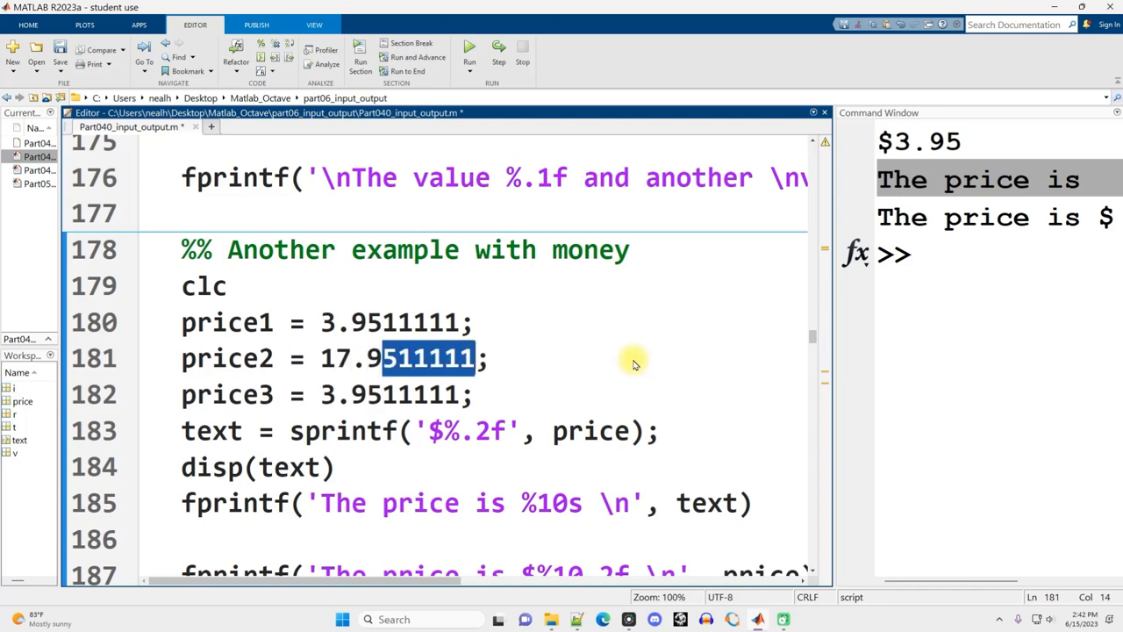
pyautogui.write('99')
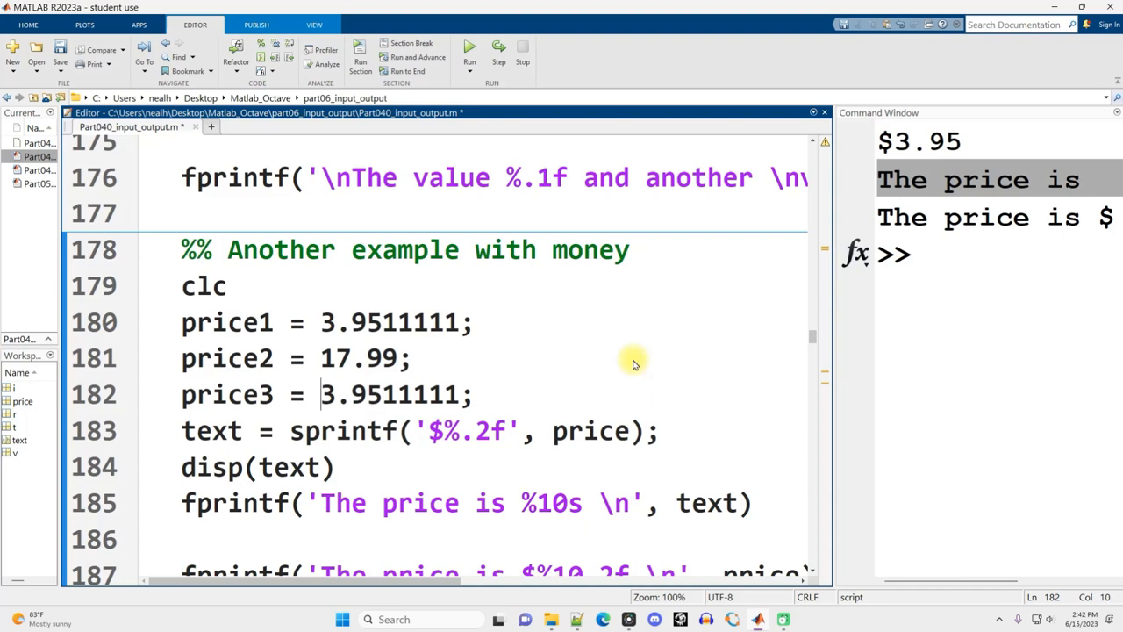
pyautogui.write('20')
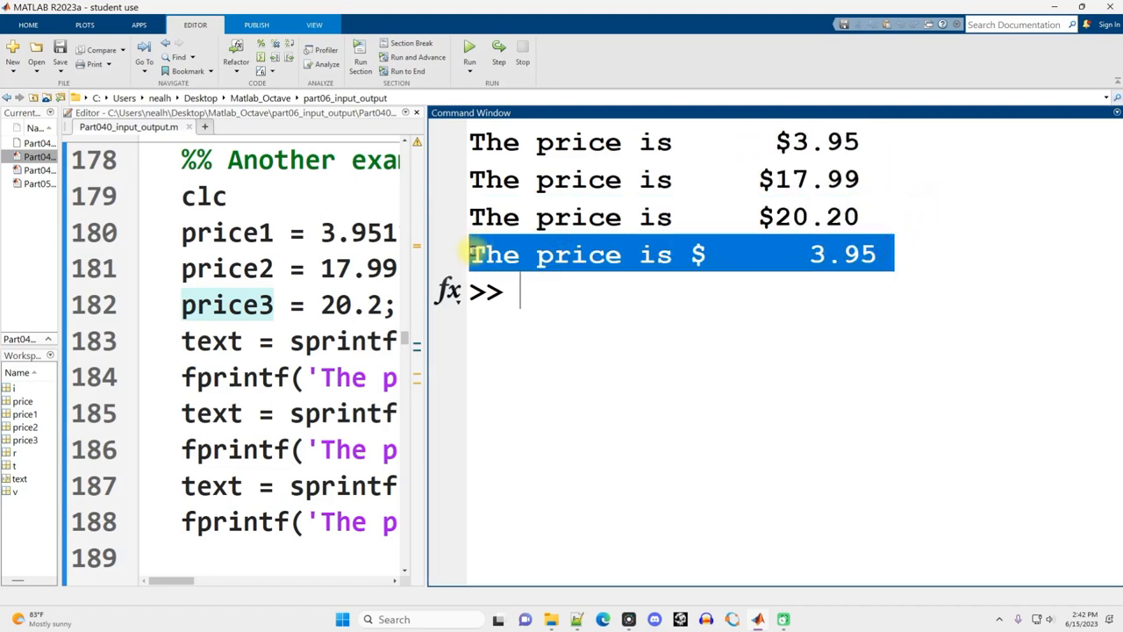
pyautogui.moveTo(425, 342)
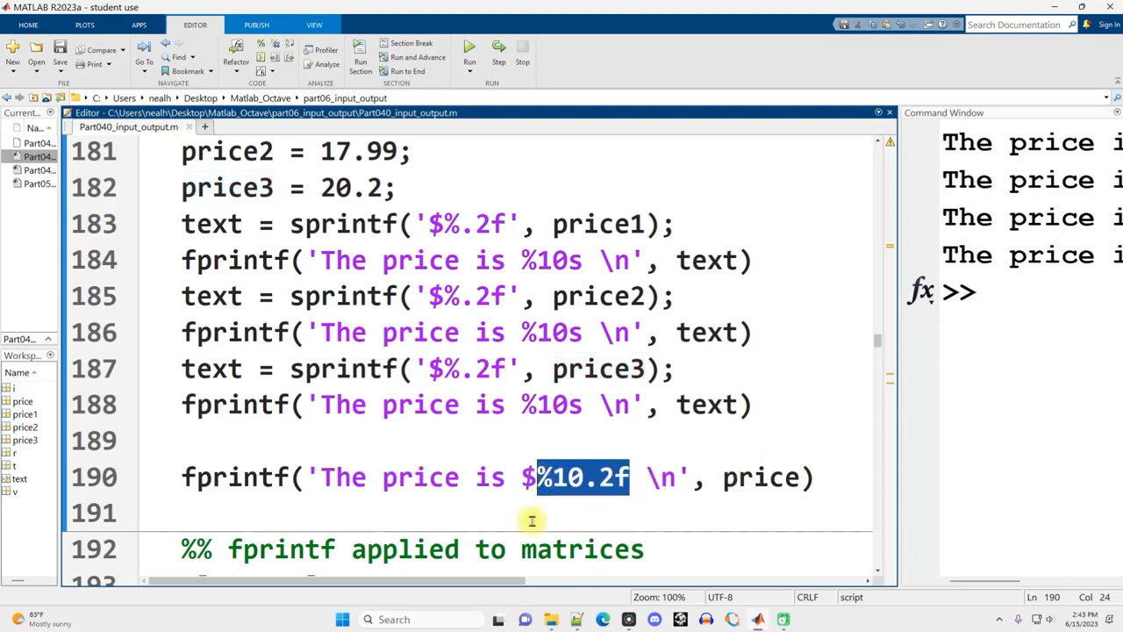
# - Highlight the $%10.2f fixed-width price print and its field width on line 190
pyautogui.moveTo(532, 476); pyautogui.dragTo(817, 476)
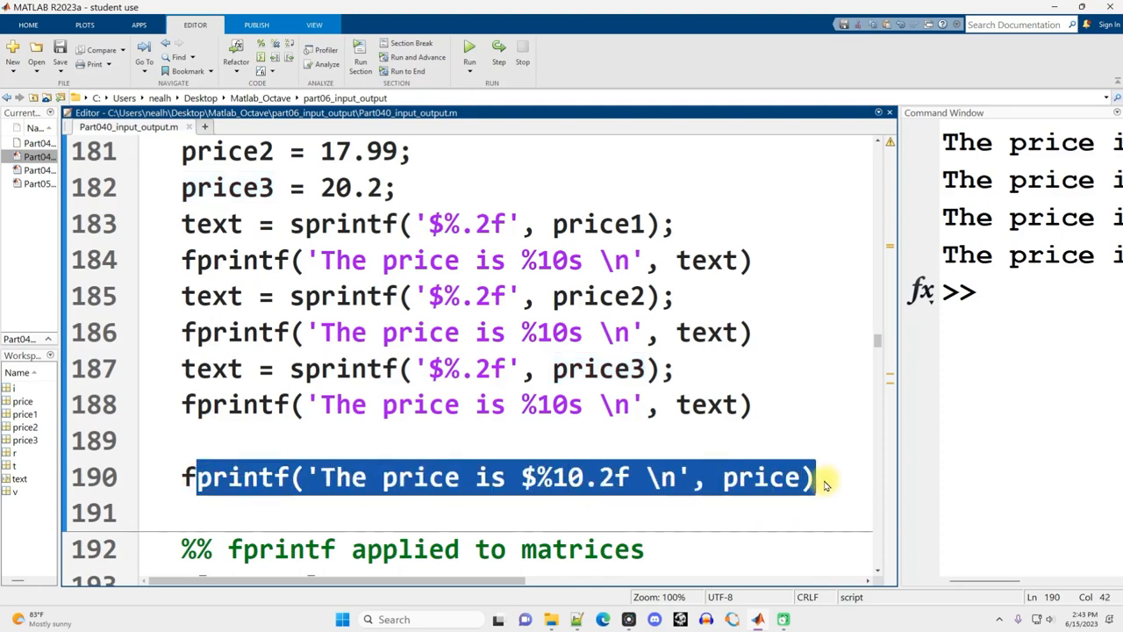
pyautogui.moveTo(816, 441)
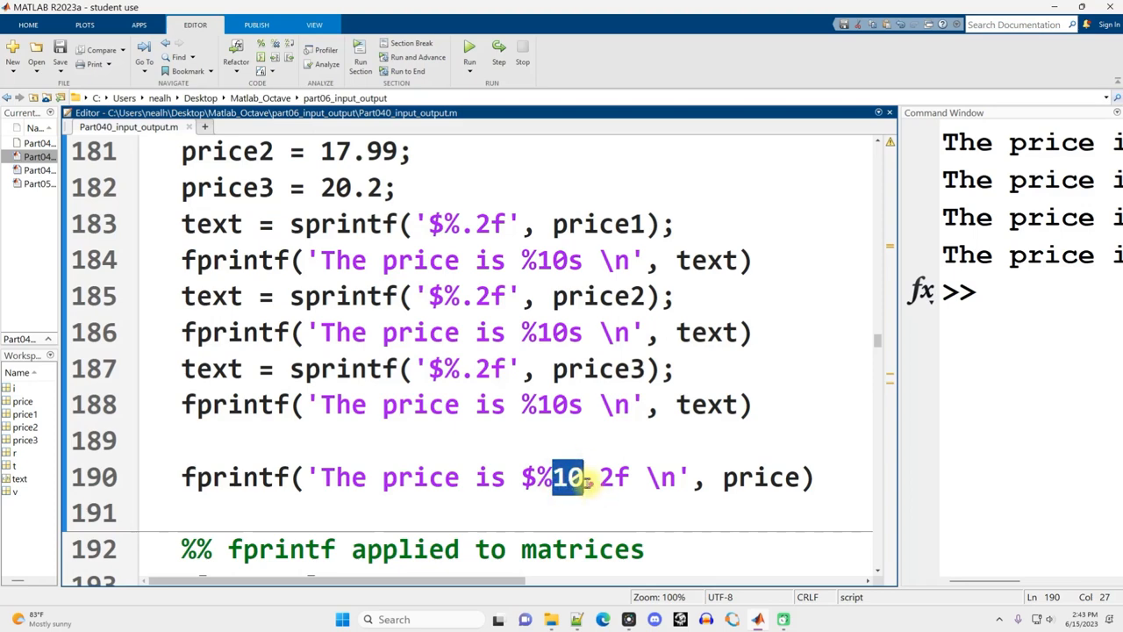
pyautogui.click(569, 477)
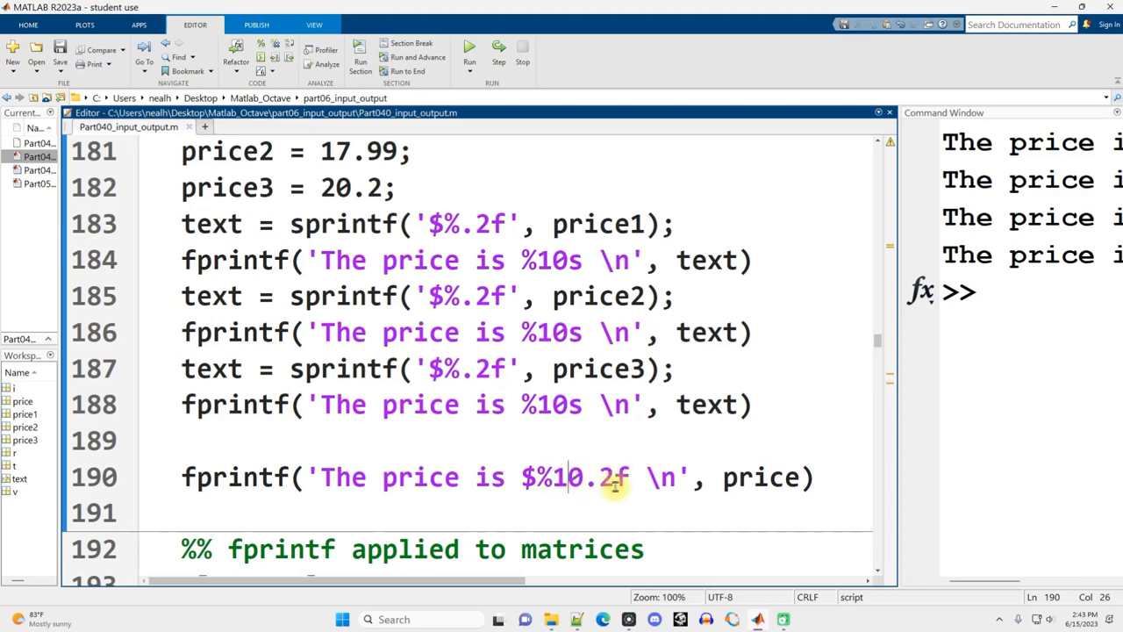
pyautogui.doubleClick(527, 477)
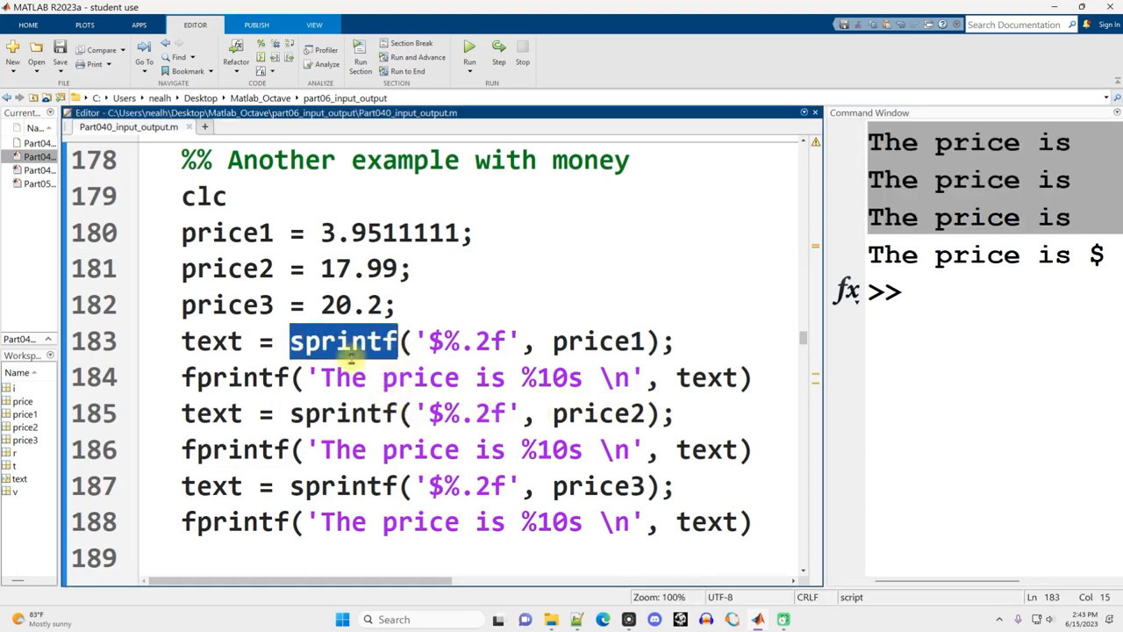
pyautogui.moveTo(211, 449)
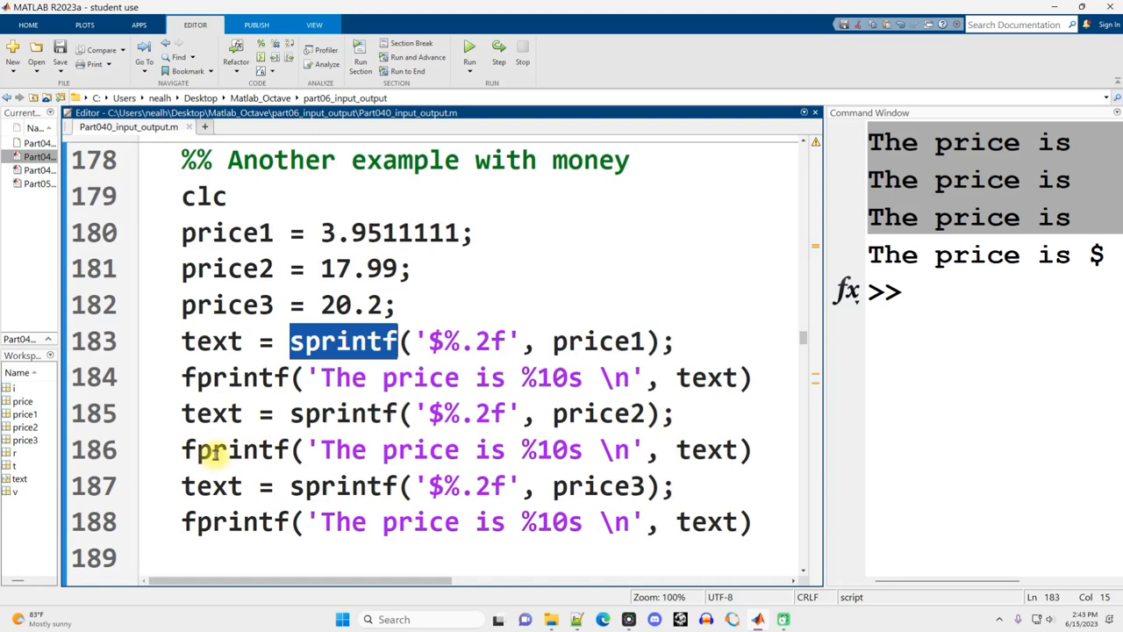
pyautogui.doubleClick(235, 449)
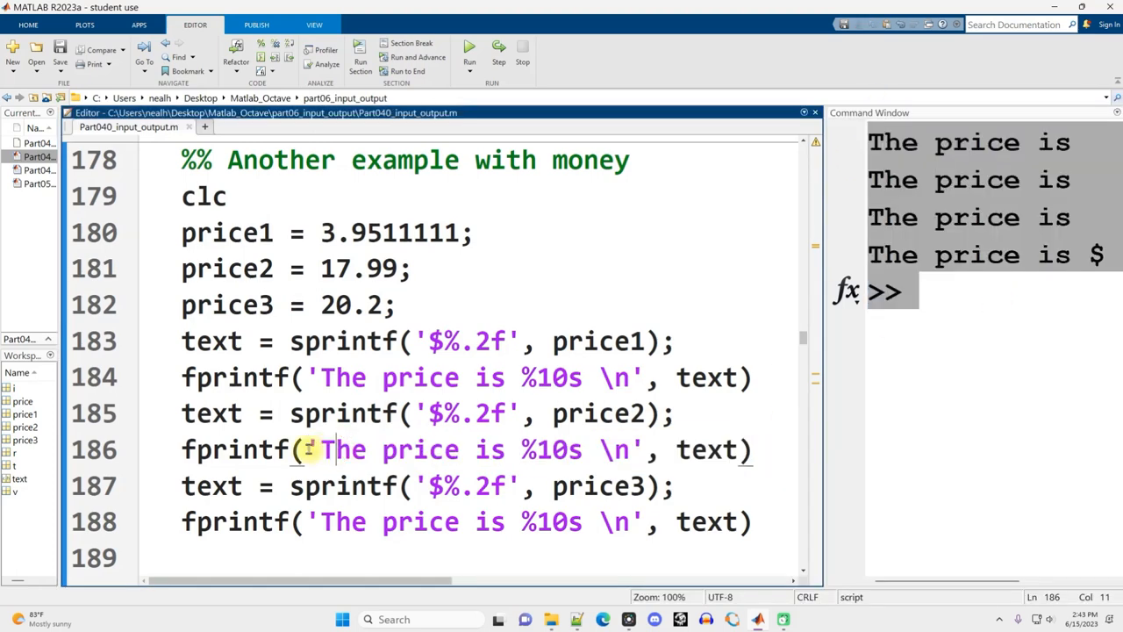
pyautogui.doubleClick(341, 341)
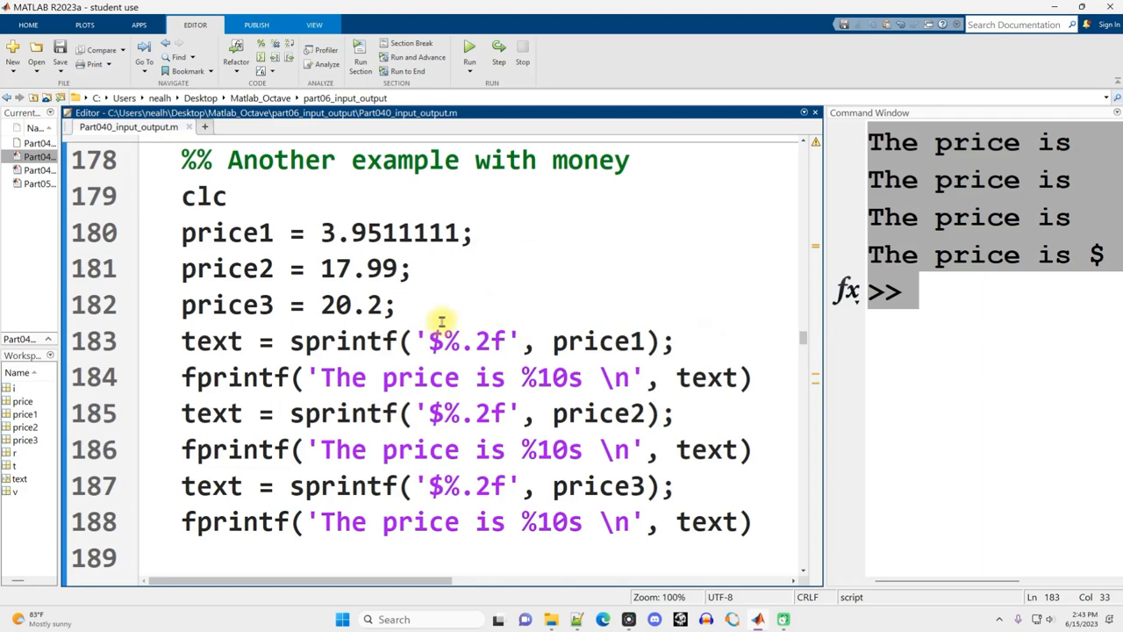
pyautogui.doubleClick(213, 341)
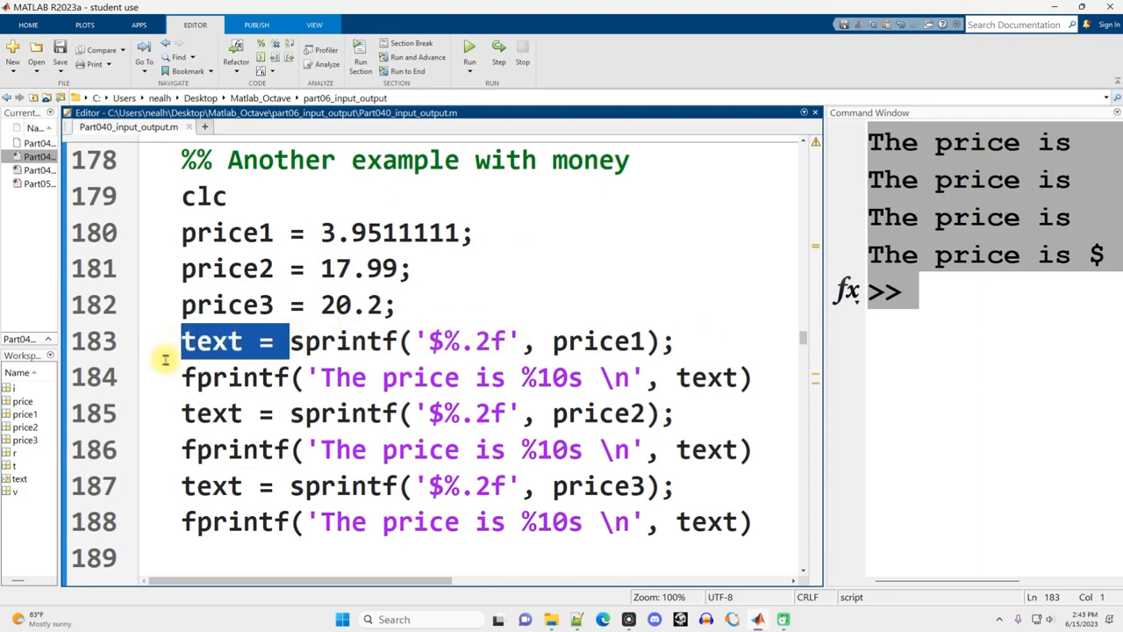
pyautogui.moveTo(454, 377)
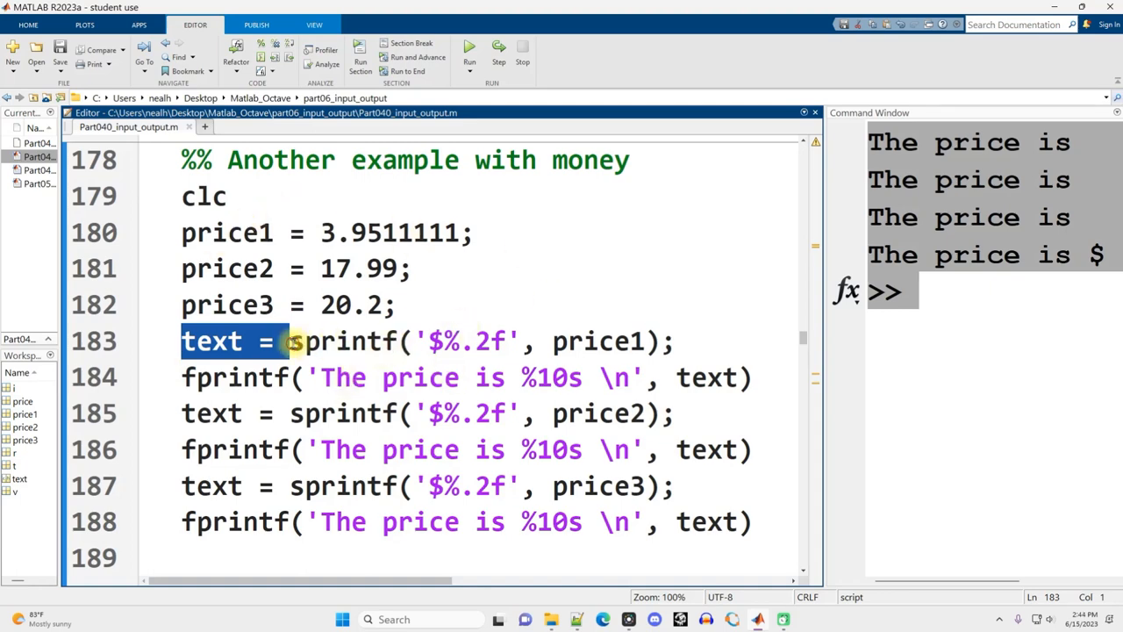
pyautogui.click(435, 340)
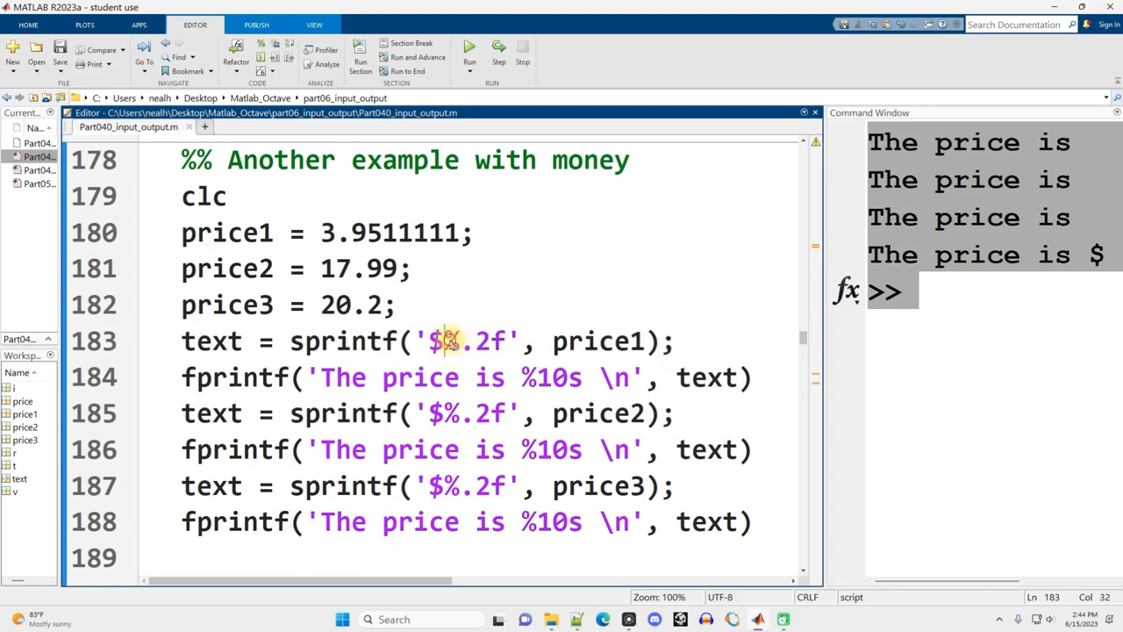
pyautogui.doubleClick(474, 341)
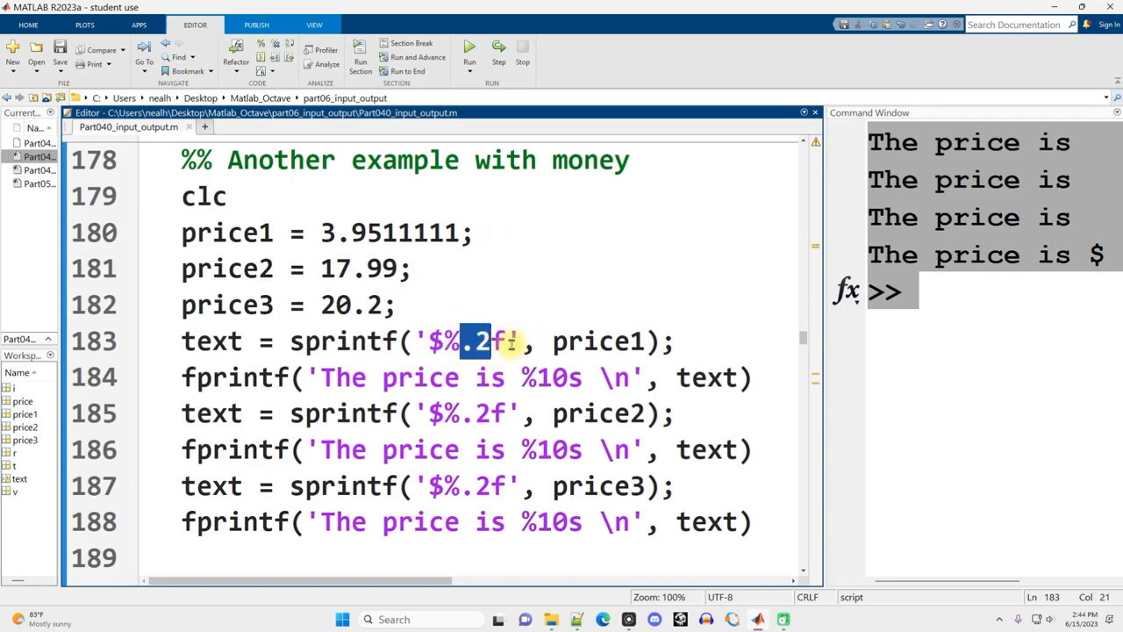
pyautogui.doubleClick(210, 341)
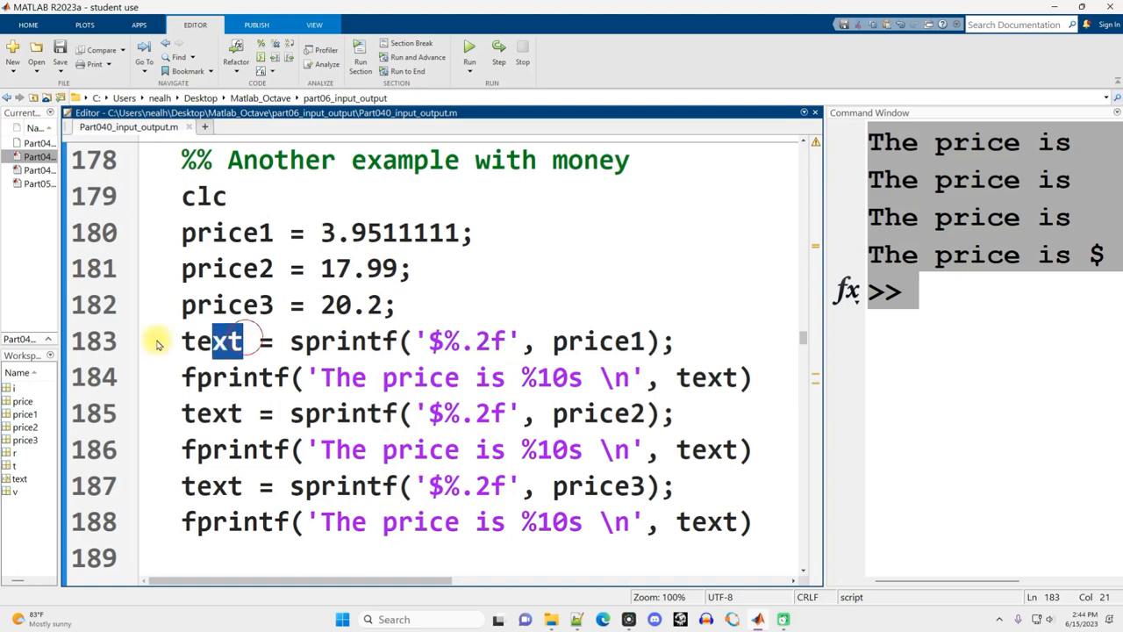
pyautogui.doubleClick(211, 340)
pyautogui.write('text')
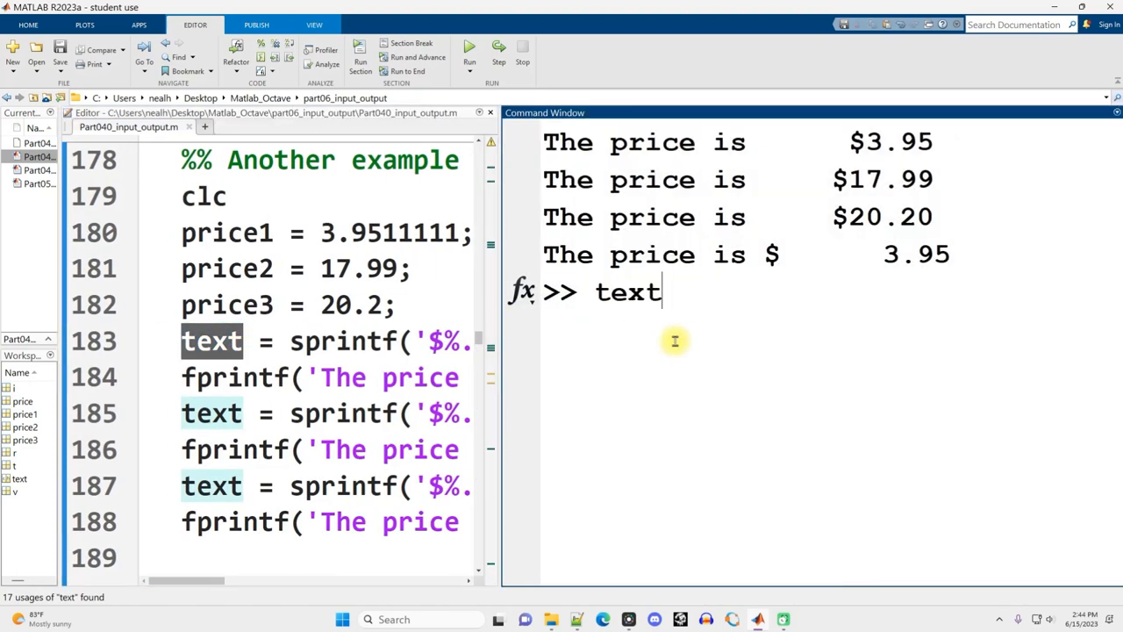
# - Show text's value '$20.20' and highlight the %10s string conversion in the prints
pyautogui.press('enter')
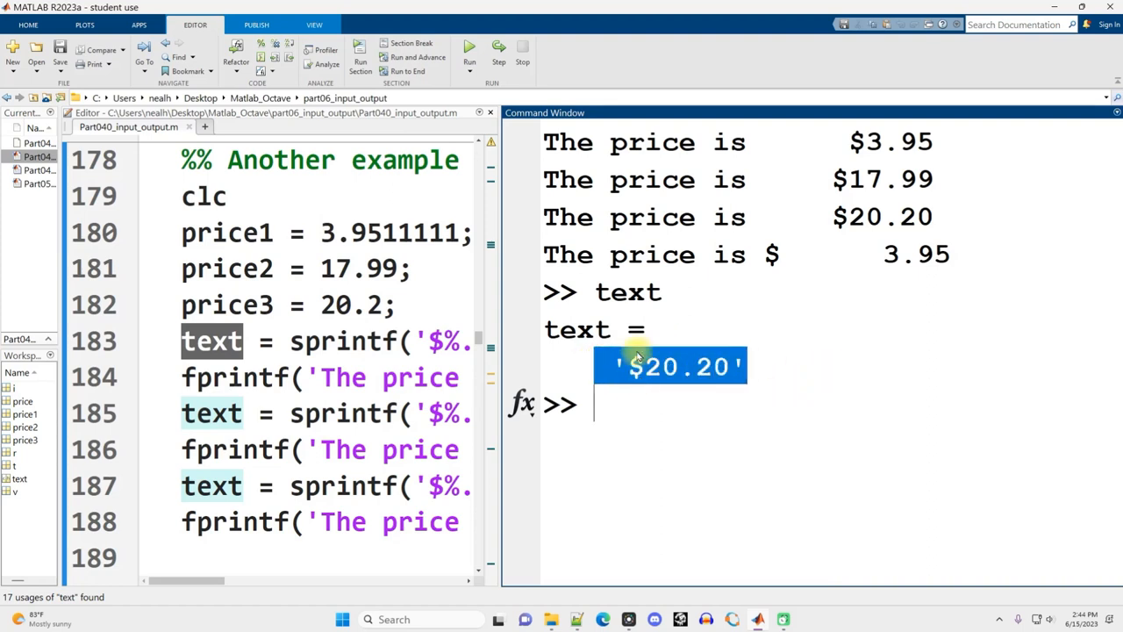
pyautogui.moveTo(641, 413)
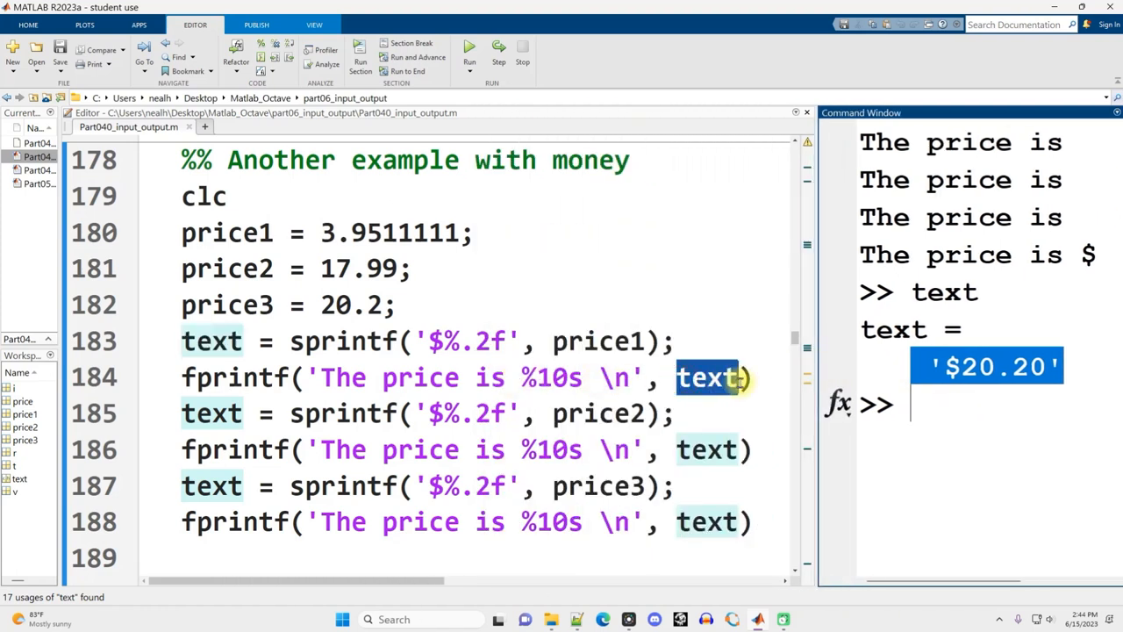
pyautogui.click(542, 377)
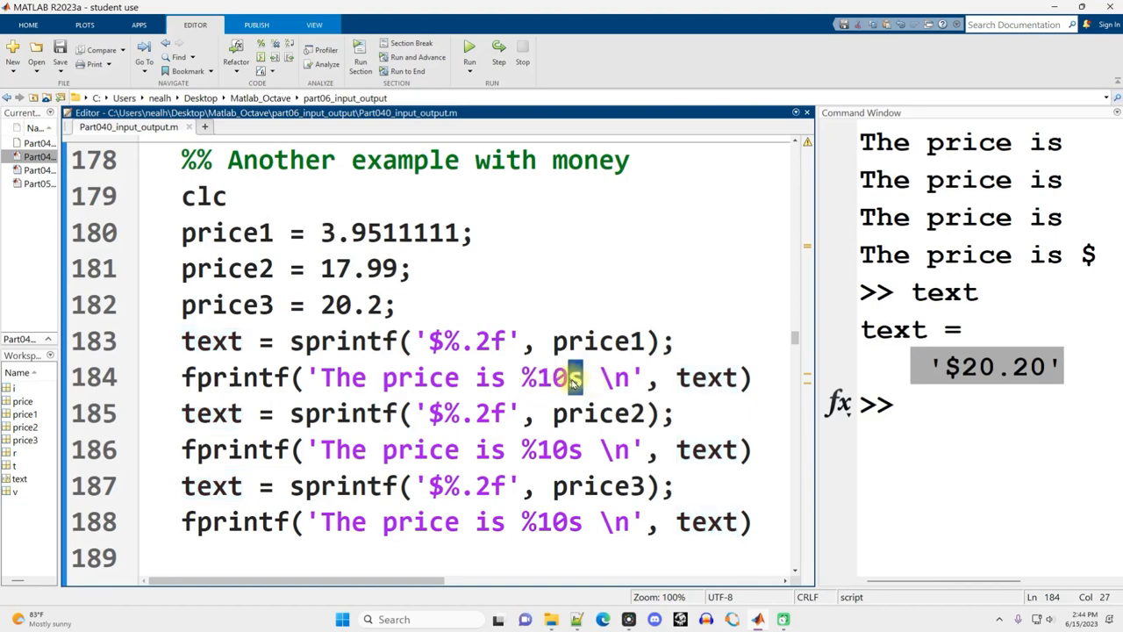
pyautogui.doubleClick(552, 522)
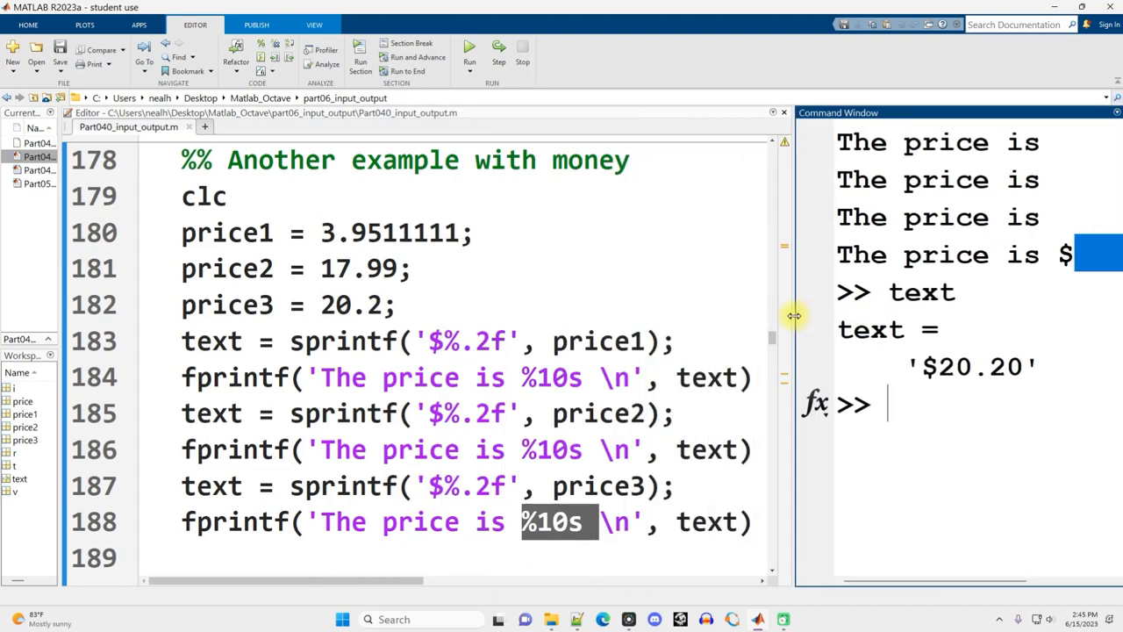
pyautogui.click(504, 340)
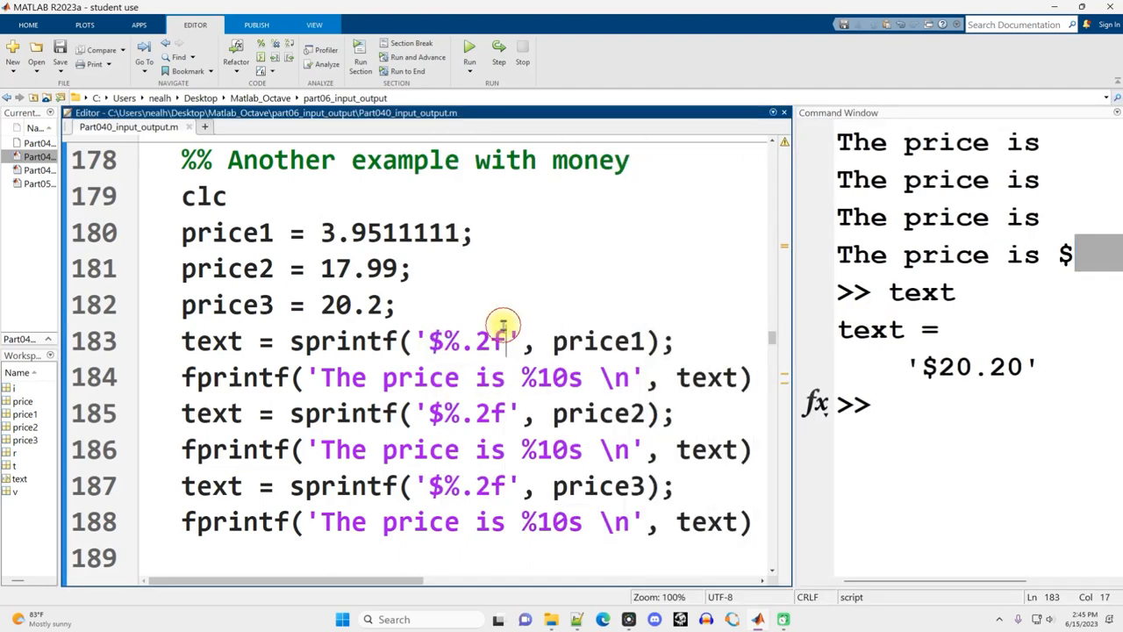
pyautogui.scroll(-3)
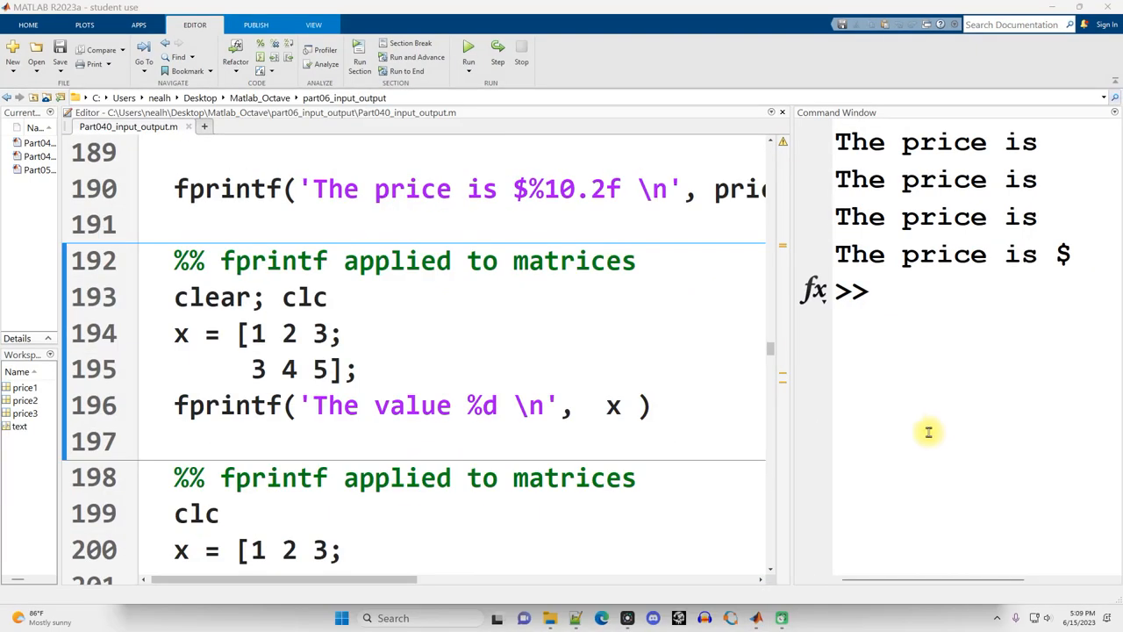
pyautogui.moveTo(241, 333); pyautogui.dragTo(355, 369)
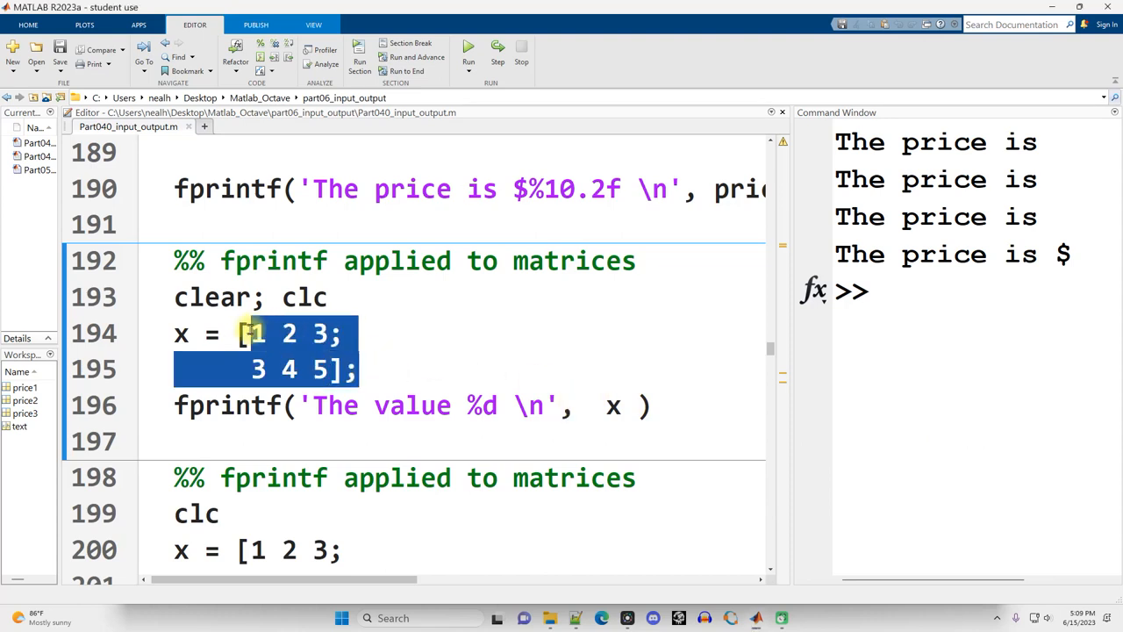
pyautogui.click(346, 369)
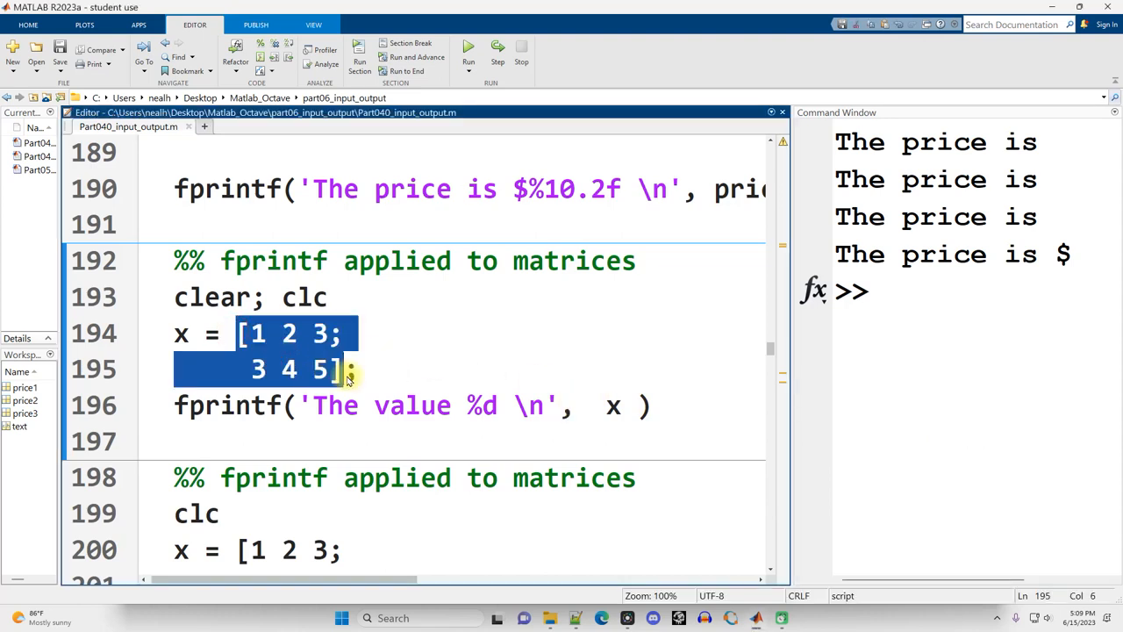
pyautogui.click(623, 404)
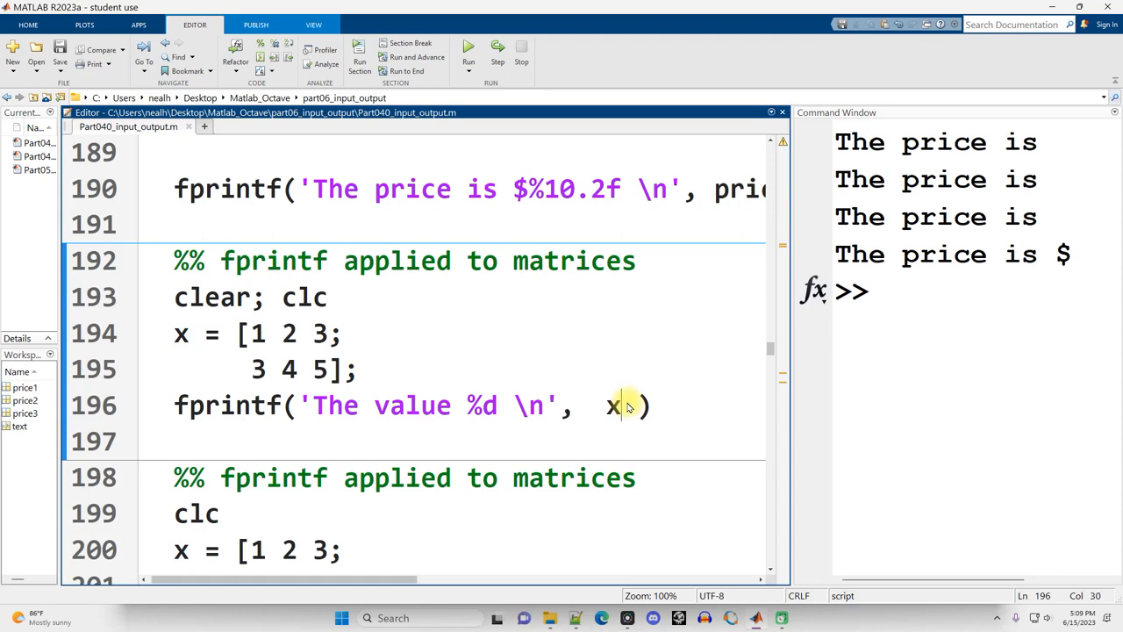
pyautogui.click(468, 49)
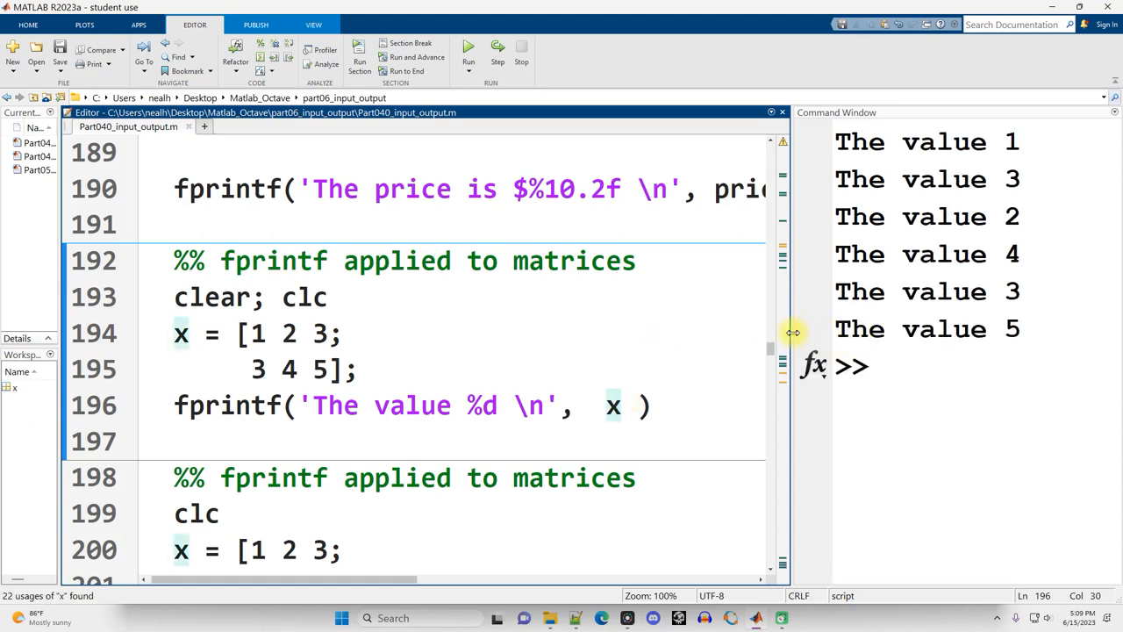
pyautogui.moveTo(791, 333); pyautogui.dragTo(683, 342)
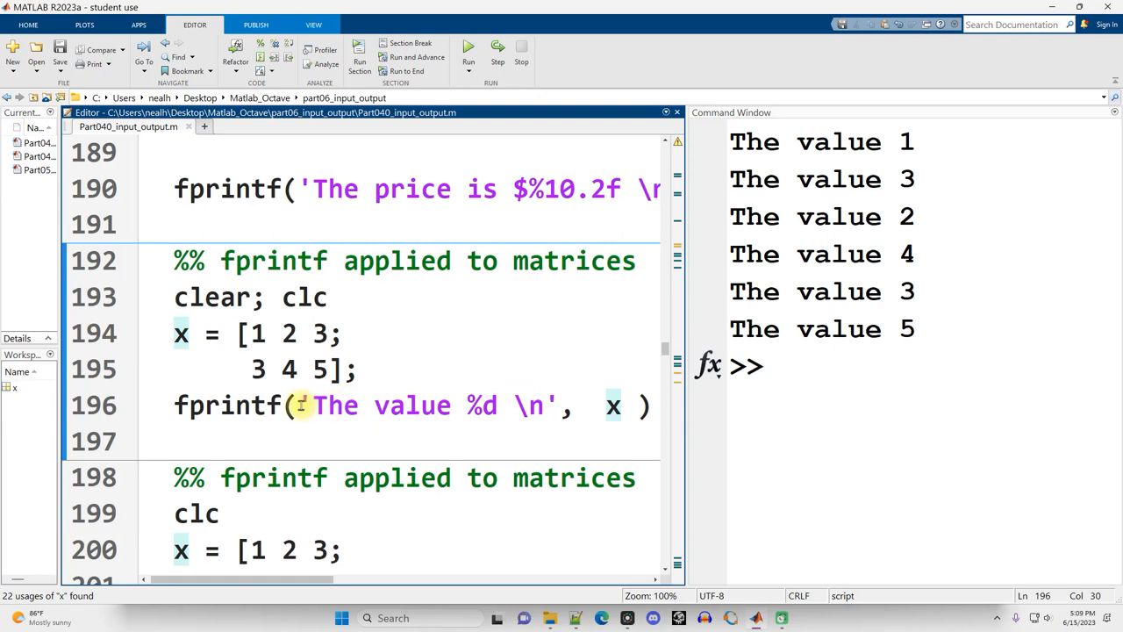
pyautogui.write('disp')
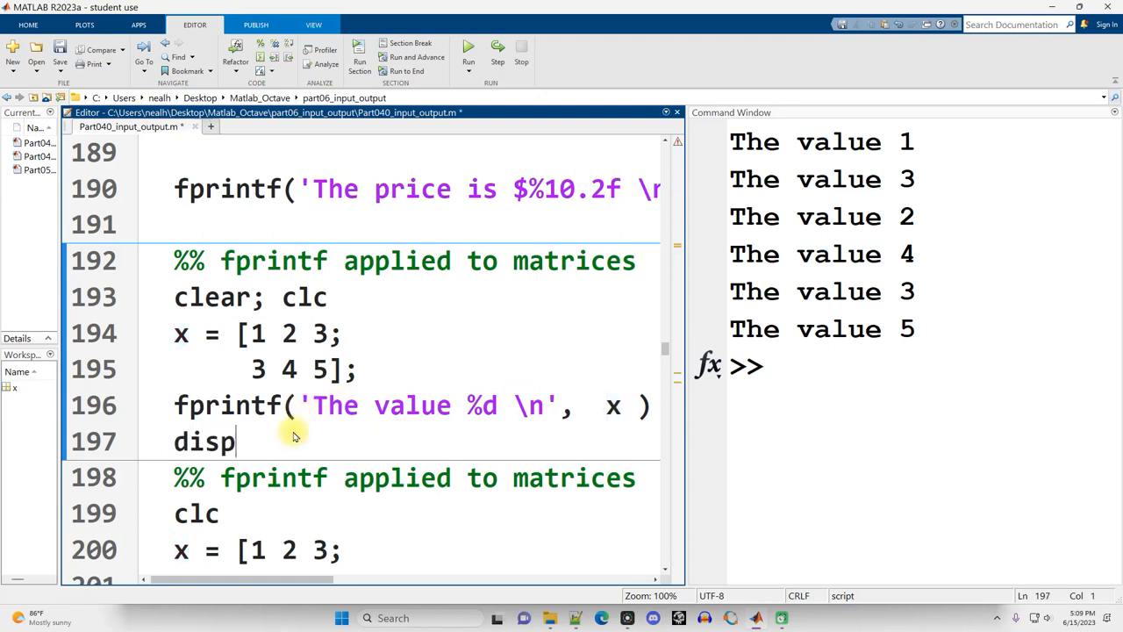
pyautogui.write('("")')
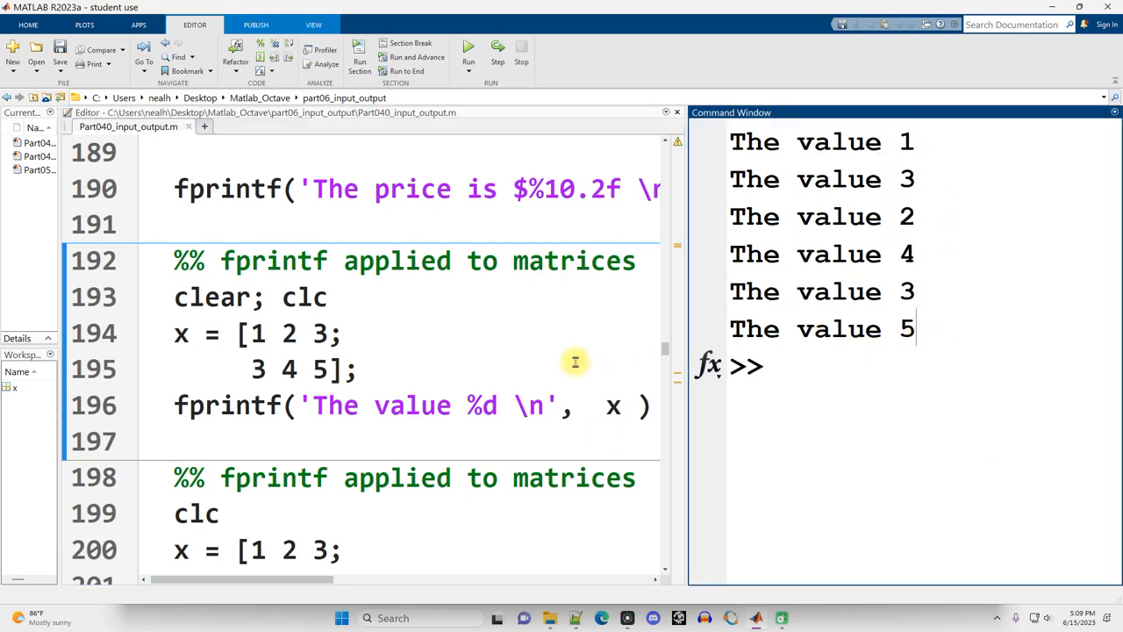
pyautogui.moveTo(906, 142)
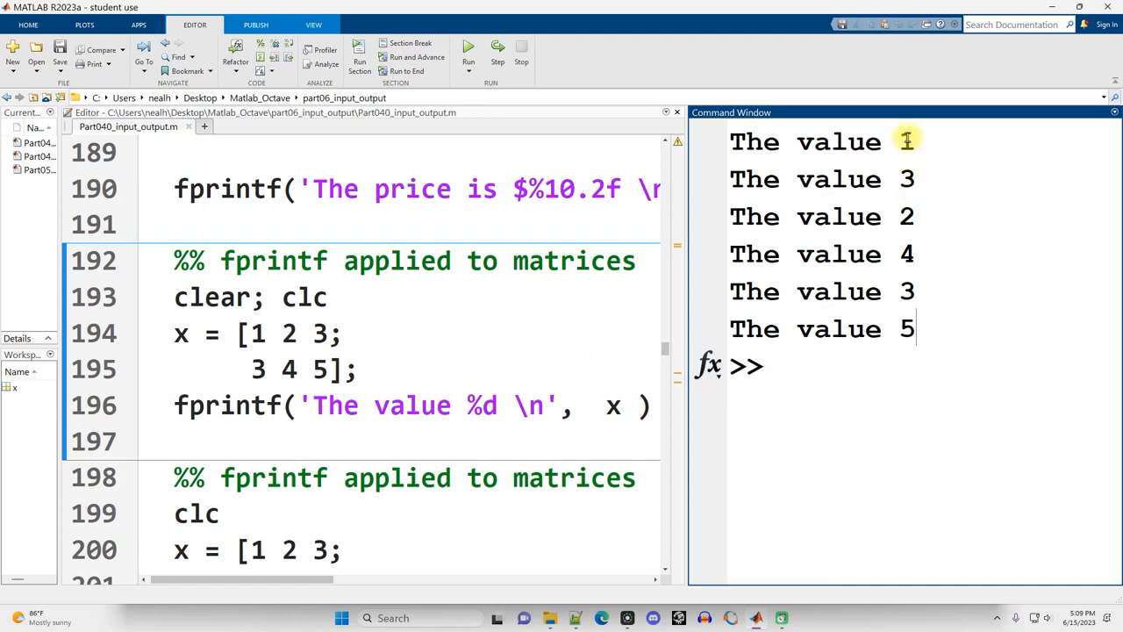
pyautogui.moveTo(639, 380)
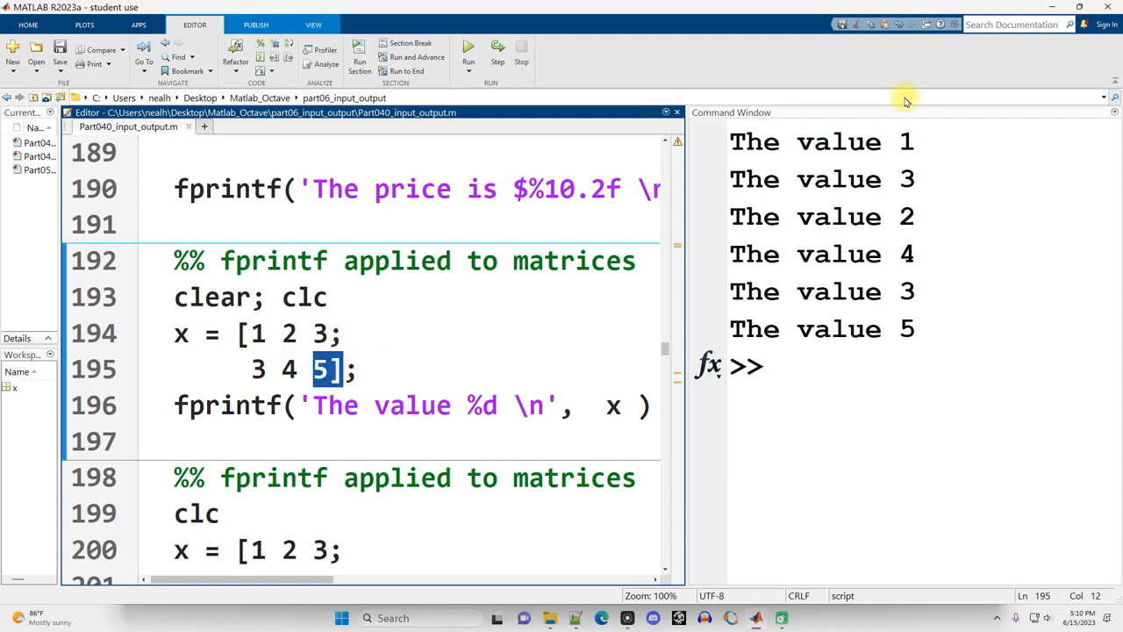
pyautogui.click(358, 368)
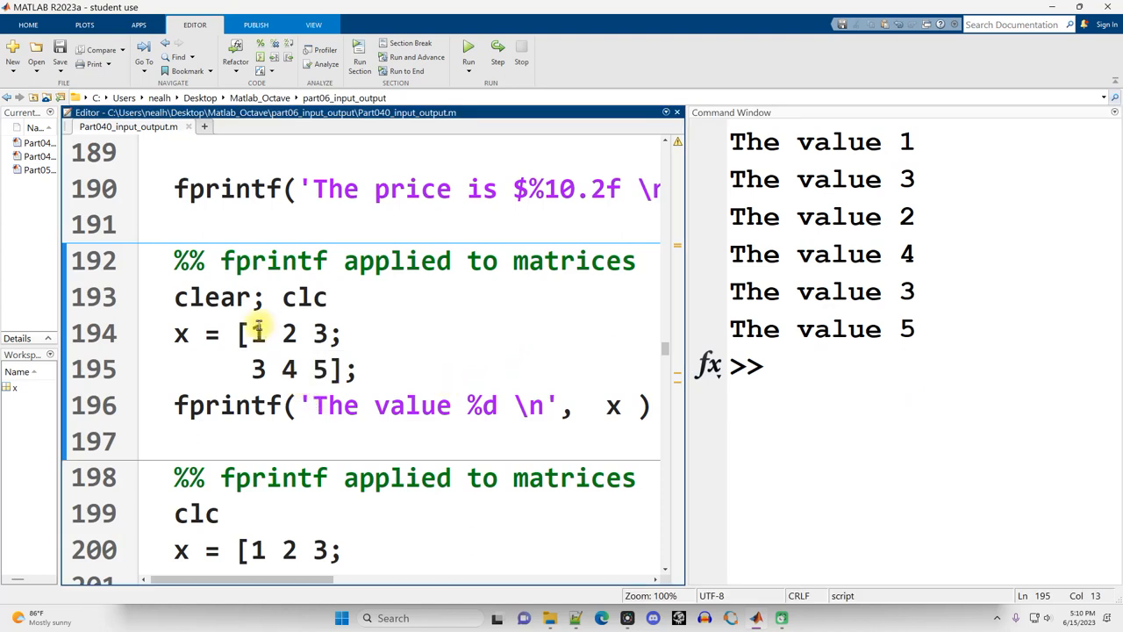
pyautogui.doubleClick(254, 333)
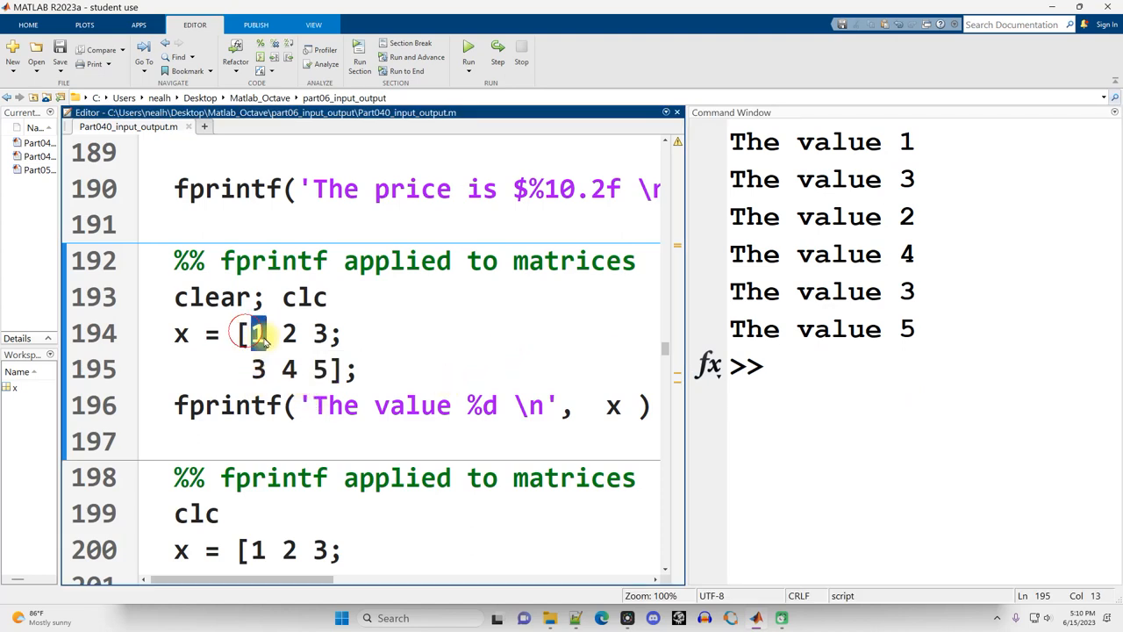
pyautogui.doubleClick(254, 369)
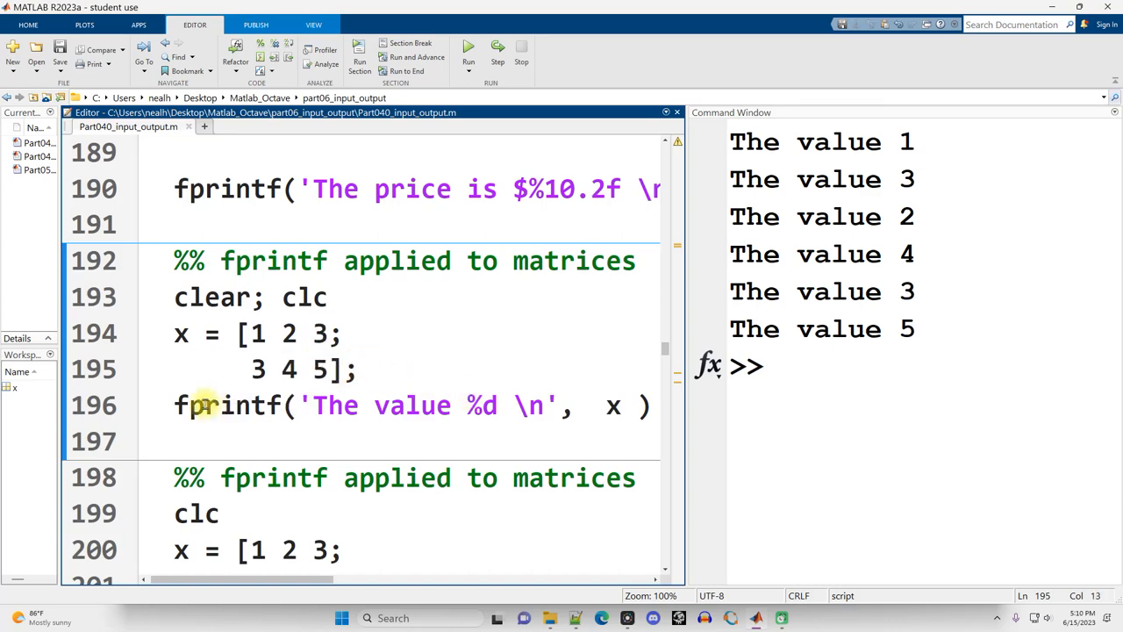
pyautogui.click(344, 334)
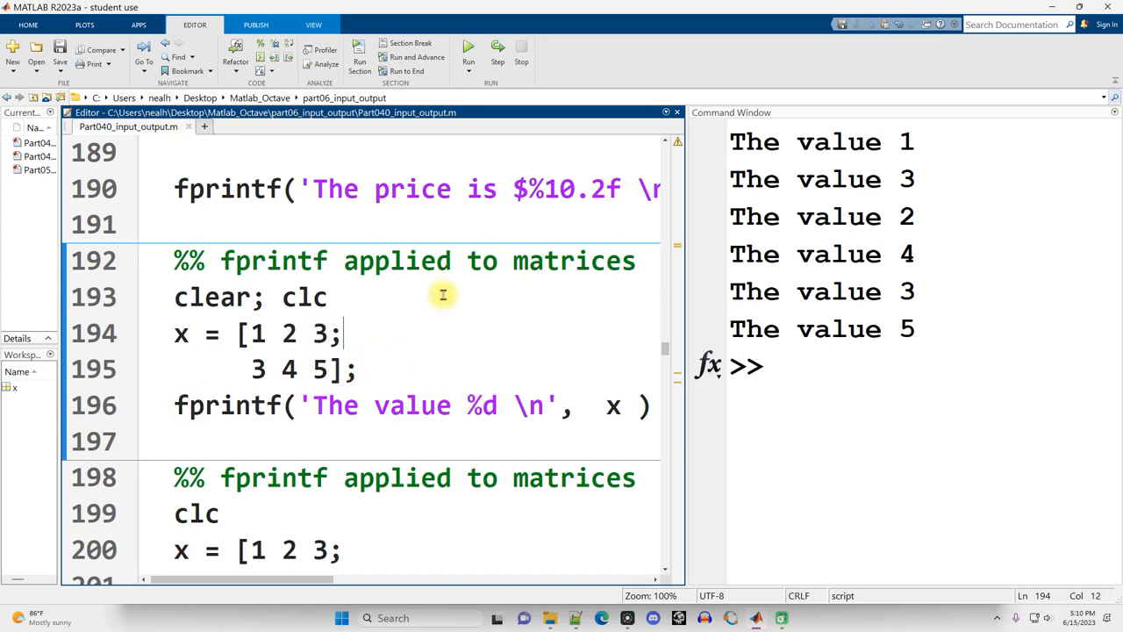
# - Inspect the two %3d specifiers and printed values 3 and 5, then rewiden the editor
pyautogui.scroll(-3)
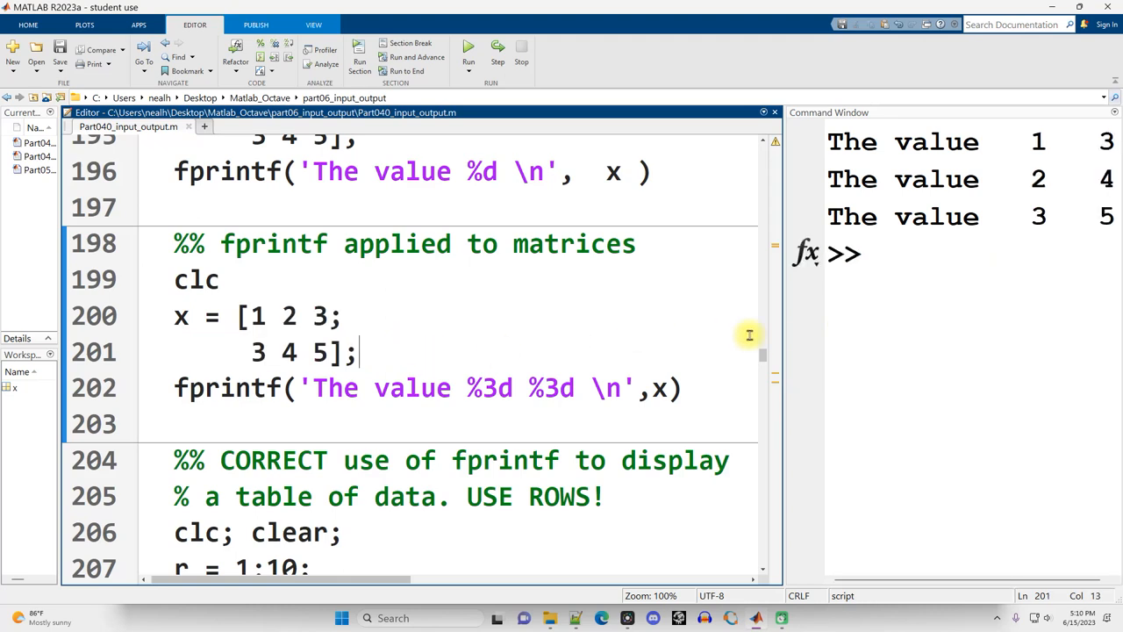
pyautogui.doubleClick(489, 388)
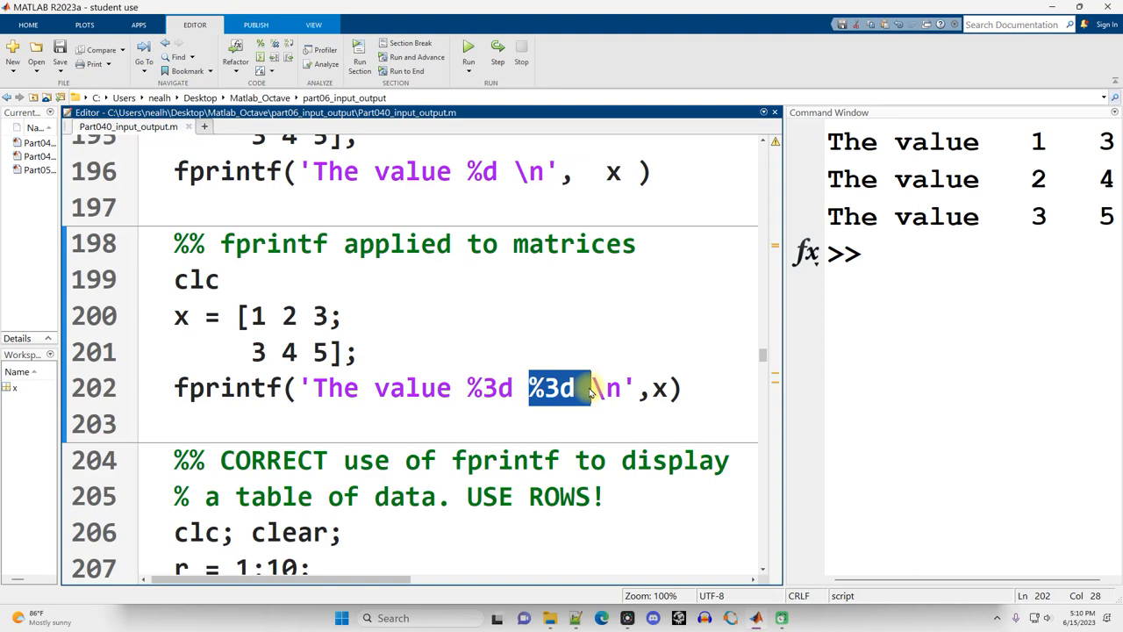
pyautogui.click(603, 388)
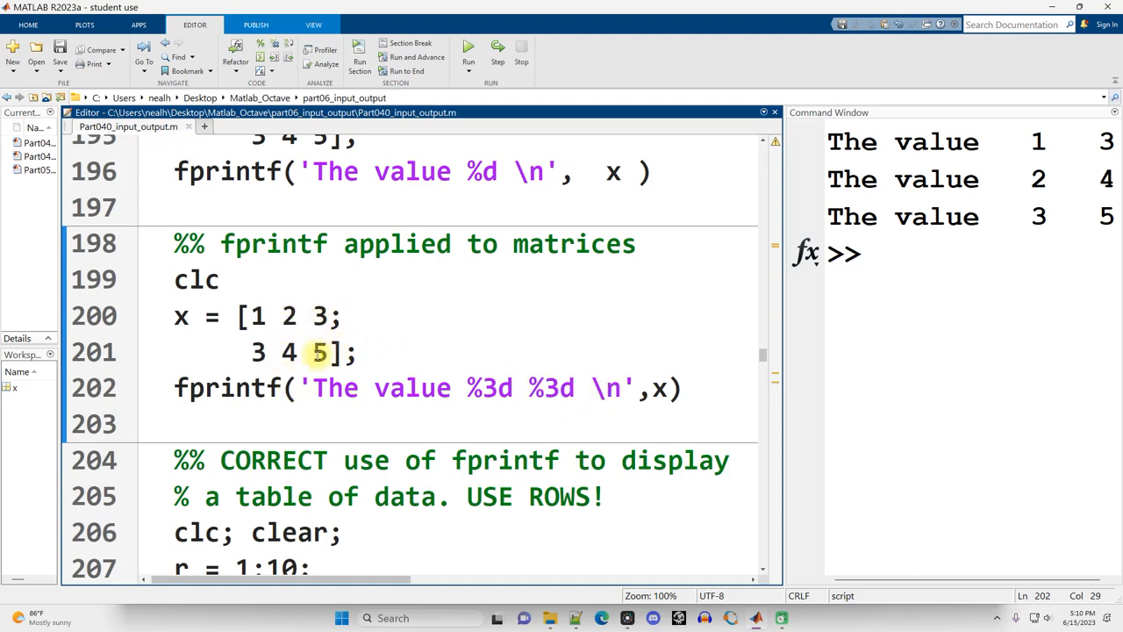
pyautogui.moveTo(782, 316); pyautogui.dragTo(586, 317)
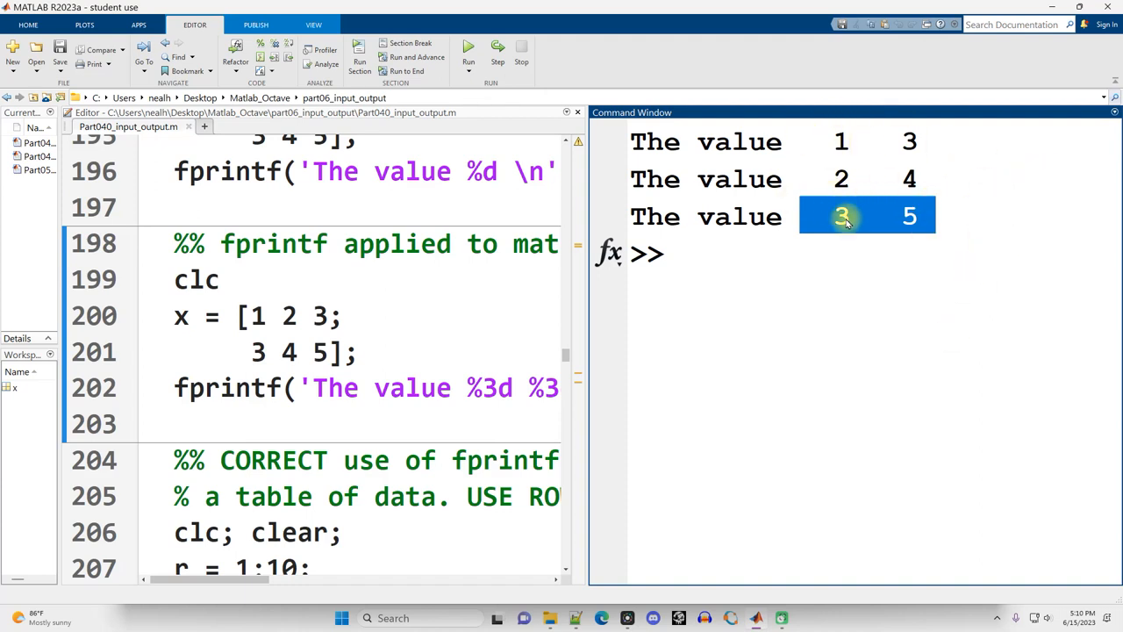
pyautogui.moveTo(745, 362)
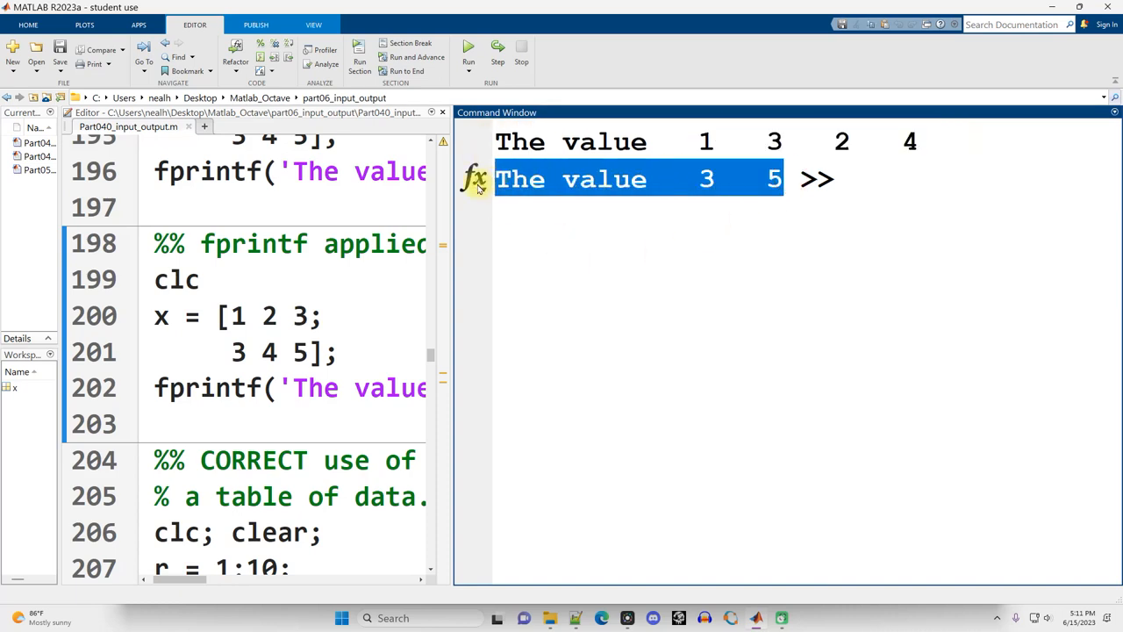
pyautogui.moveTo(312, 369)
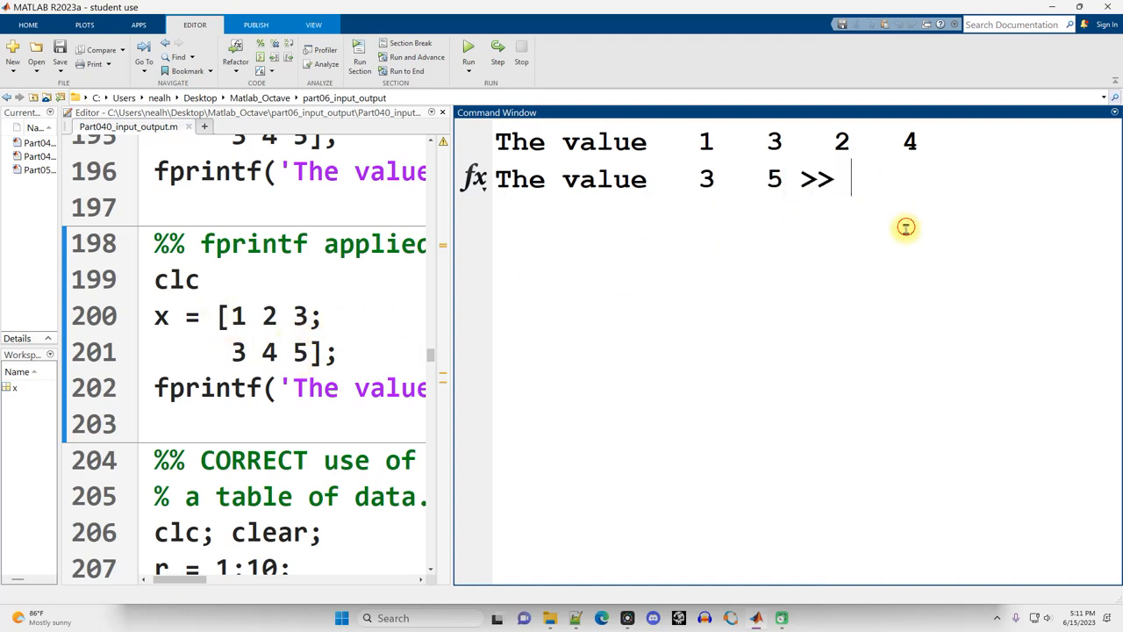
pyautogui.moveTo(453, 341)
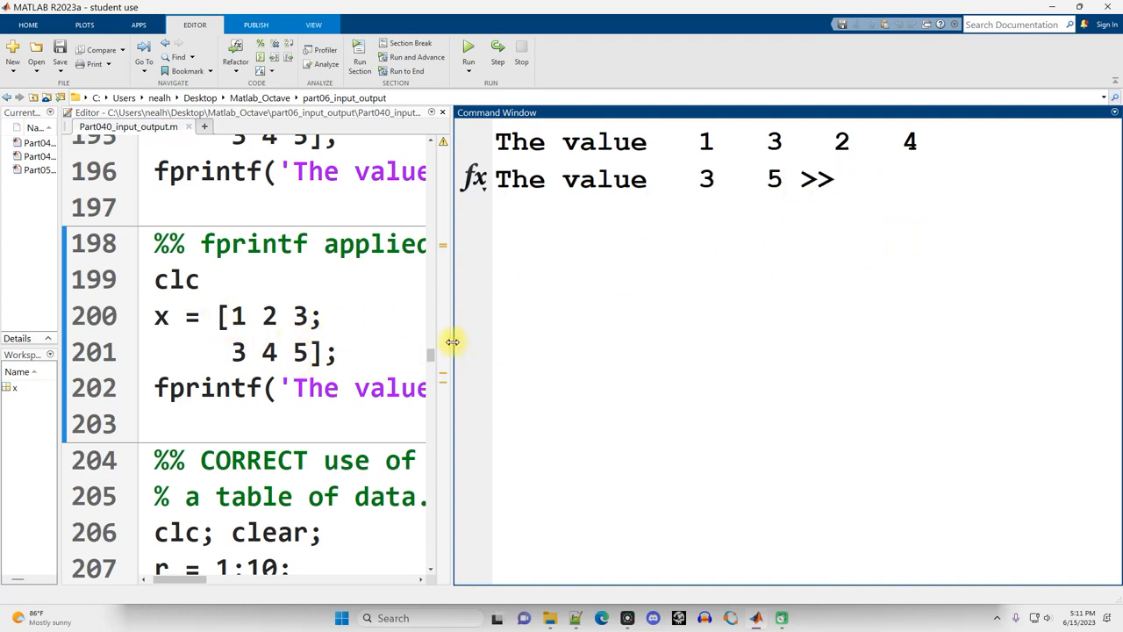
pyautogui.moveTo(453, 343); pyautogui.dragTo(711, 344)
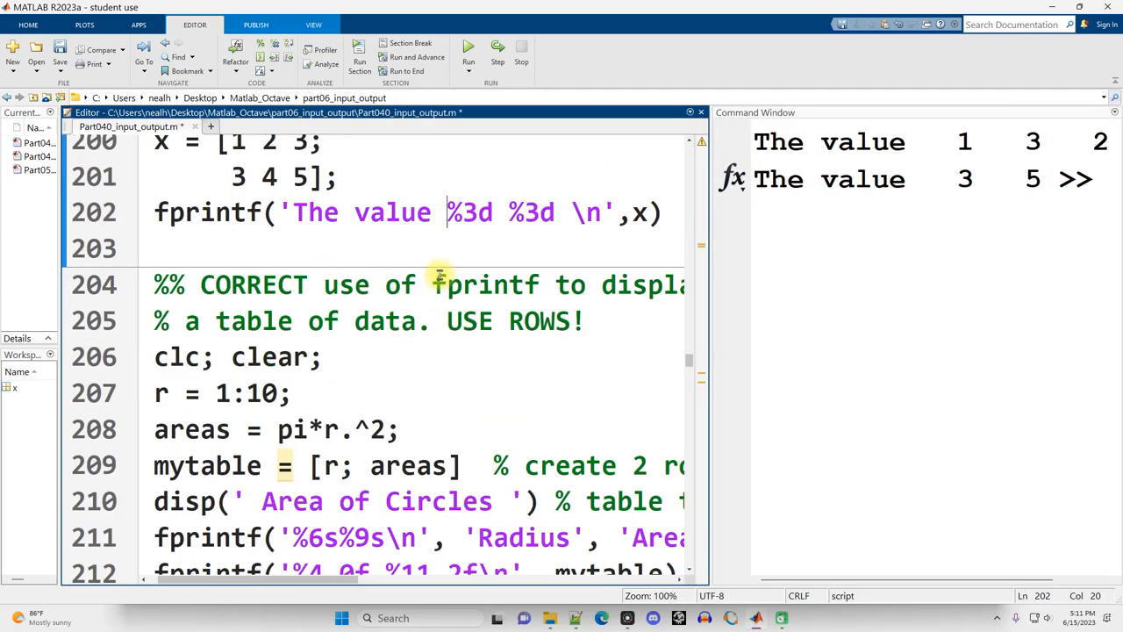
# - Run the CORRECT fprintf table section to print radii 1 to 10 with areas
pyautogui.scroll(-3)
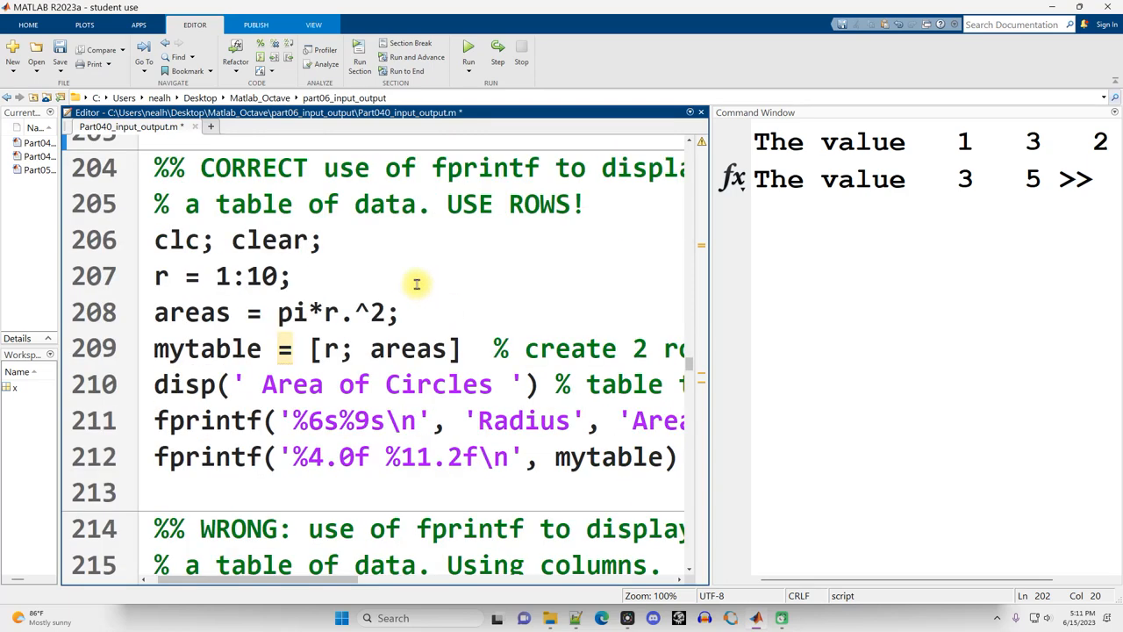
pyautogui.doubleClick(485, 168)
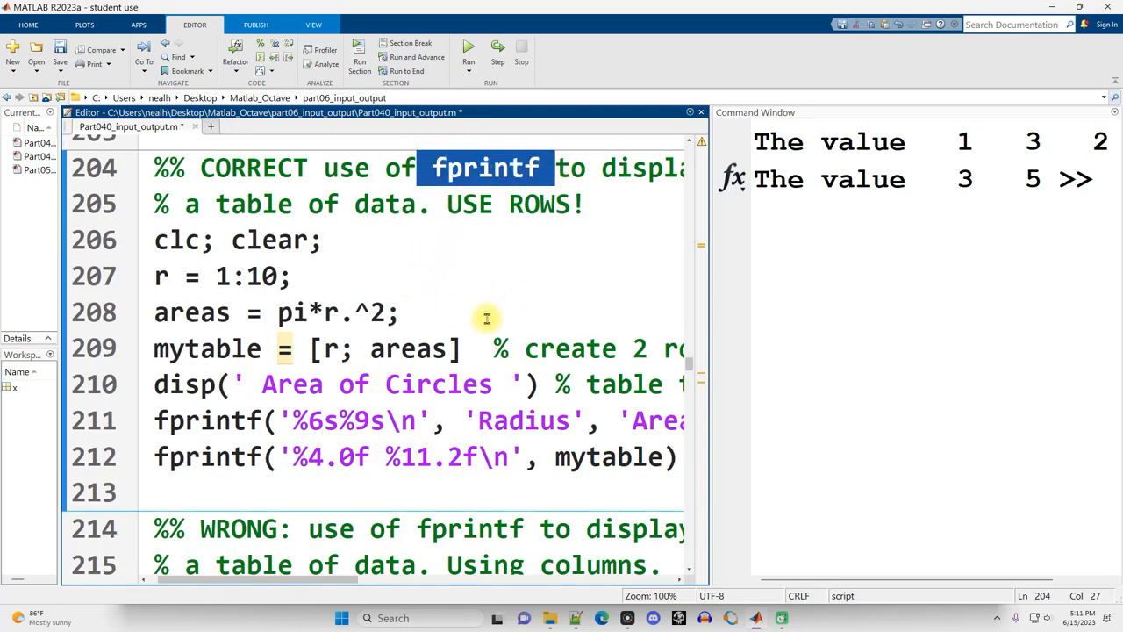
pyautogui.moveTo(466, 326)
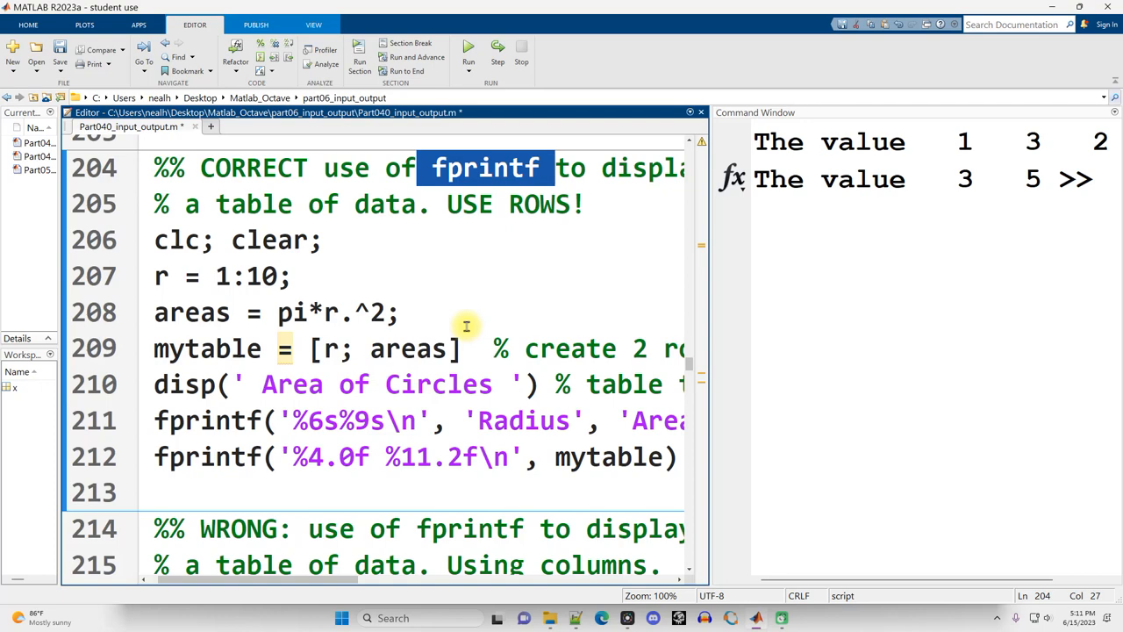
pyautogui.click(400, 314)
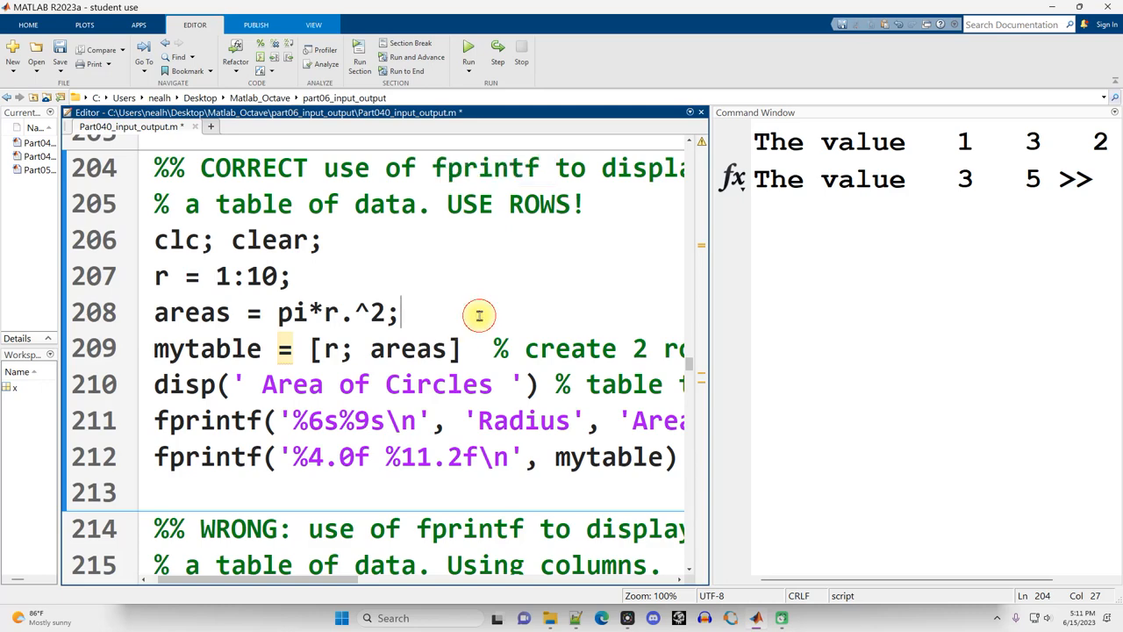
pyautogui.click(469, 48)
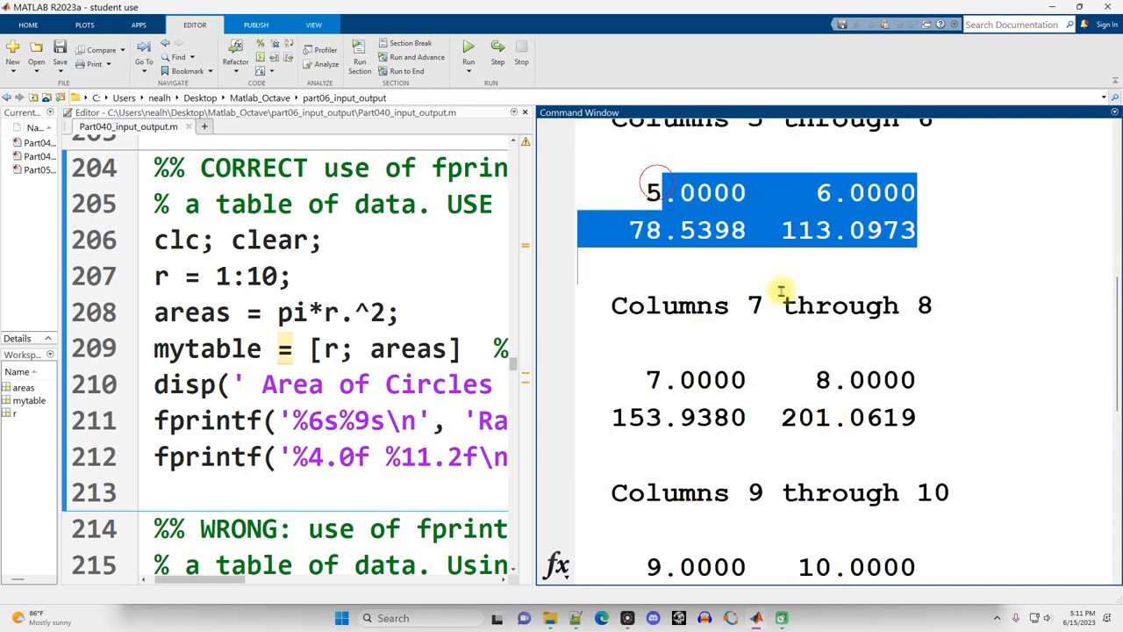
# - Highlight the areas formula and the %4.0f format specifier in the table code
pyautogui.scroll(-3)
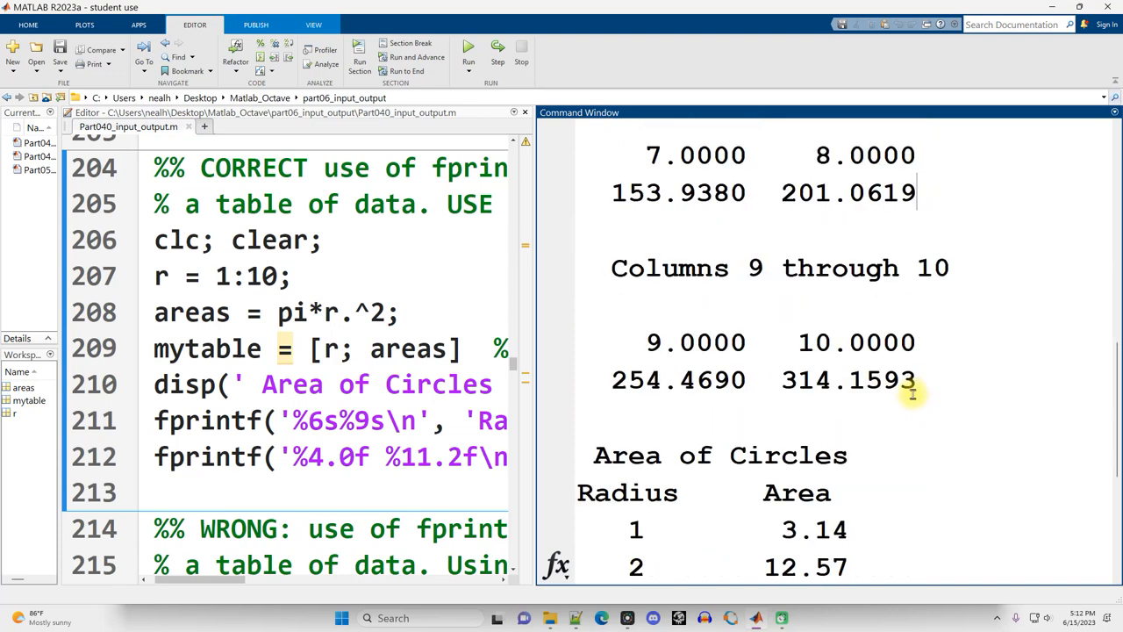
pyautogui.moveTo(529, 318)
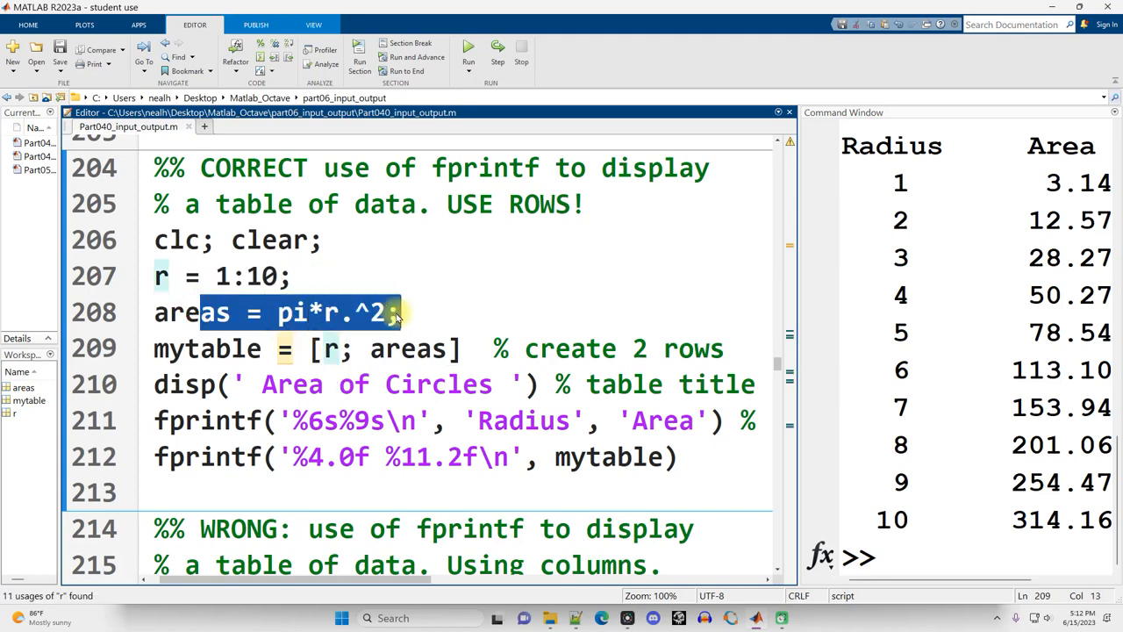
pyautogui.doubleClick(407, 348)
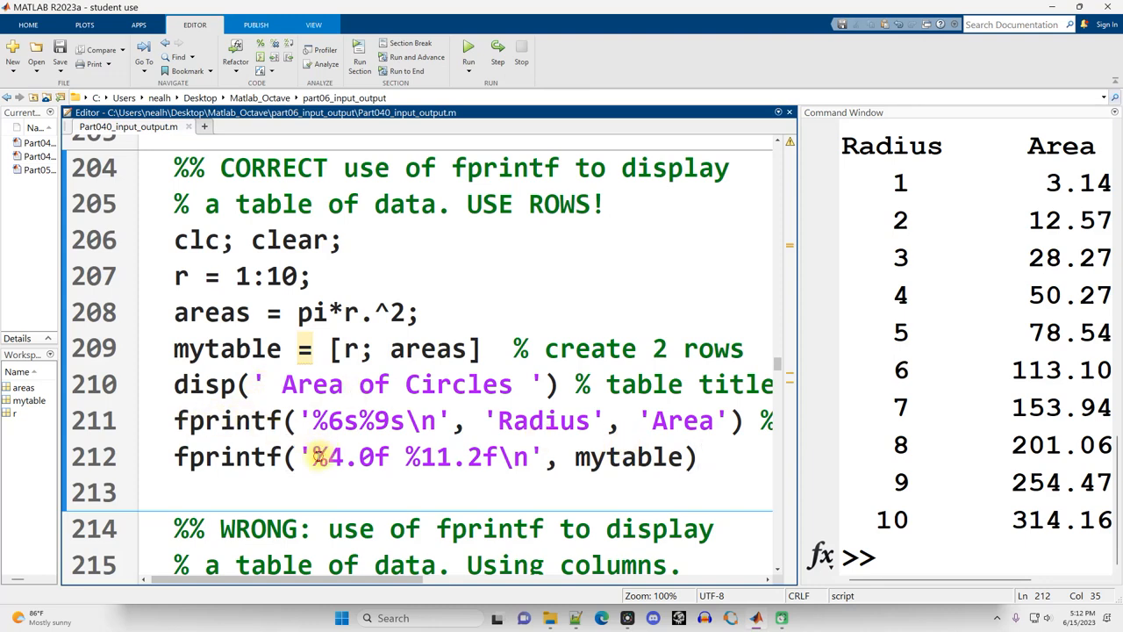
pyautogui.doubleClick(450, 456)
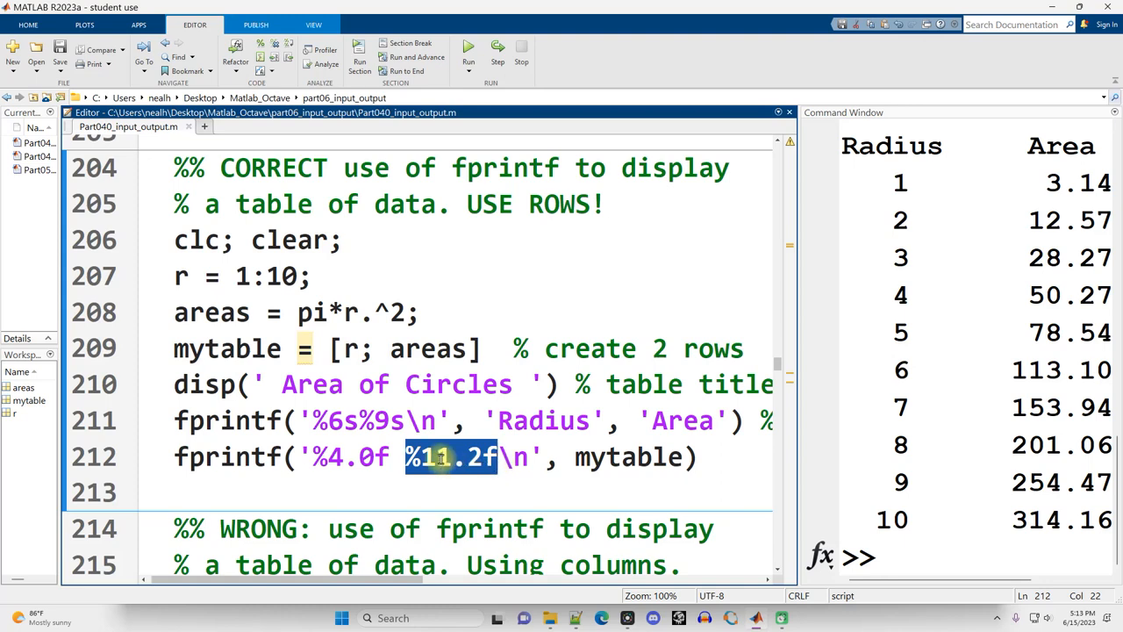
pyautogui.click(354, 349)
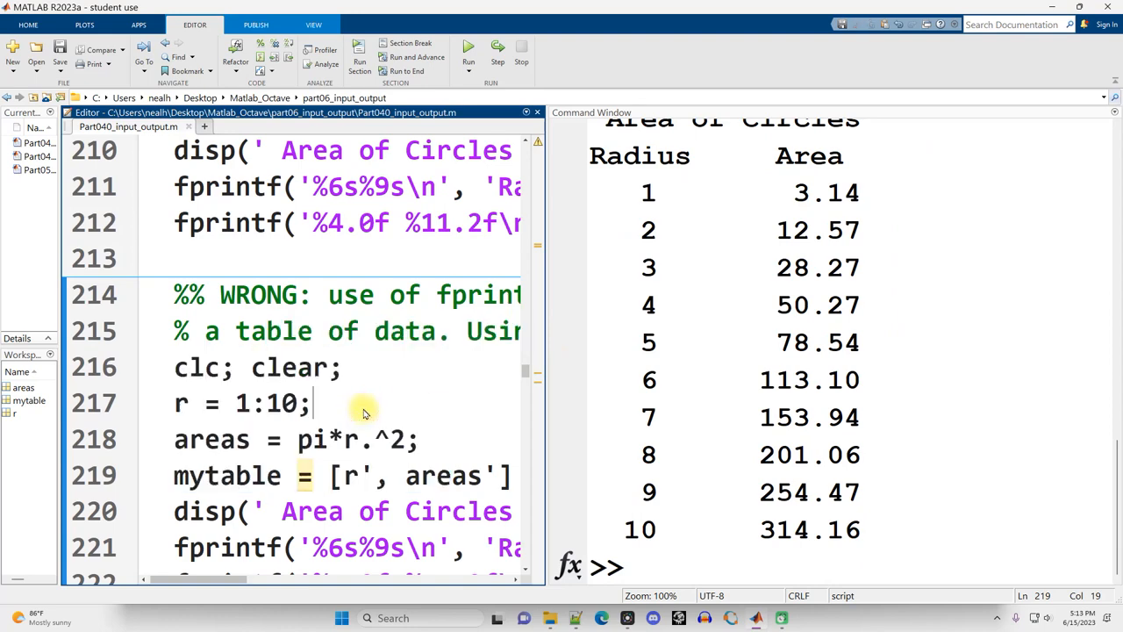
pyautogui.click(469, 49)
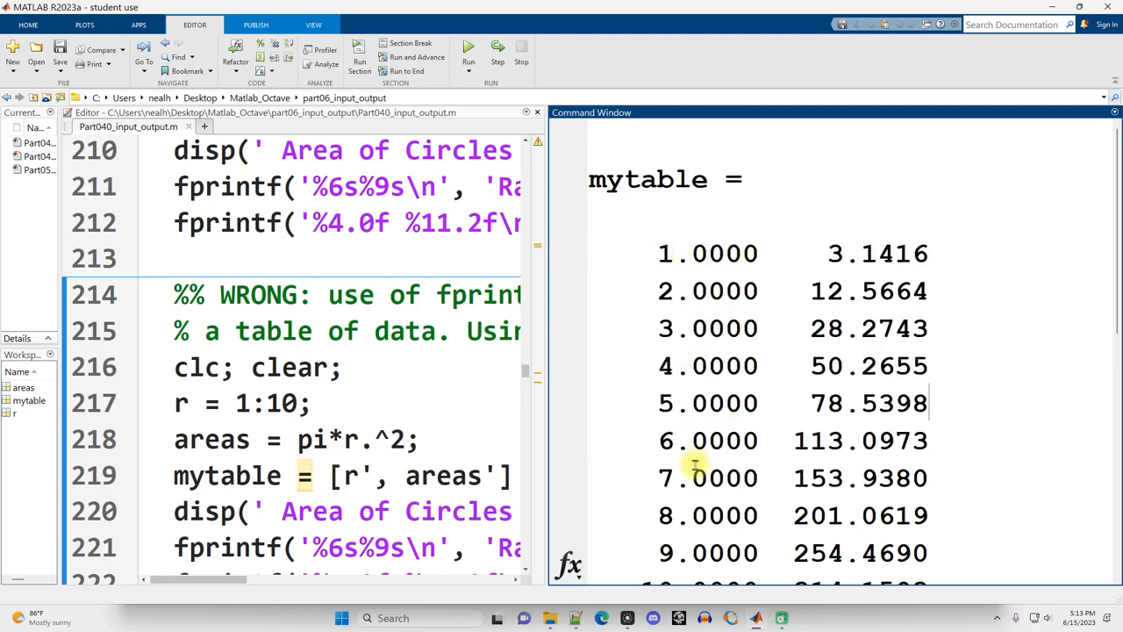
pyautogui.moveTo(858, 494)
pyautogui.write('format c')
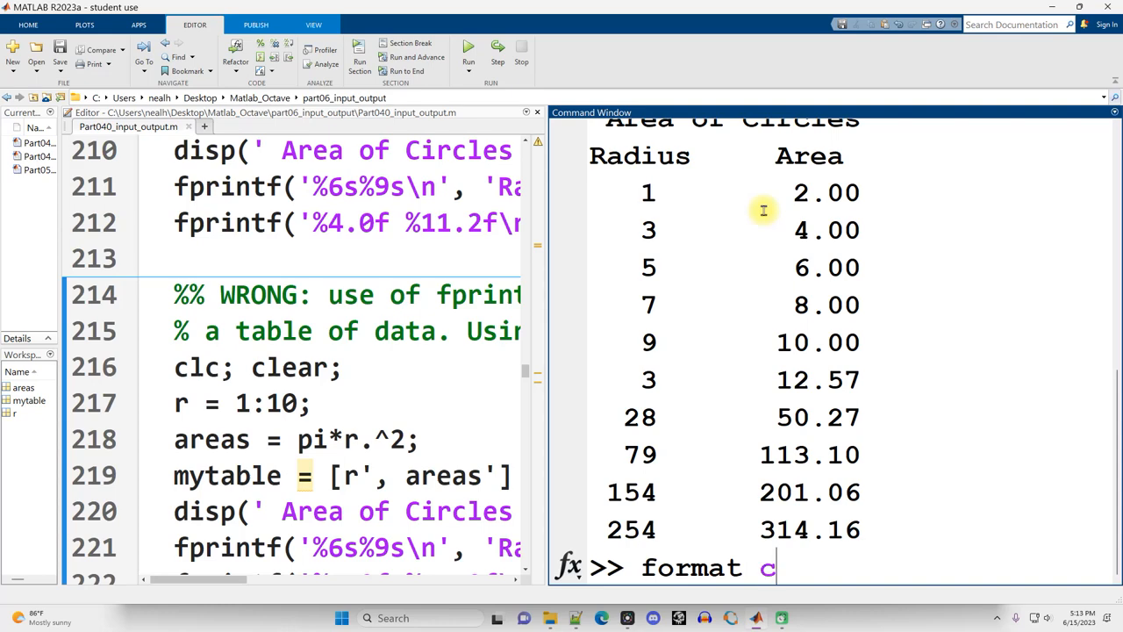
pyautogui.write('shory')
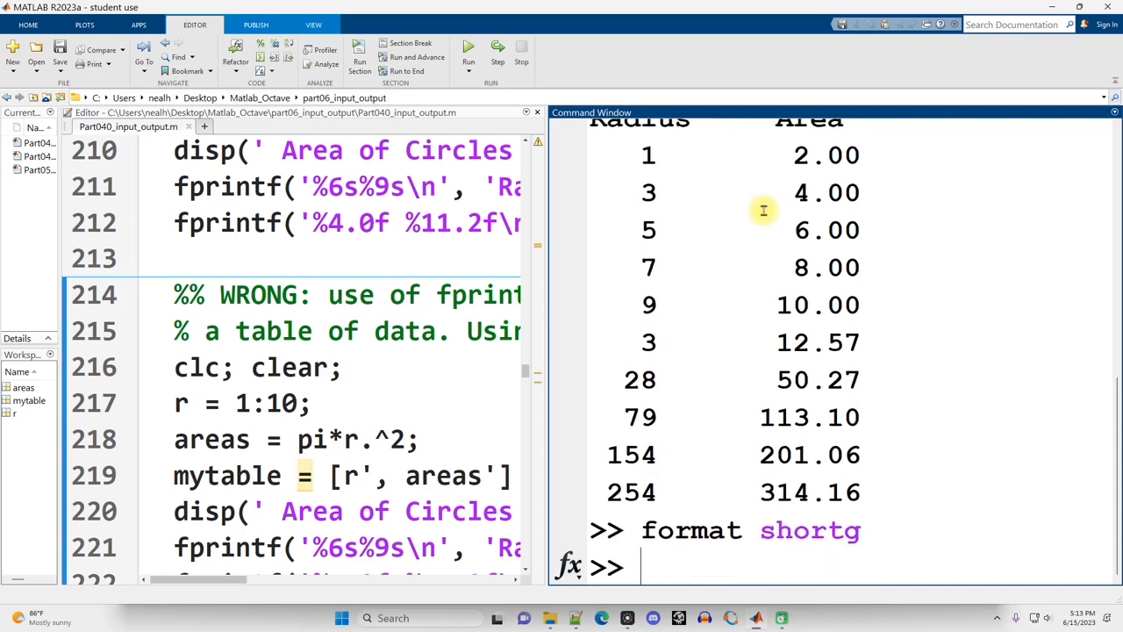
pyautogui.write('f')
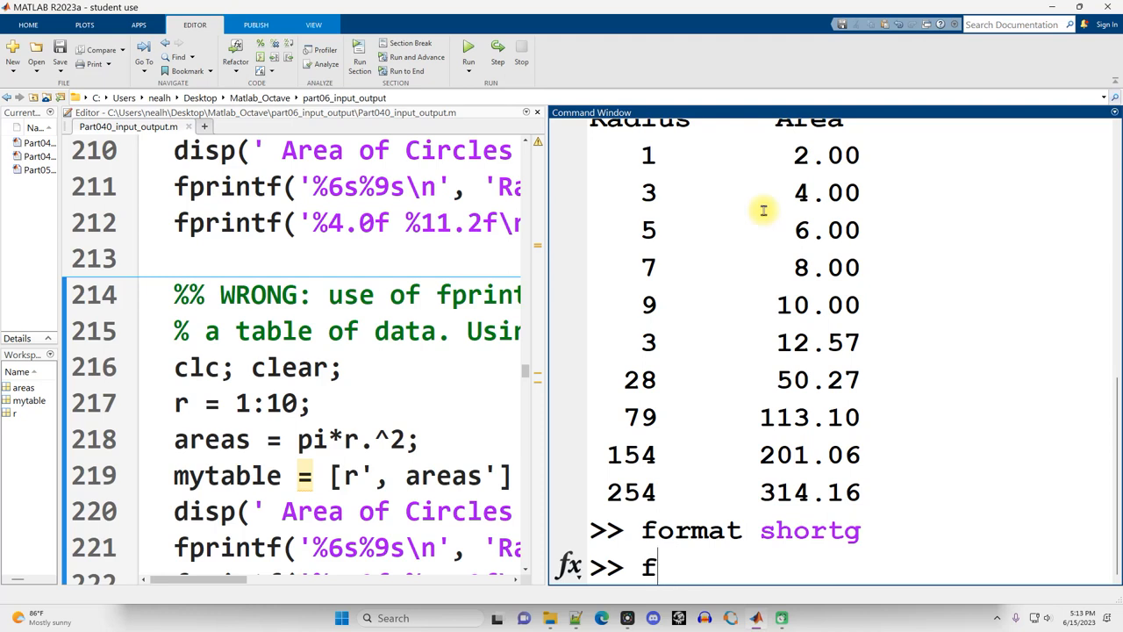
pyautogui.write('ormat com')
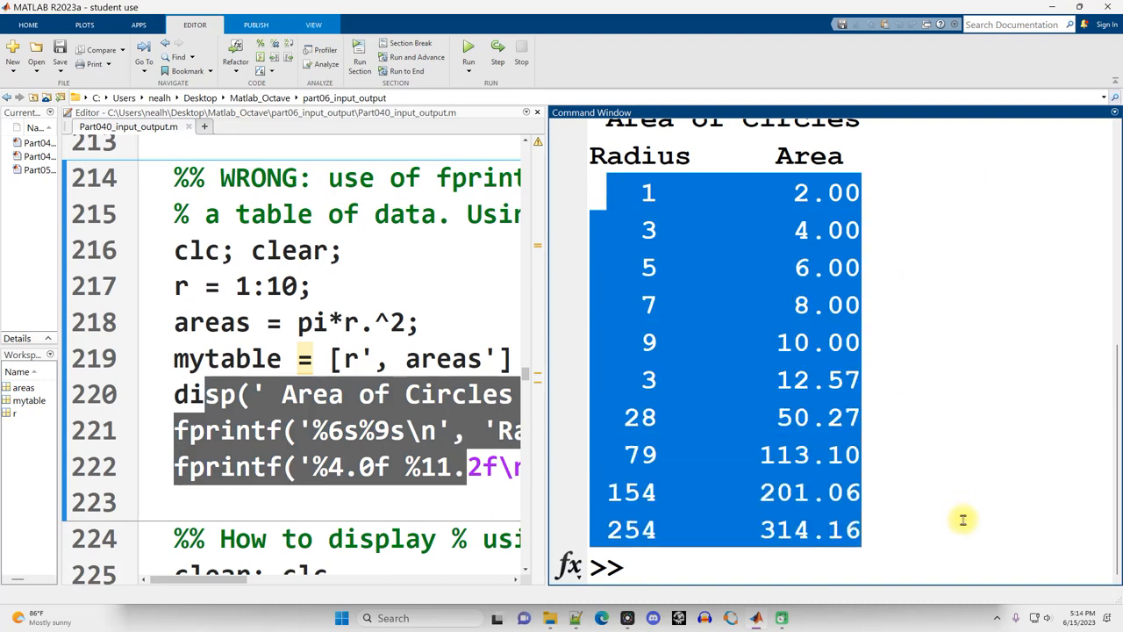
pyautogui.moveTo(896, 470)
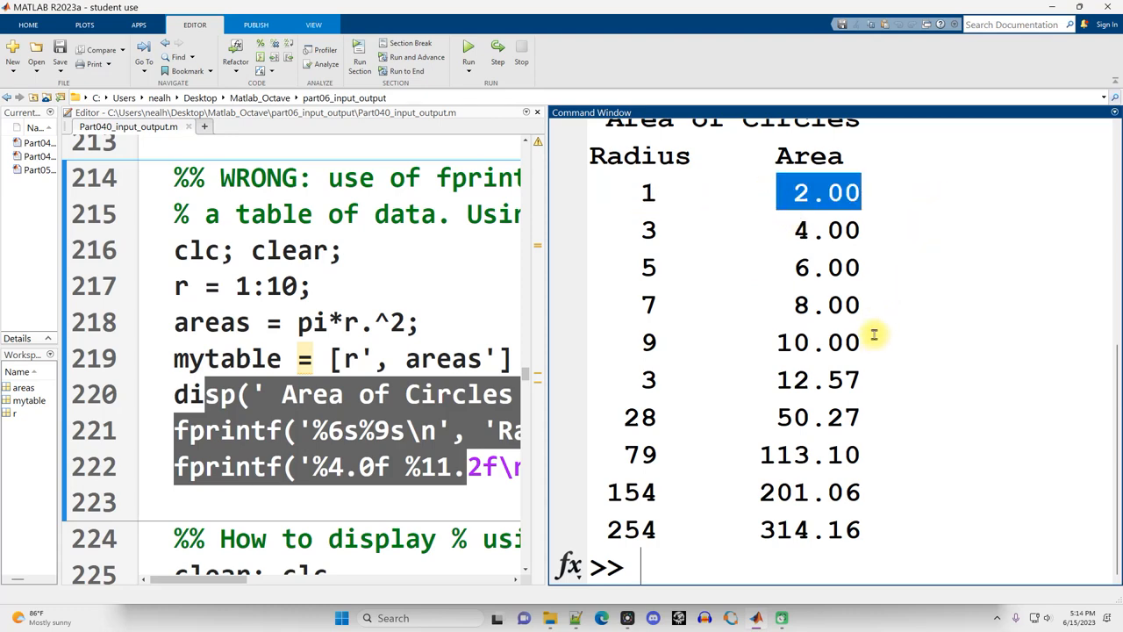
pyautogui.click(641, 229)
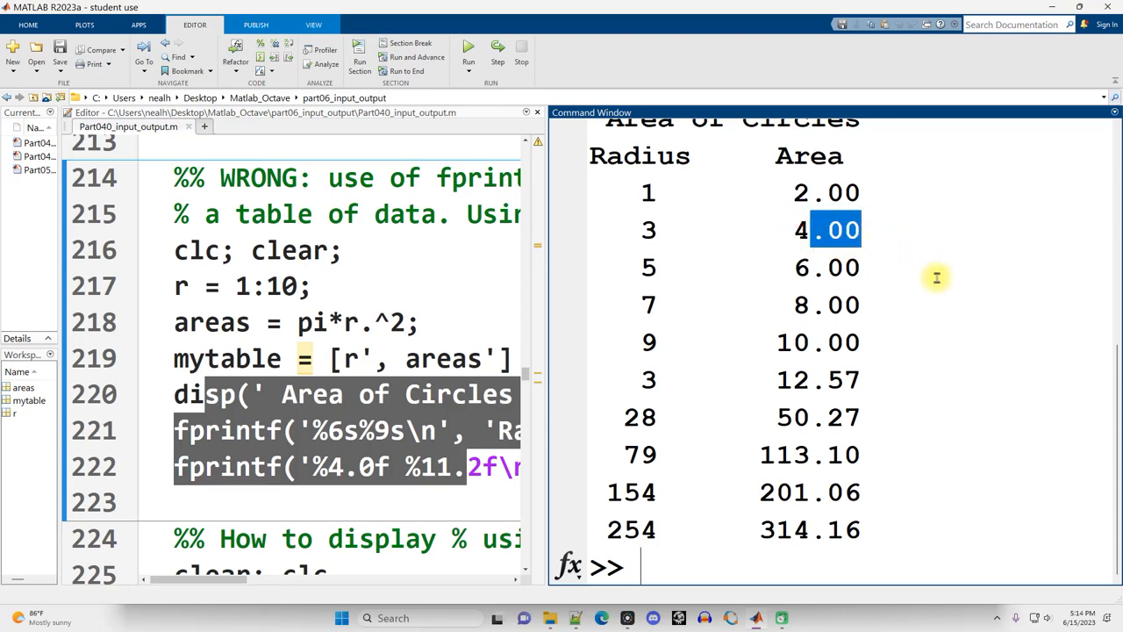
pyautogui.moveTo(290, 329)
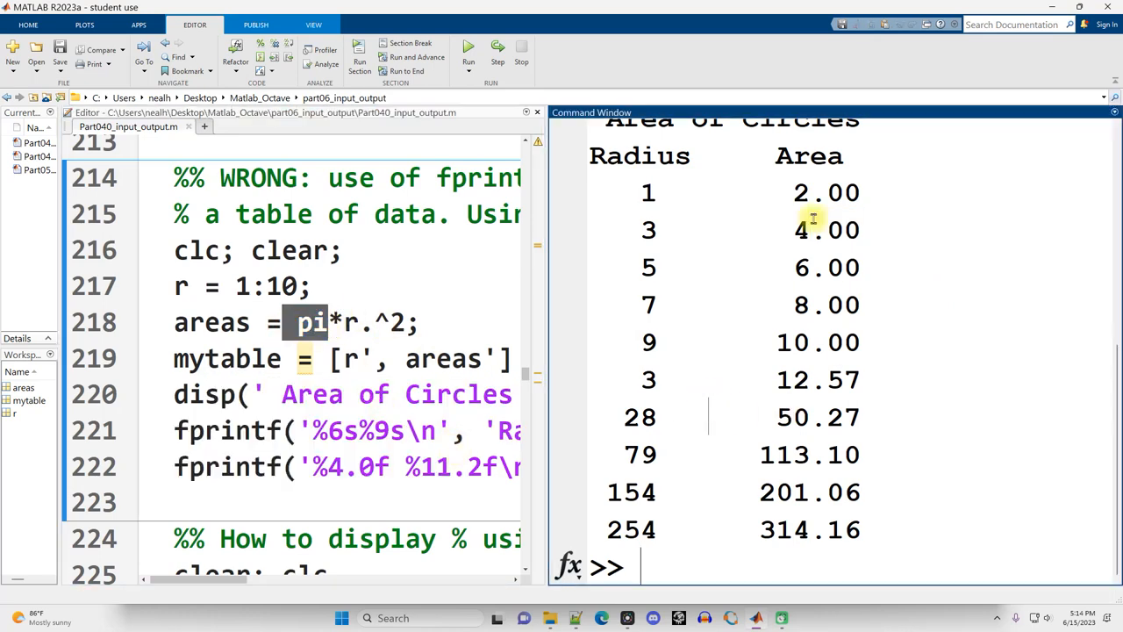
pyautogui.moveTo(855, 342)
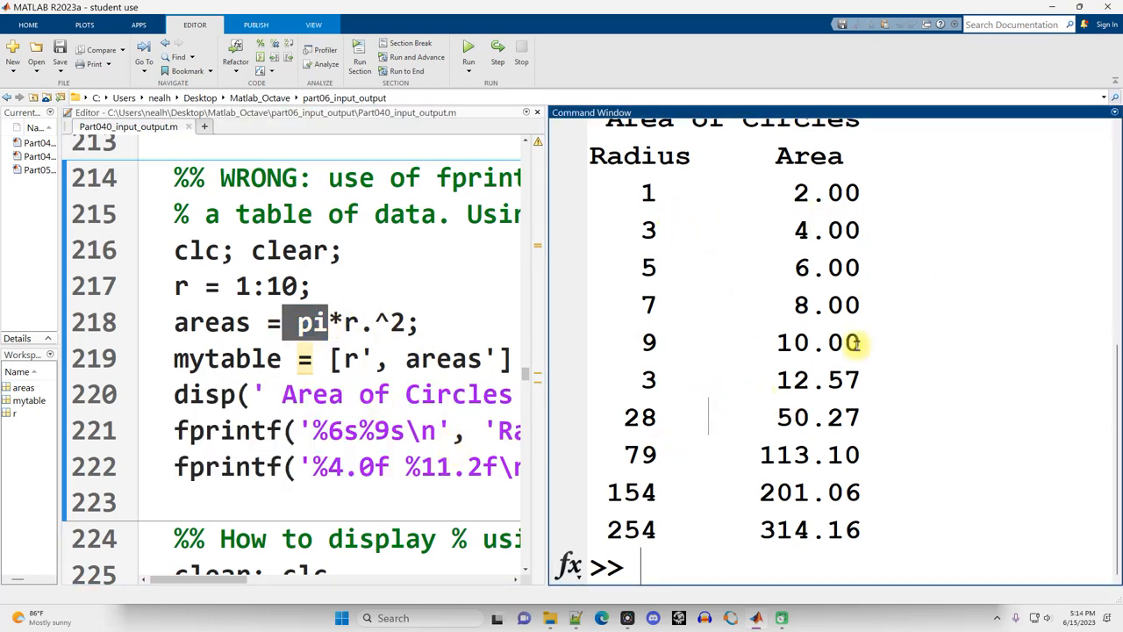
pyautogui.moveTo(650, 193); pyautogui.dragTo(851, 342)
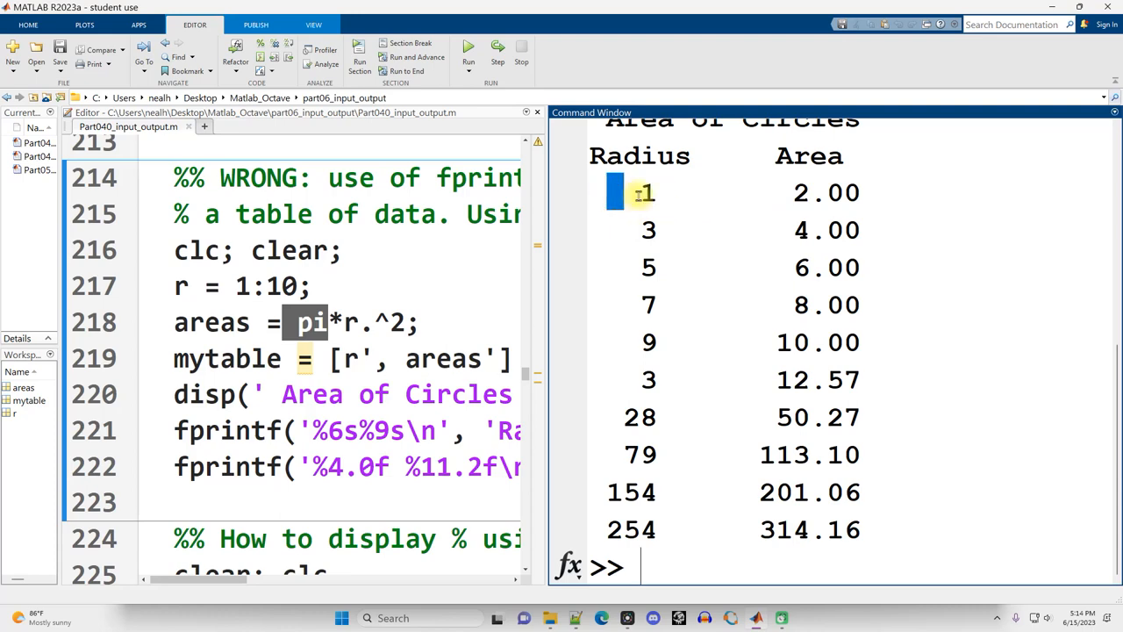
pyautogui.doubleClick(648, 192)
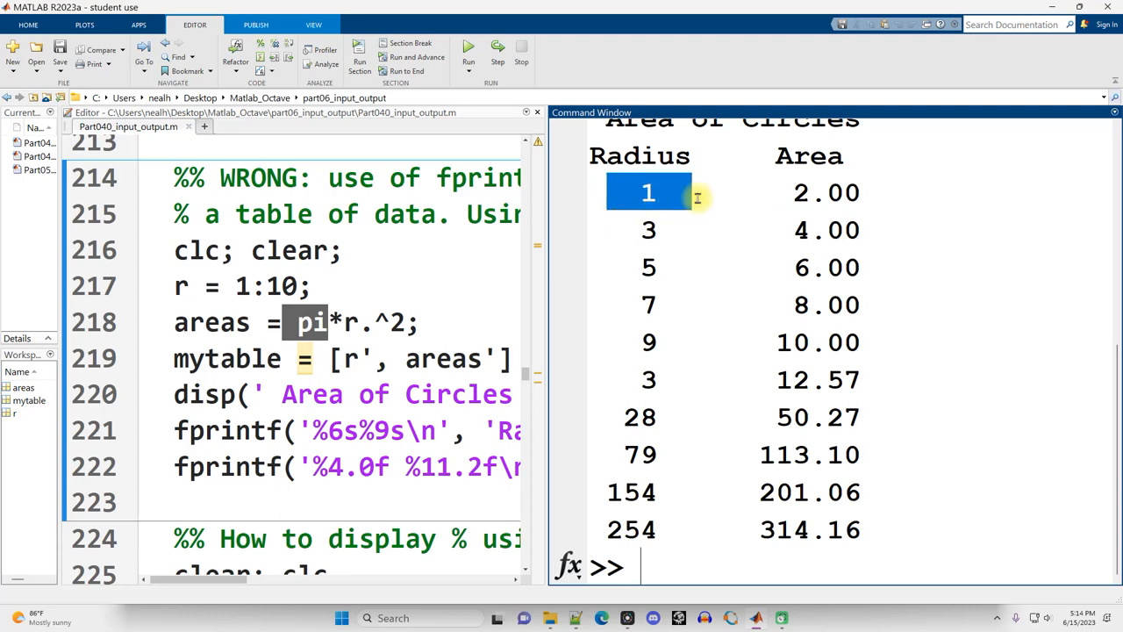
pyautogui.click(647, 379)
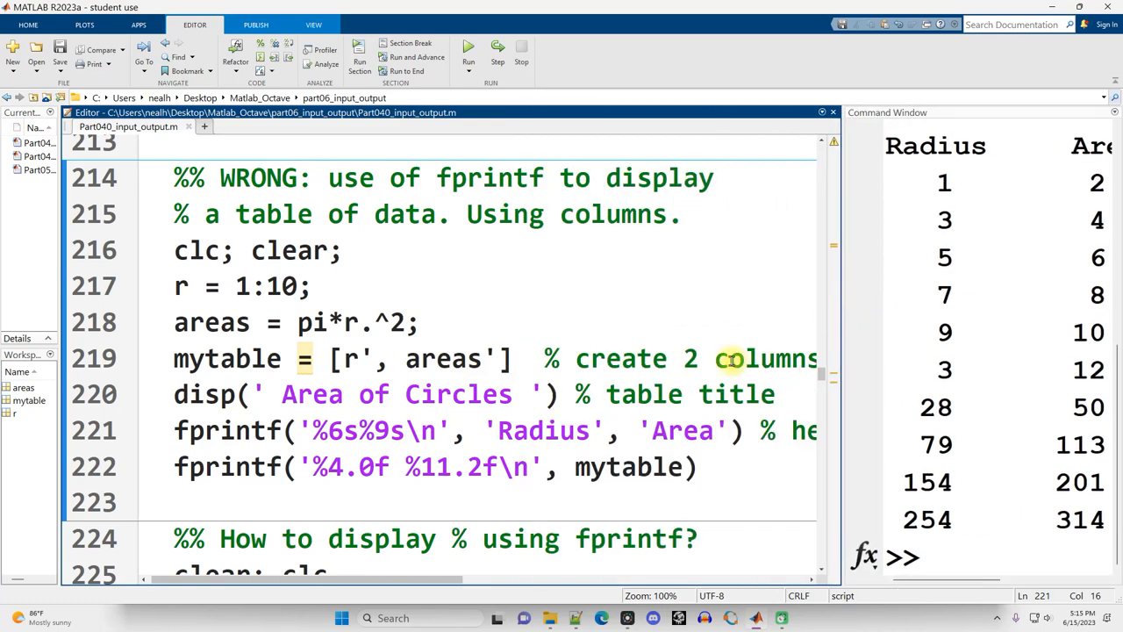
# - Wrap mytable in transpose() on line 222 and rerun so radii pair with areas
pyautogui.moveTo(252, 250); pyautogui.dragTo(693, 466)
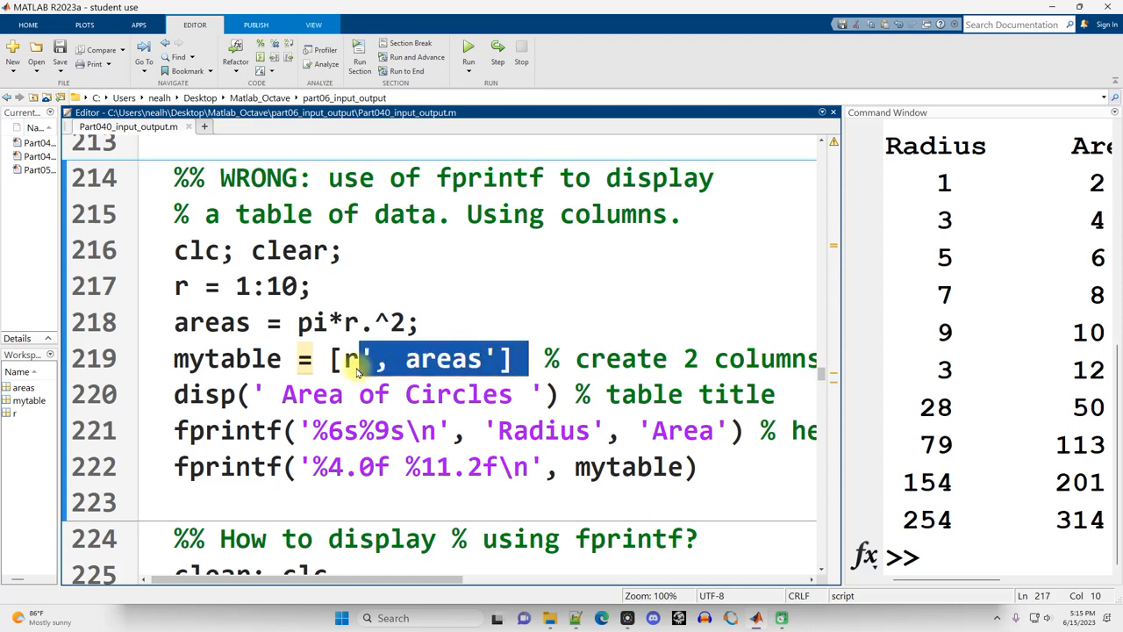
pyautogui.click(334, 358)
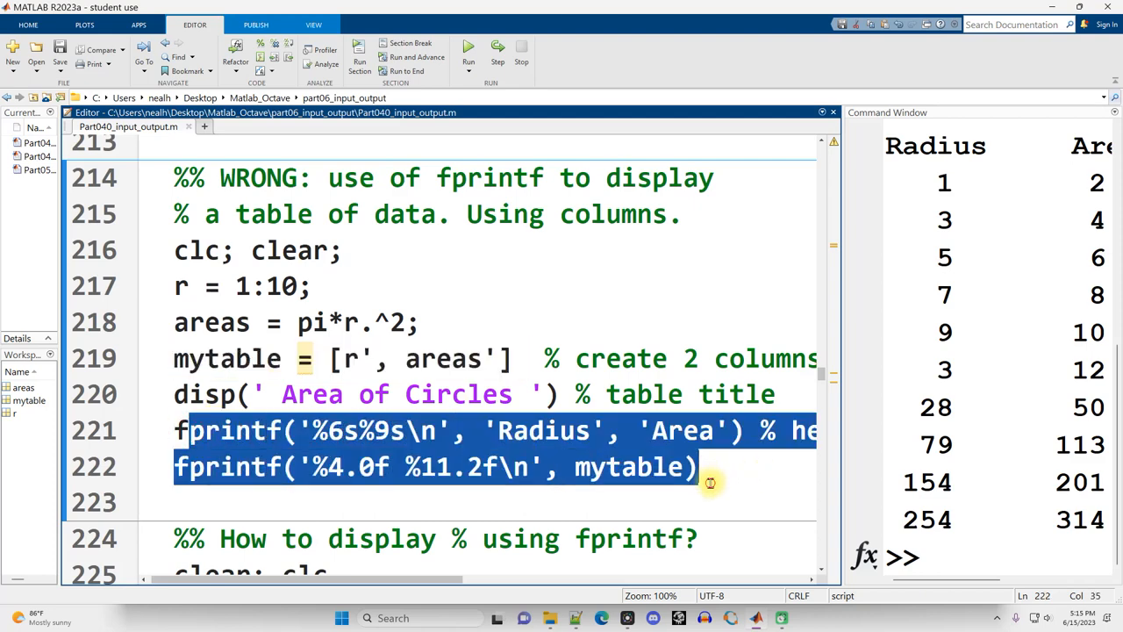
pyautogui.doubleClick(629, 466)
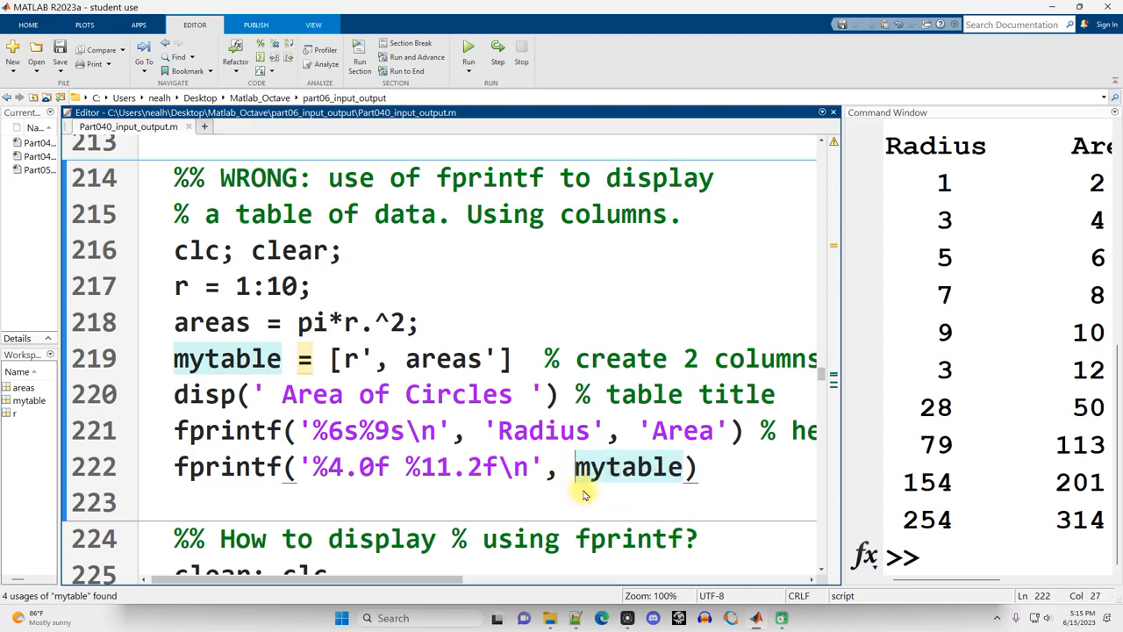
pyautogui.write('transpose(')
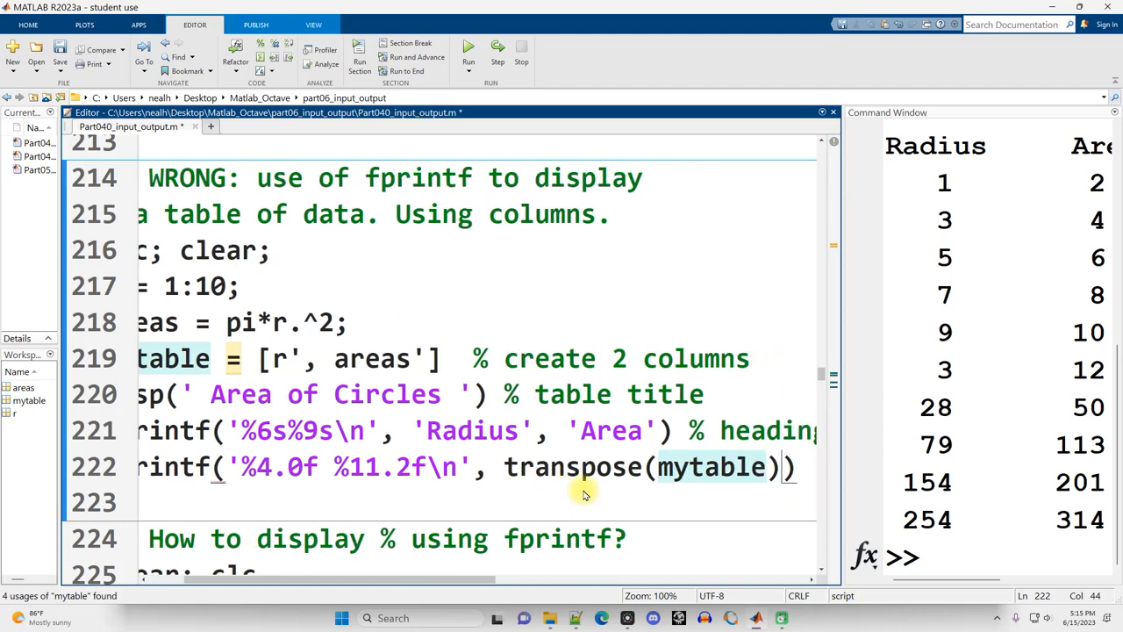
pyautogui.hscroll(-3)
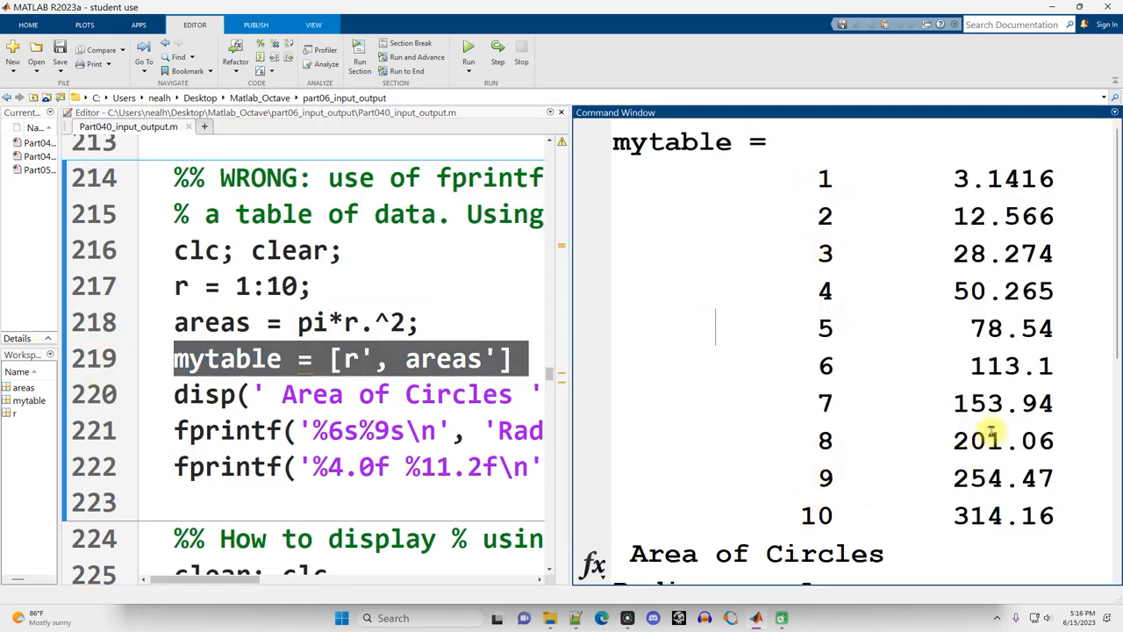
pyautogui.scroll(-3)
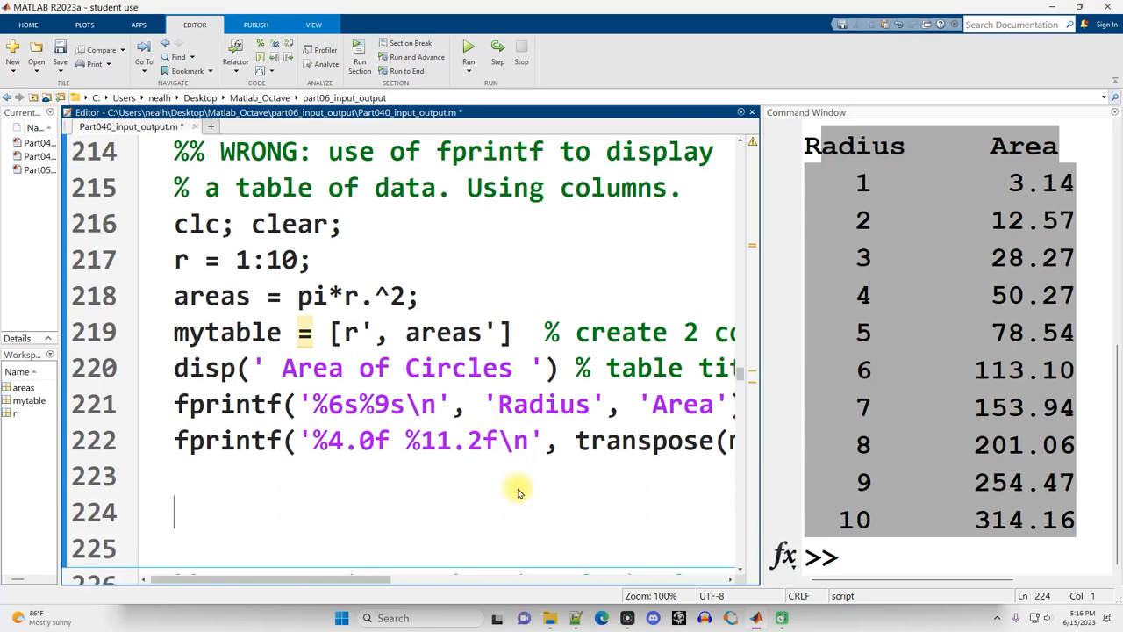
# - Build table t from r' and areas' with Radius and Area variable names
pyautogui.write("t = table(r', area)")
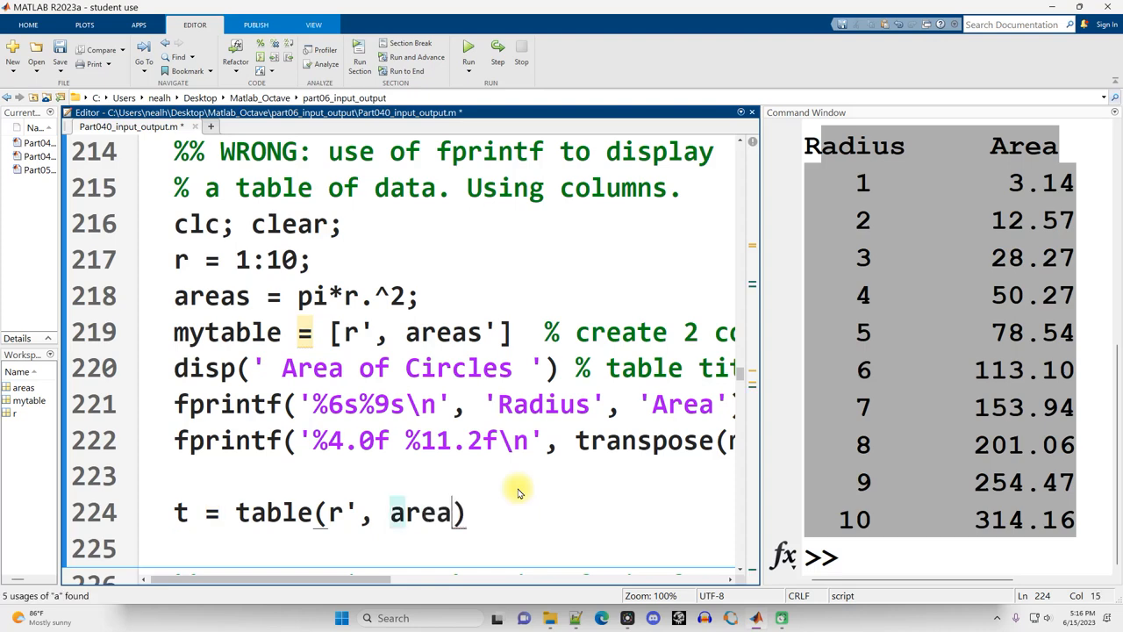
pyautogui.write('.Properties.Ve')
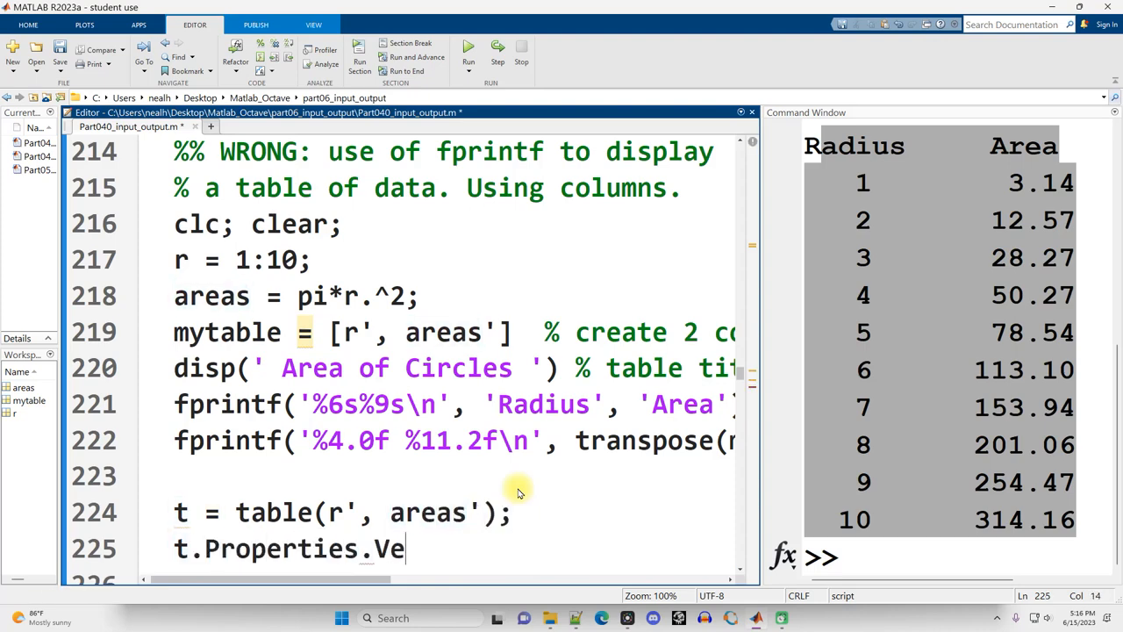
pyautogui.write("riableNames = {''}")
pyautogui.write('disp(t)')
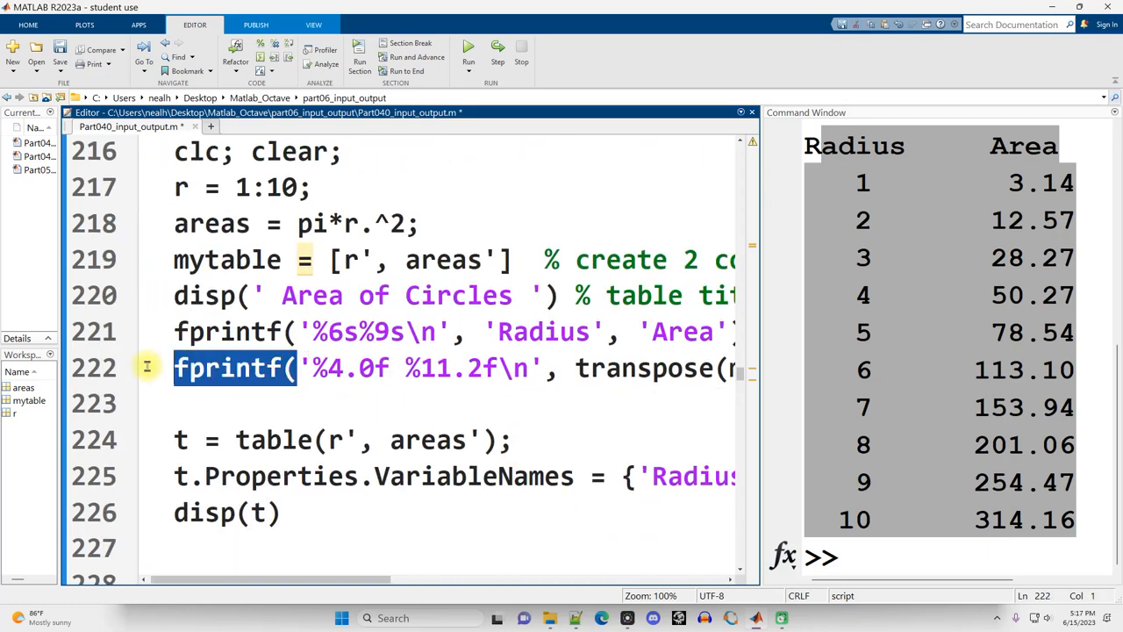
pyautogui.moveTo(161, 404)
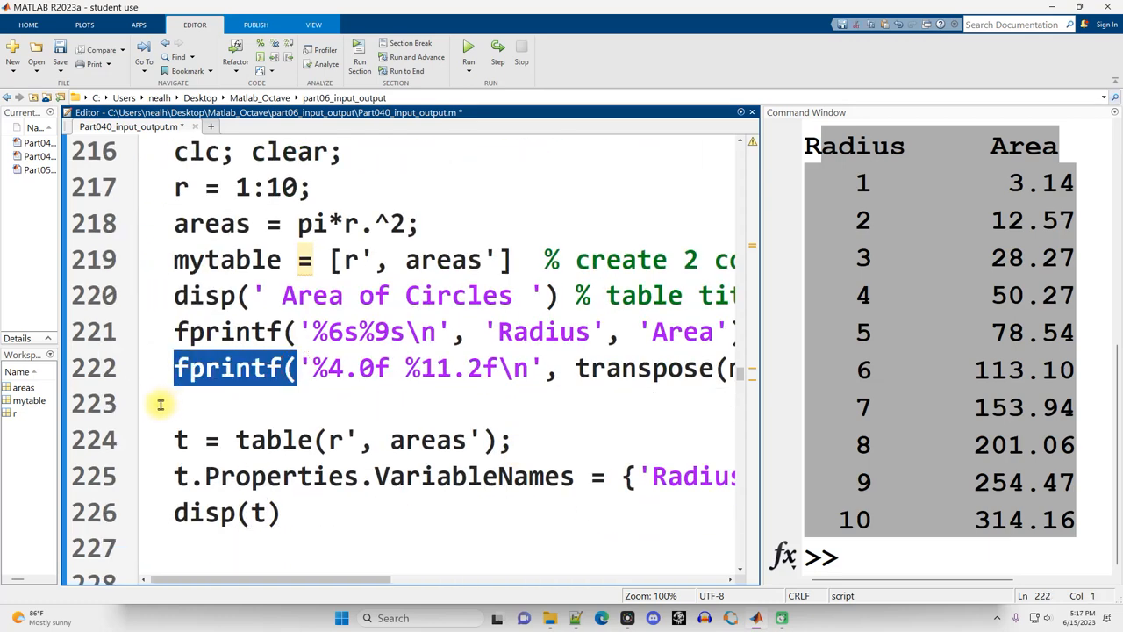
pyautogui.moveTo(320, 439)
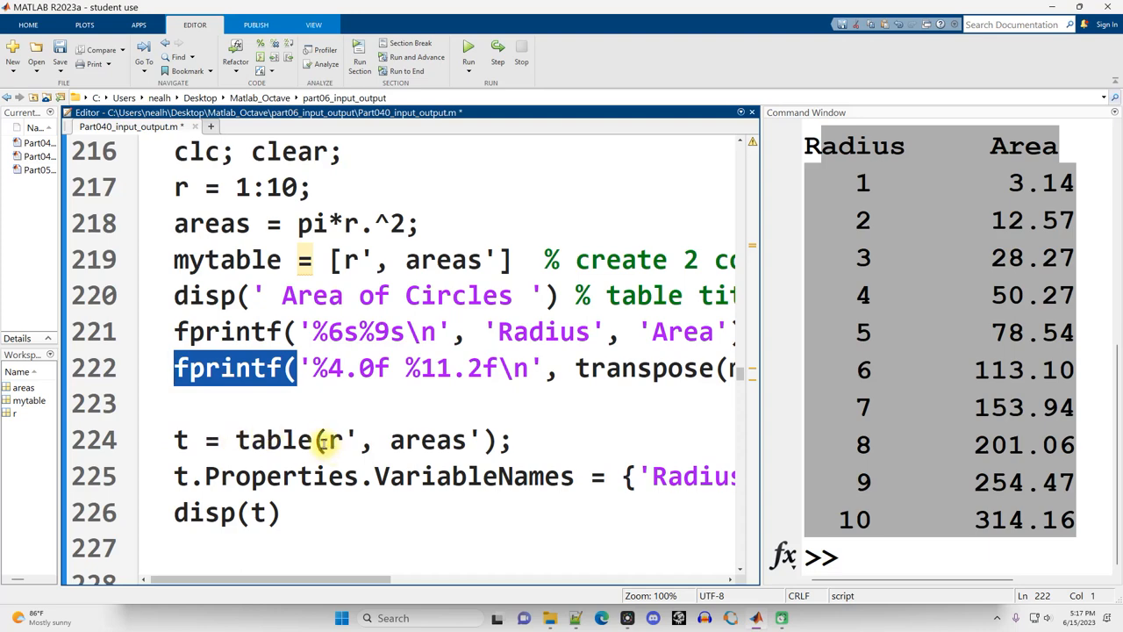
pyautogui.click(377, 412)
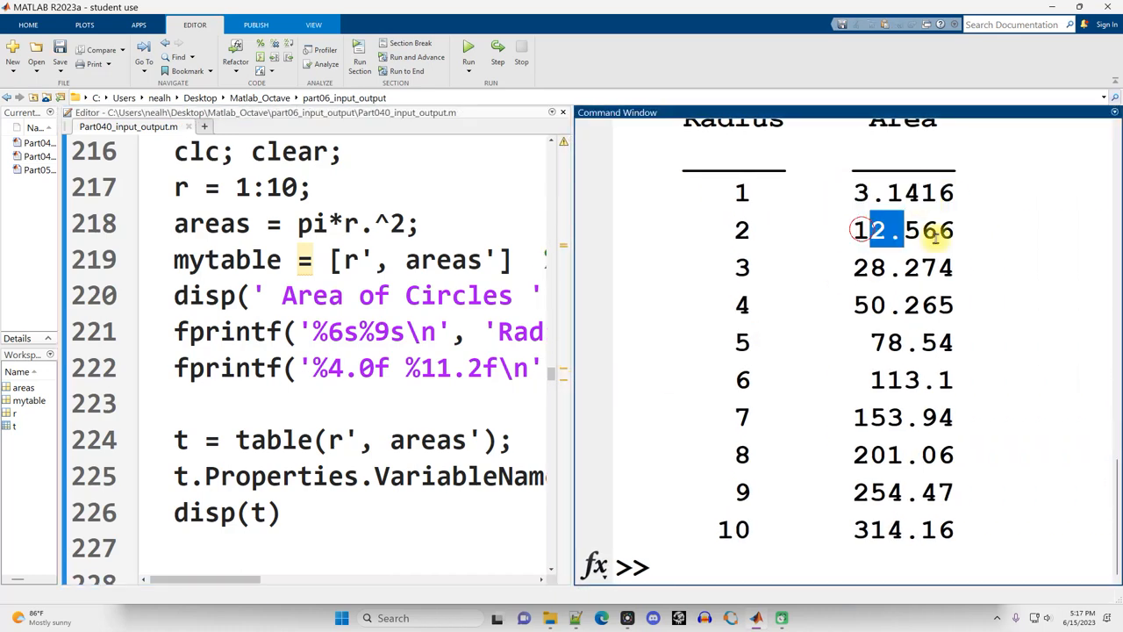
pyautogui.scroll(-3)
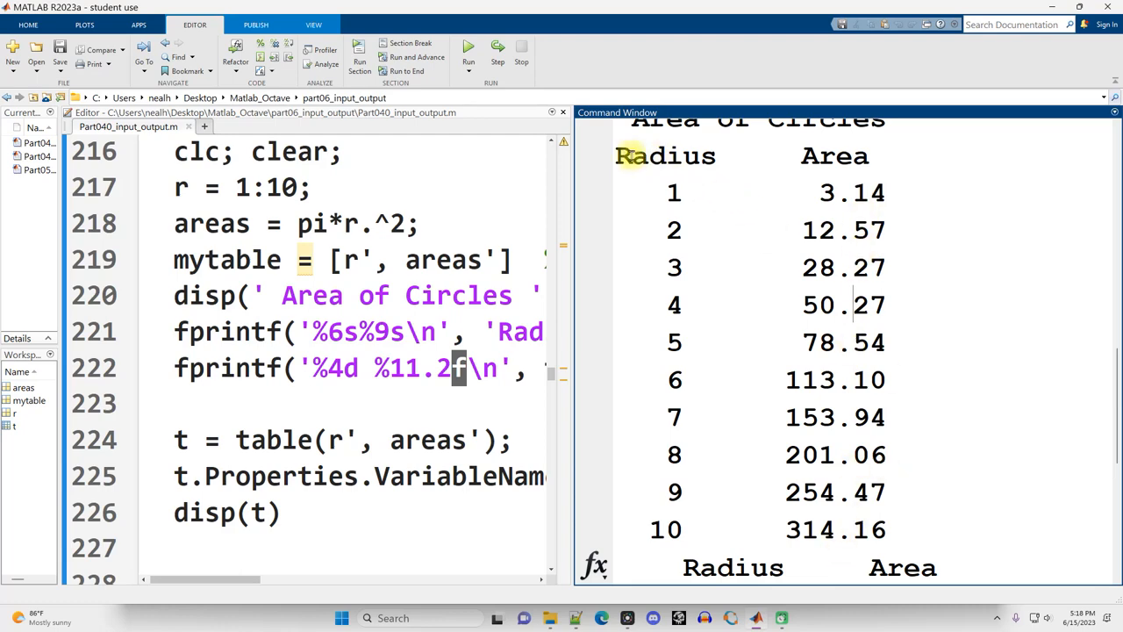
pyautogui.moveTo(618, 156); pyautogui.dragTo(878, 417)
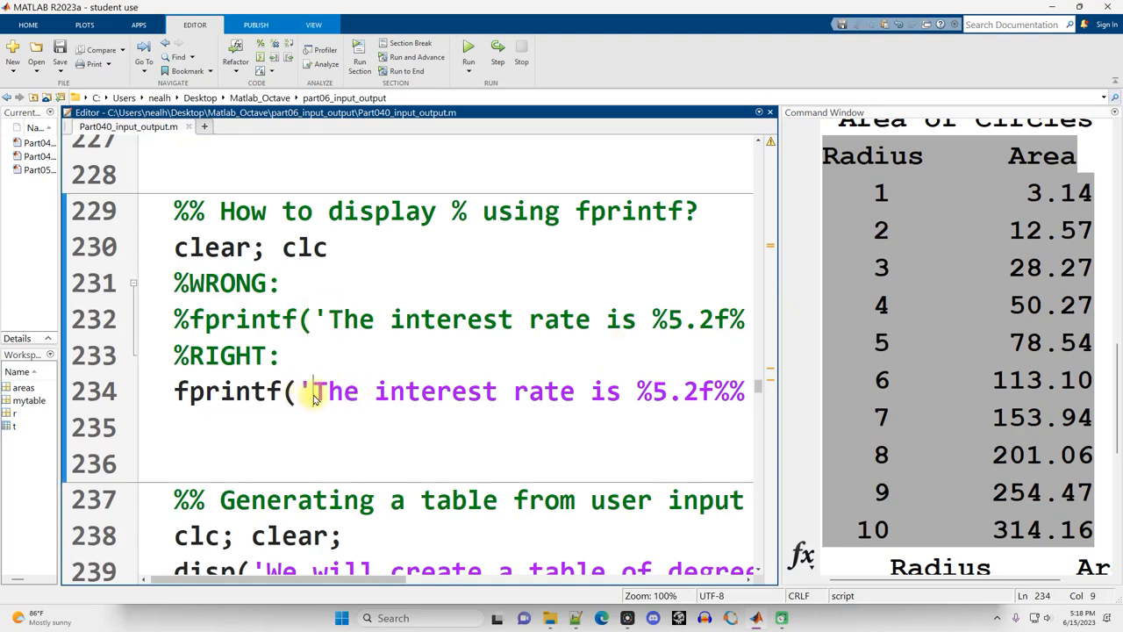
# - Run the interest-rate section, contrasting the %% line with the uncommented single-% line
pyautogui.click(309, 391)
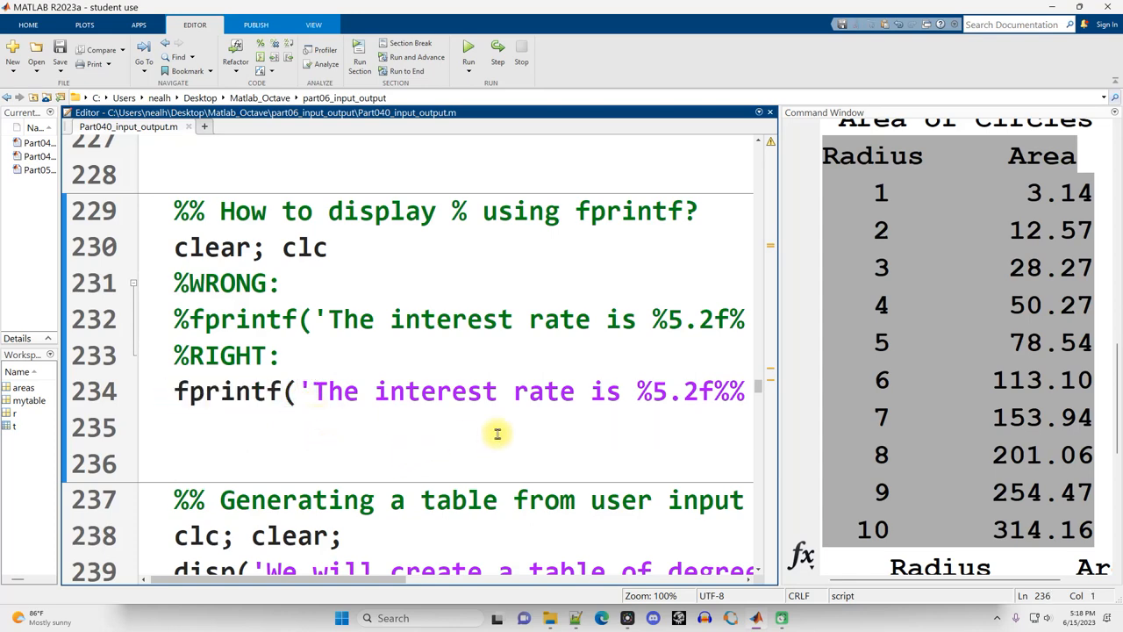
pyautogui.moveTo(694, 434)
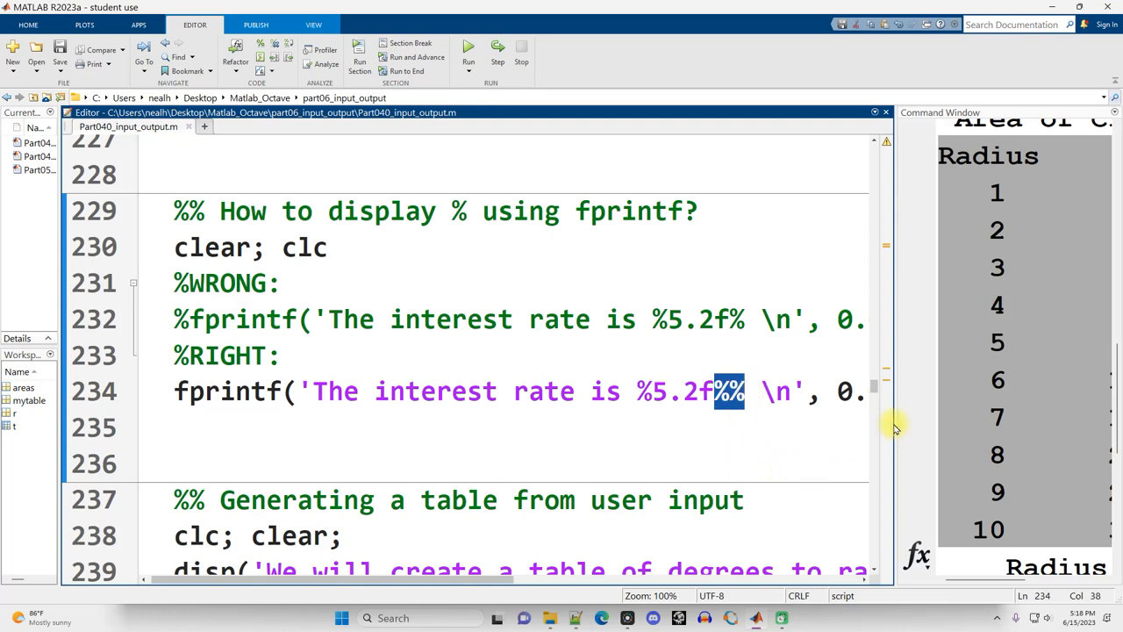
pyautogui.moveTo(794, 403)
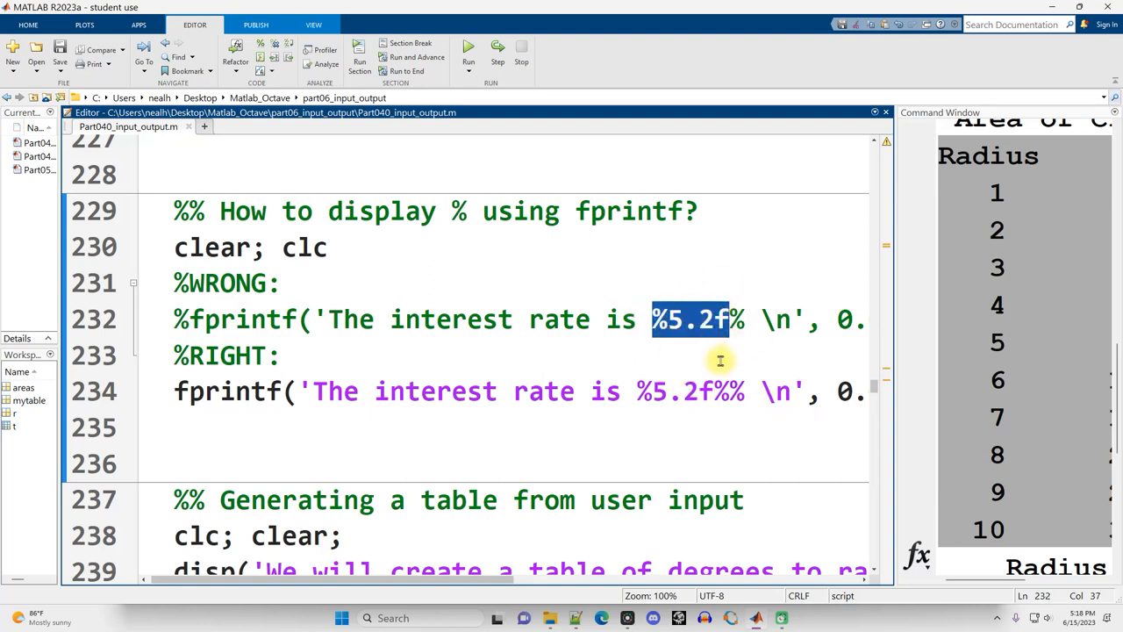
pyautogui.moveTo(891, 351)
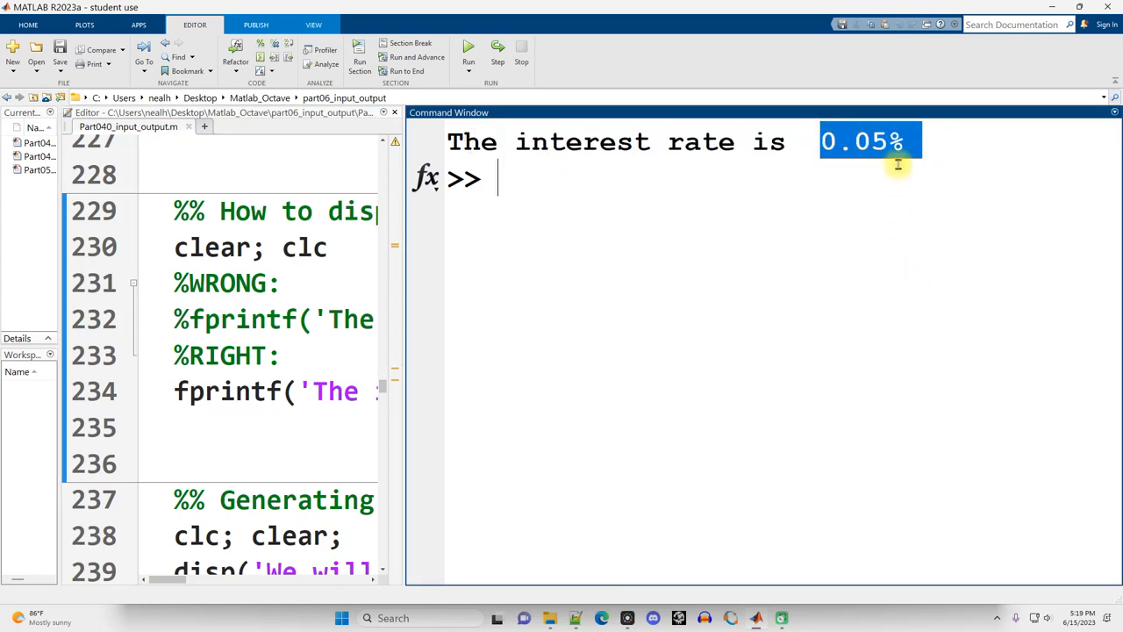
pyautogui.moveTo(413, 342)
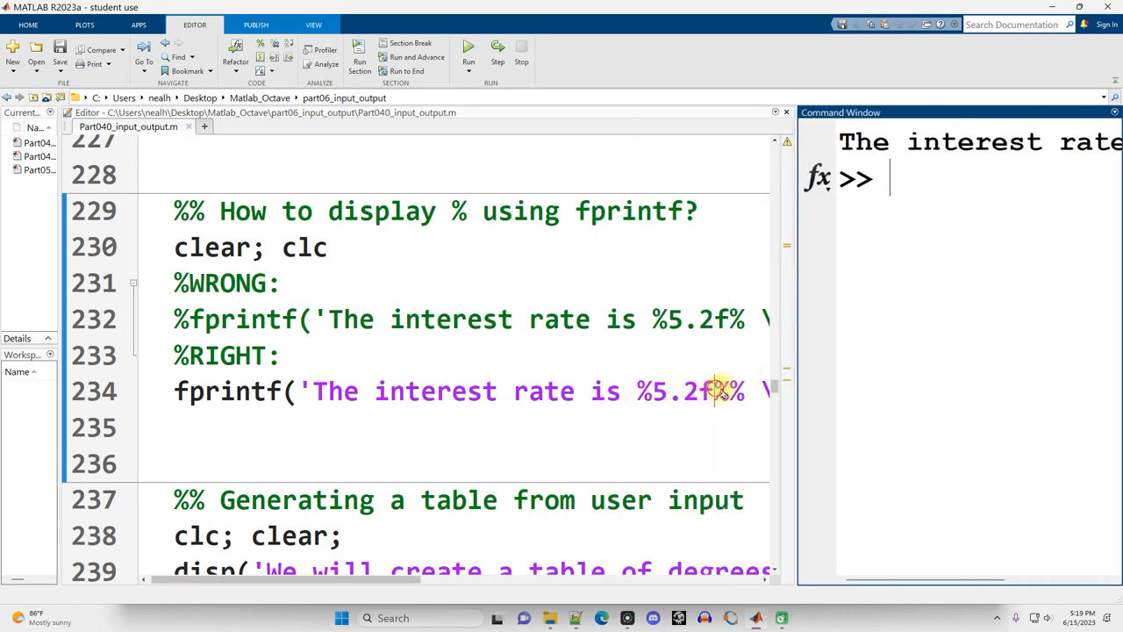
pyautogui.doubleClick(720, 390)
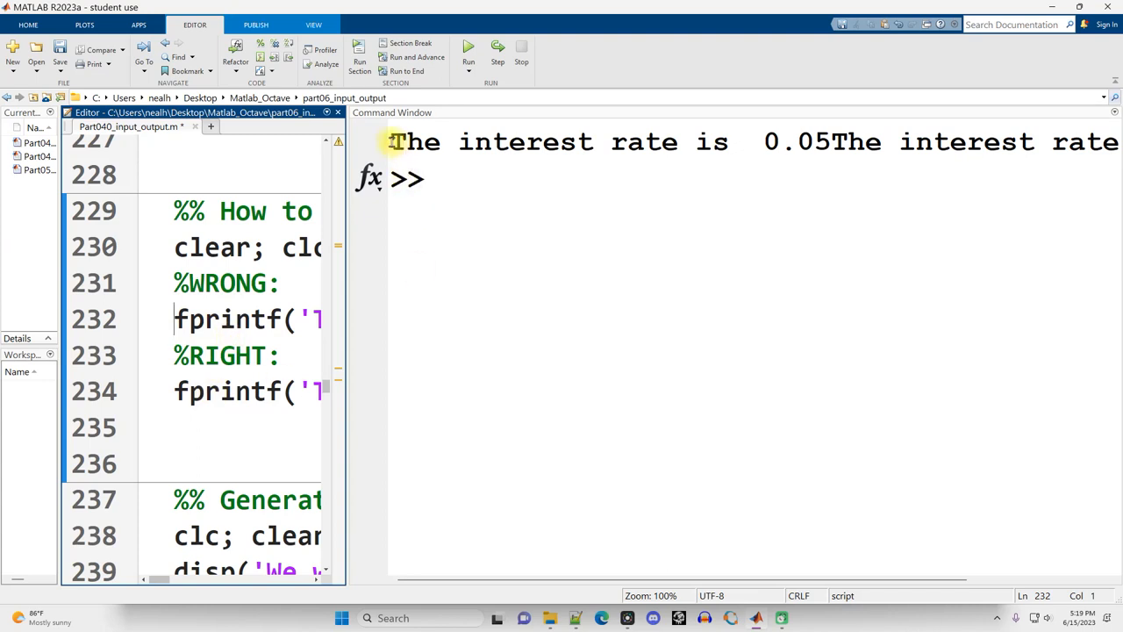
pyautogui.moveTo(393, 141); pyautogui.dragTo(830, 141)
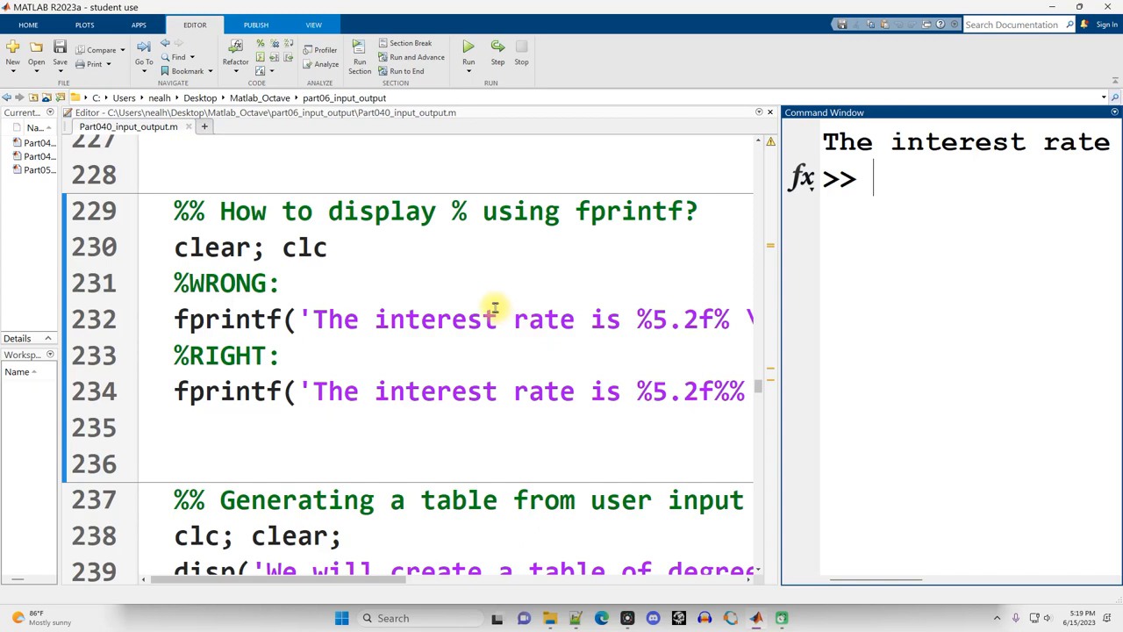
pyautogui.click(283, 356)
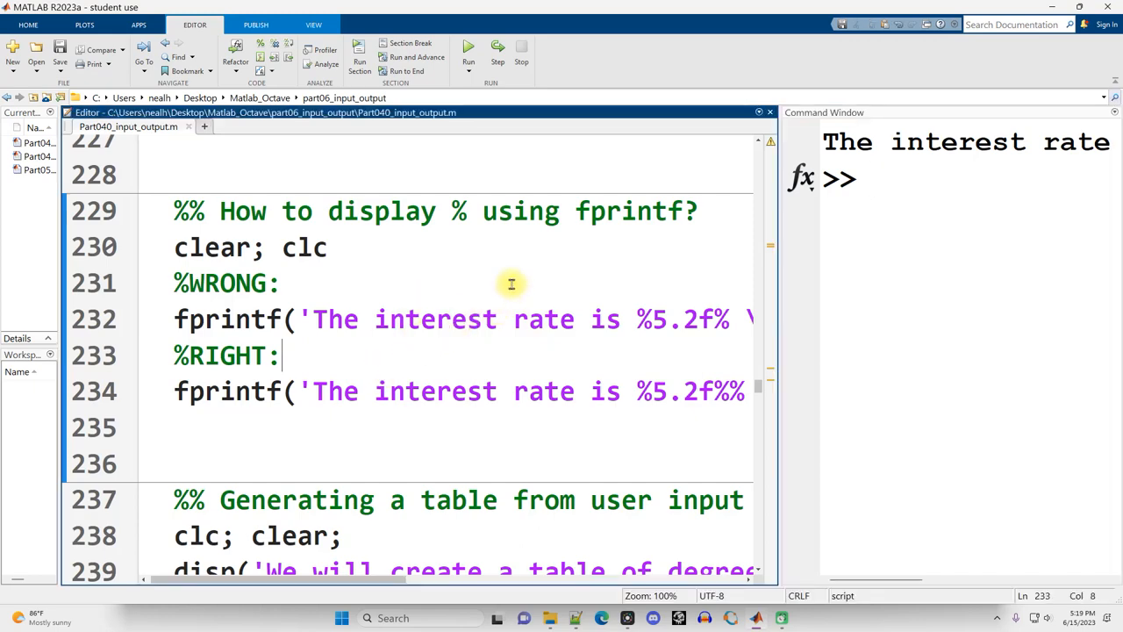
pyautogui.scroll(-3)
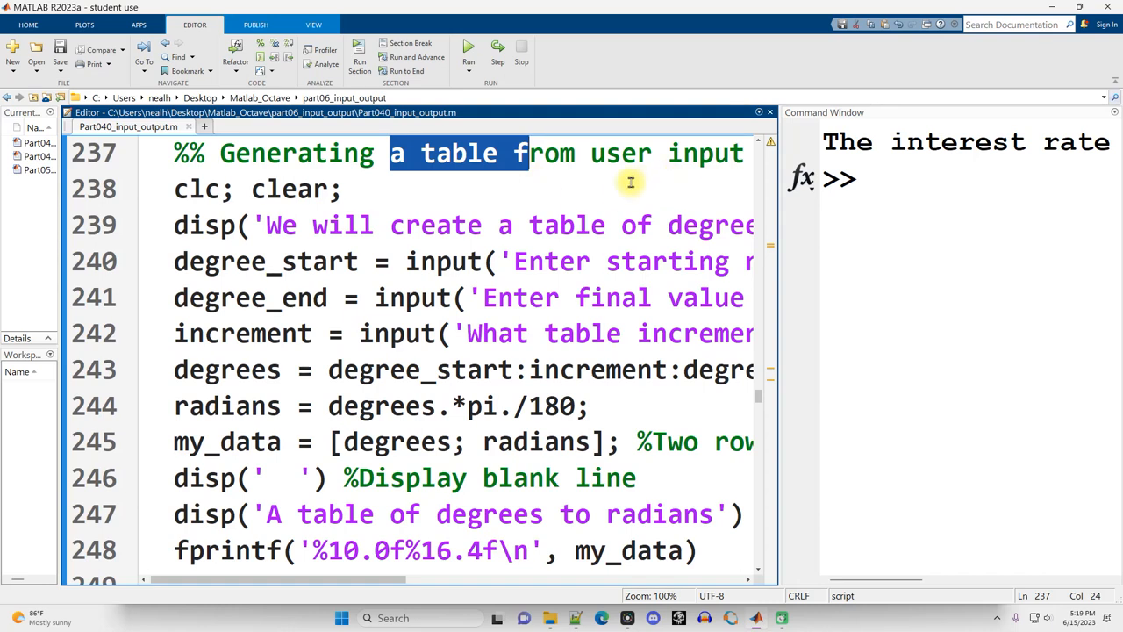
pyautogui.moveTo(275, 538)
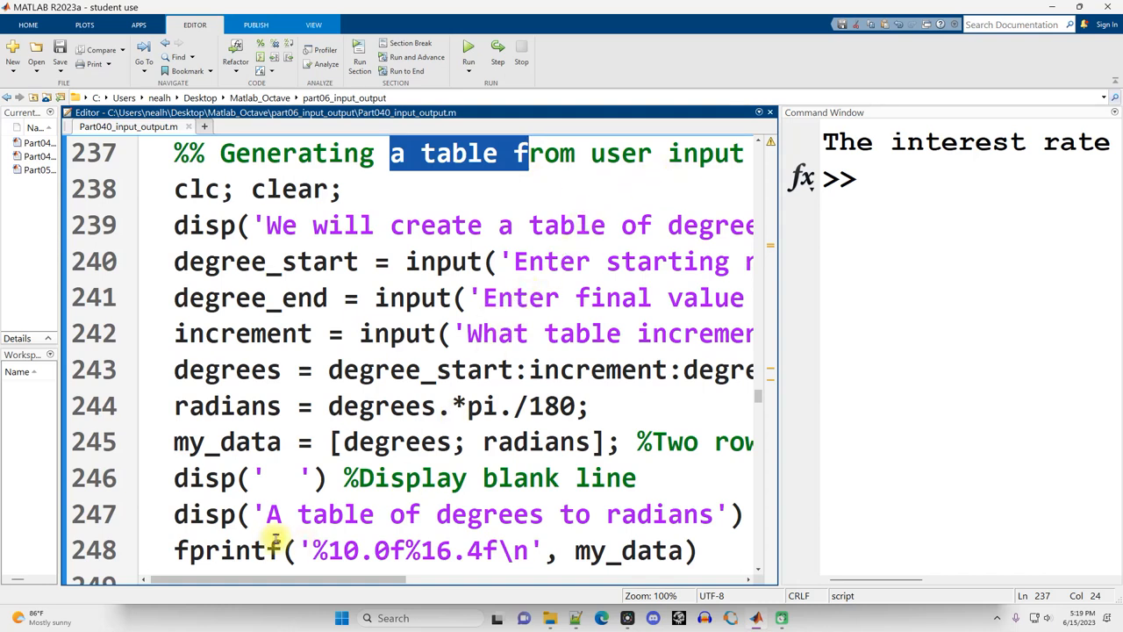
# - Highlight the input call, degree range expression, radians and my_data matrix lines
pyautogui.moveTo(781, 386); pyautogui.dragTo(803, 387)
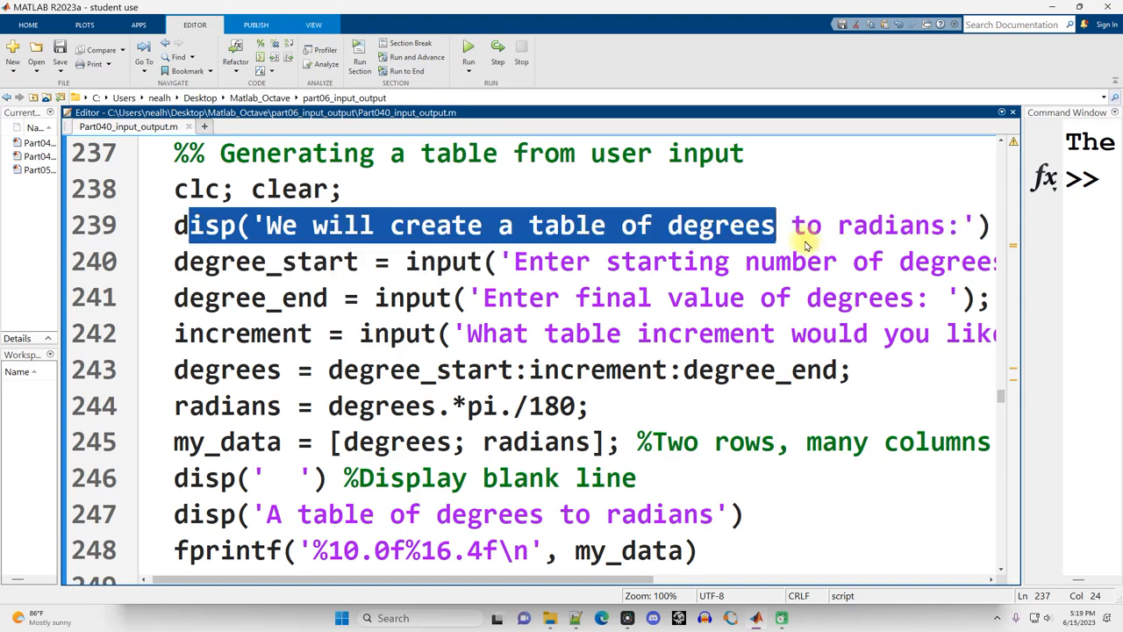
pyautogui.doubleClick(443, 261)
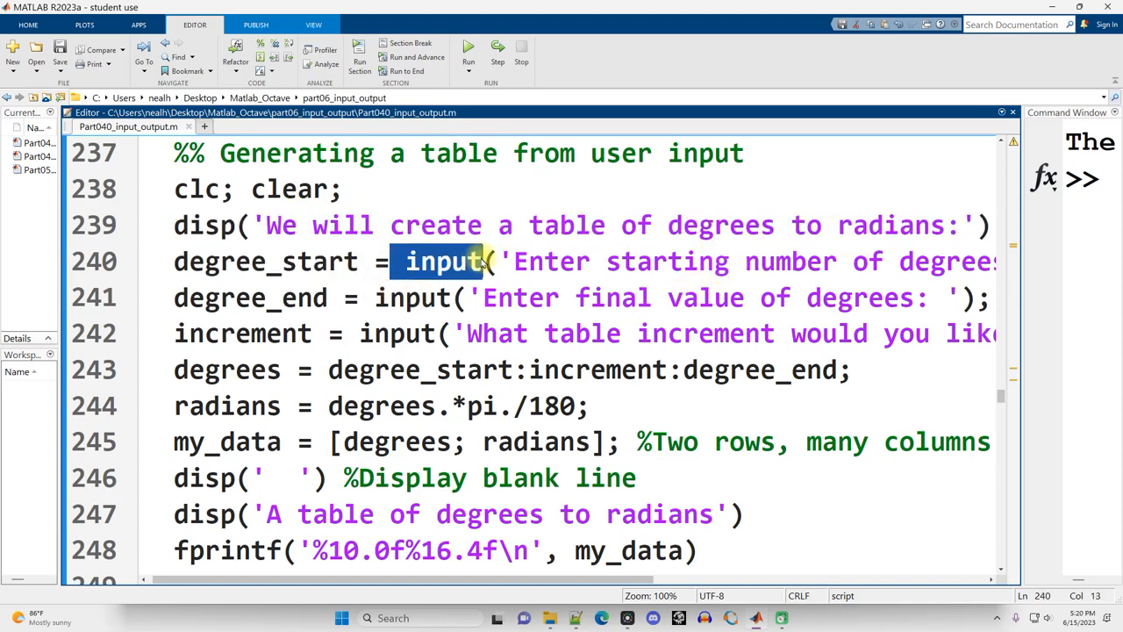
pyautogui.click(509, 261)
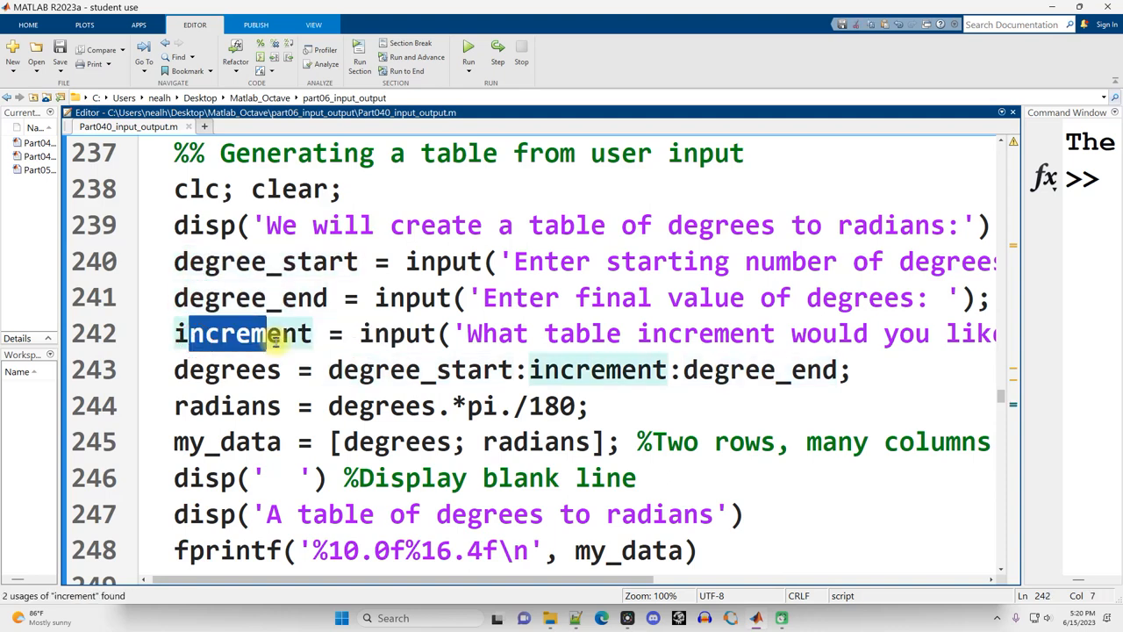
pyautogui.moveTo(329, 369); pyautogui.dragTo(850, 369)
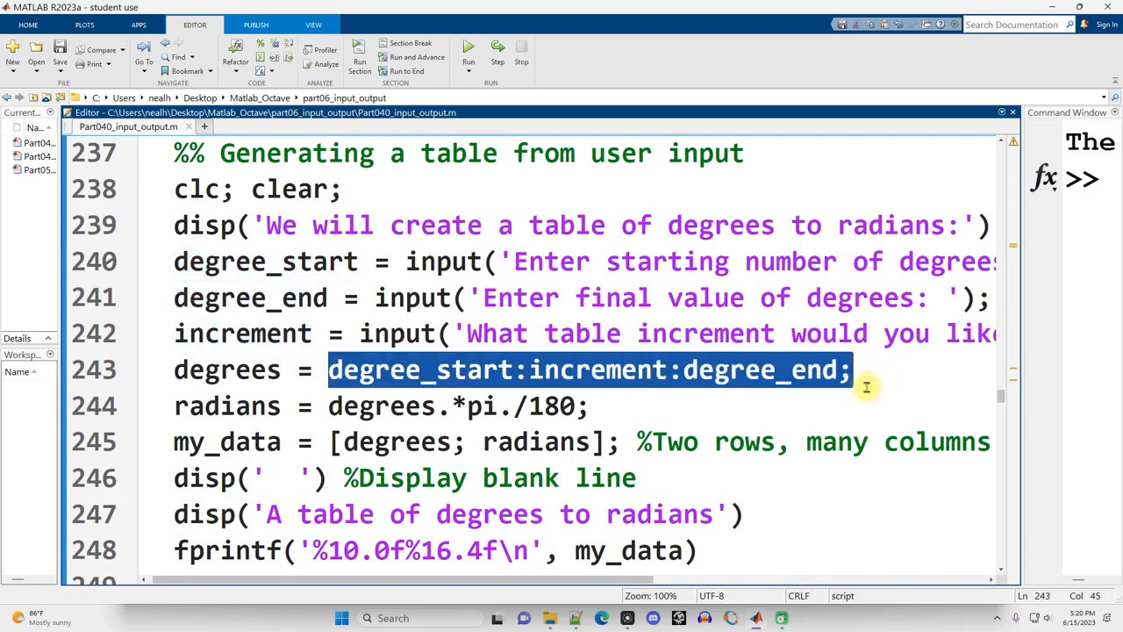
pyautogui.click(522, 370)
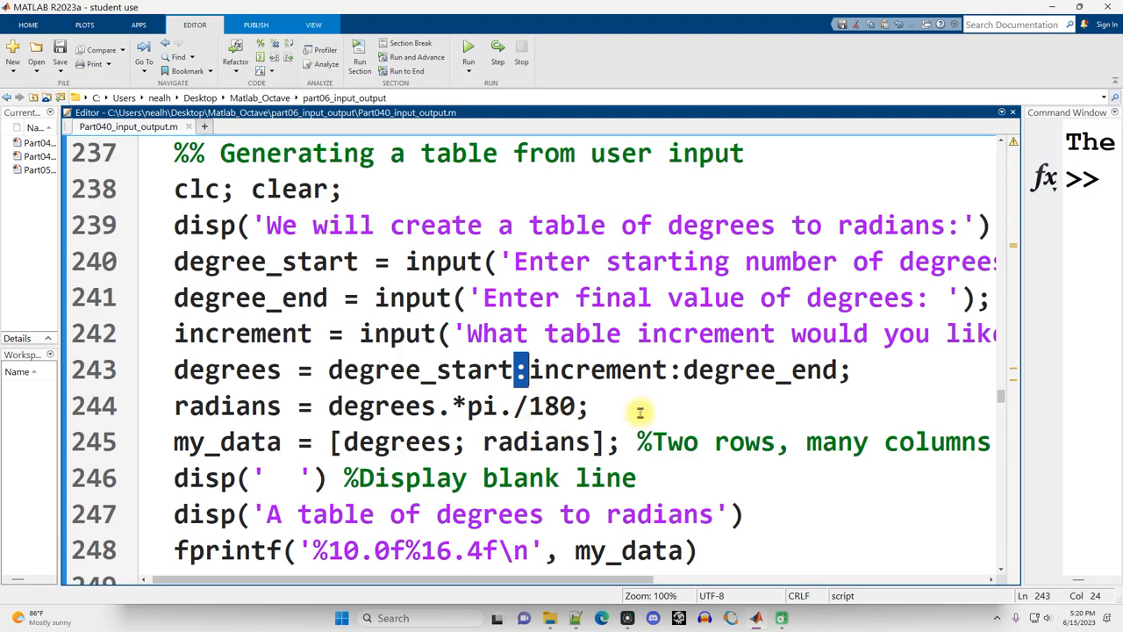
pyautogui.doubleClick(228, 369)
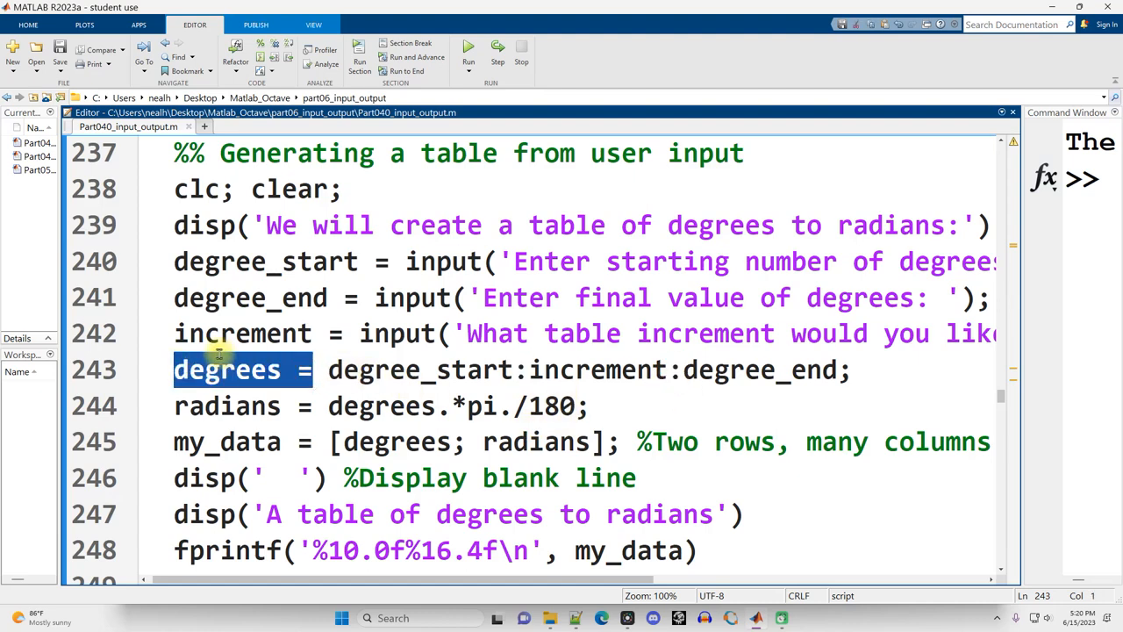
pyautogui.doubleClick(456, 405)
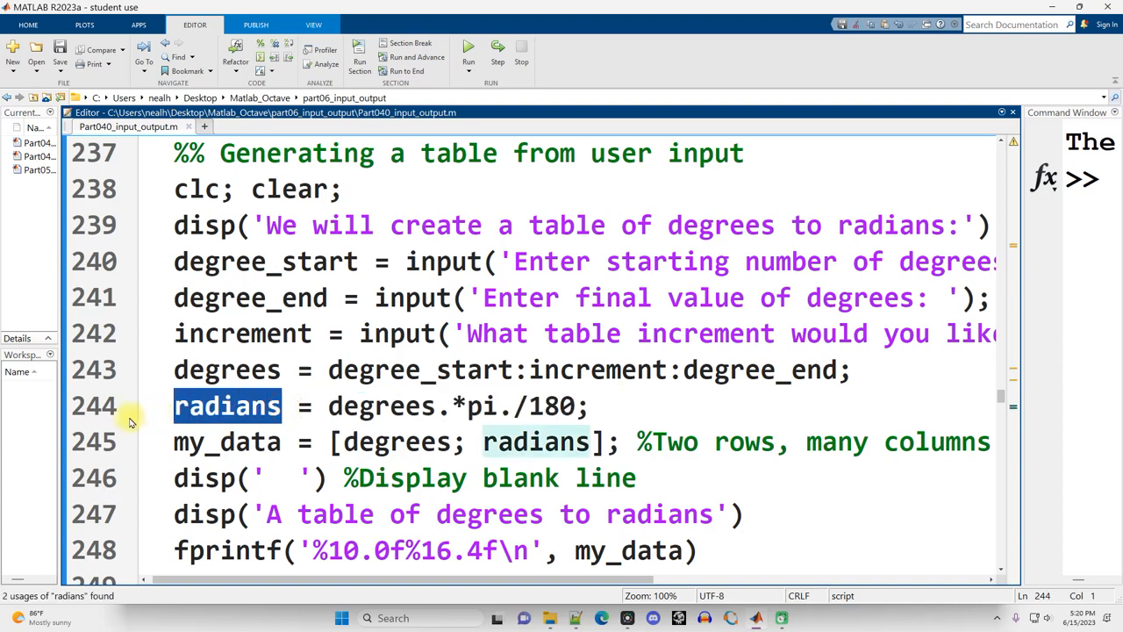
pyautogui.doubleClick(474, 442)
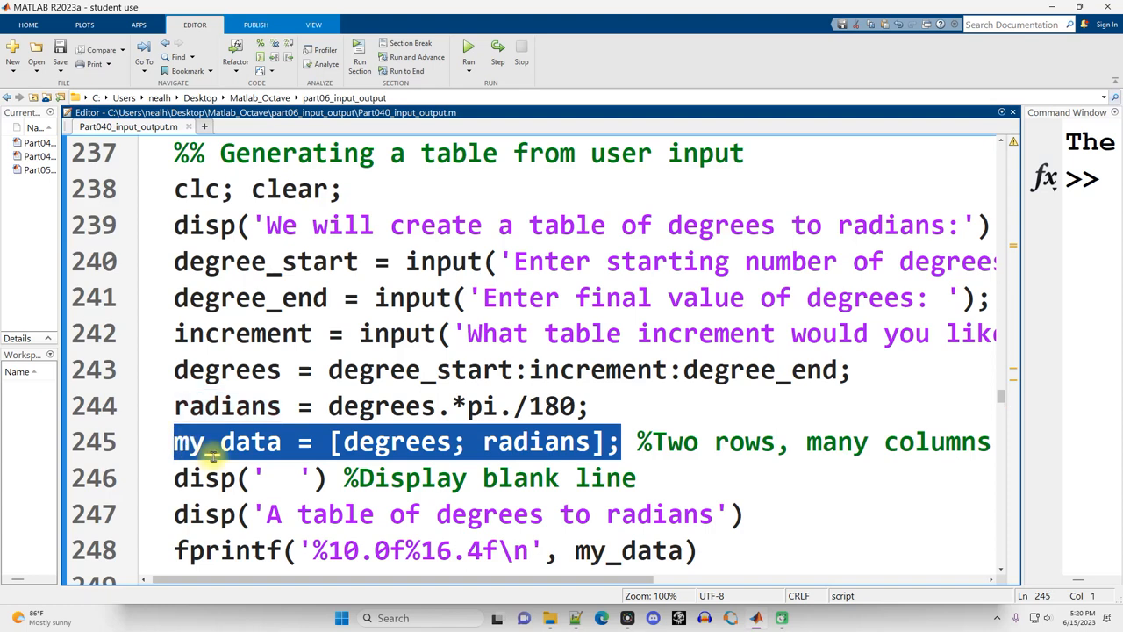
pyautogui.doubleClick(536, 442)
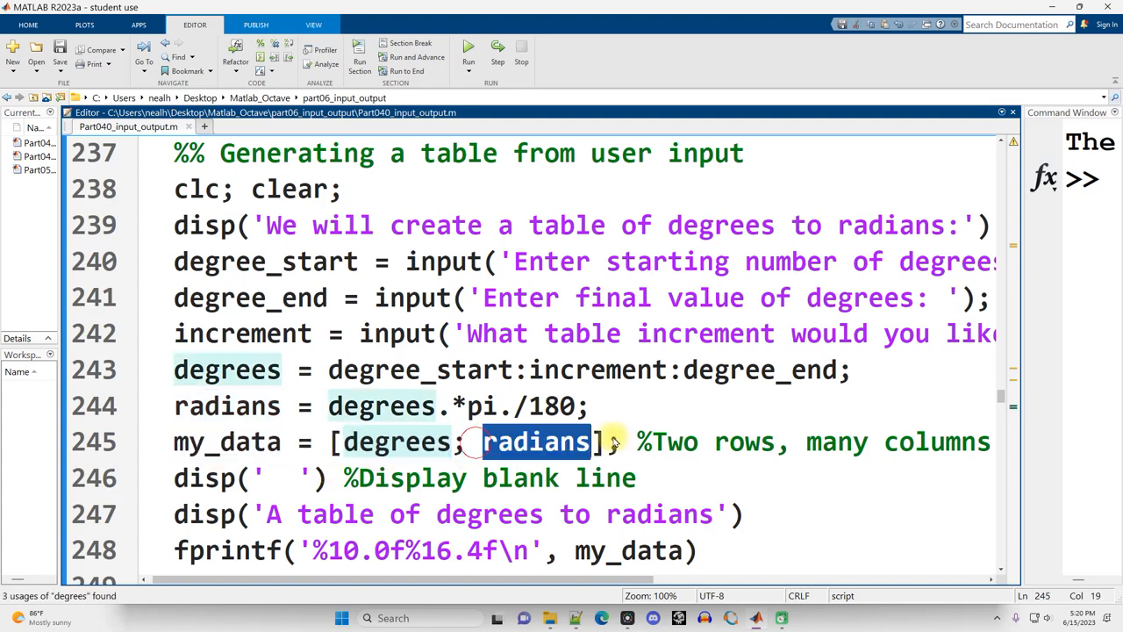
pyautogui.scroll(-3)
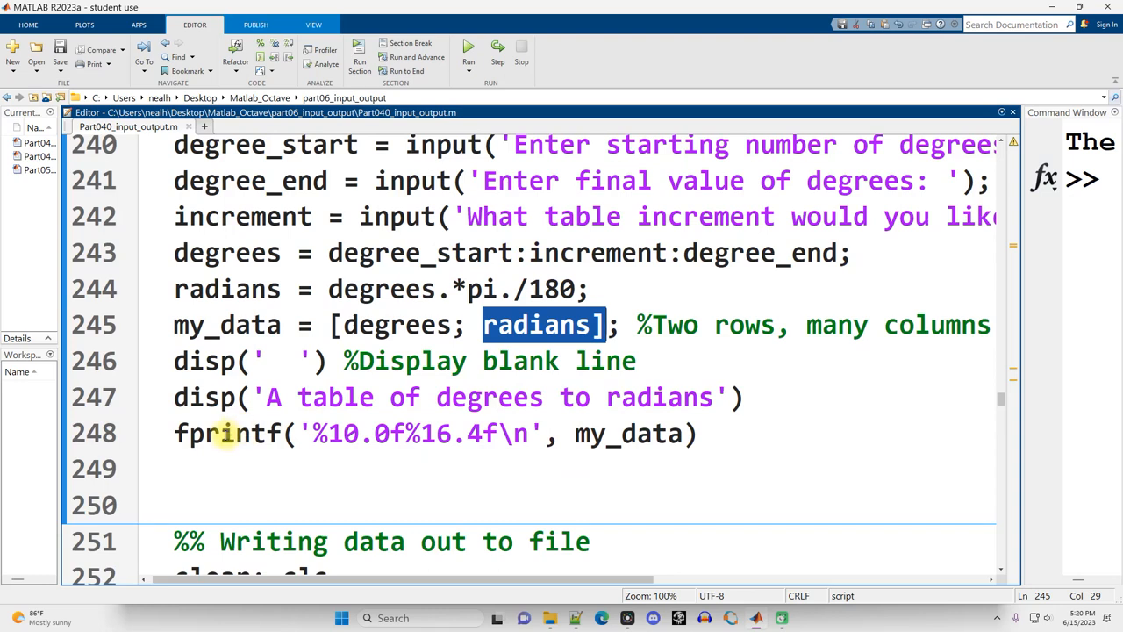
pyautogui.click(264, 468)
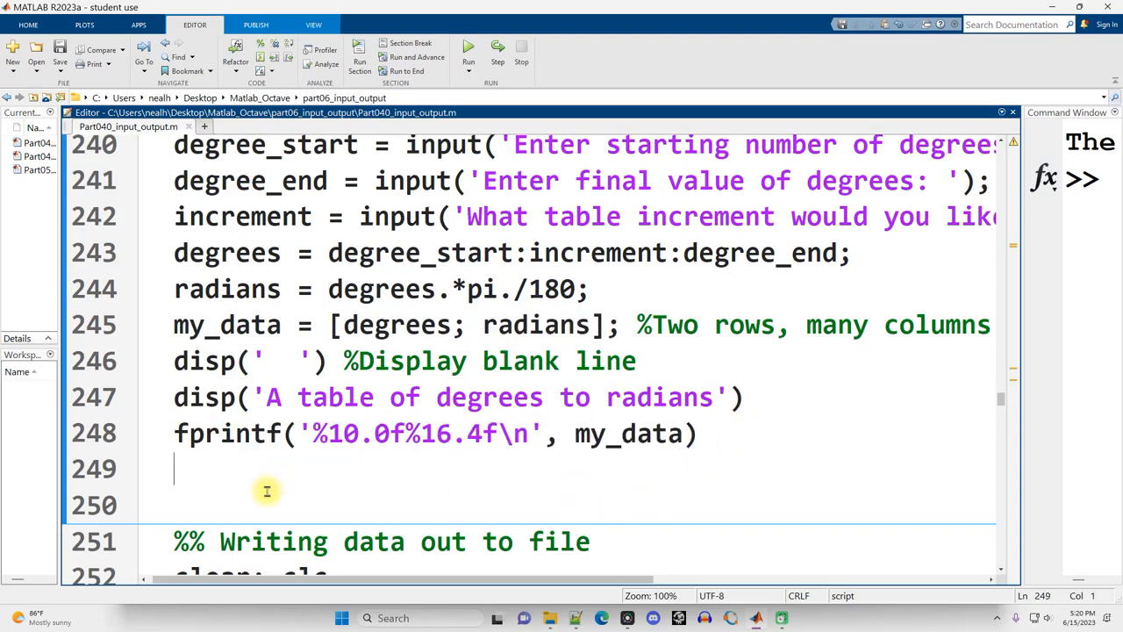
# - Insert spaces around %10.0f and %16.4f in the degrees-to-radians fprintf line
pyautogui.doubleClick(356, 433)
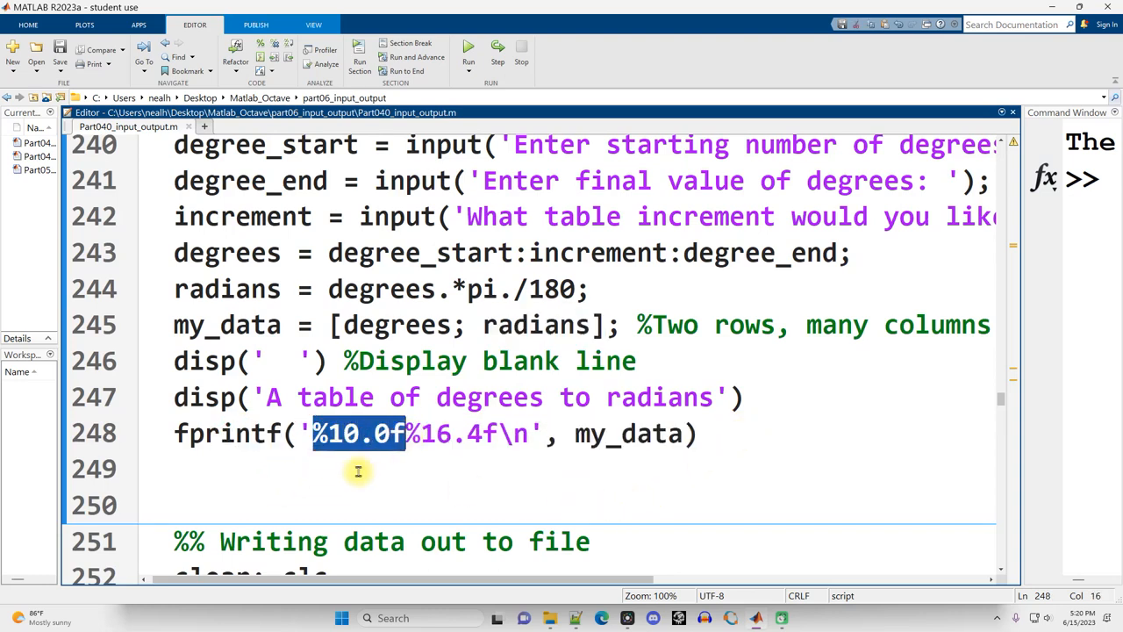
pyautogui.moveTo(417, 457)
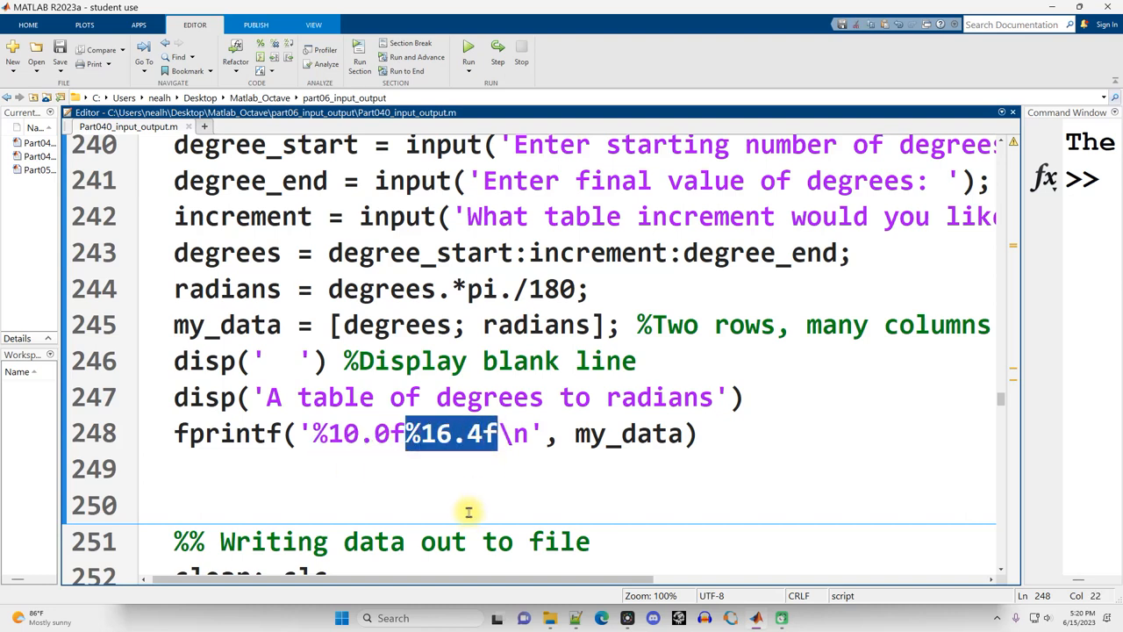
pyautogui.moveTo(456, 480)
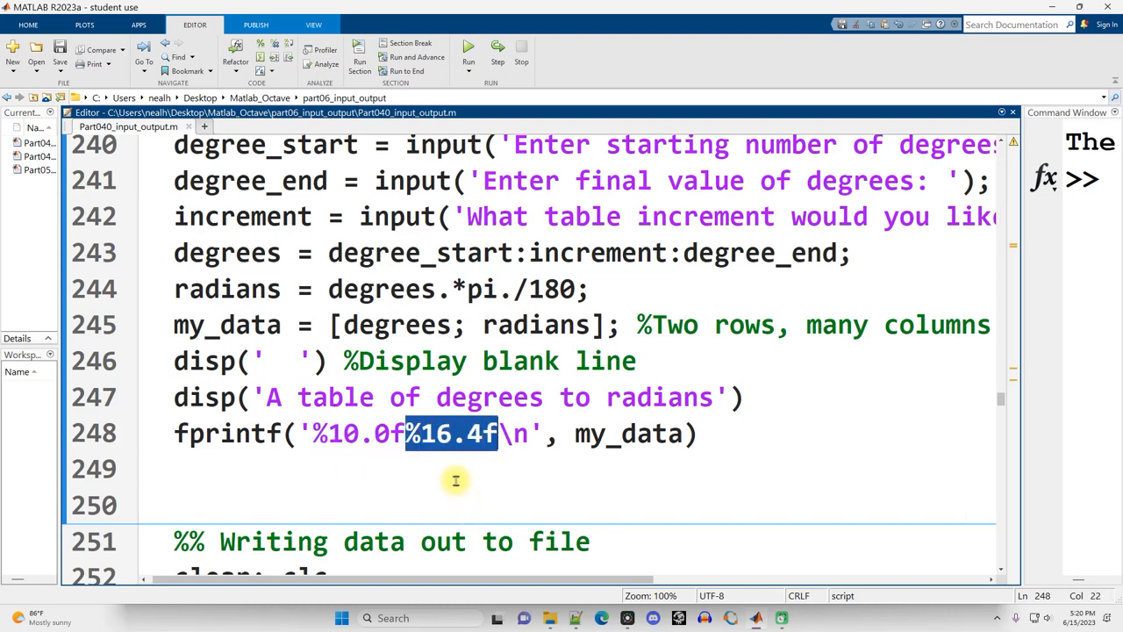
pyautogui.moveTo(379, 467)
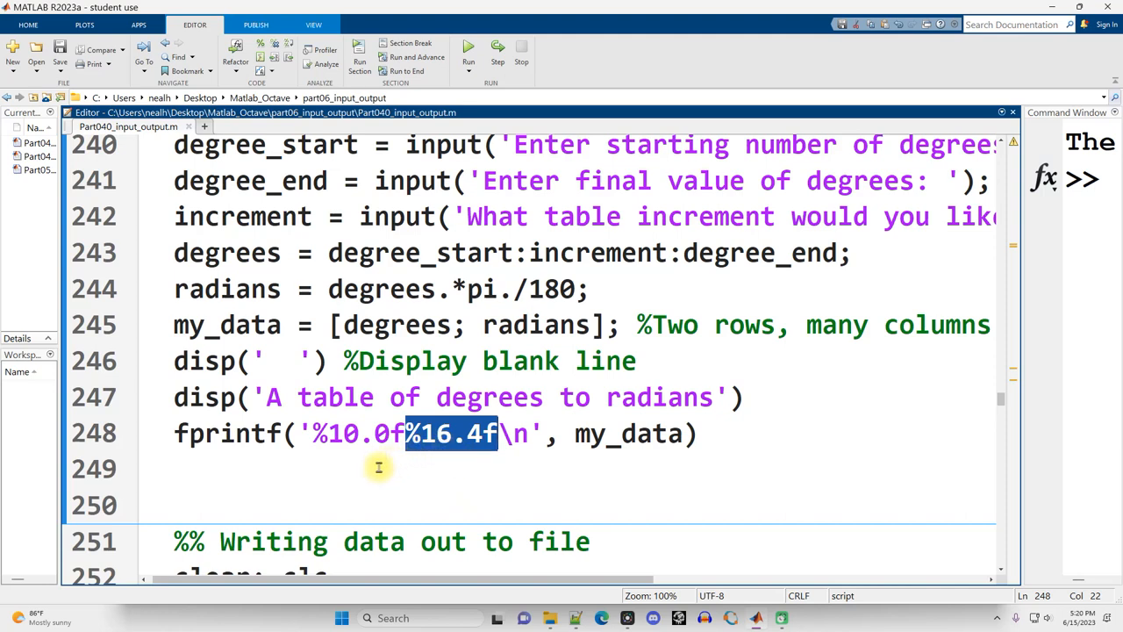
pyautogui.moveTo(375, 468)
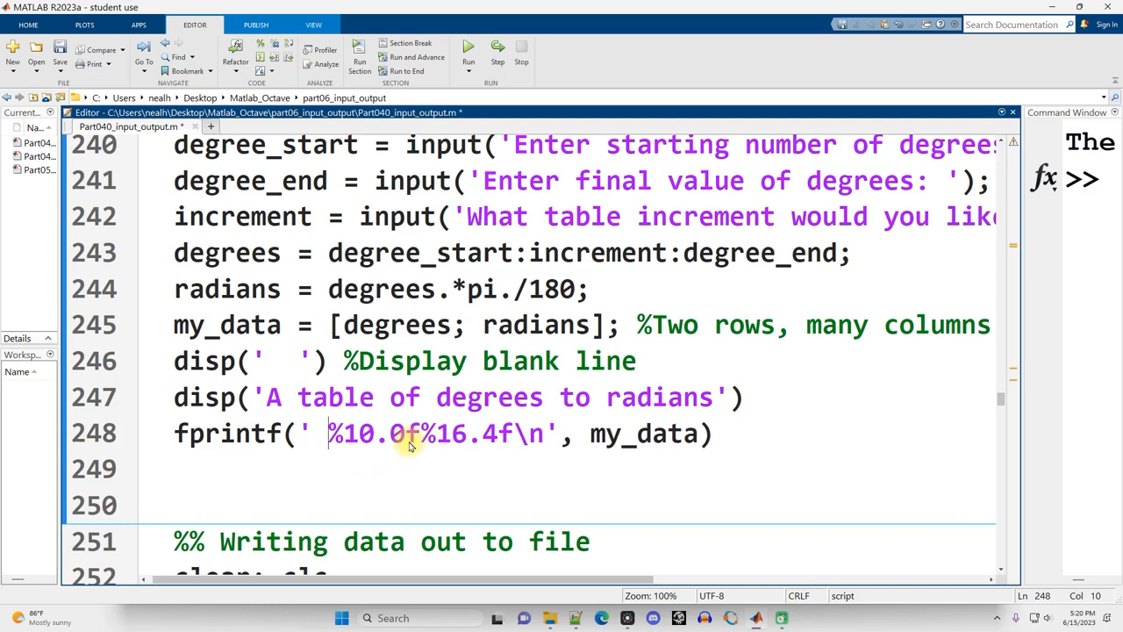
pyautogui.write('" "')
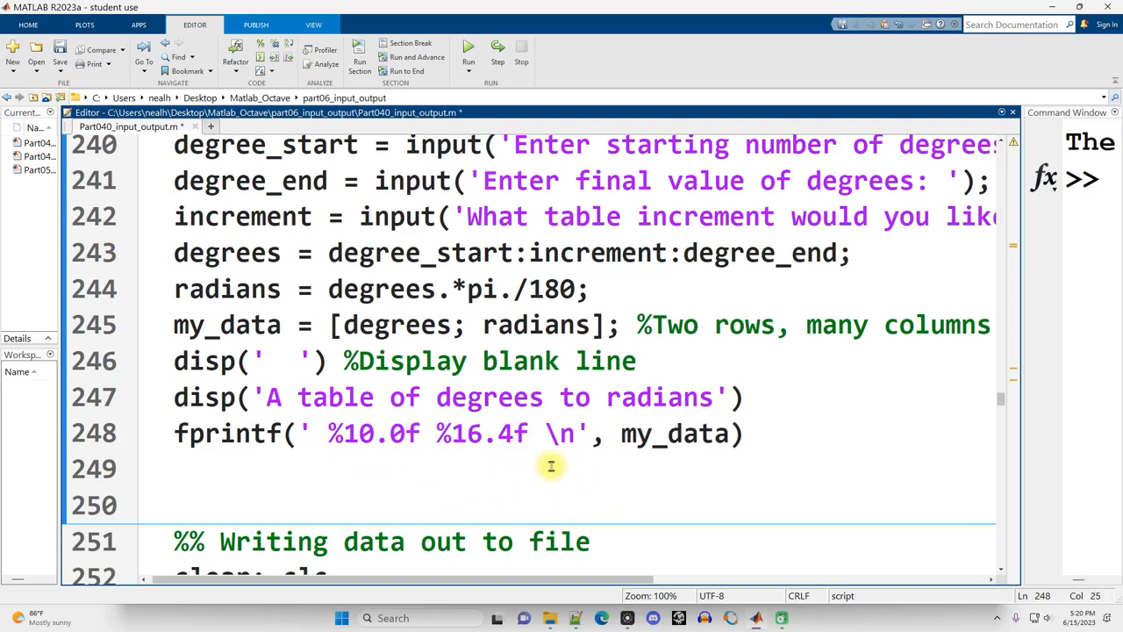
pyautogui.click(430, 433)
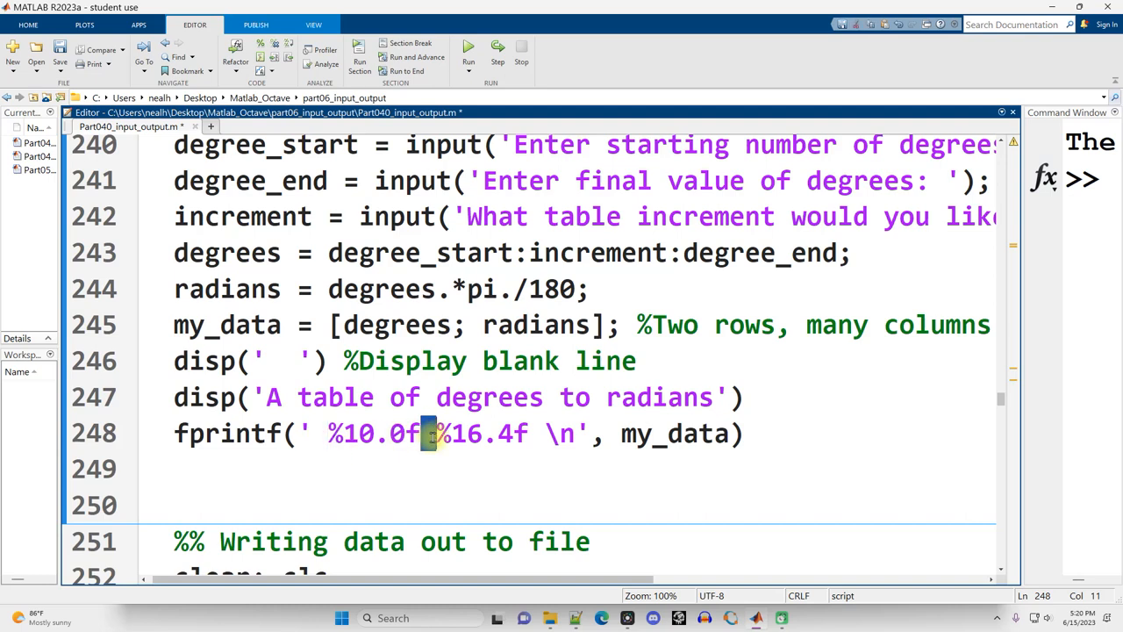
pyautogui.click(542, 432)
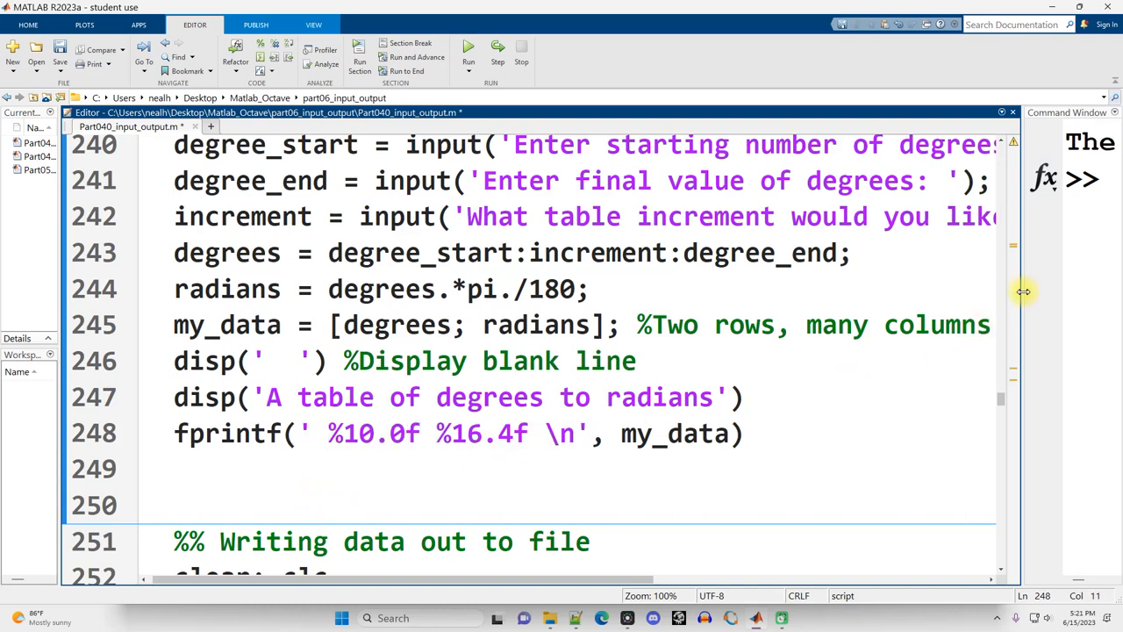
# - Run the degrees-to-radians section with start 90, end 270 and increment 45
pyautogui.click(468, 50)
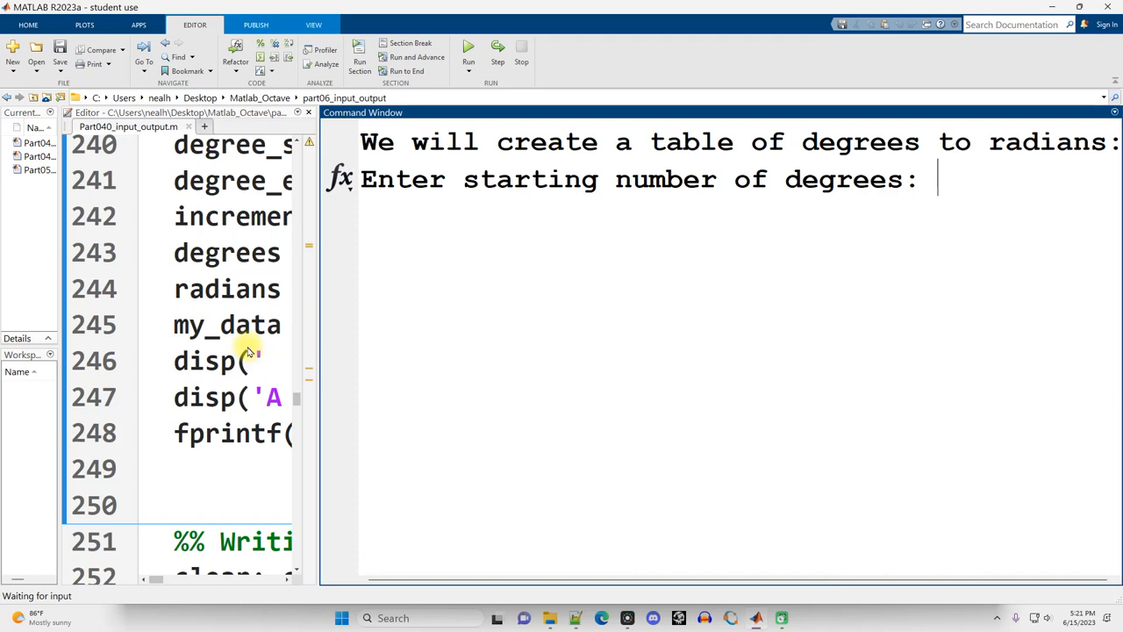
pyautogui.moveTo(868, 141)
pyautogui.write('90')
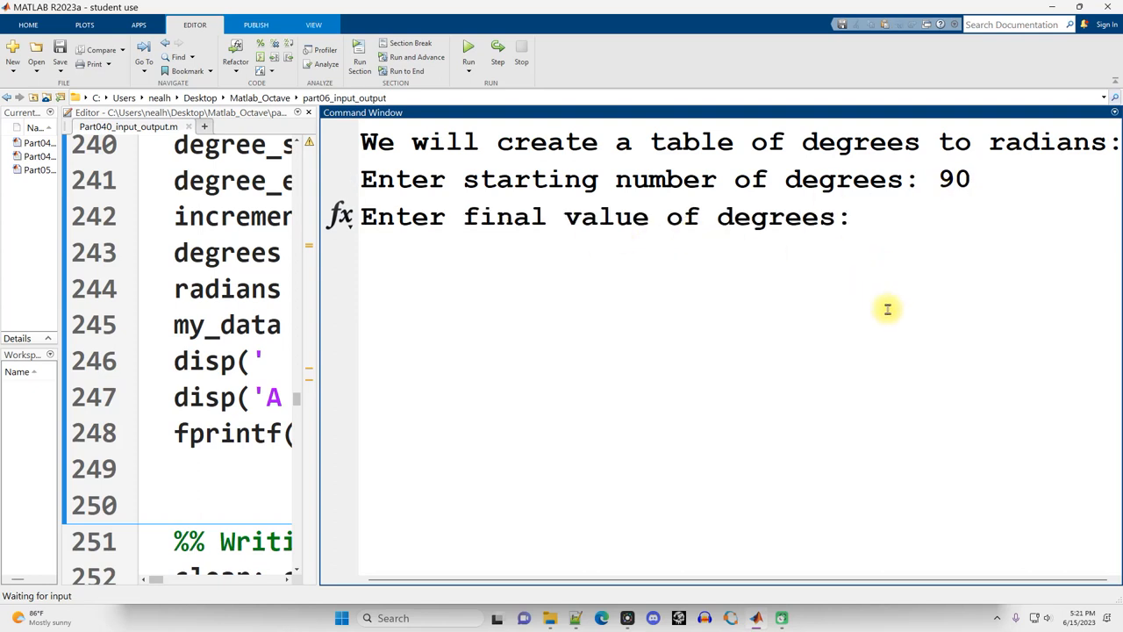
pyautogui.write('270')
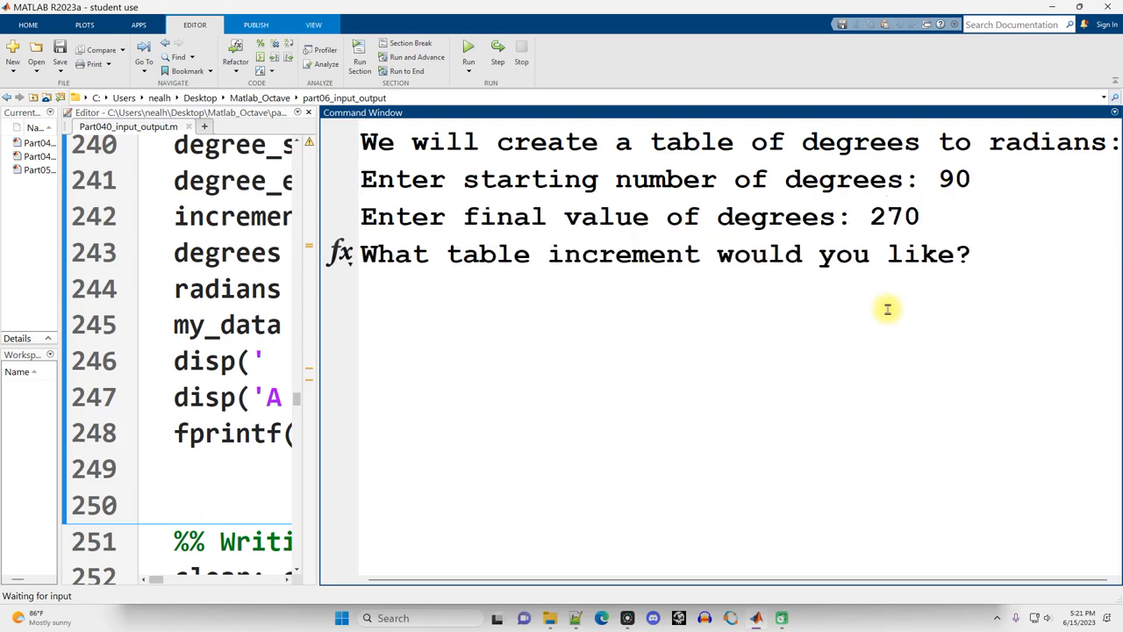
pyautogui.write('45')
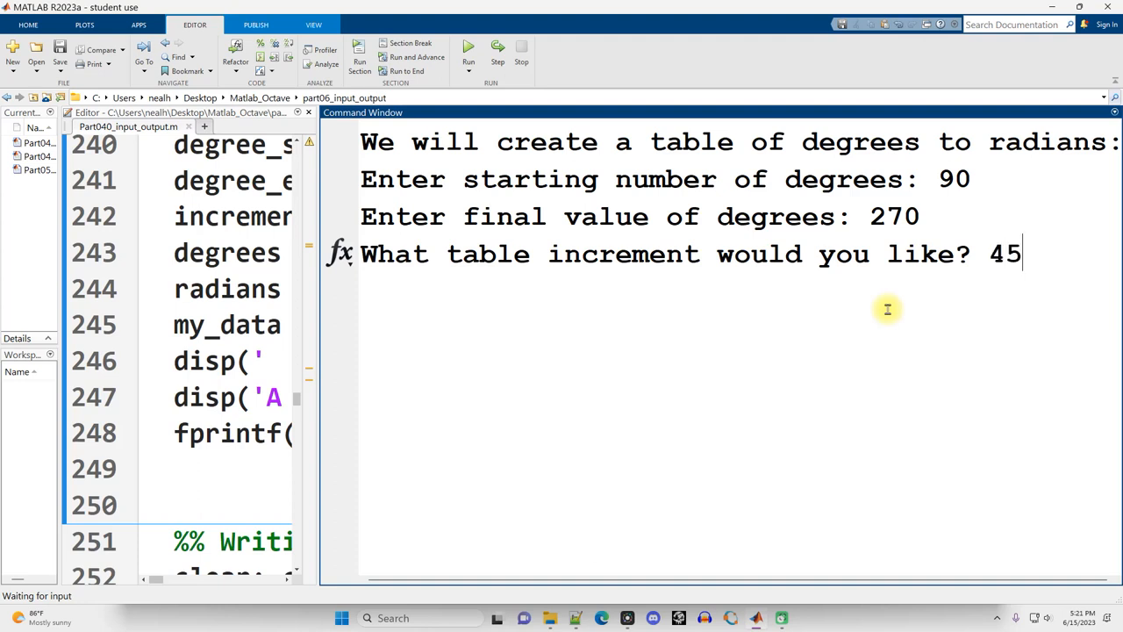
pyautogui.press('enter')
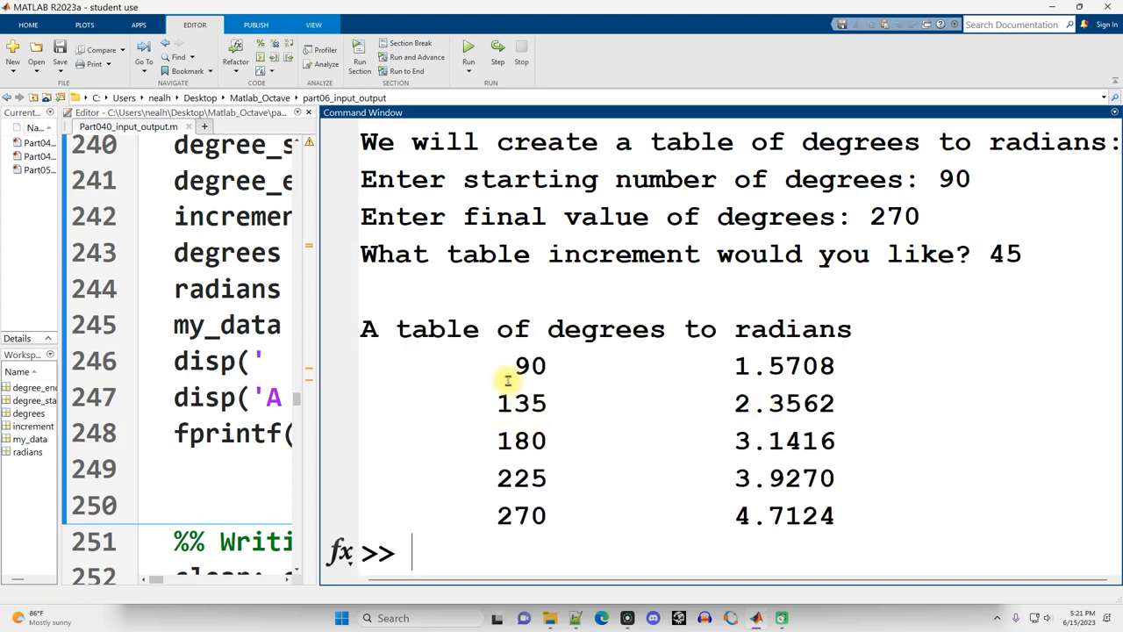
pyautogui.doubleClick(777, 366)
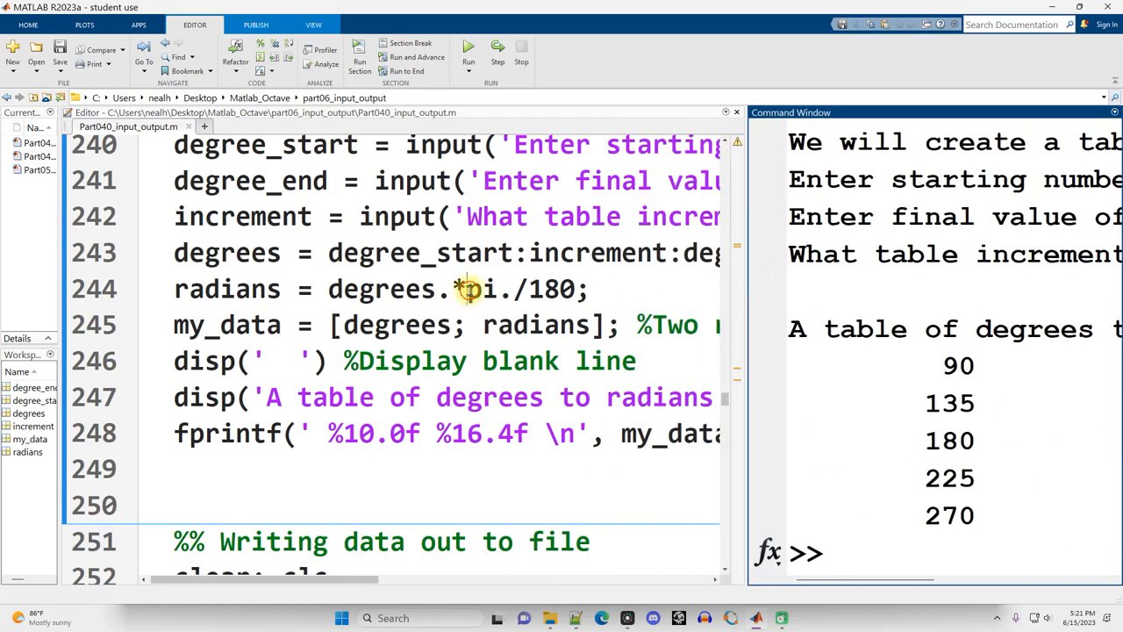
# - Change the fopen permission on line 259 from 'wt' to 'at'
pyautogui.scroll(-3)
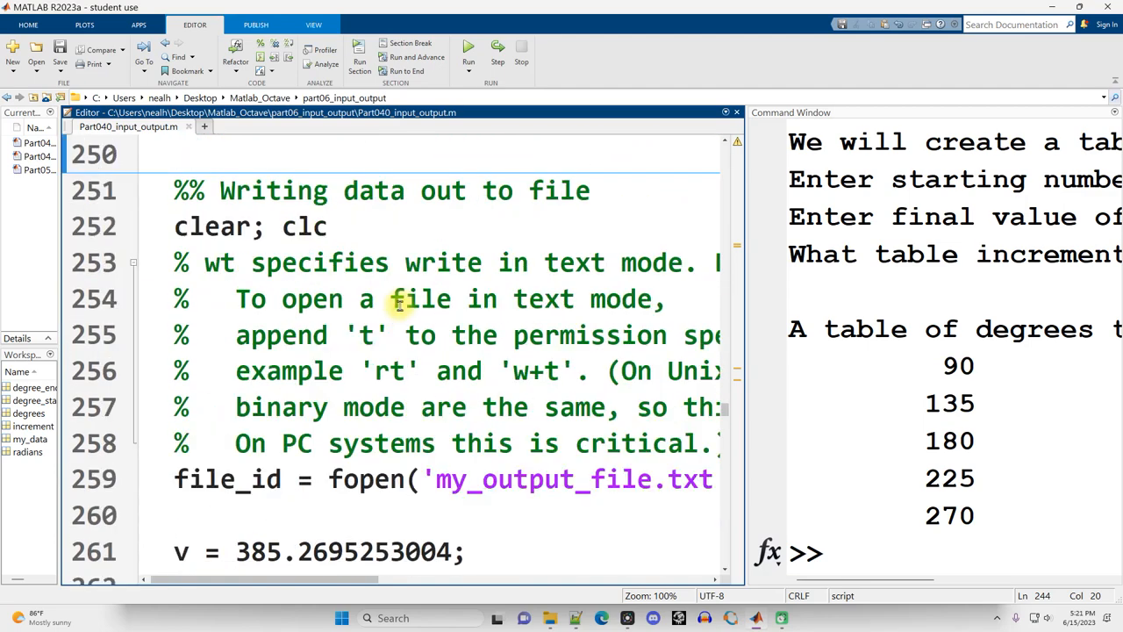
pyautogui.scroll(-3)
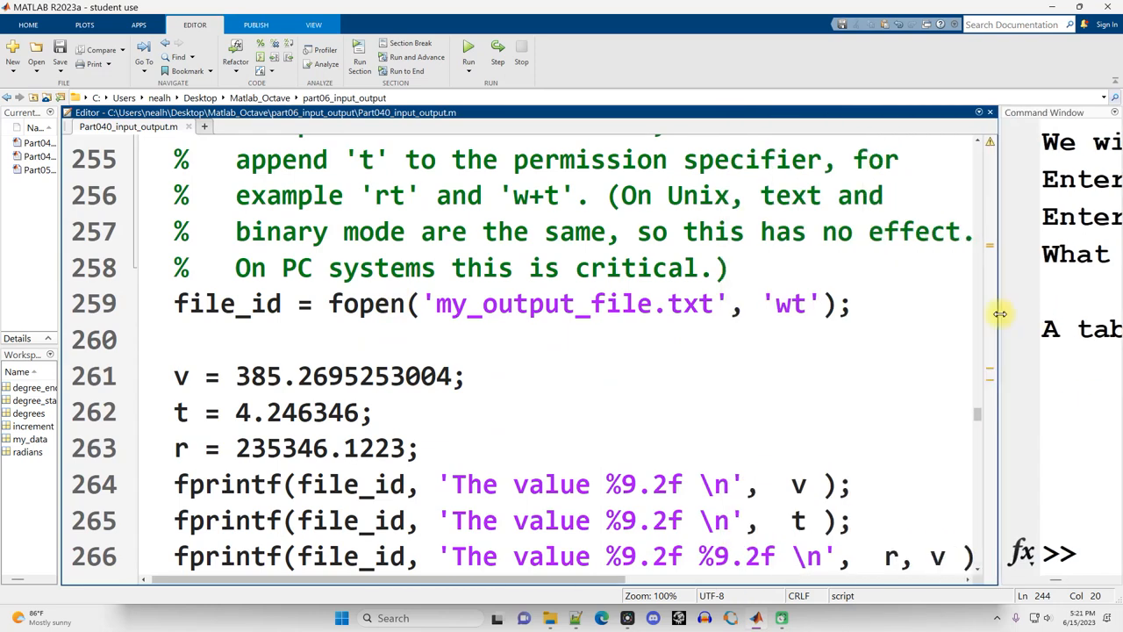
pyautogui.doubleClick(360, 244)
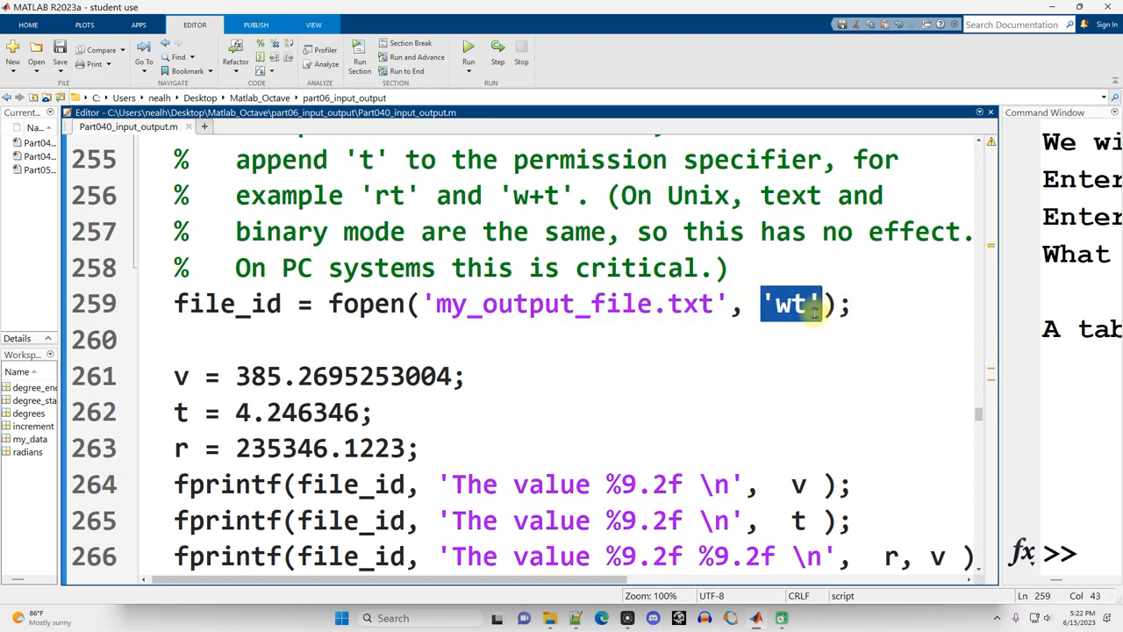
pyautogui.moveTo(818, 364)
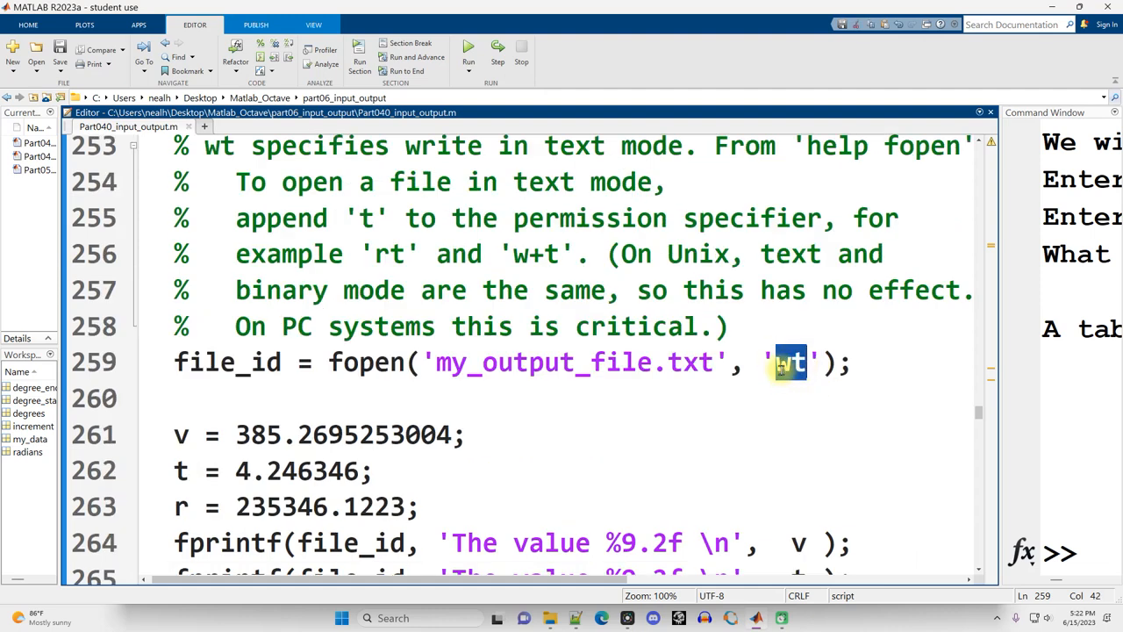
pyautogui.doubleClick(388, 253)
pyautogui.write('a')
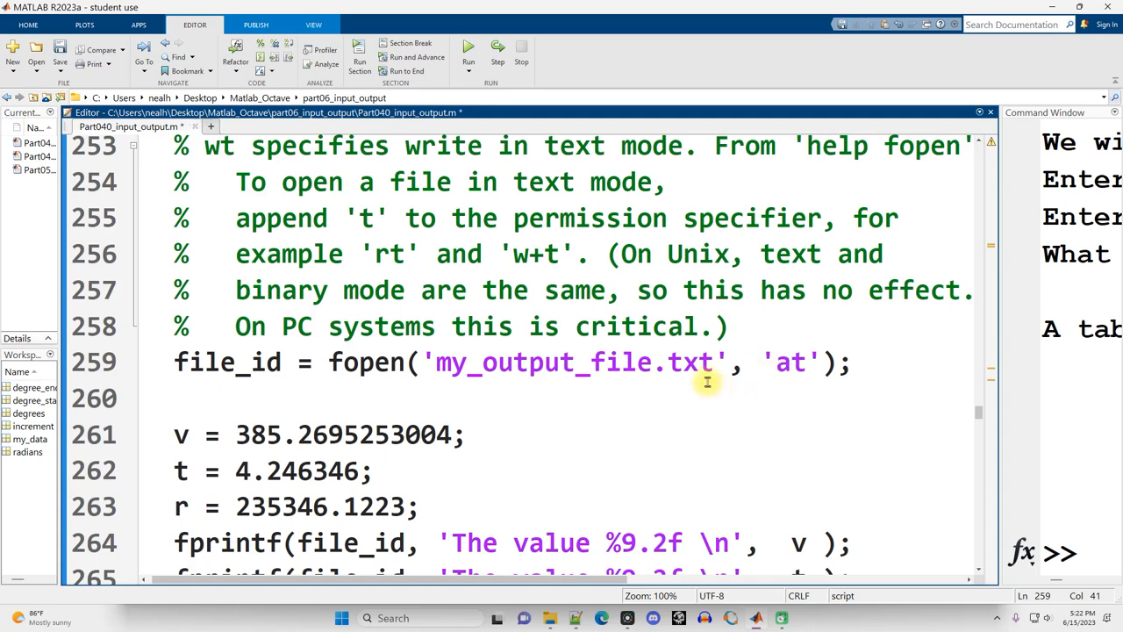
pyautogui.click(790, 361)
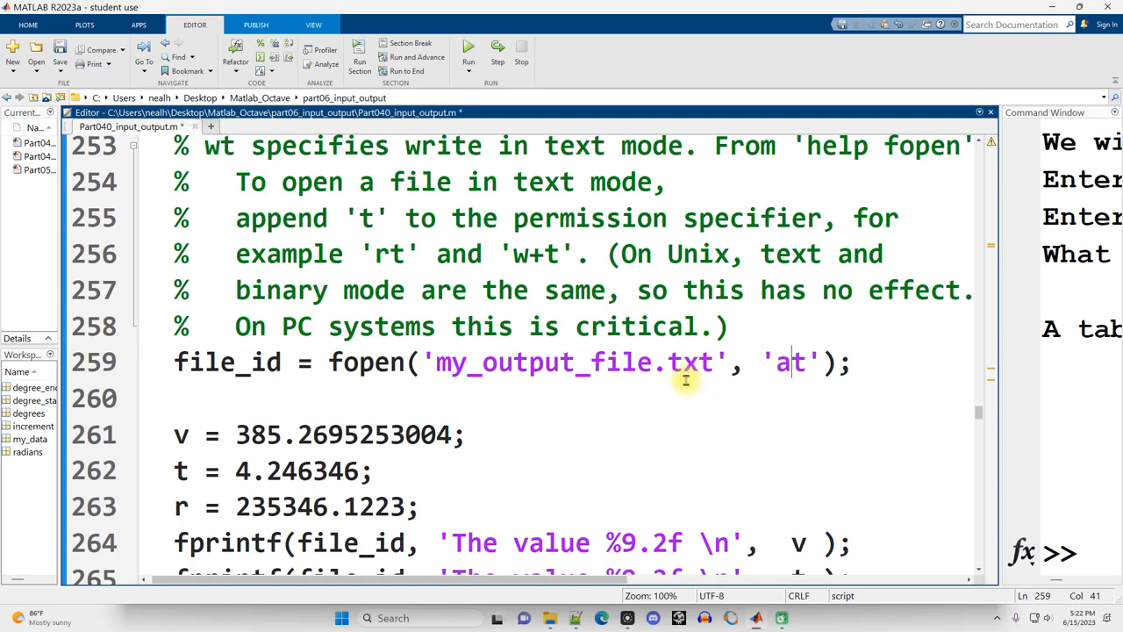
pyautogui.doubleClick(789, 363)
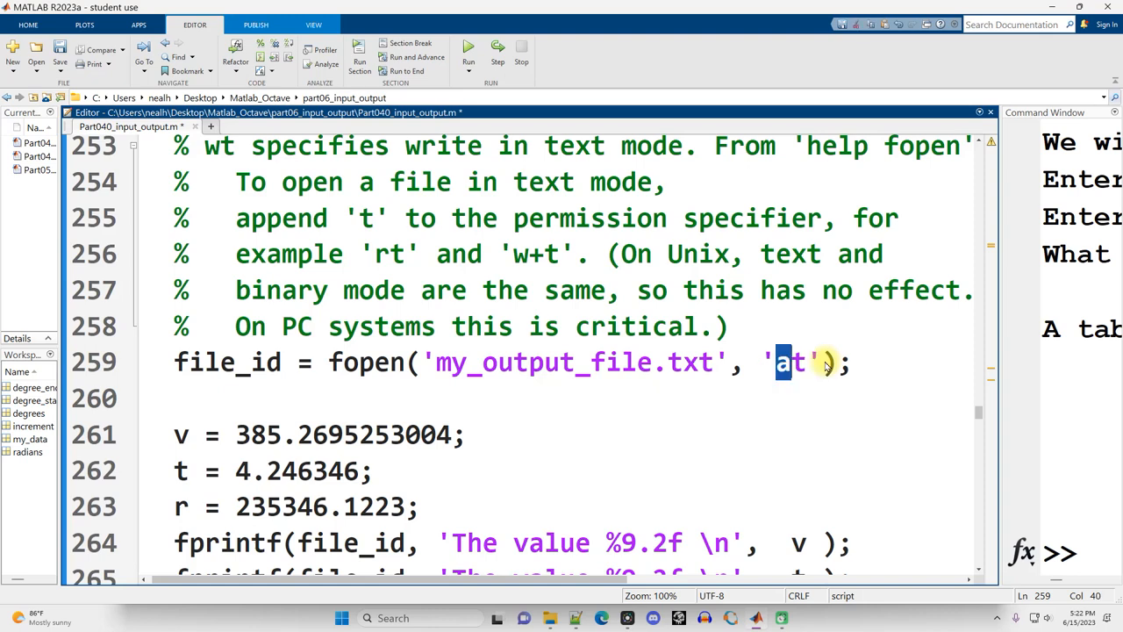
pyautogui.write('w')
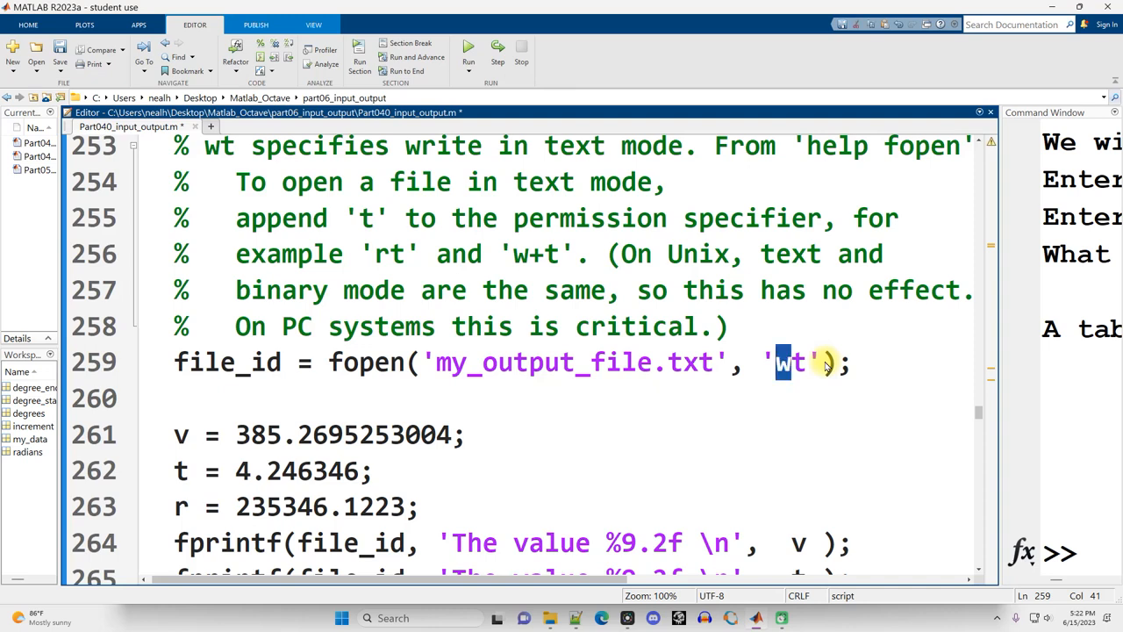
pyautogui.press('Left')
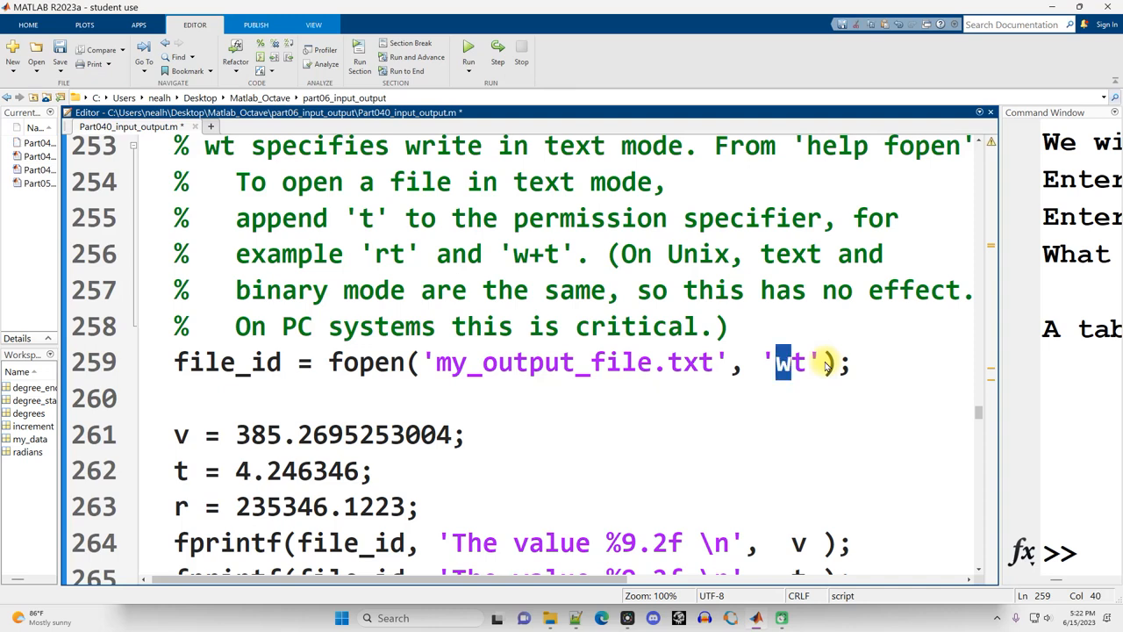
pyautogui.write('at')
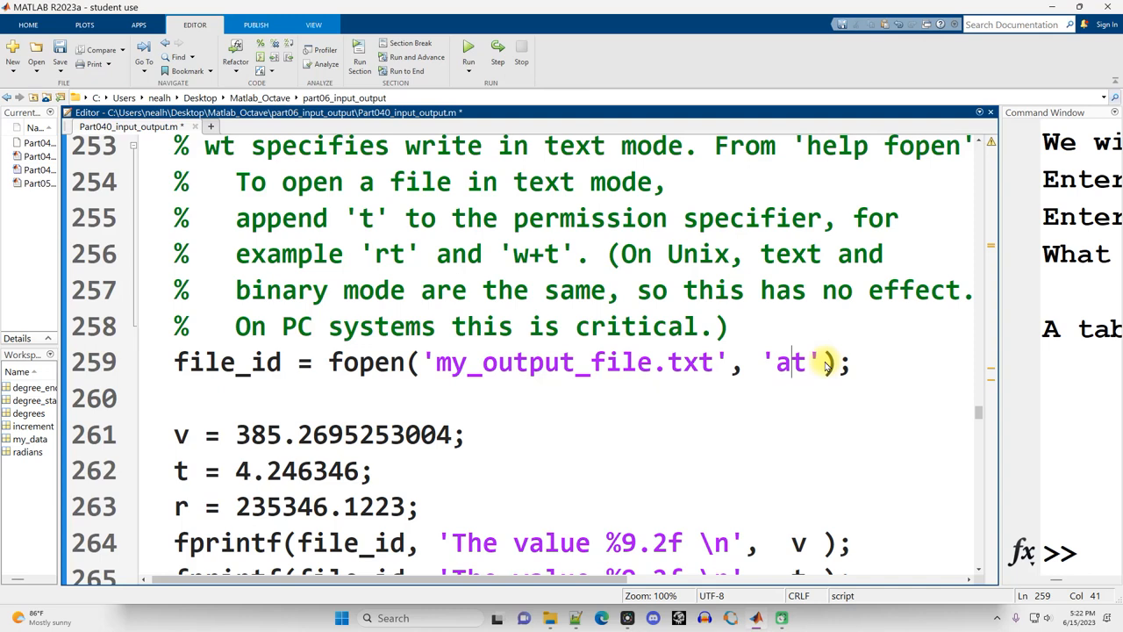
pyautogui.moveTo(698, 430)
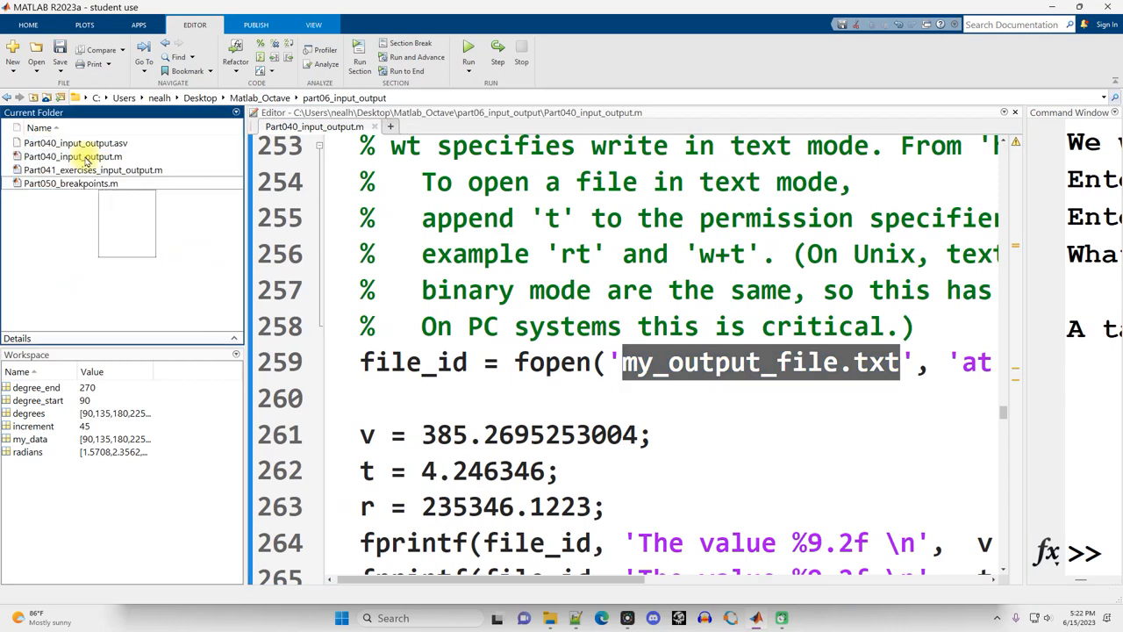
# - Highlight the fopen call, variable v and every file_id use through fclose
pyautogui.click(491, 361)
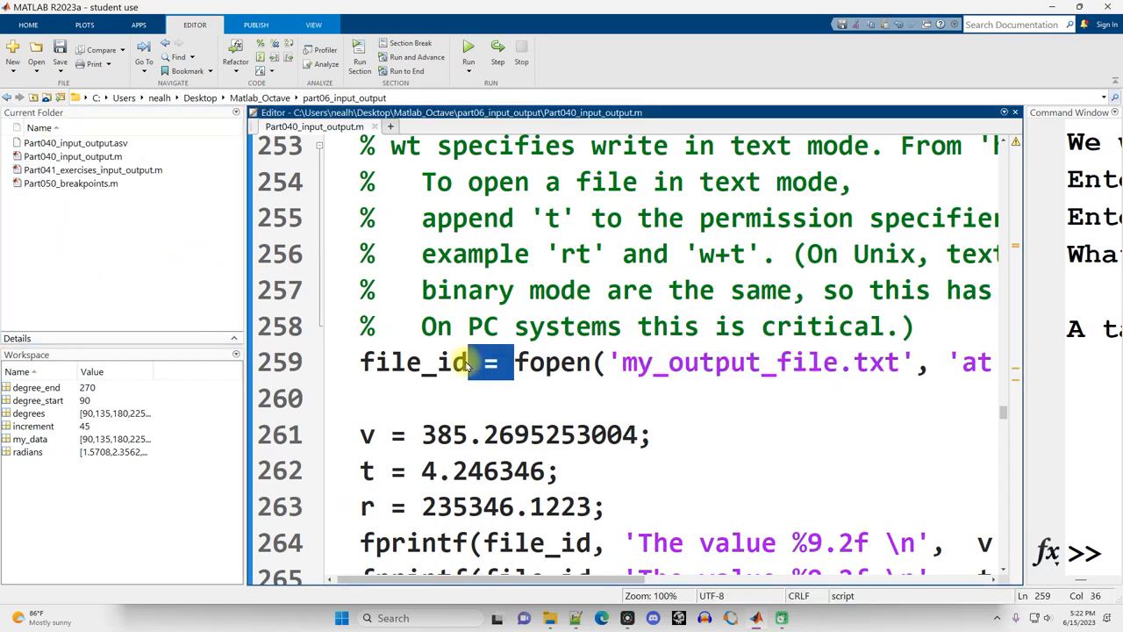
pyautogui.doubleClick(413, 361)
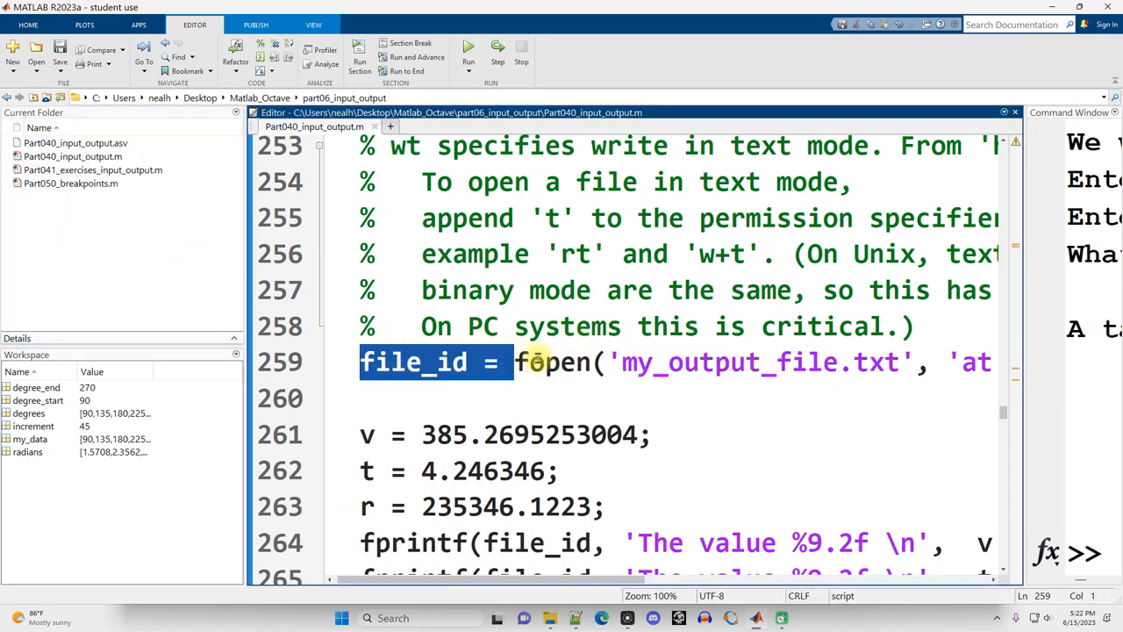
pyautogui.doubleClick(412, 361)
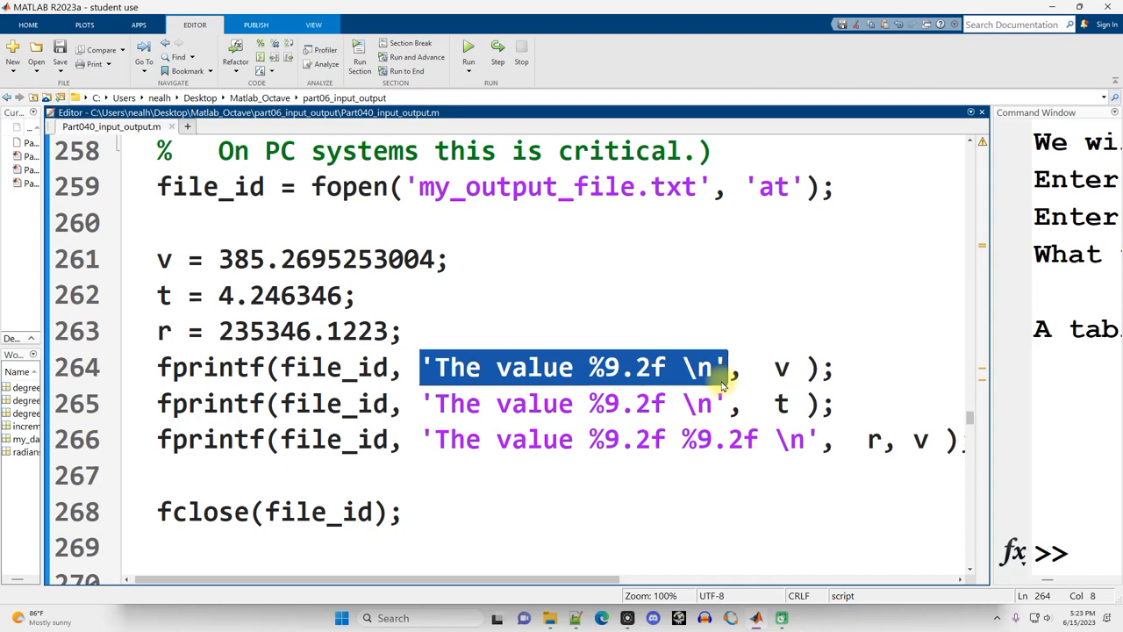
pyautogui.doubleClick(780, 367)
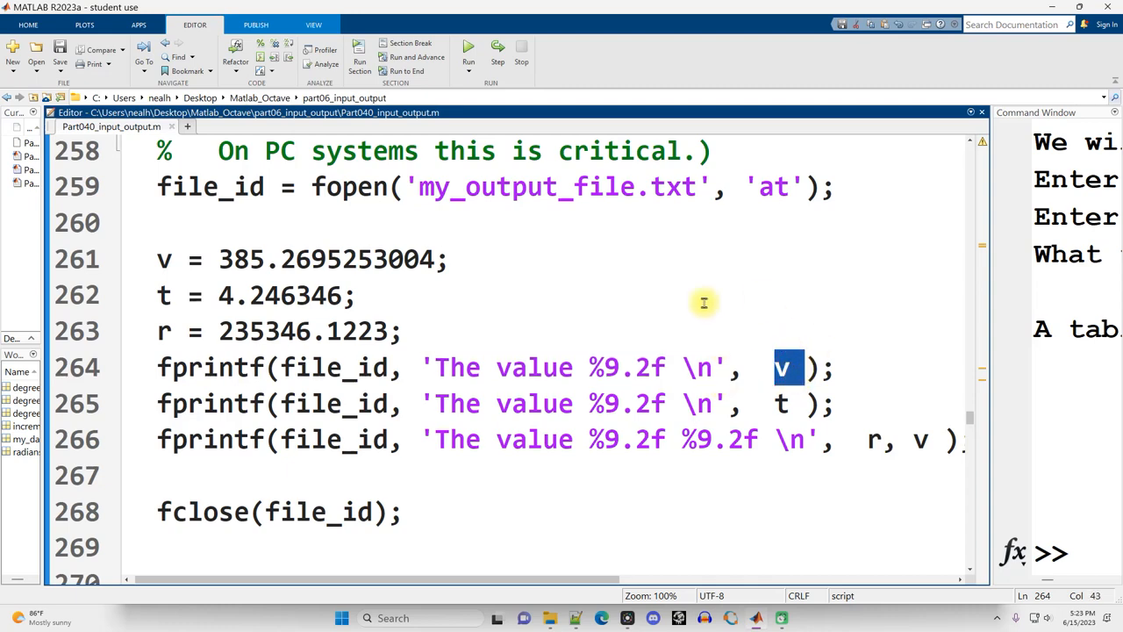
pyautogui.doubleClick(345, 367)
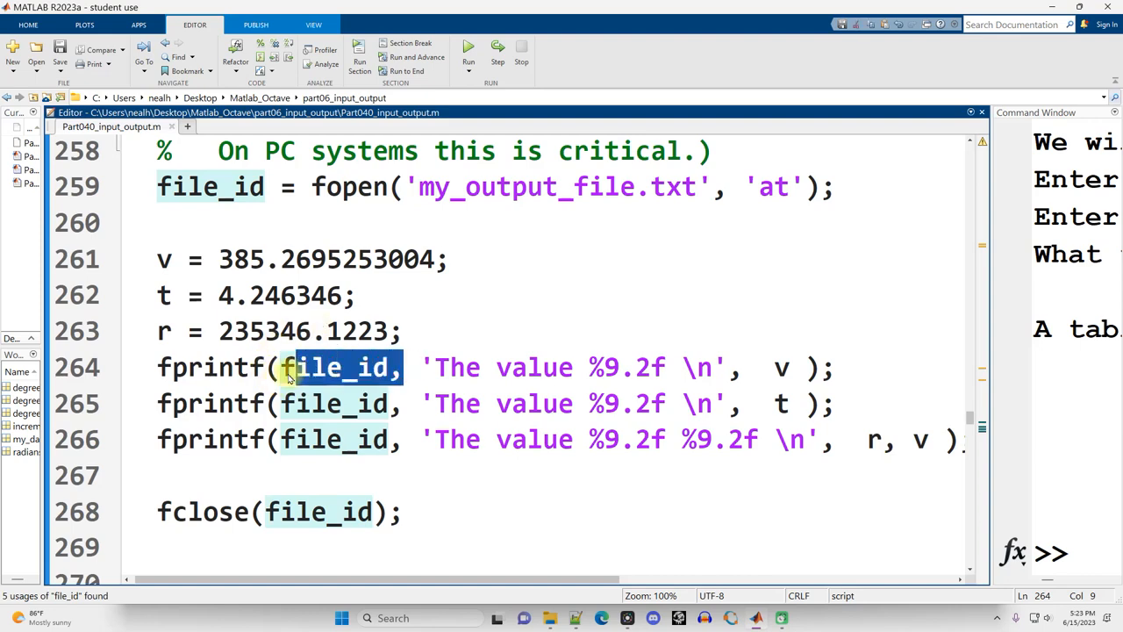
pyautogui.doubleClick(340, 367)
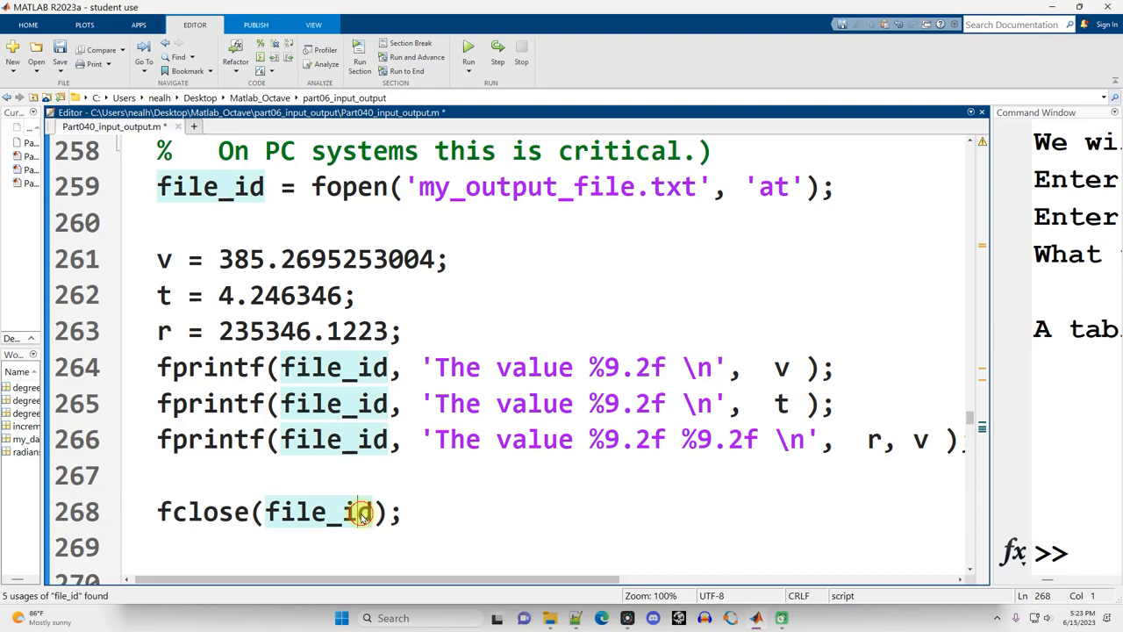
pyautogui.doubleClick(316, 512)
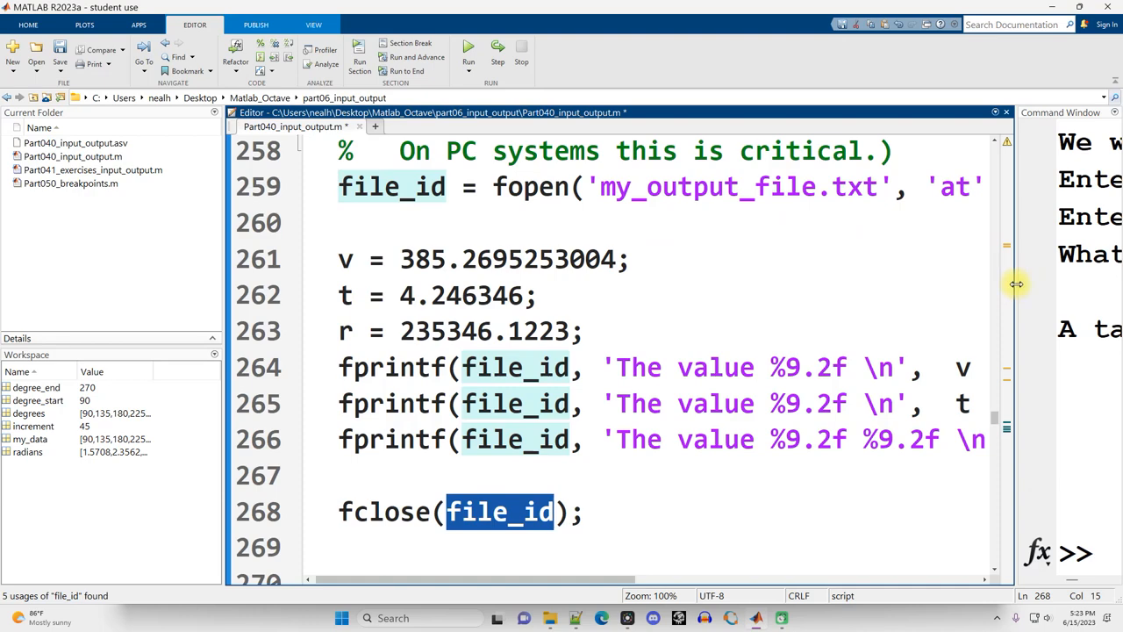
# - Run the file-writing section to create my_output_file.txt, highlighting file_id in fprintf
pyautogui.click(468, 50)
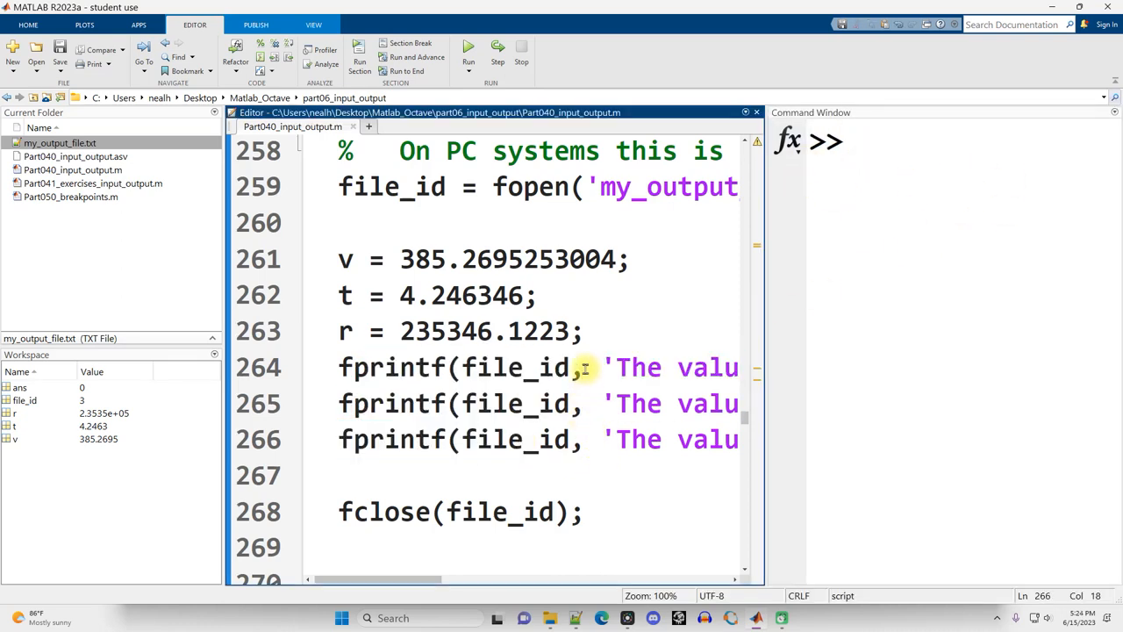
pyautogui.doubleClick(518, 367)
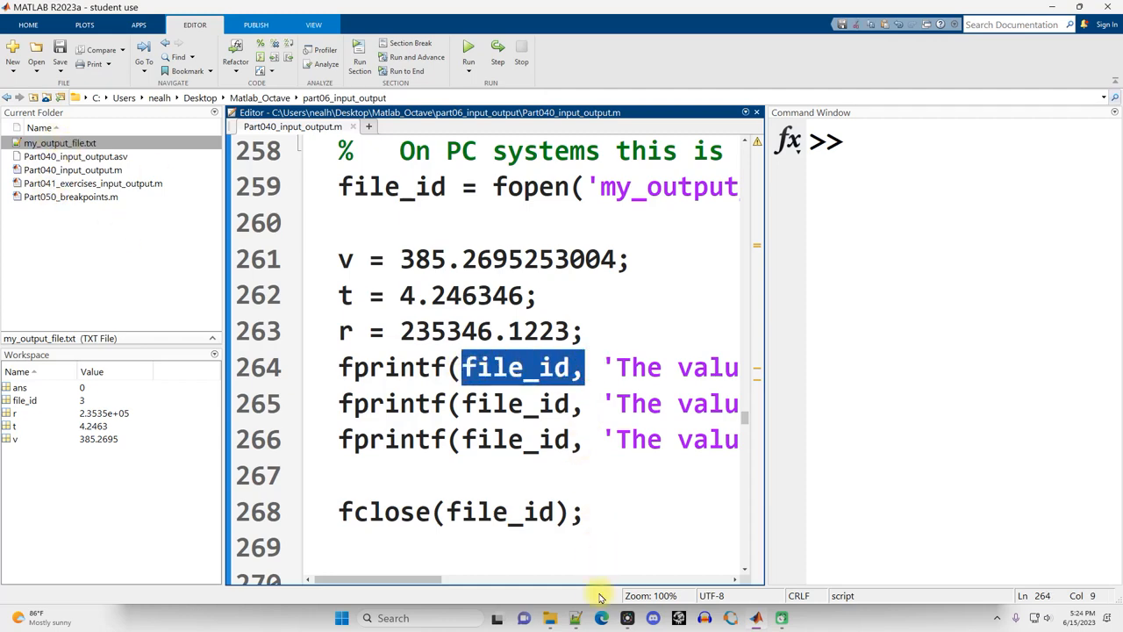
# - Open my_output_file.txt with Edit with Notepad++ from File Explorer
pyautogui.rightClick(409, 238)
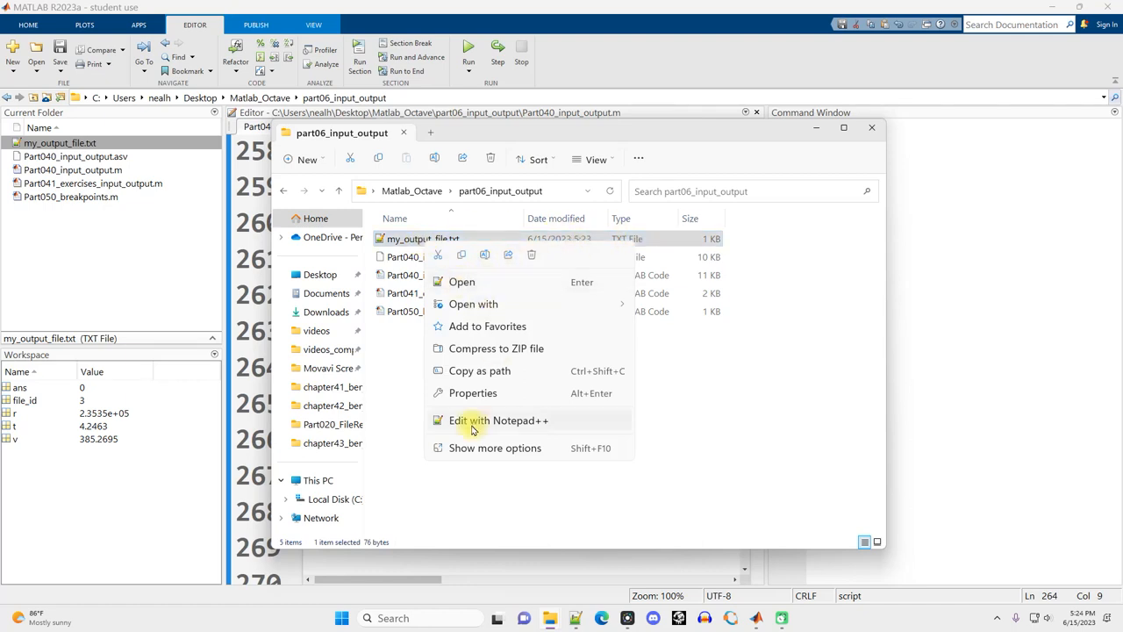
pyautogui.click(499, 420)
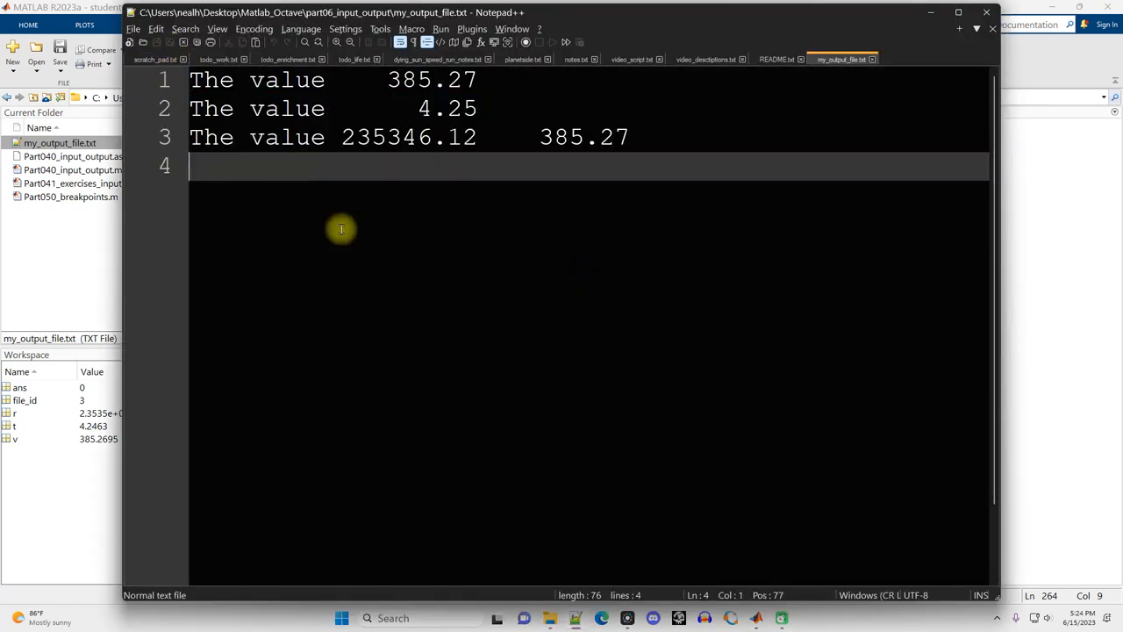
pyautogui.moveTo(356, 244)
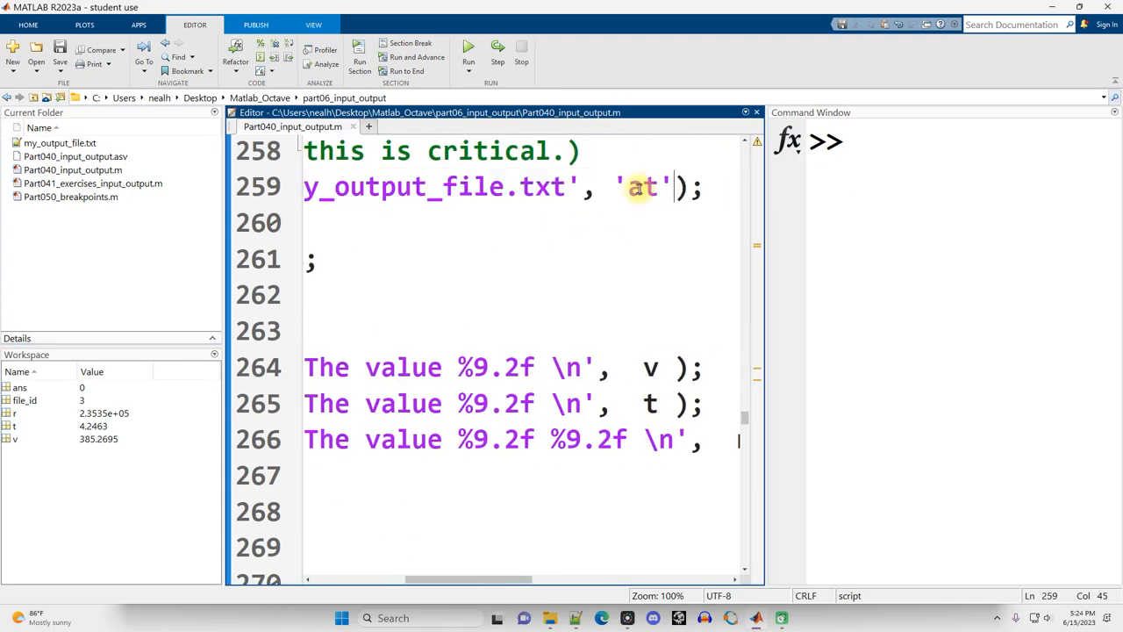
# - Rerun the file-writing section twice, reloading my_output_file.txt in Notepad++ and selecting all
pyautogui.doubleClick(641, 186)
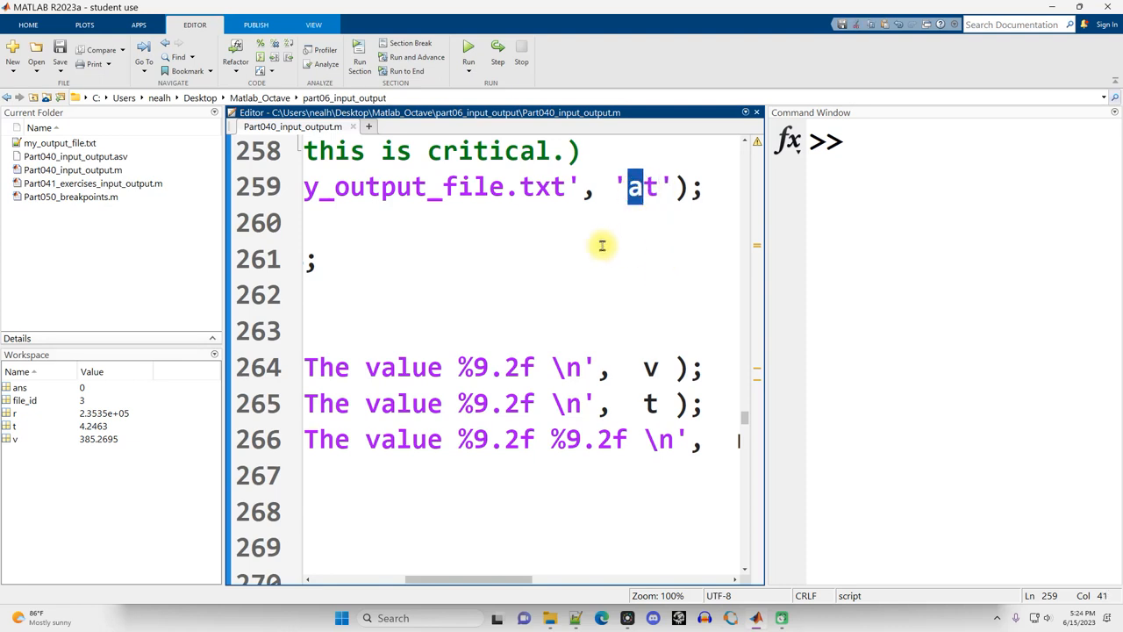
pyautogui.hscroll(-3)
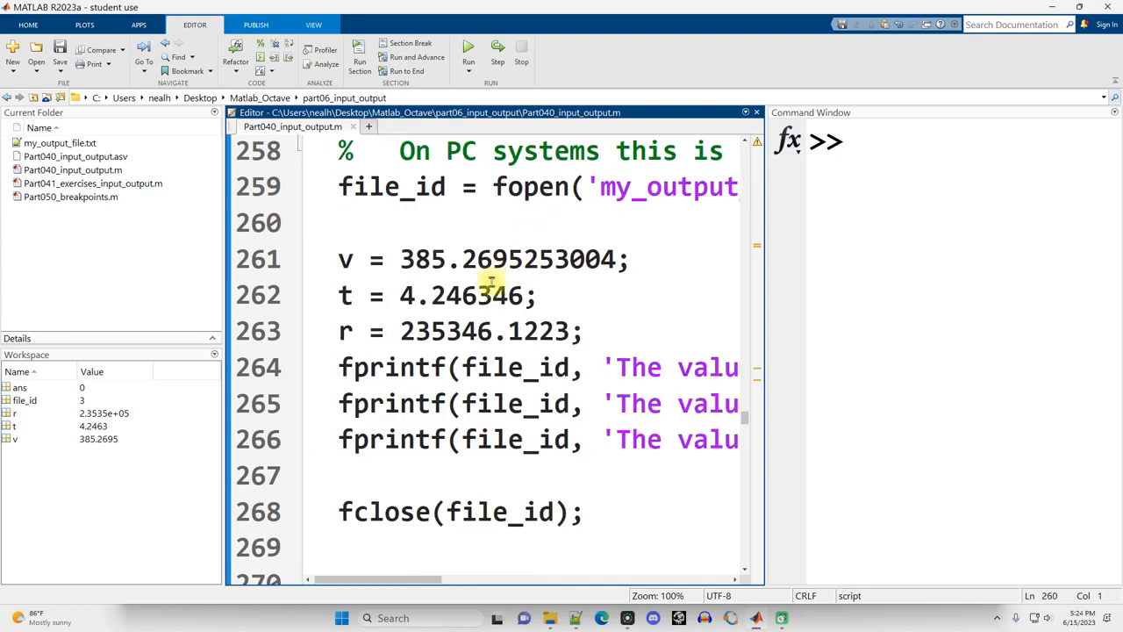
pyautogui.click(340, 222)
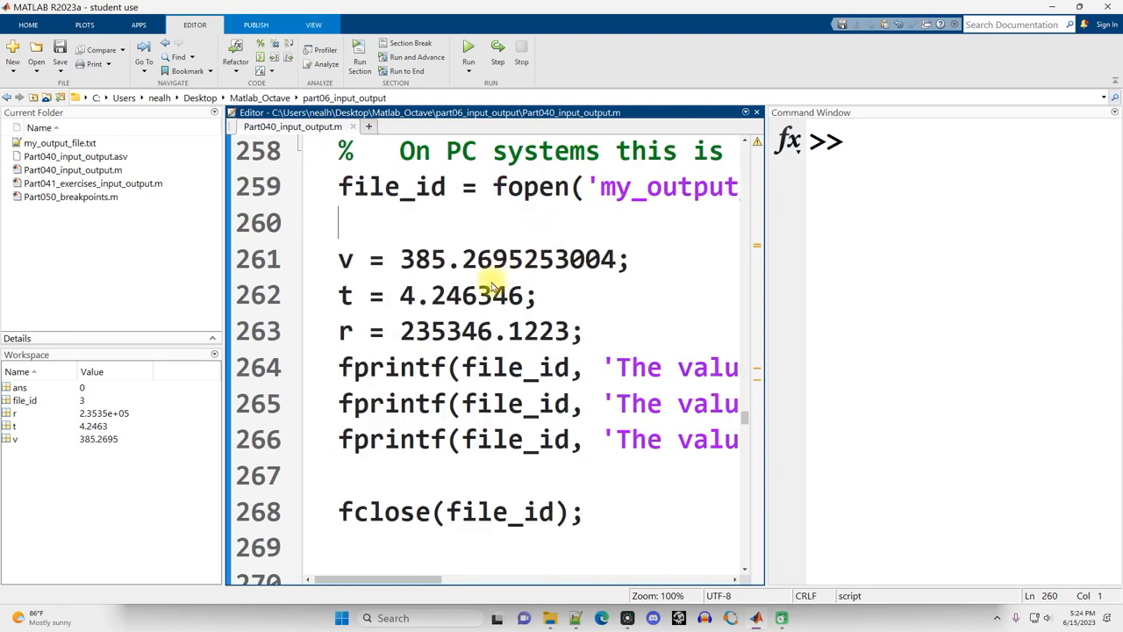
pyautogui.moveTo(575, 610)
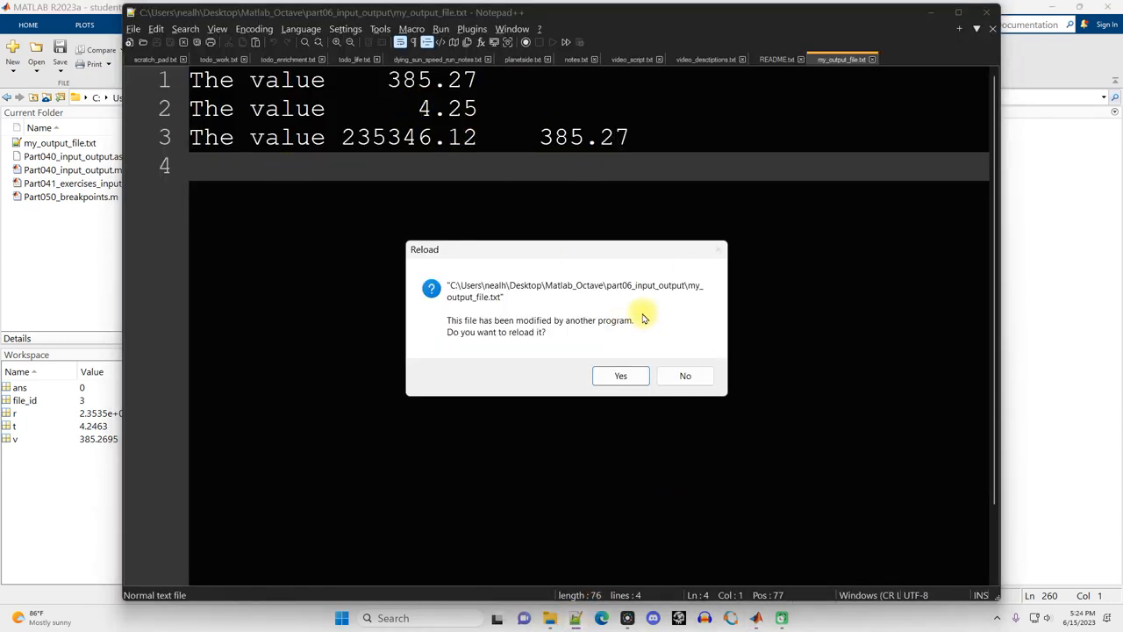
pyautogui.moveTo(522, 338)
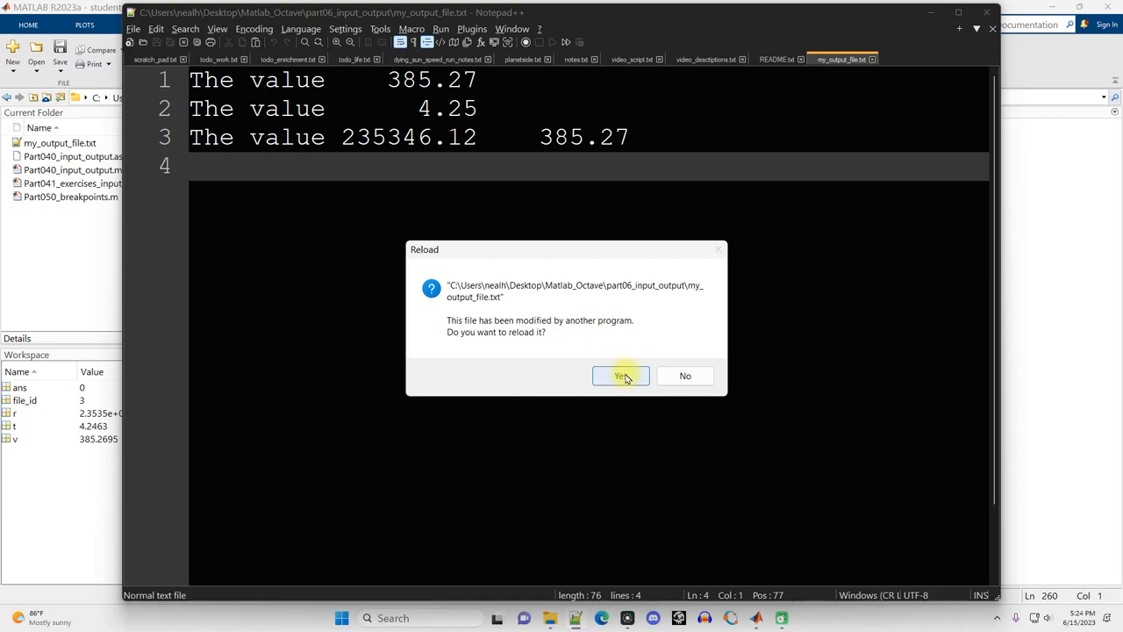
pyautogui.click(621, 376)
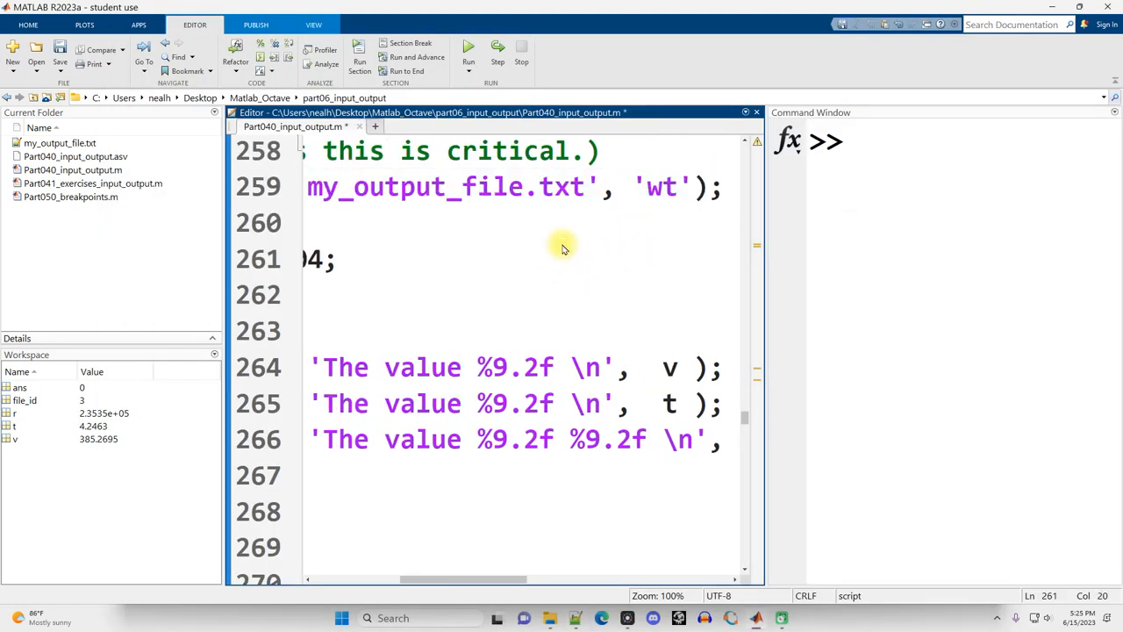
pyautogui.click(338, 258)
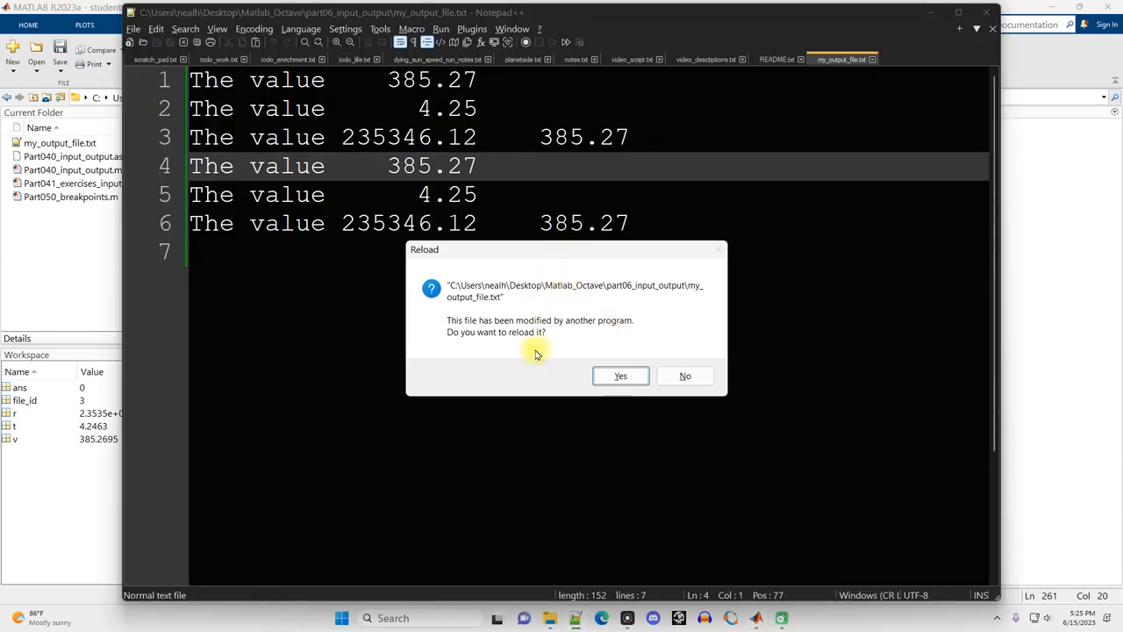
pyautogui.moveTo(404, 119)
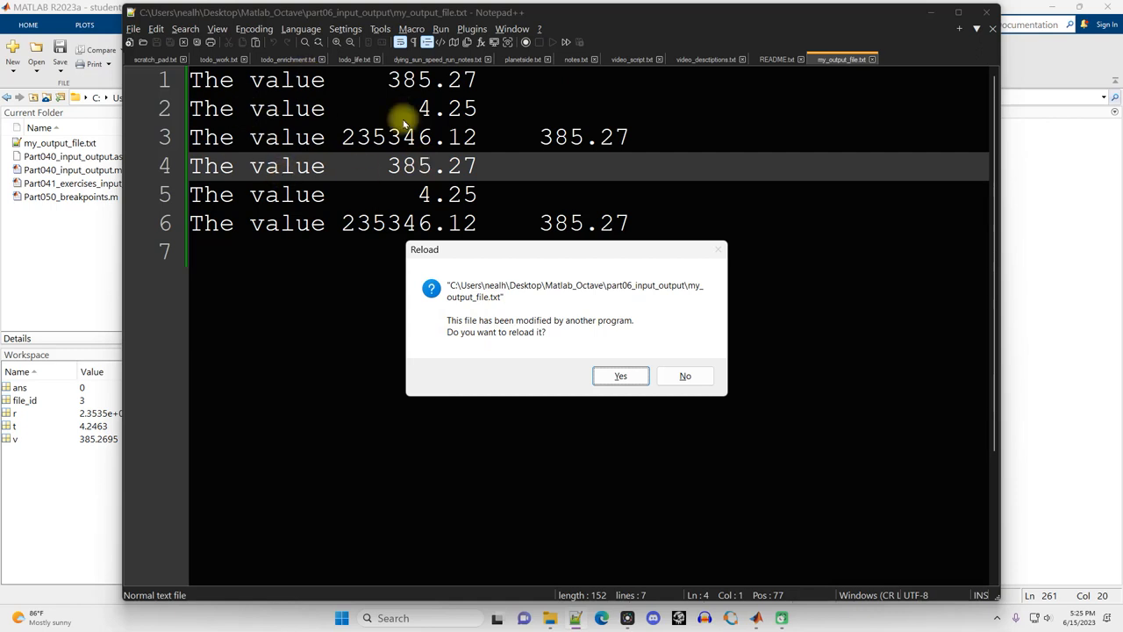
pyautogui.click(621, 376)
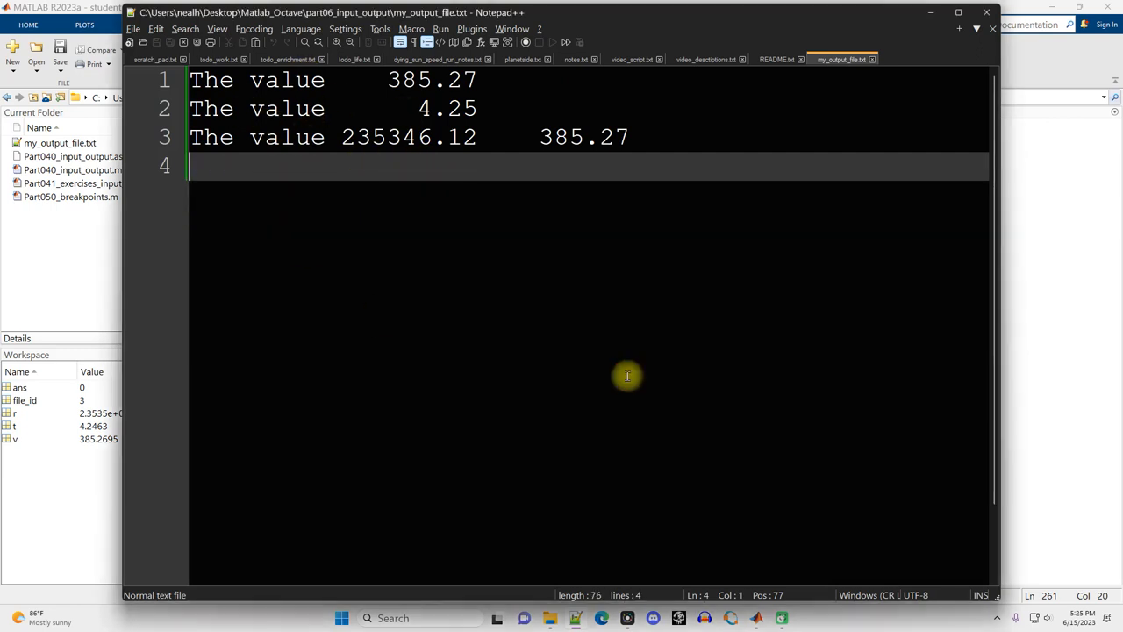
pyautogui.press('ctrl+a')
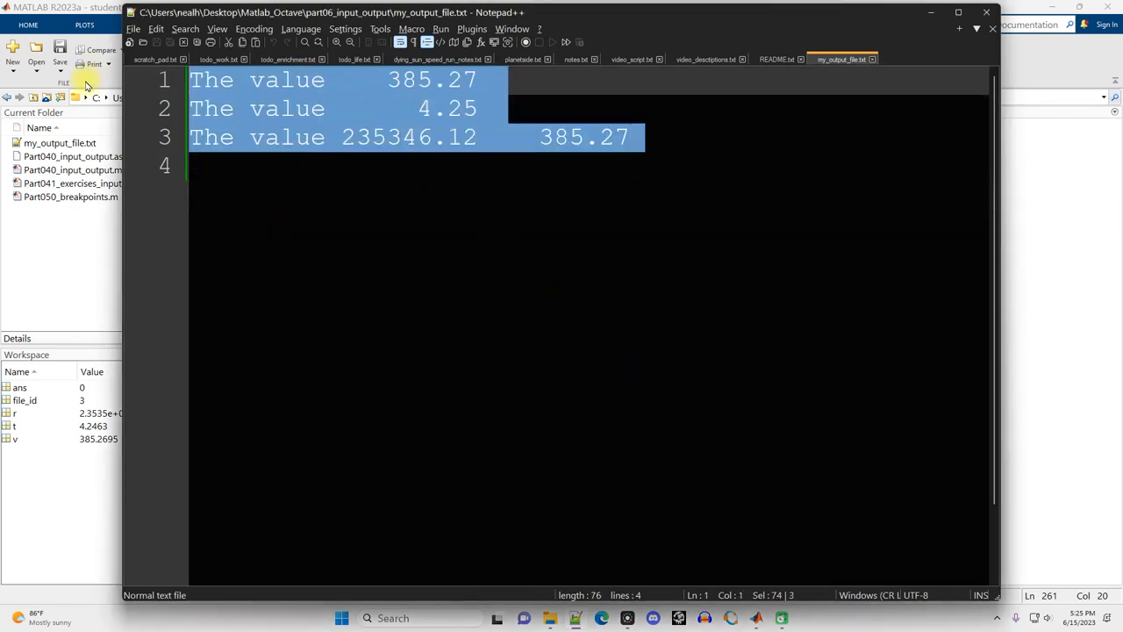
pyautogui.moveTo(249, 205)
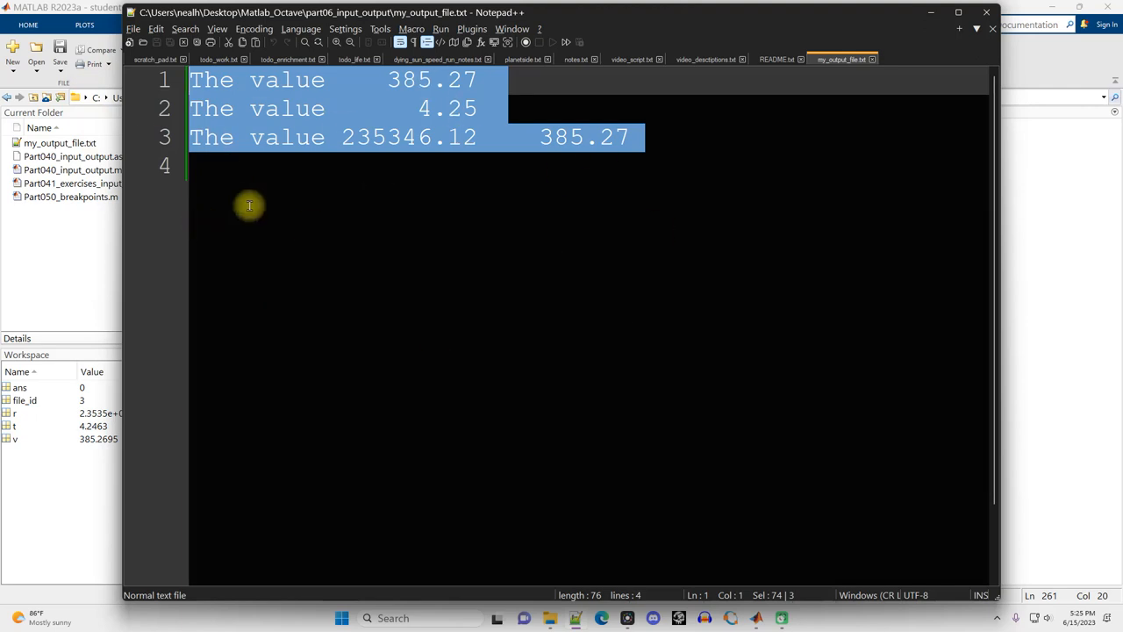
pyautogui.moveTo(243, 243)
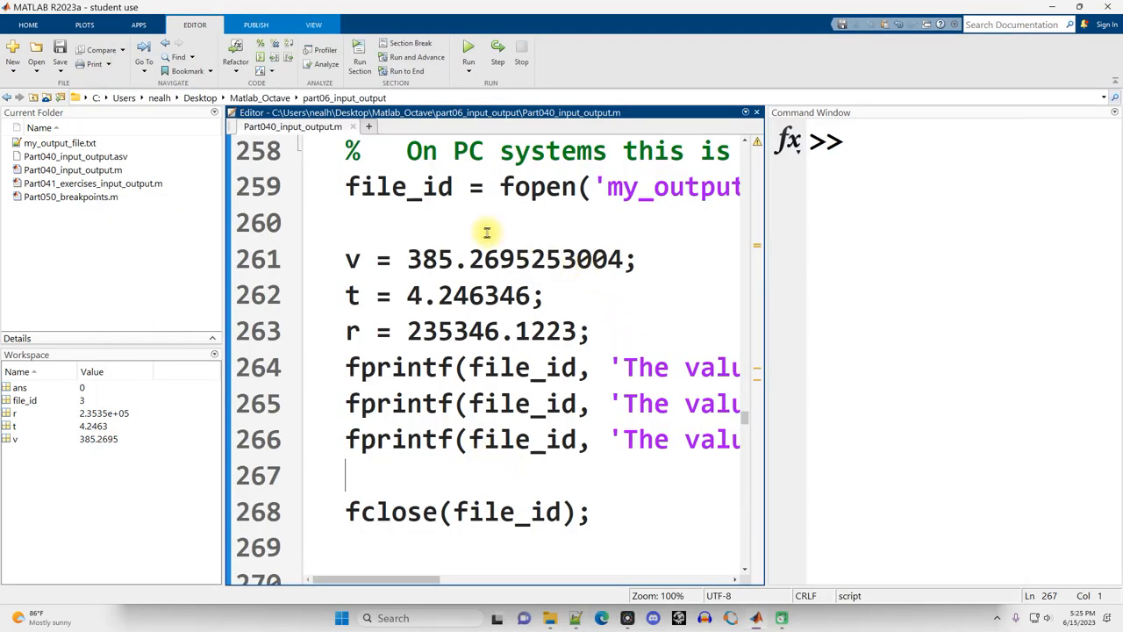
# - Select the file_id argument in the fprintf call for removal
pyautogui.doubleClick(400, 187)
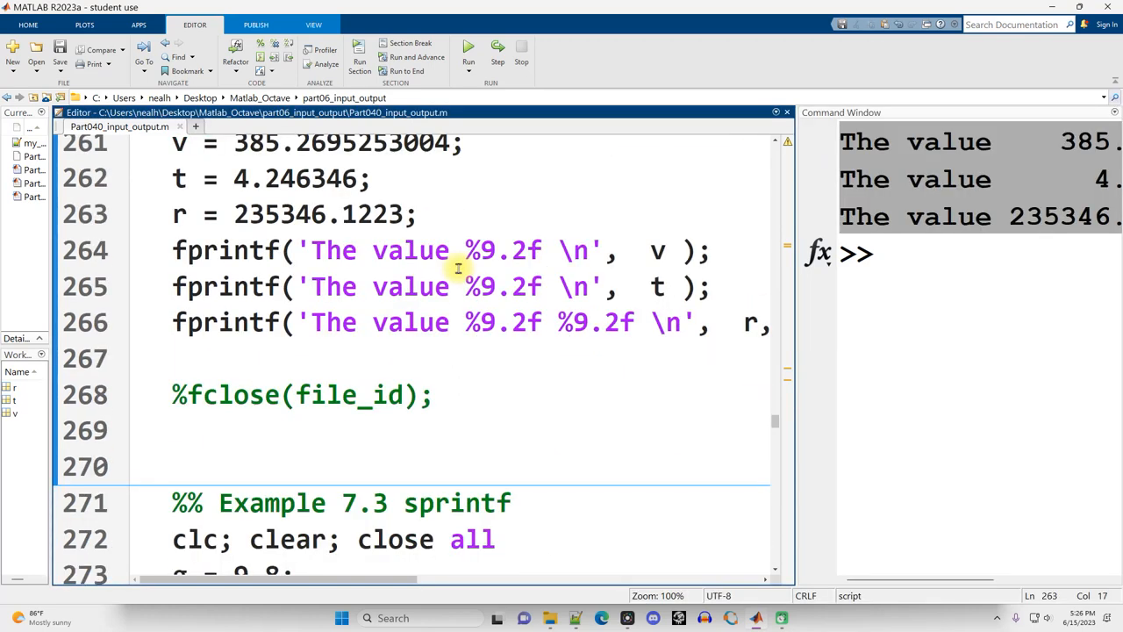
# - Put file_id back into the line 264 fprintf call and locate the Example 7.3 sprintf section
pyautogui.scroll(-3)
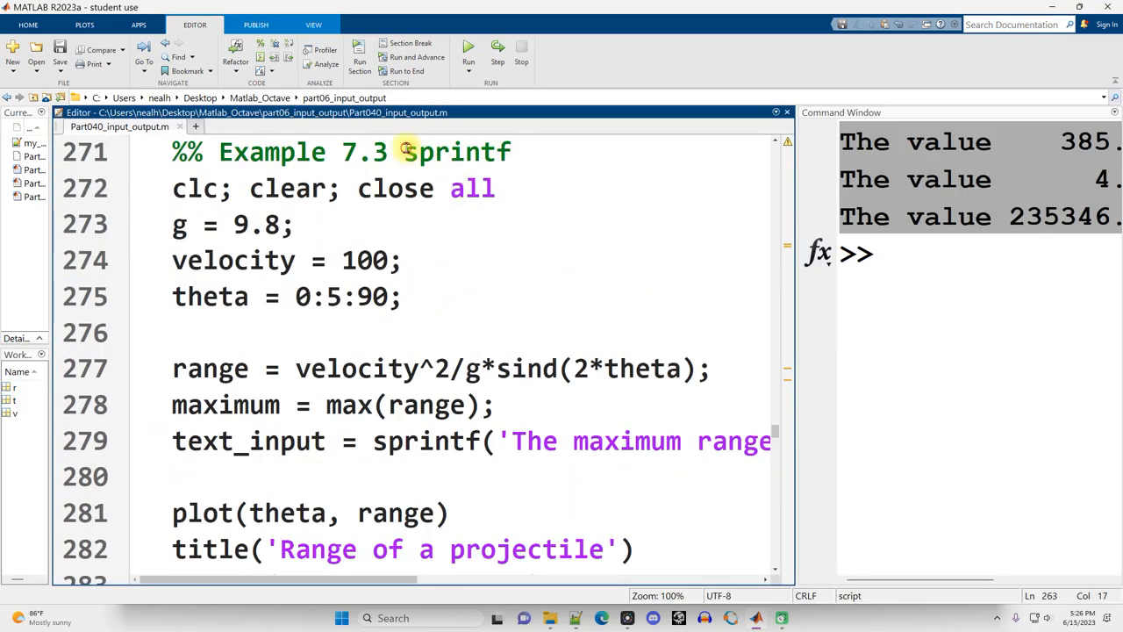
pyautogui.doubleClick(457, 152)
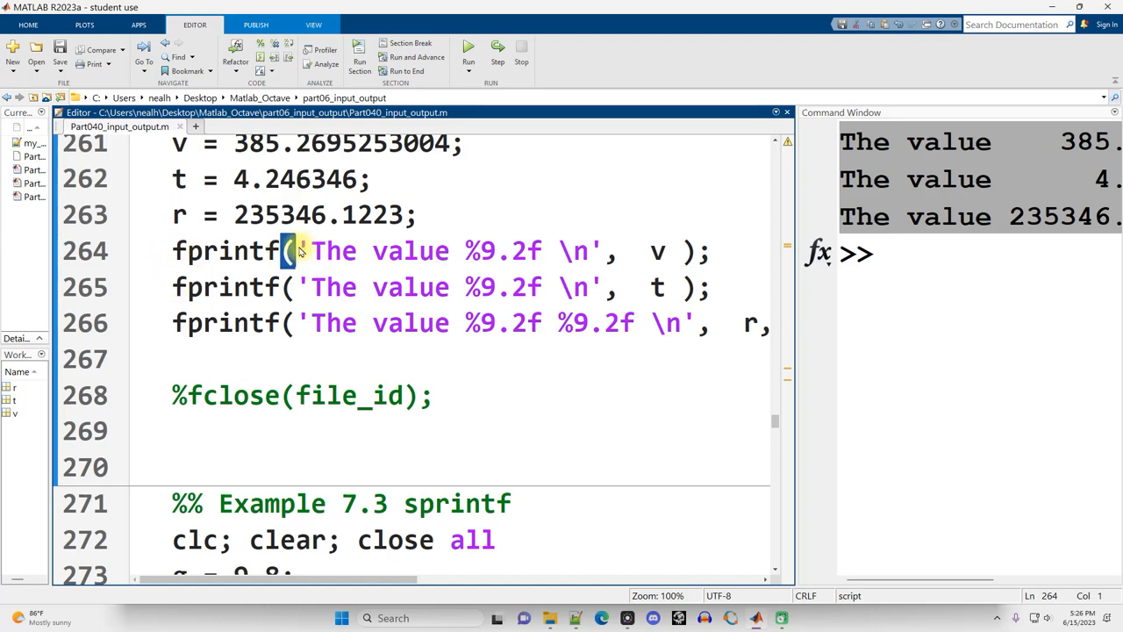
pyautogui.write('file_id,')
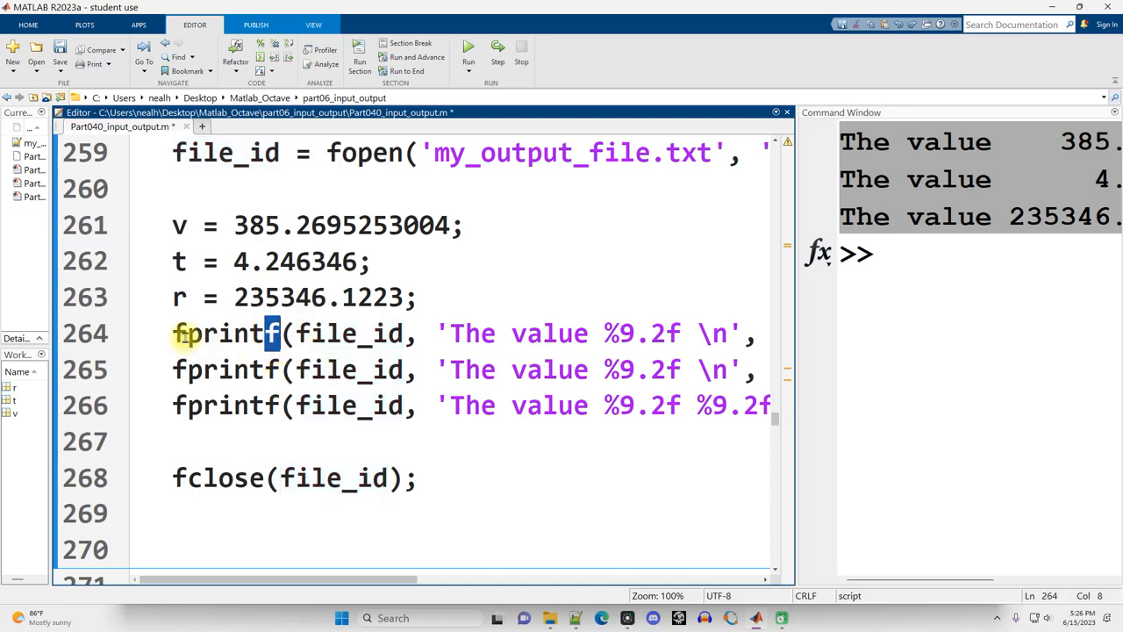
pyautogui.doubleClick(224, 333)
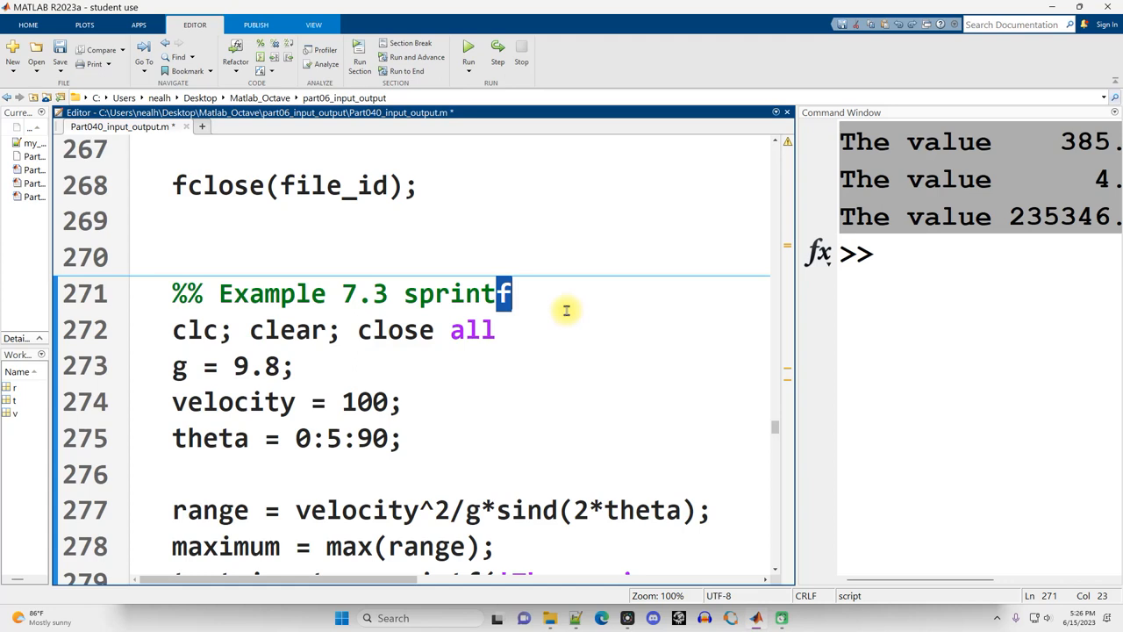
pyautogui.moveTo(465, 305)
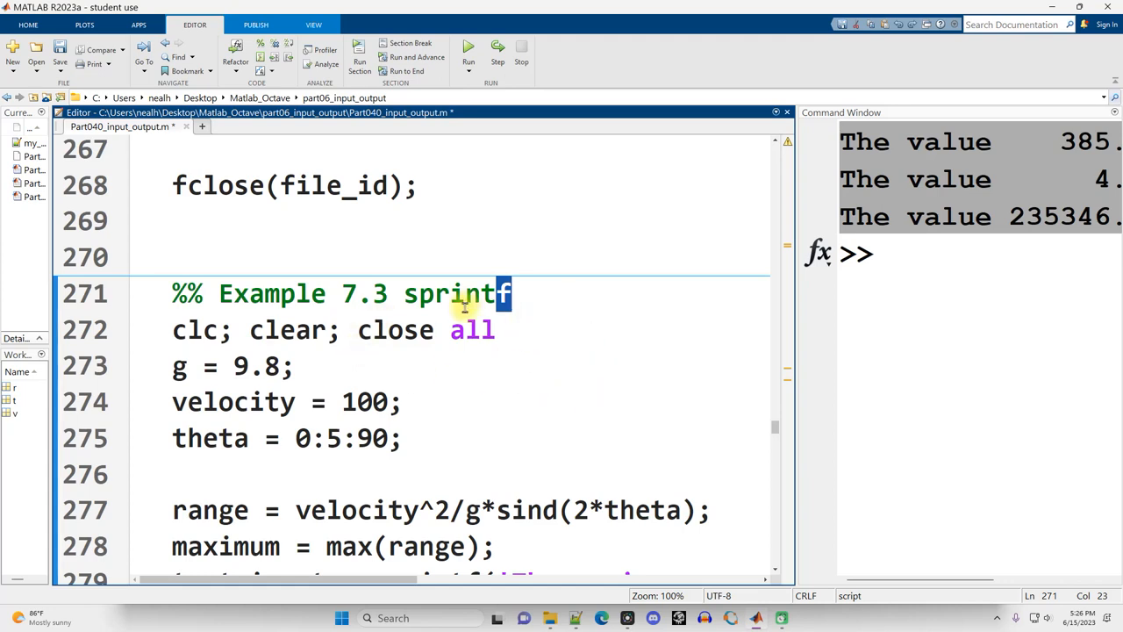
pyautogui.doubleClick(448, 293)
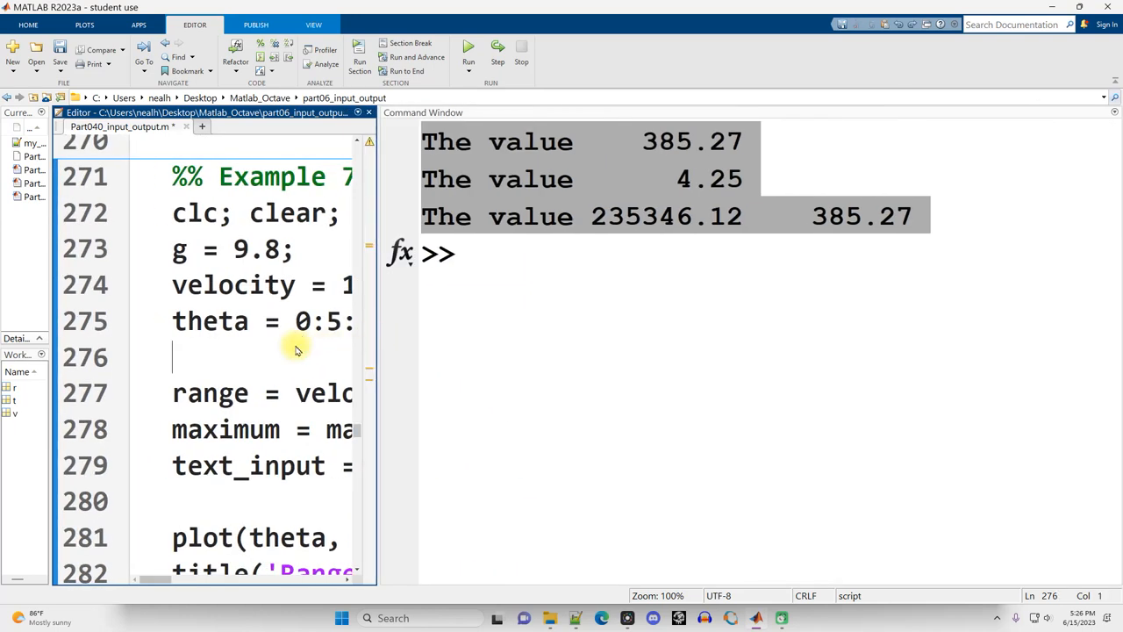
# - Run Example 7.3 to plot projectile range labelled 'The maximum range was 1020 meters'
pyautogui.click(468, 49)
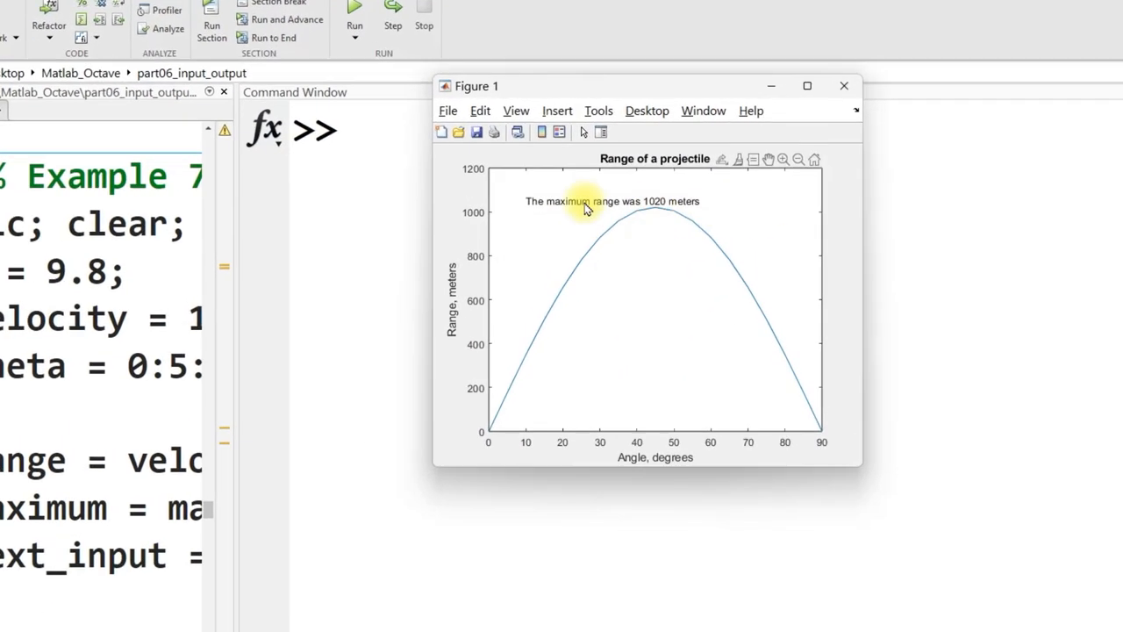
pyautogui.moveTo(475, 85); pyautogui.dragTo(277, 38)
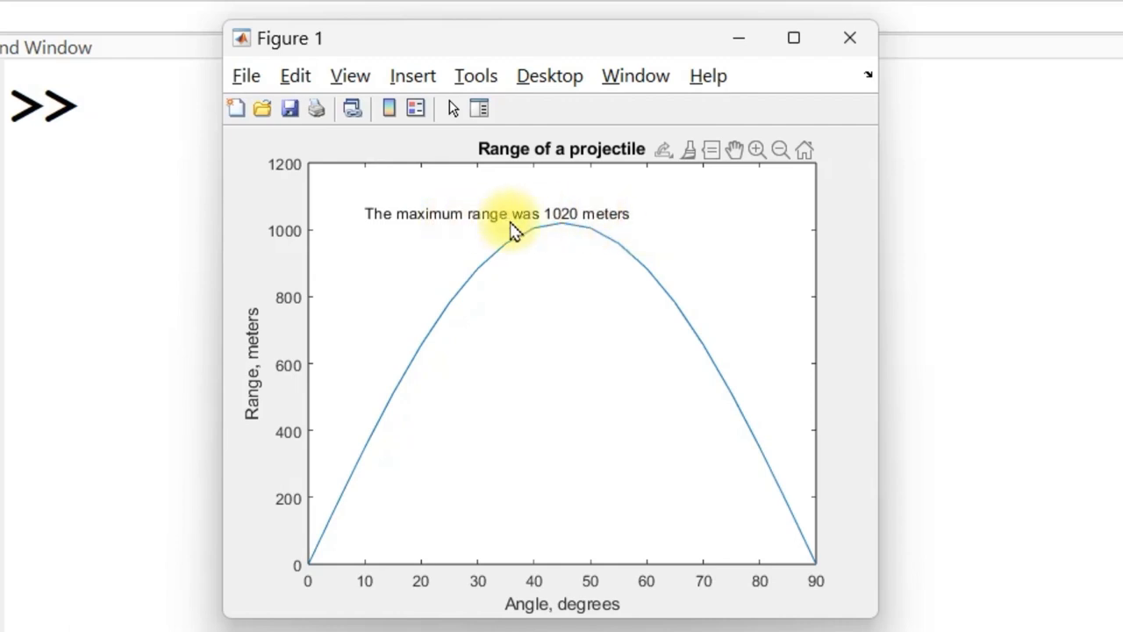
pyautogui.moveTo(588, 230)
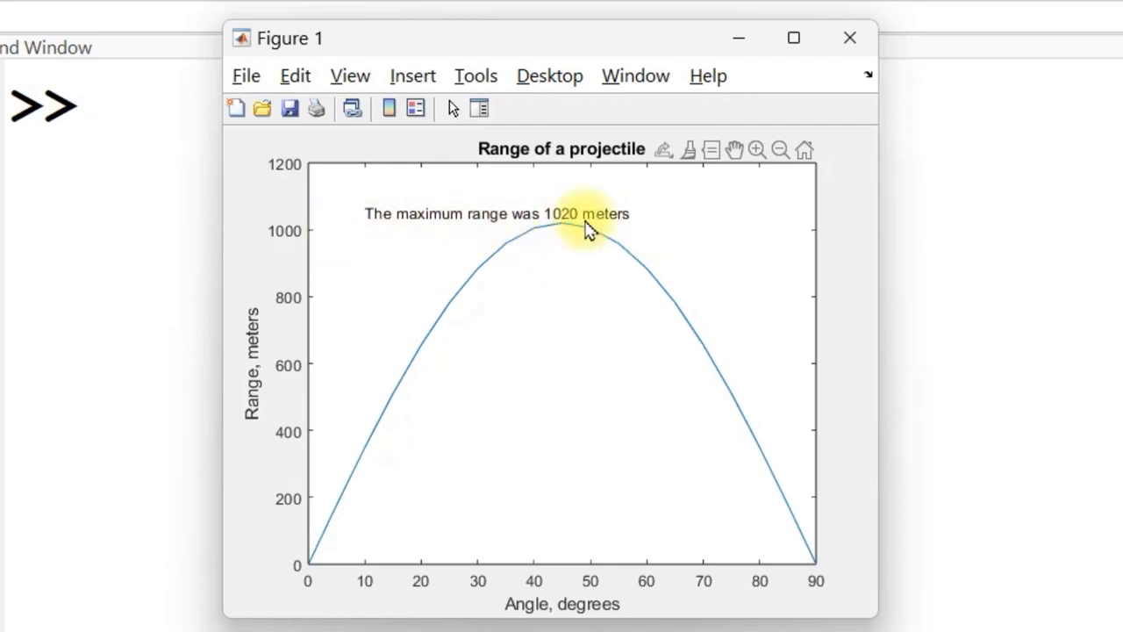
pyautogui.moveTo(277, 320)
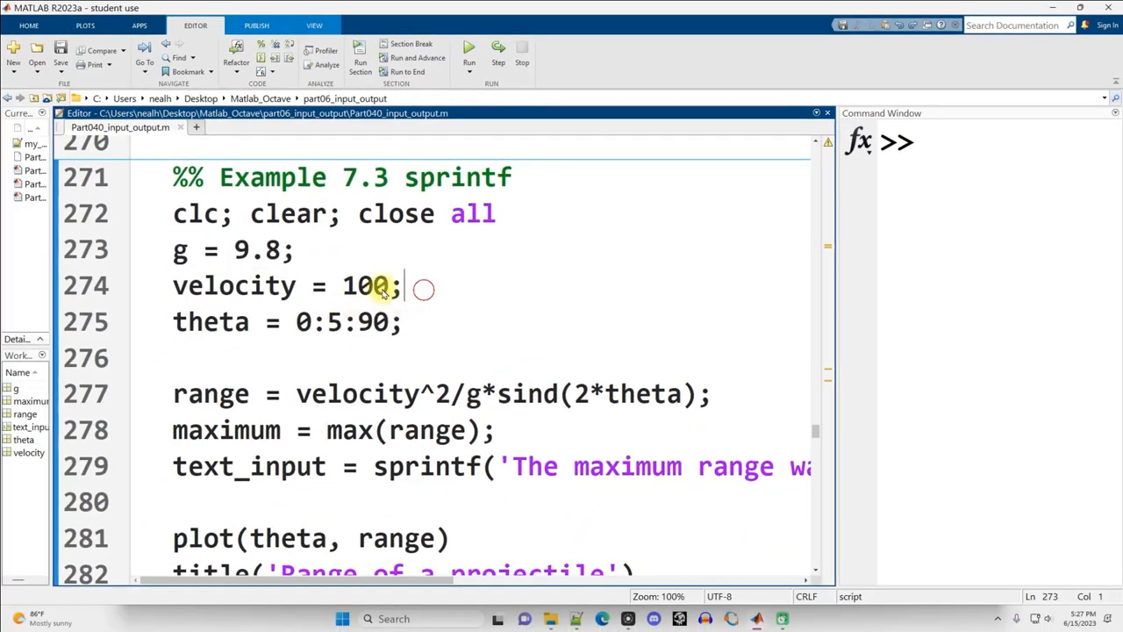
# - Edit the range formula to use element-wise ./g.* operators
pyautogui.tripleClick(287, 285)
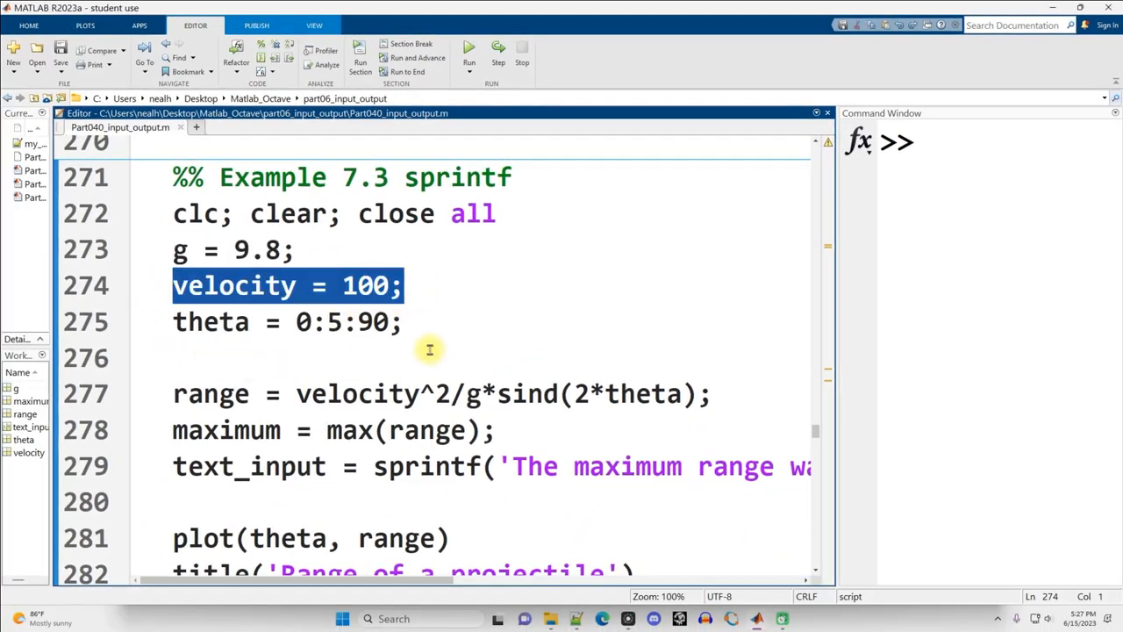
pyautogui.moveTo(436, 321)
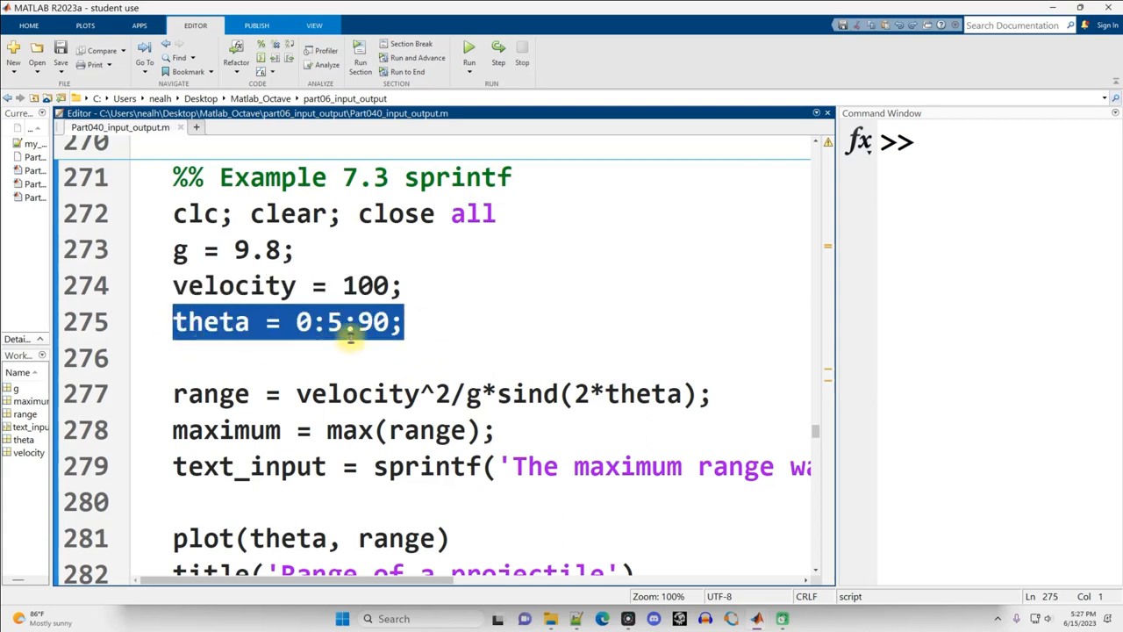
pyautogui.moveTo(435, 317)
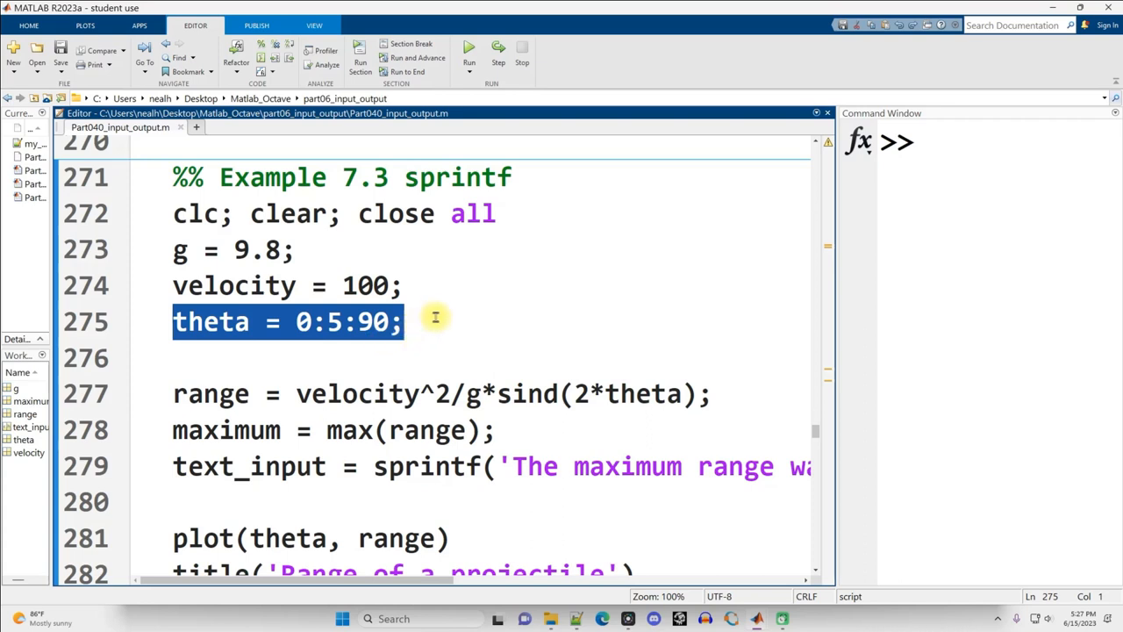
pyautogui.scroll(-3)
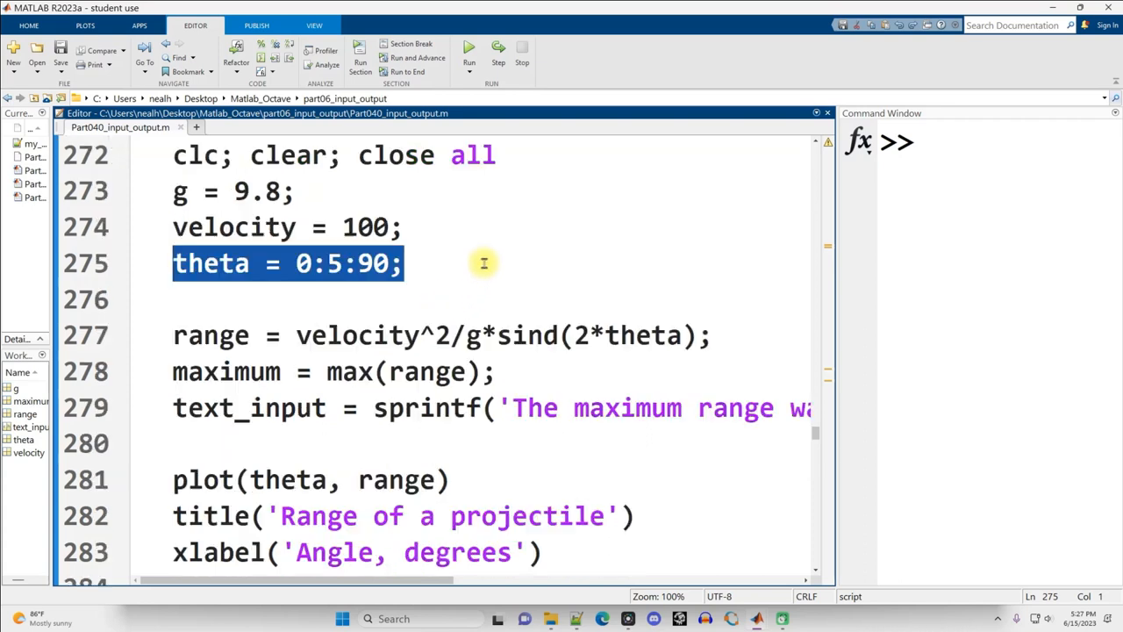
pyautogui.doubleClick(211, 335)
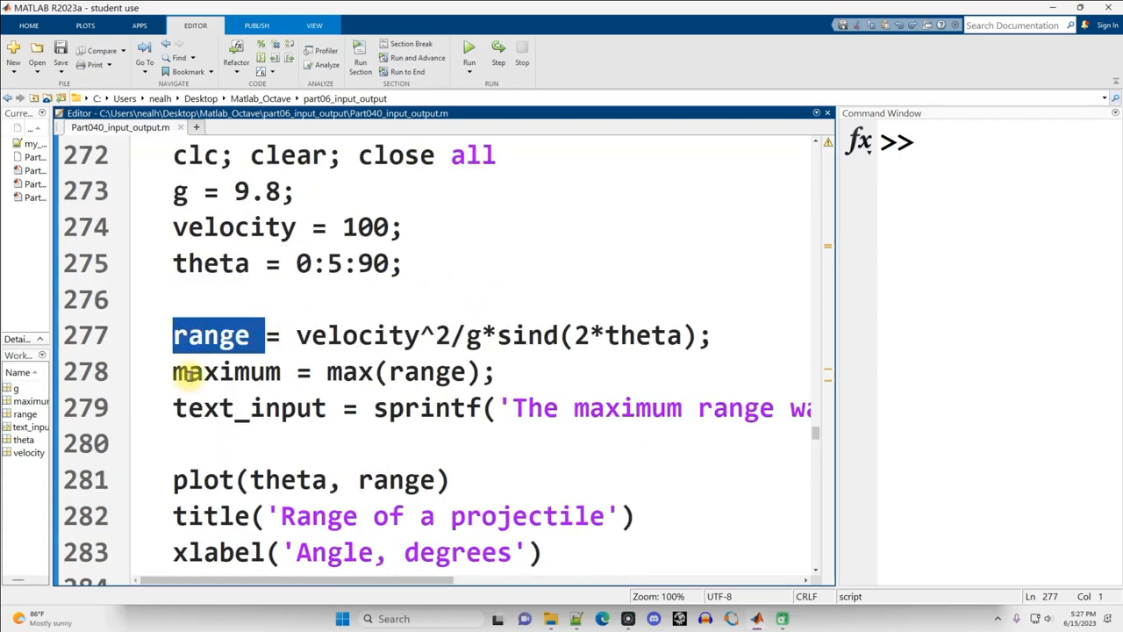
pyautogui.moveTo(214, 264)
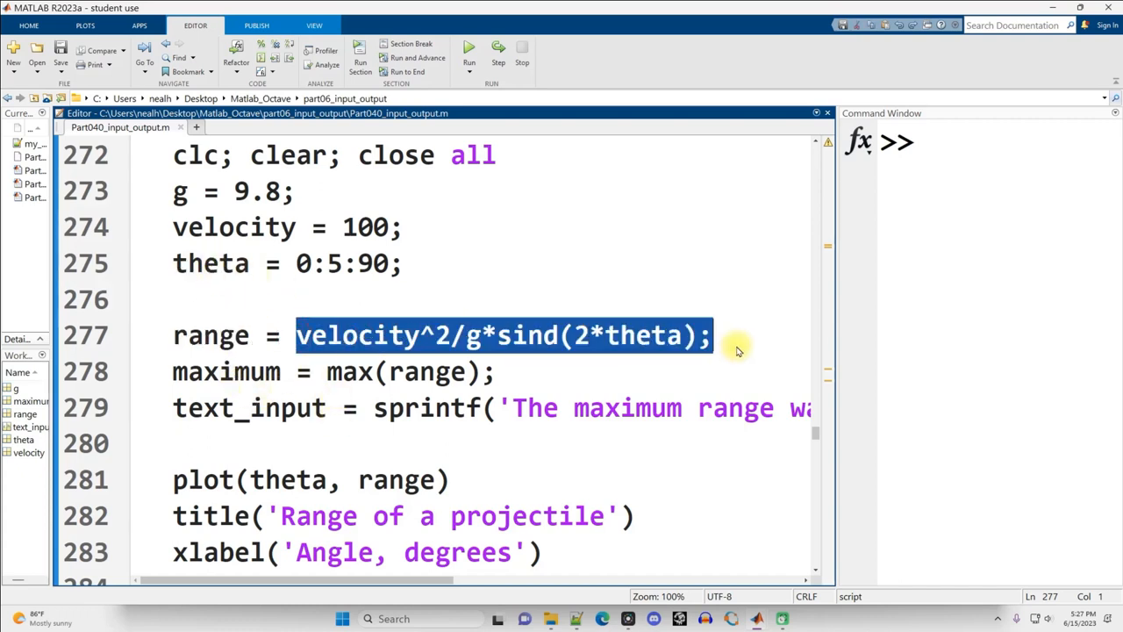
pyautogui.click(457, 335)
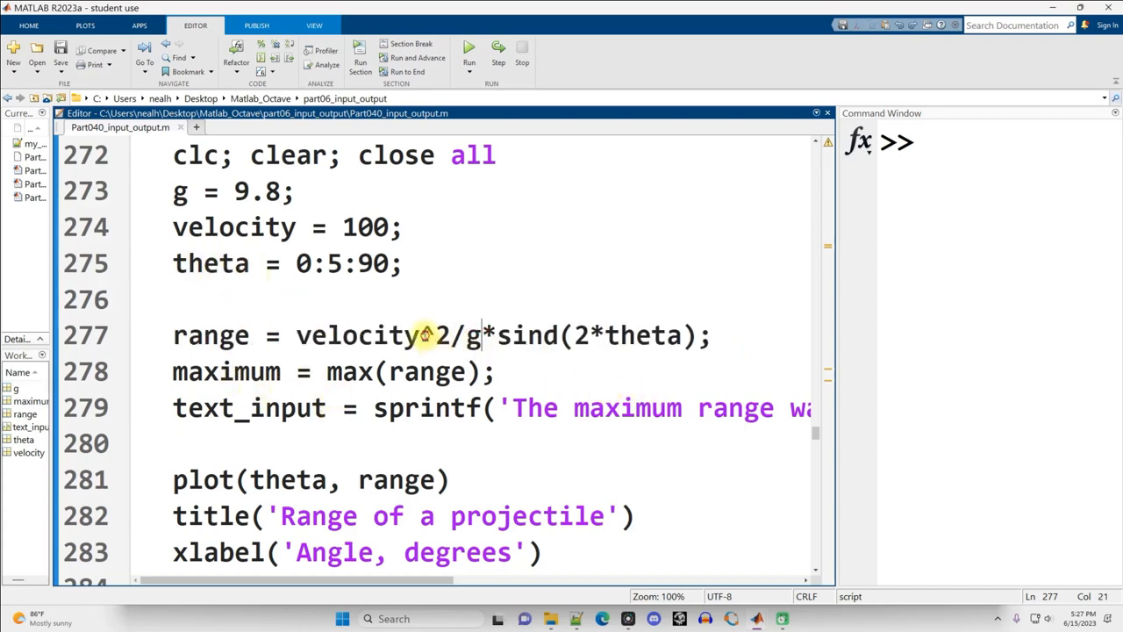
pyautogui.write('.')
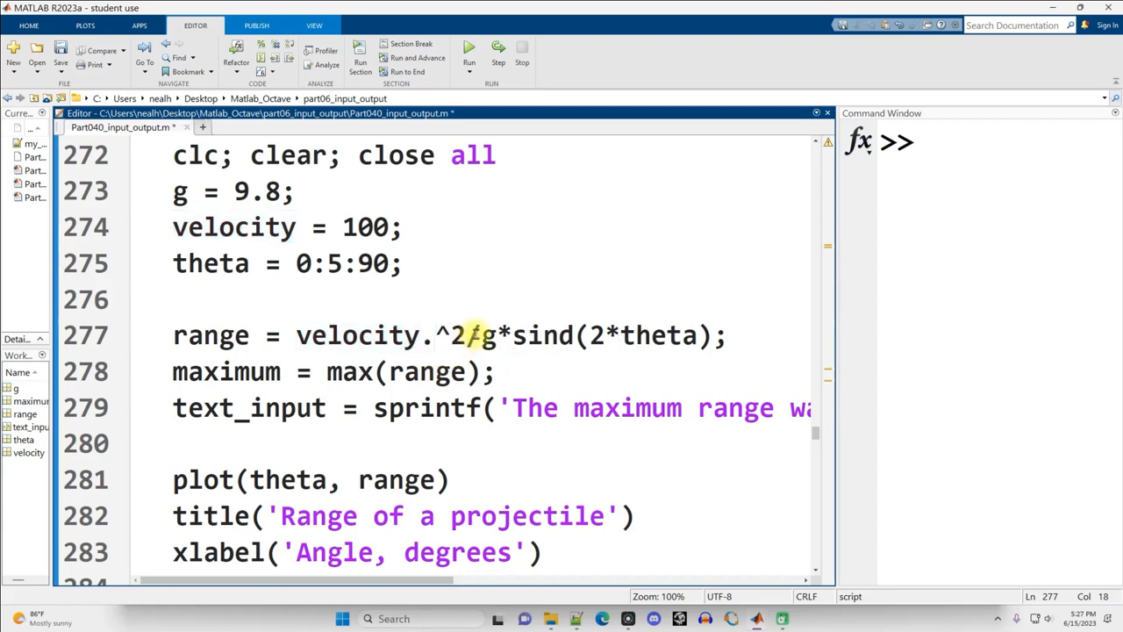
pyautogui.write('./g.*')
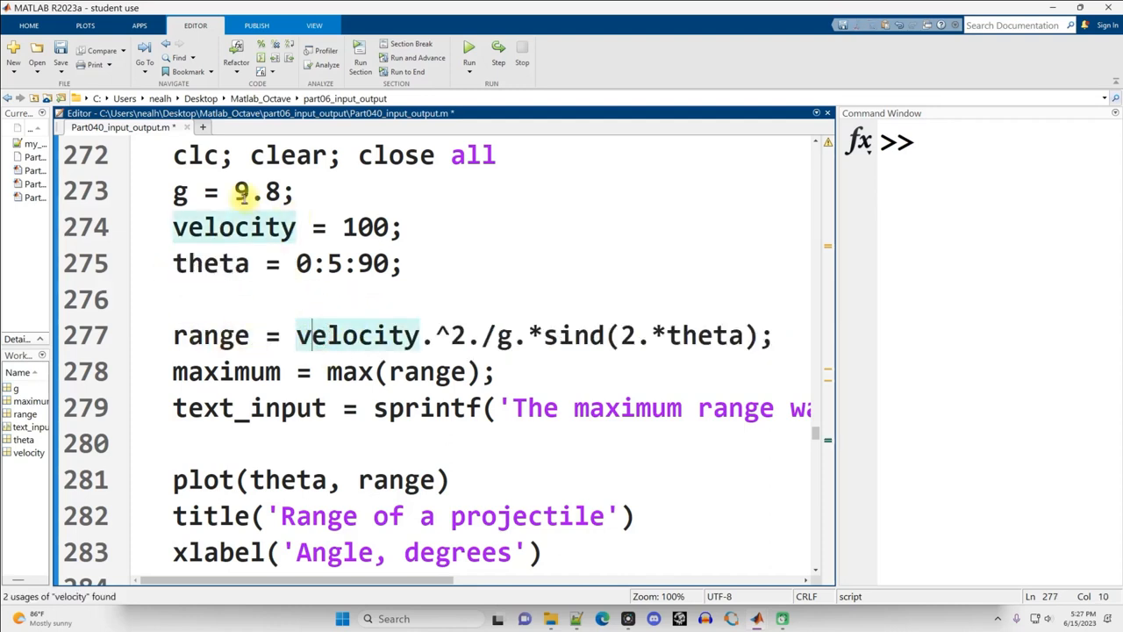
pyautogui.doubleClick(365, 227)
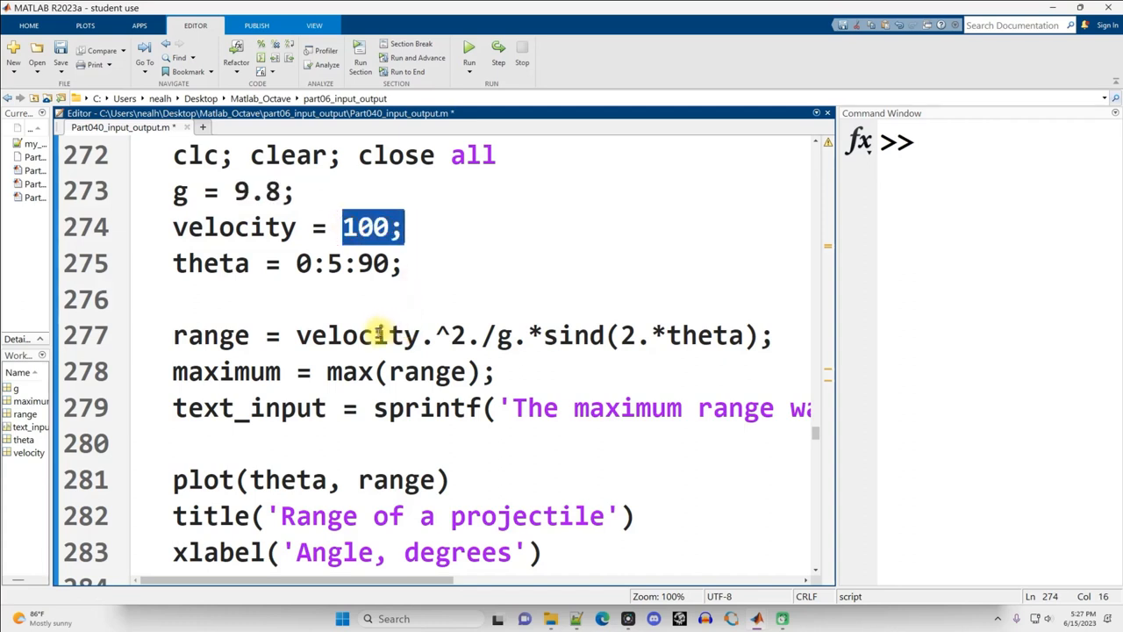
pyautogui.click(474, 334)
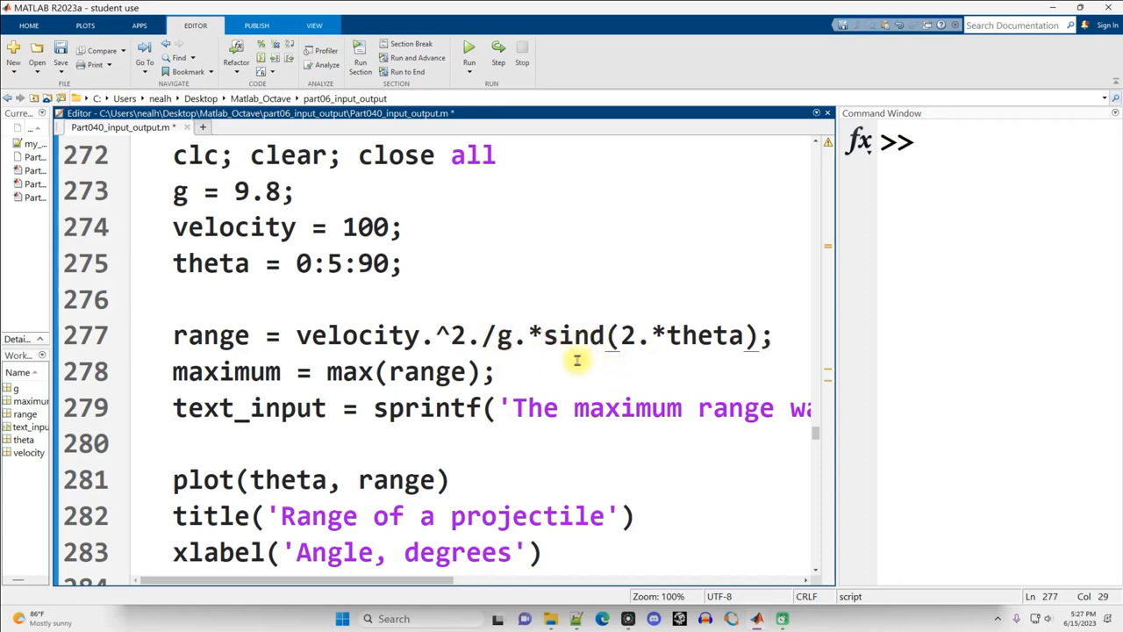
pyautogui.tripleClick(307, 371)
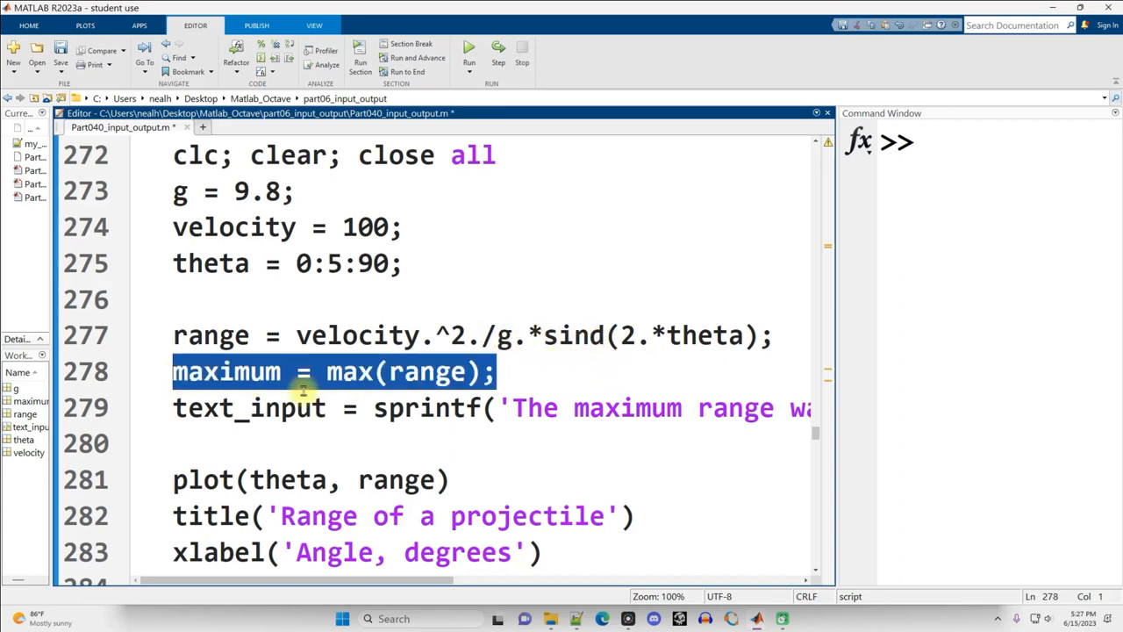
pyautogui.doubleClick(211, 335)
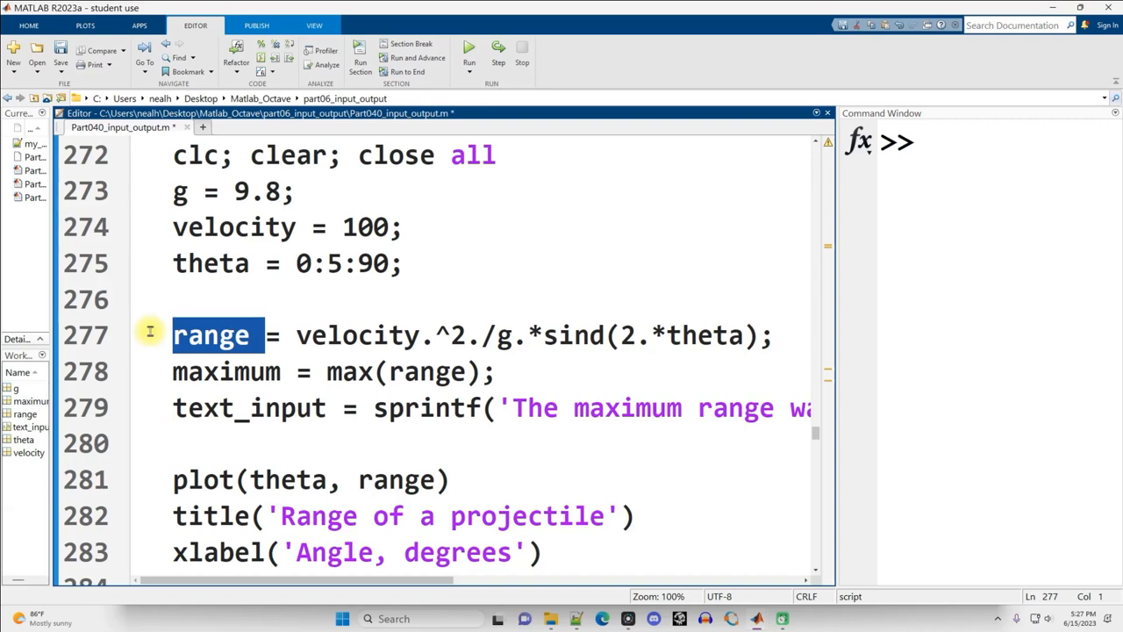
pyautogui.moveTo(351, 372)
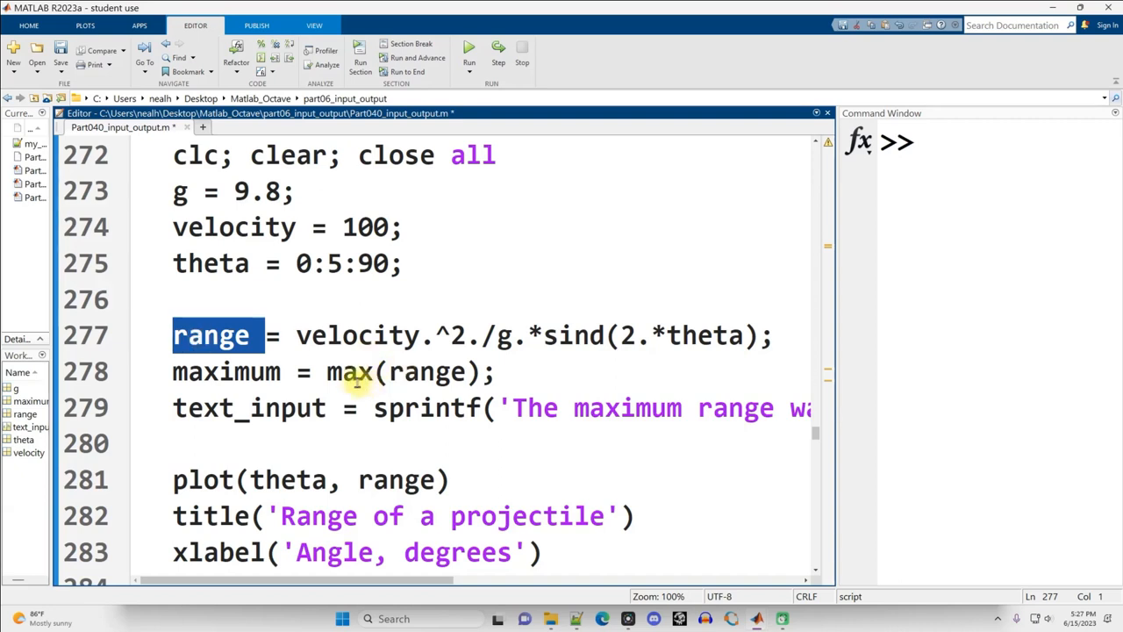
pyautogui.click(404, 263)
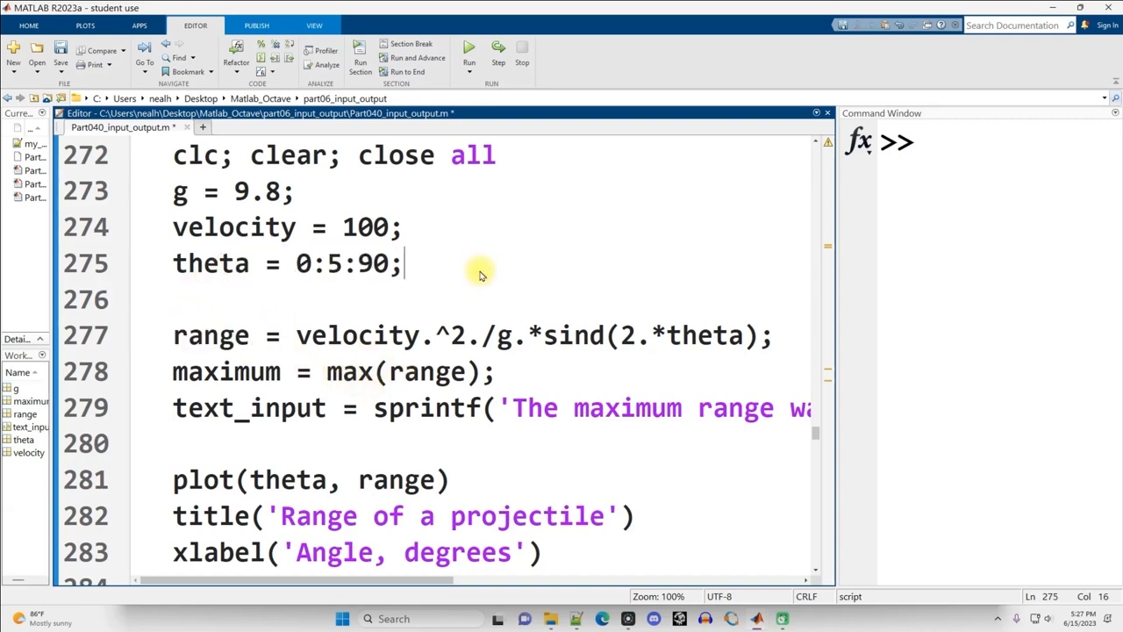
pyautogui.moveTo(832, 432)
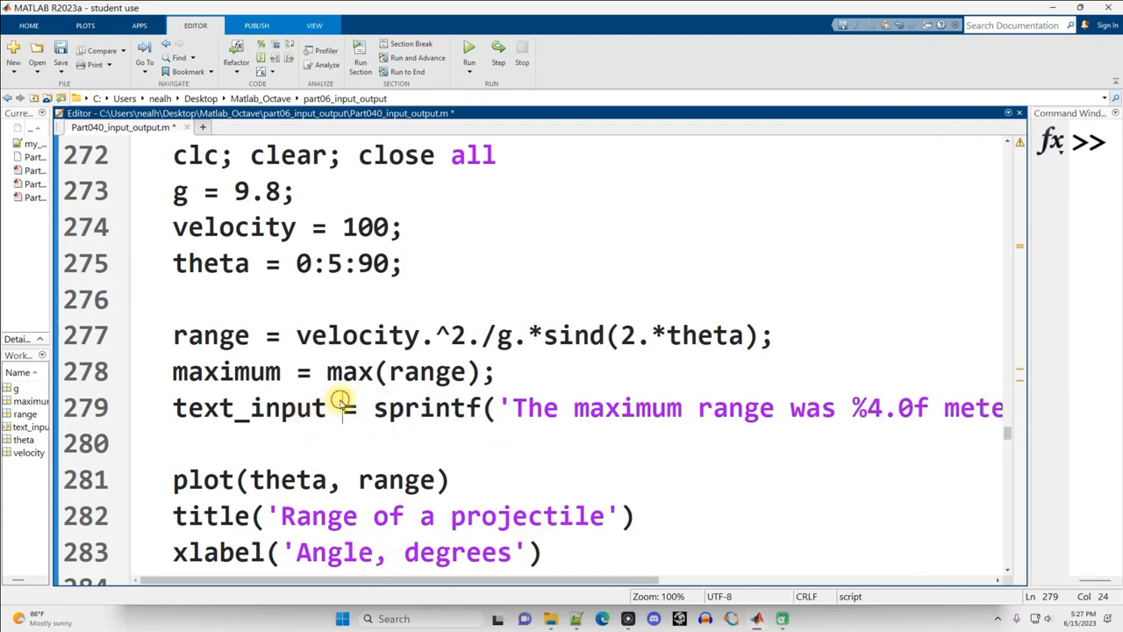
# - Change the sprintf maximum-range format from %4.0f to %4d and review the text call
pyautogui.doubleClick(251, 407)
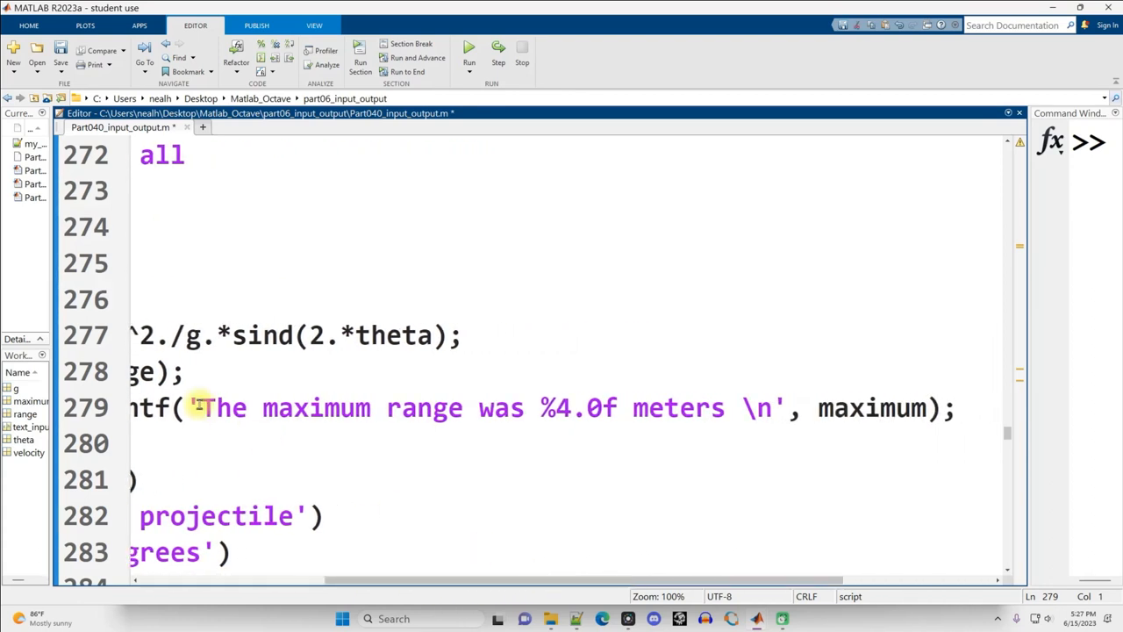
pyautogui.moveTo(200, 408); pyautogui.dragTo(533, 408)
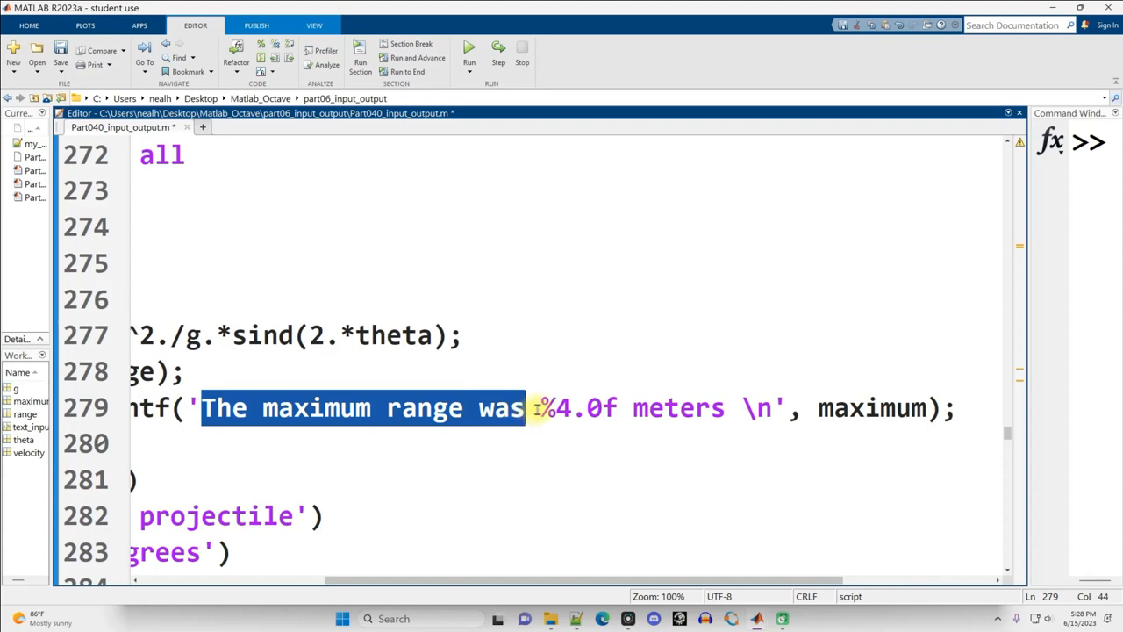
pyautogui.doubleClick(672, 407)
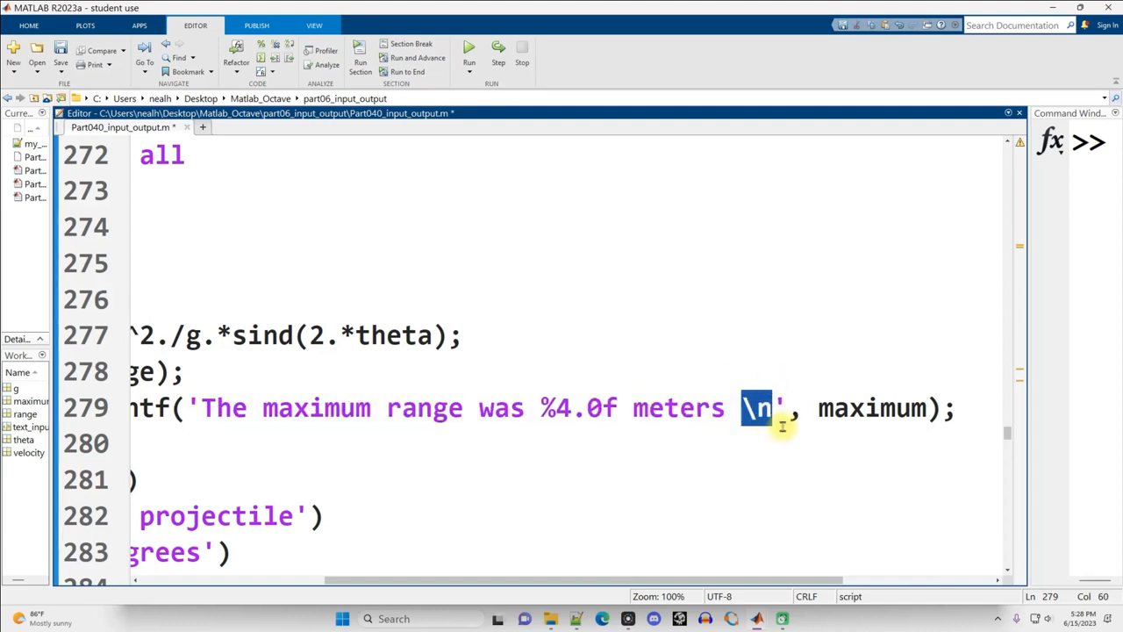
pyautogui.moveTo(904, 271)
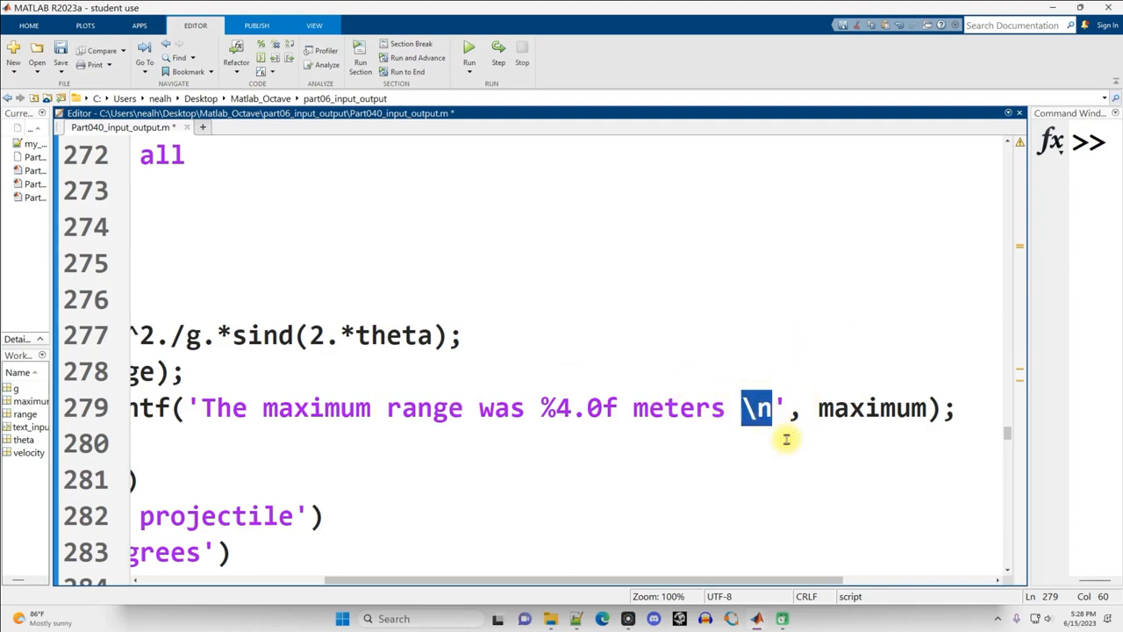
pyautogui.doubleClick(873, 408)
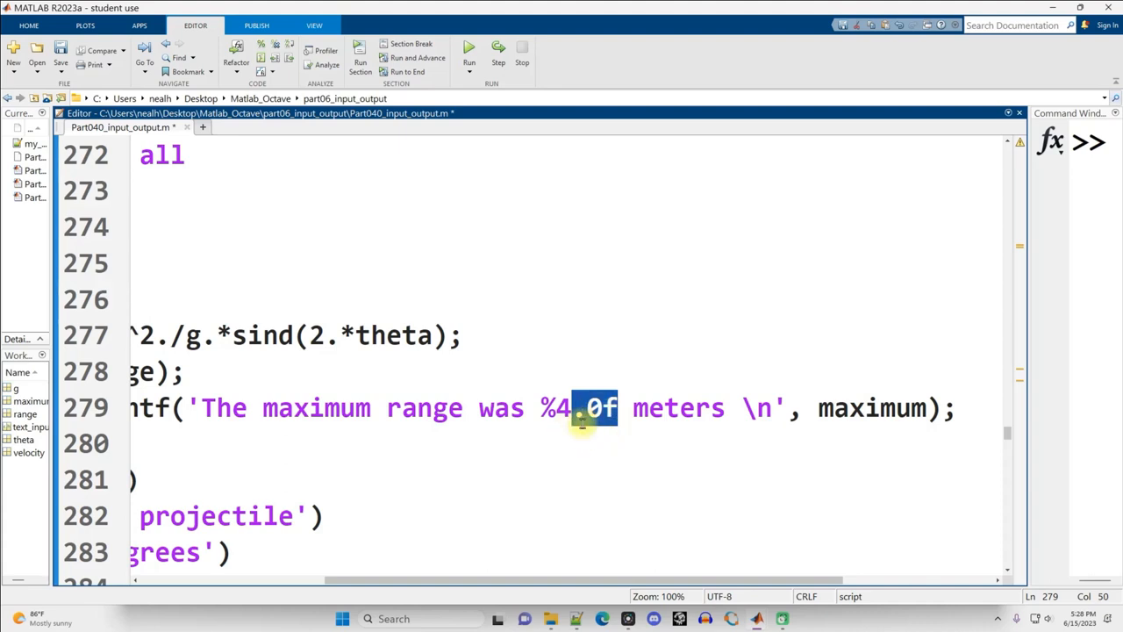
pyautogui.moveTo(601, 430)
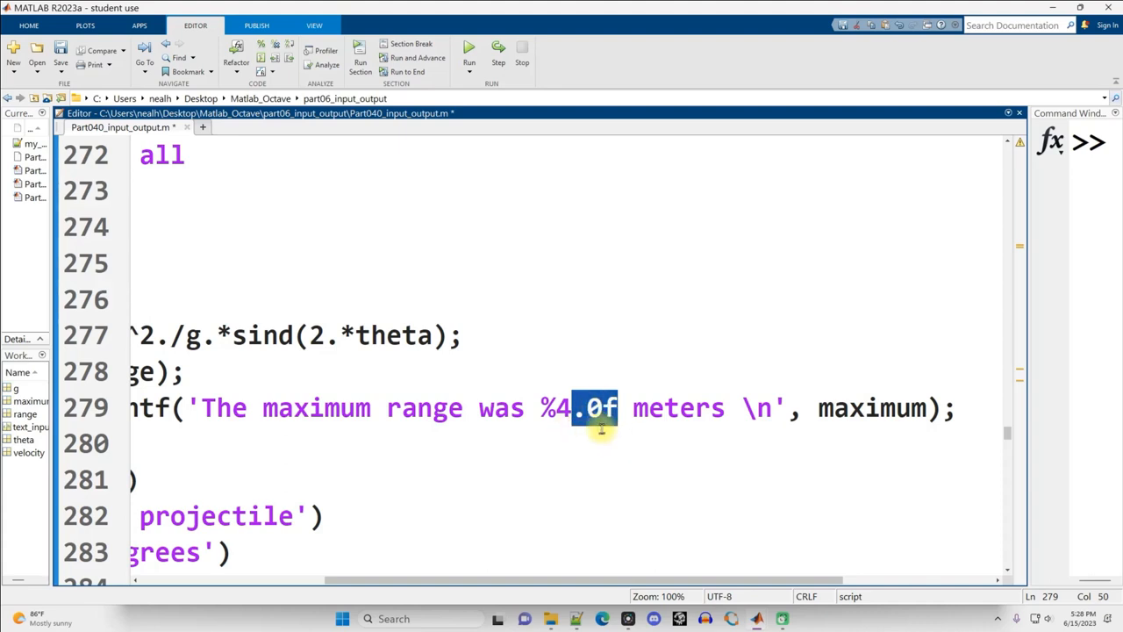
pyautogui.write('d')
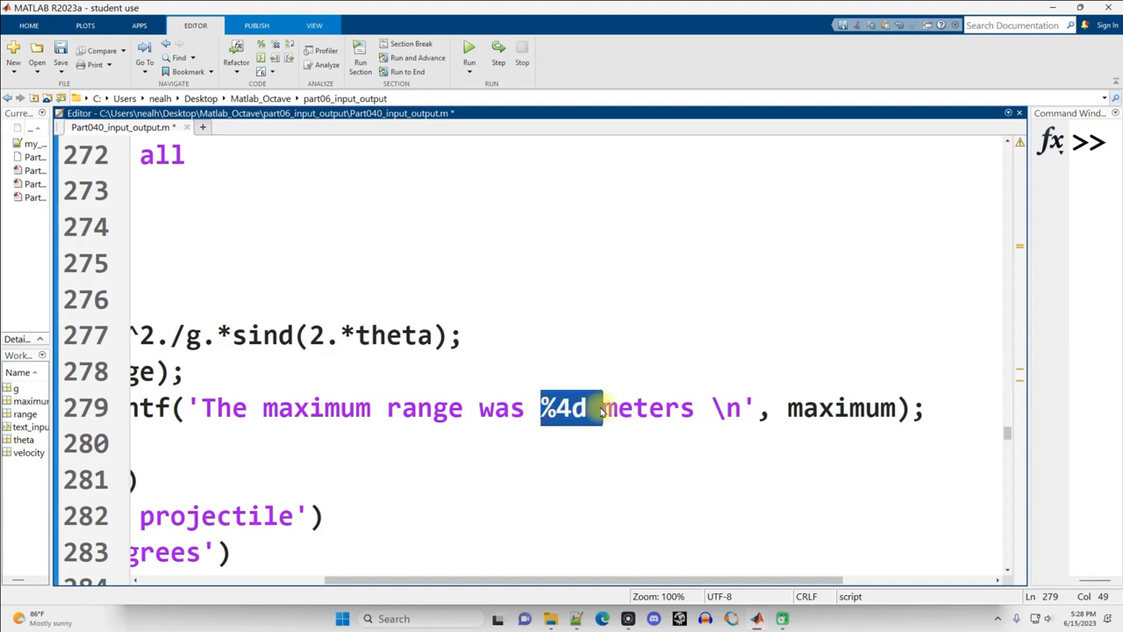
pyautogui.click(544, 409)
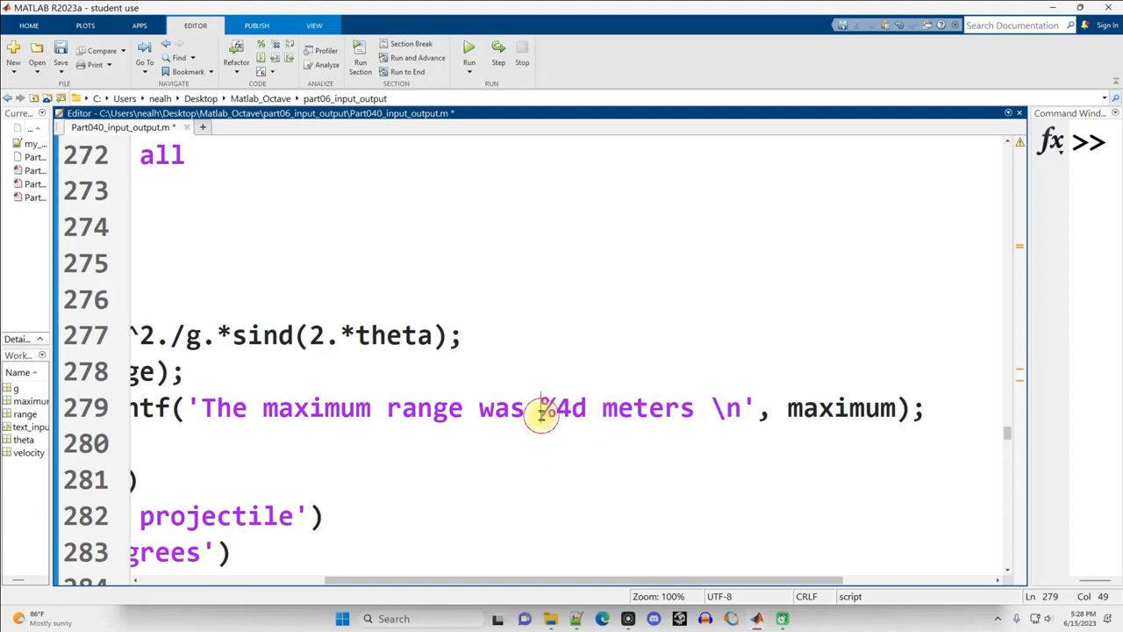
pyautogui.doubleClick(564, 408)
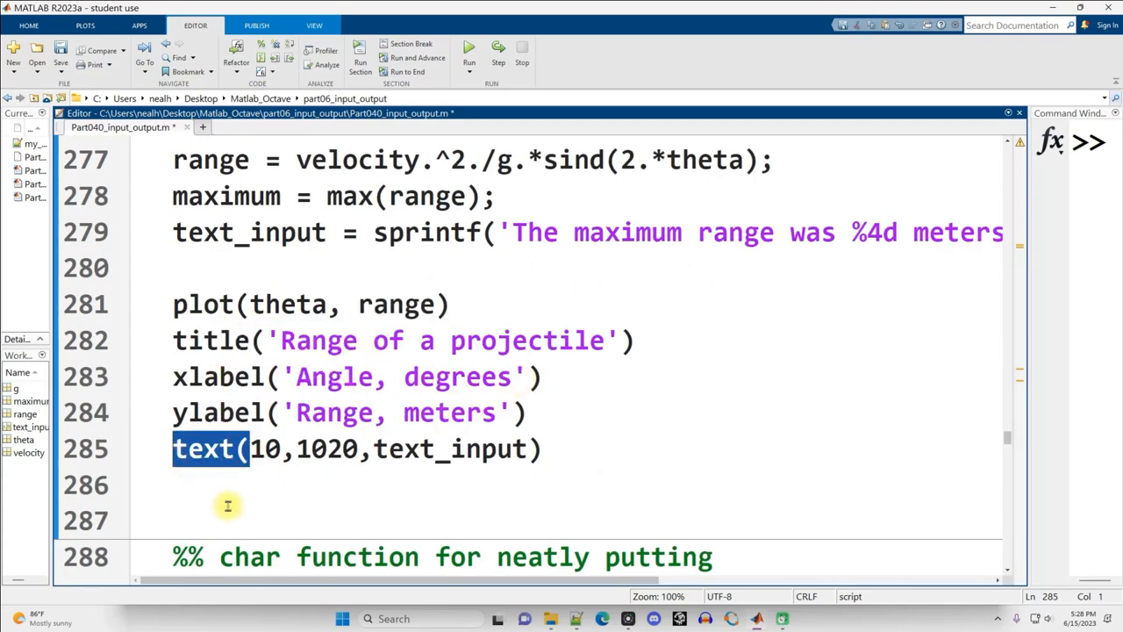
pyautogui.doubleClick(264, 449)
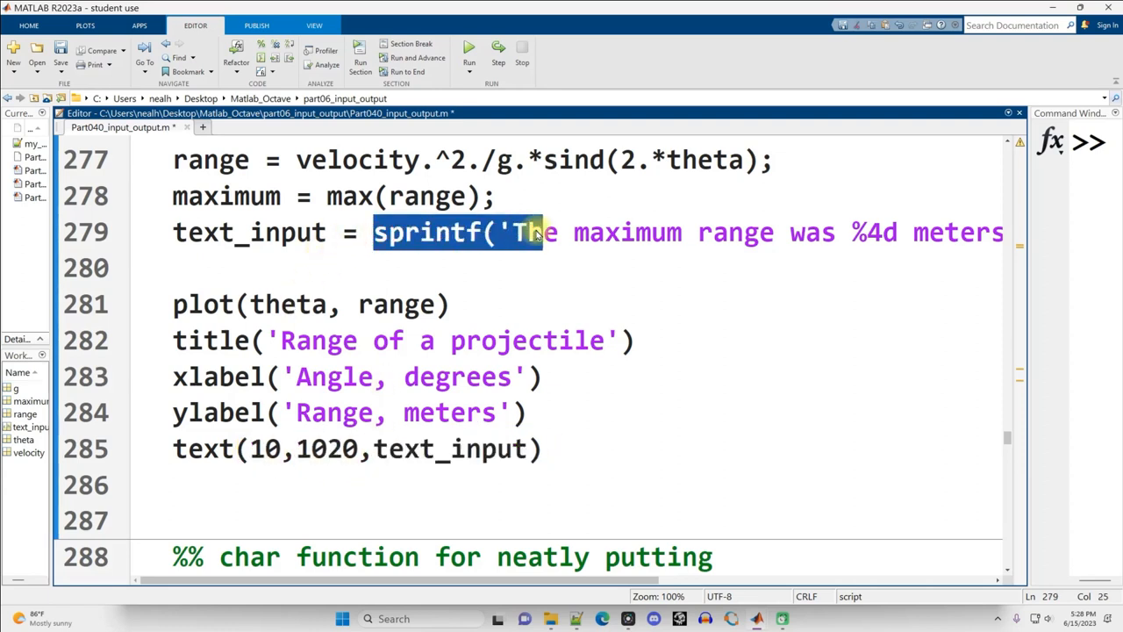
# - Re-run Example 7.3 to show the range plot with the 1020-meter note
pyautogui.click(469, 49)
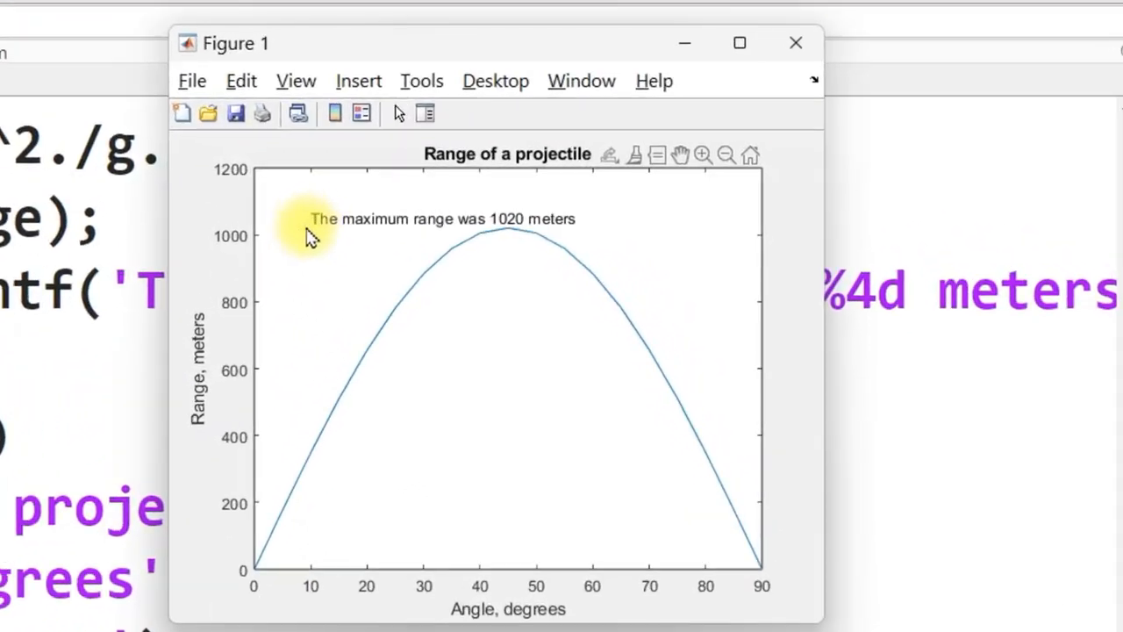
pyautogui.moveTo(303, 571)
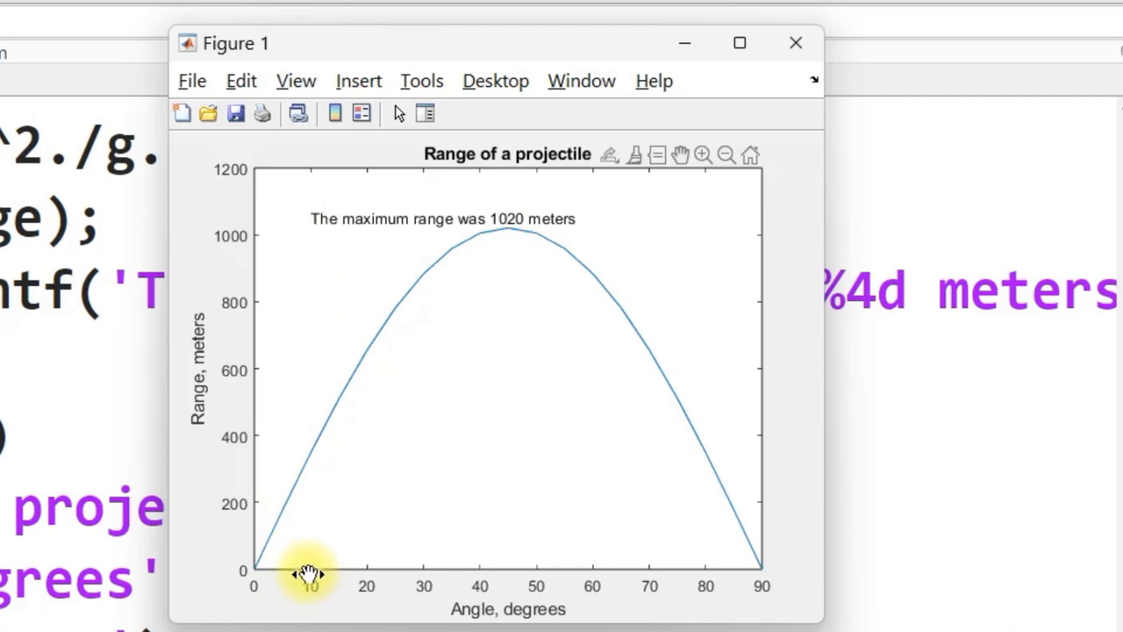
pyautogui.moveTo(233, 228)
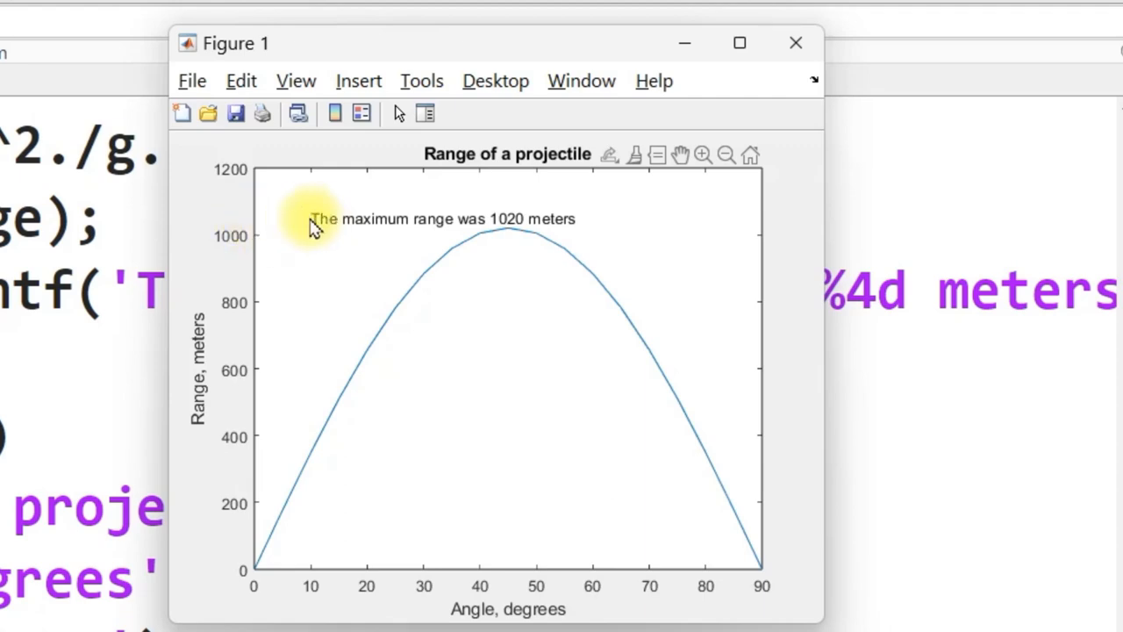
pyautogui.moveTo(592, 217)
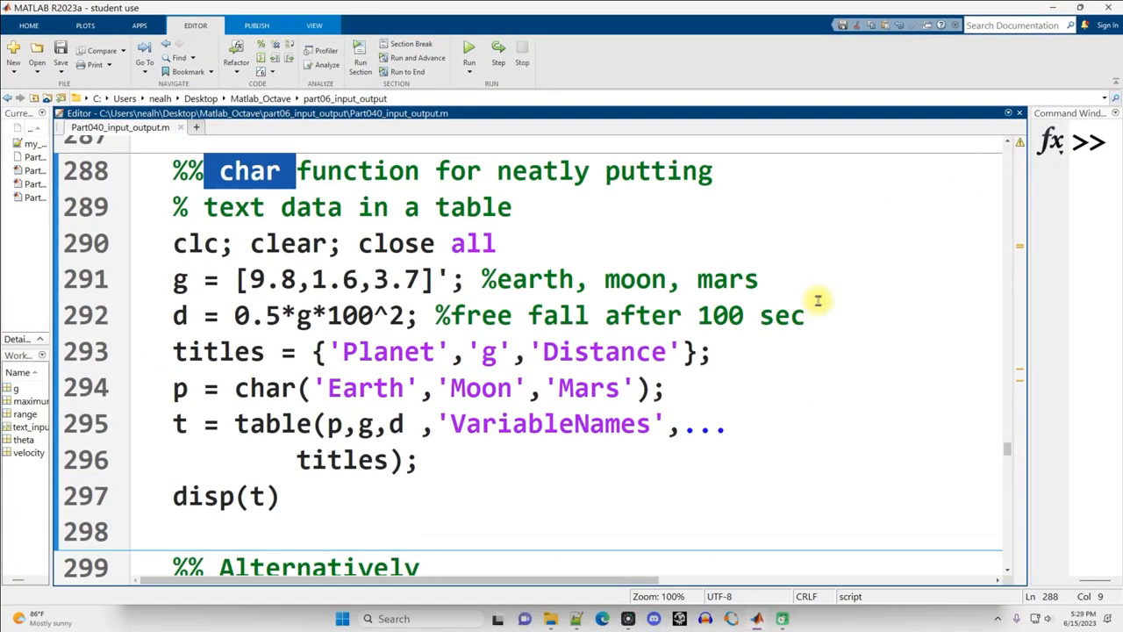
# - Inspect the char call building planet names and Earth's 49000 distance in the output table
pyautogui.doubleClick(263, 388)
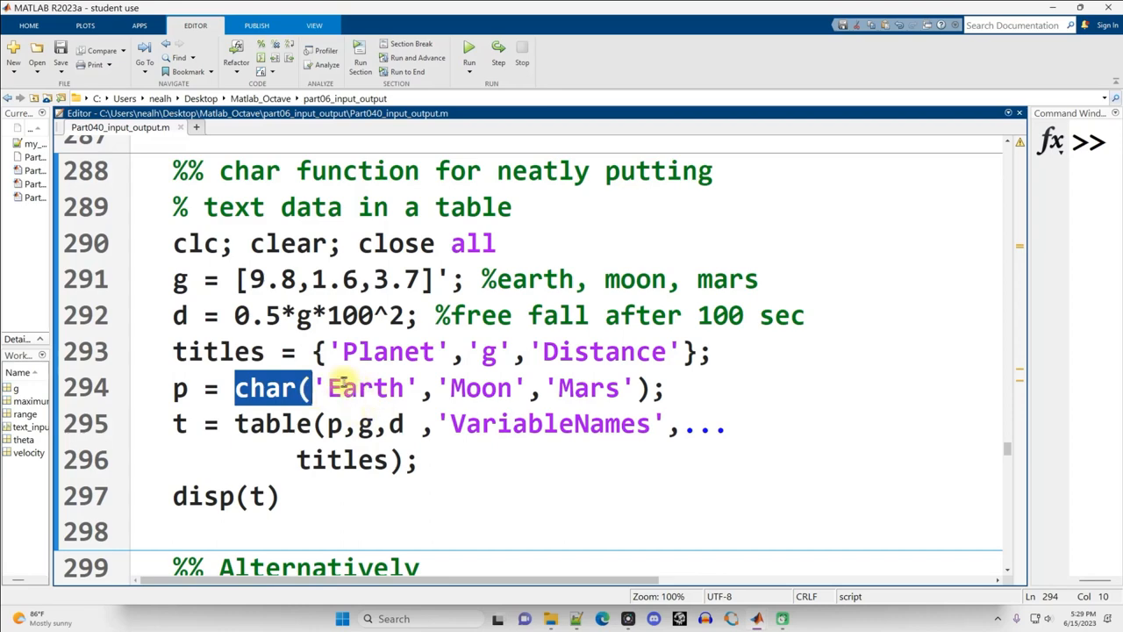
pyautogui.moveTo(316, 388); pyautogui.dragTo(632, 388)
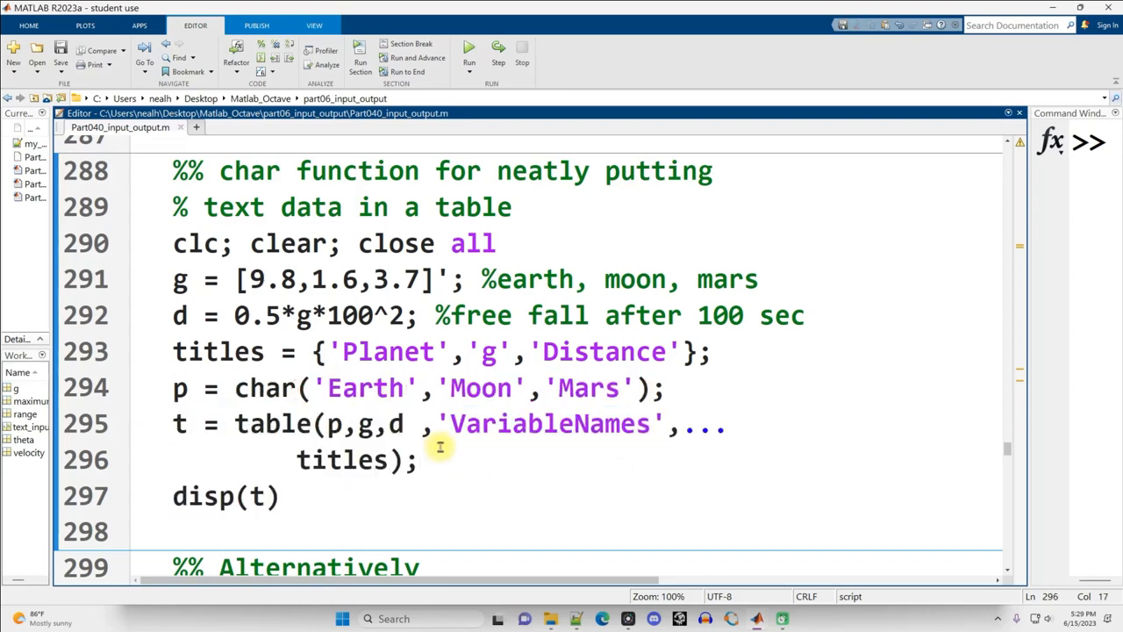
pyautogui.moveTo(1030, 335)
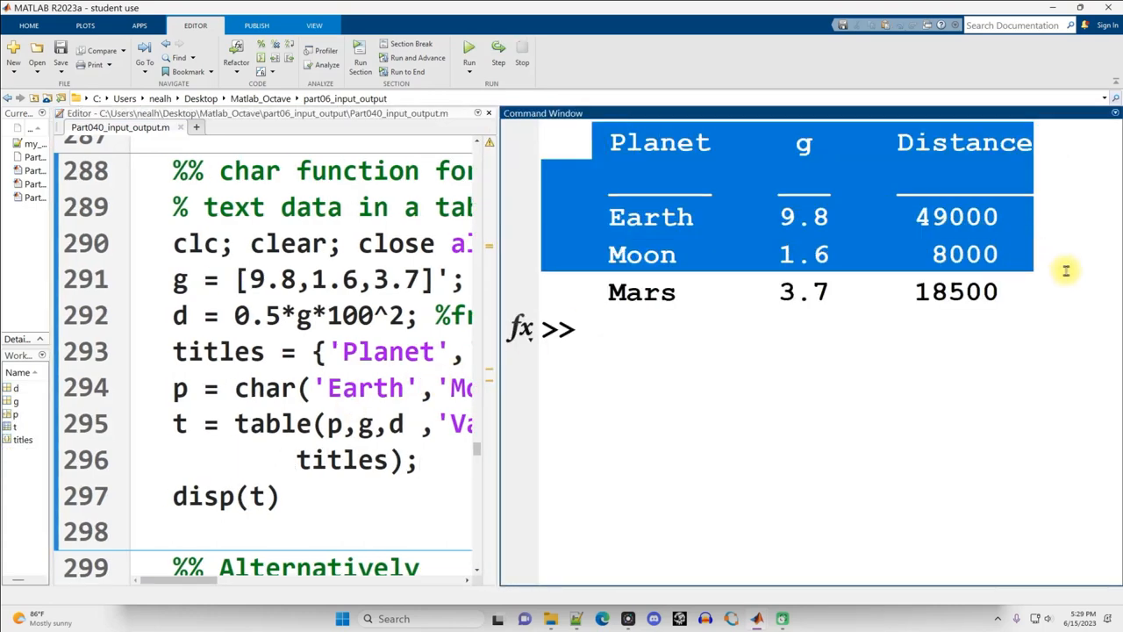
pyautogui.doubleClick(272, 423)
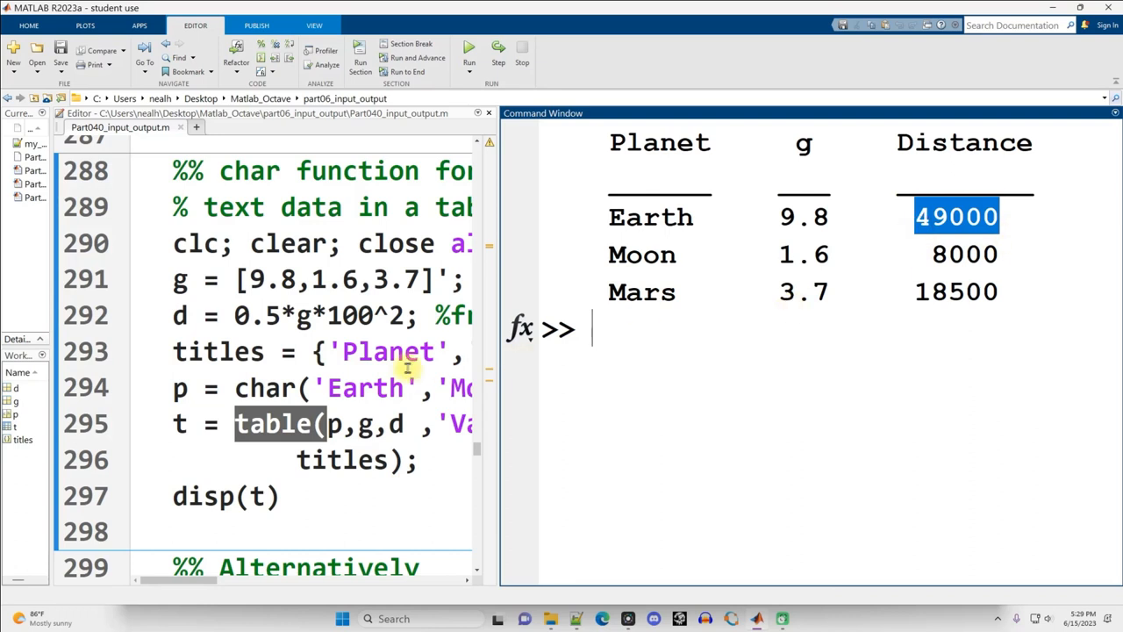
pyautogui.moveTo(500, 334)
pyautogui.write("p = ['Earth';'Moon ';'Mars '];")
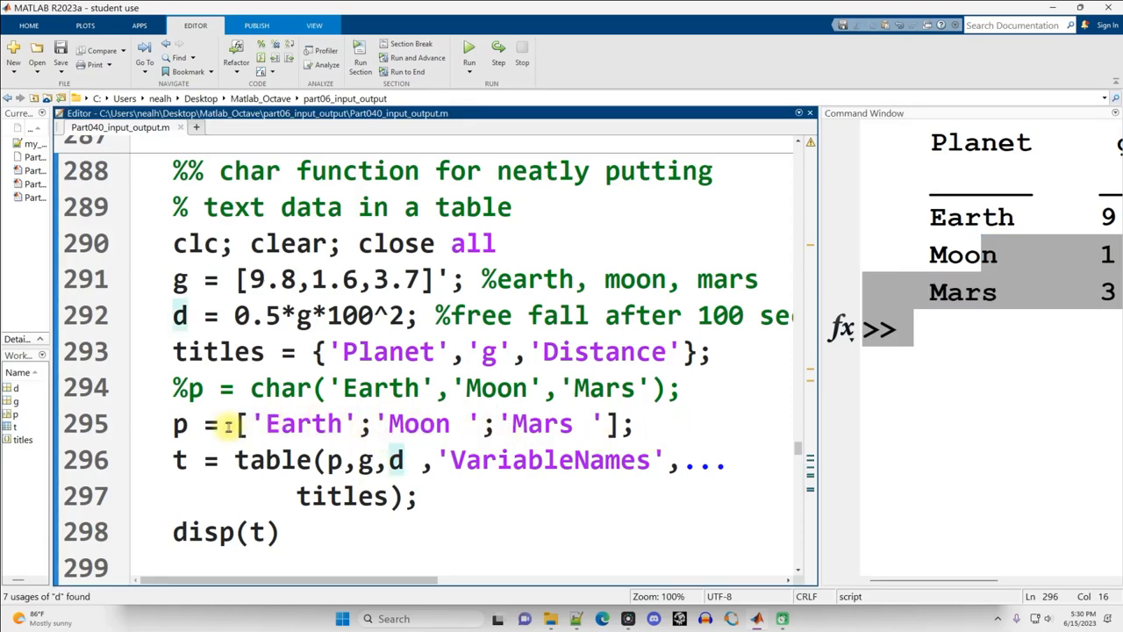
# - Compare the bracket-array planet names with the commented char call and check name lengths
pyautogui.click(249, 388)
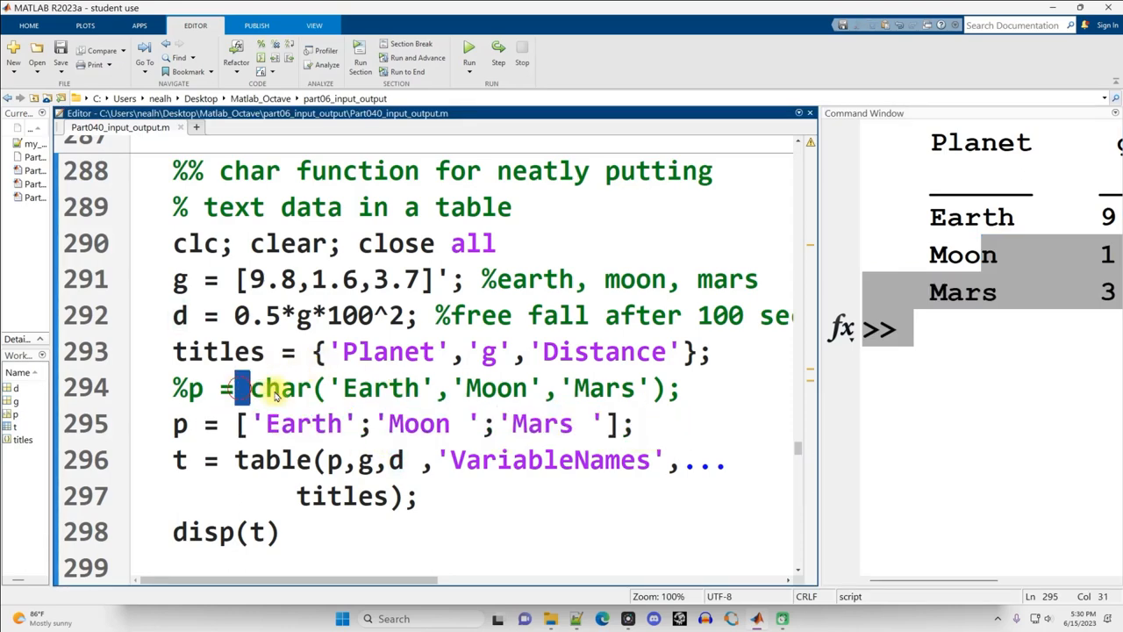
pyautogui.doubleClick(281, 387)
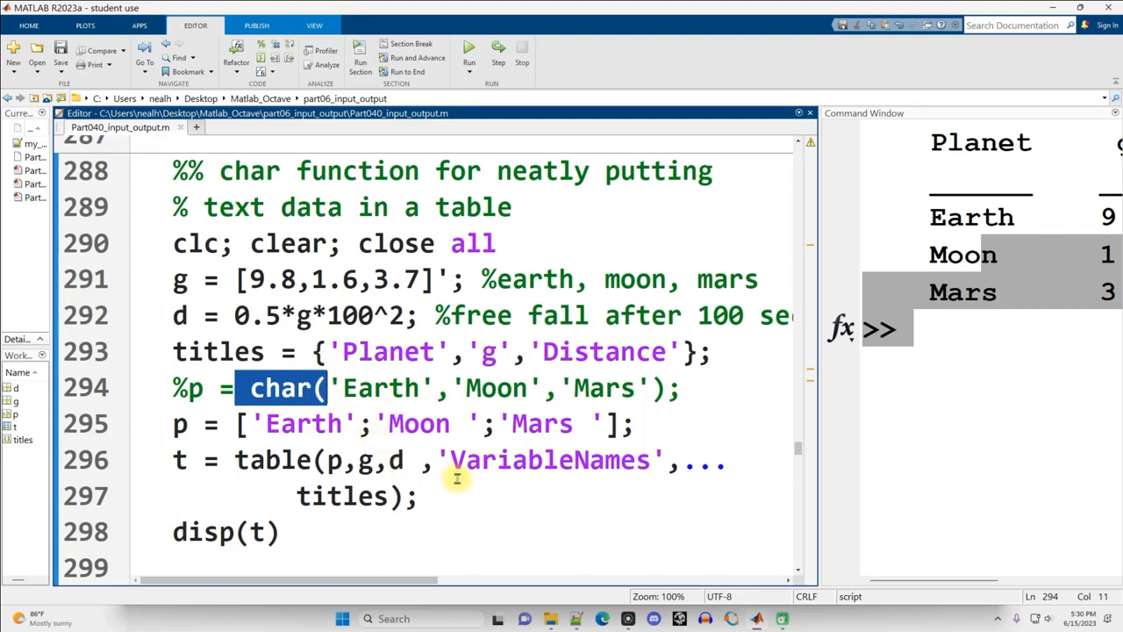
pyautogui.click(579, 424)
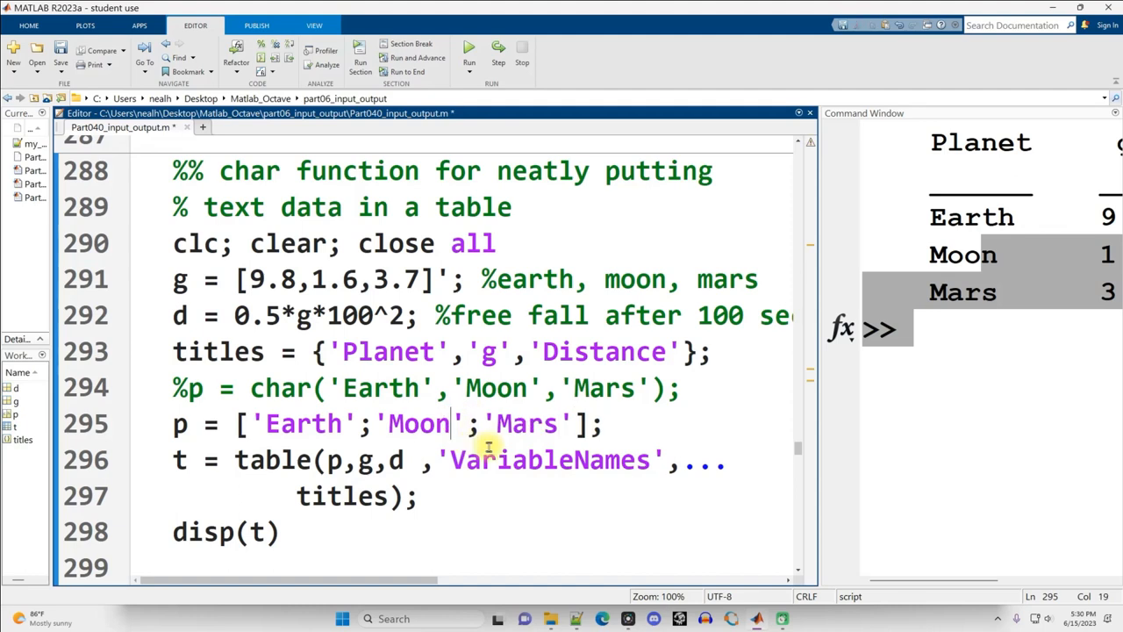
pyautogui.click(468, 61)
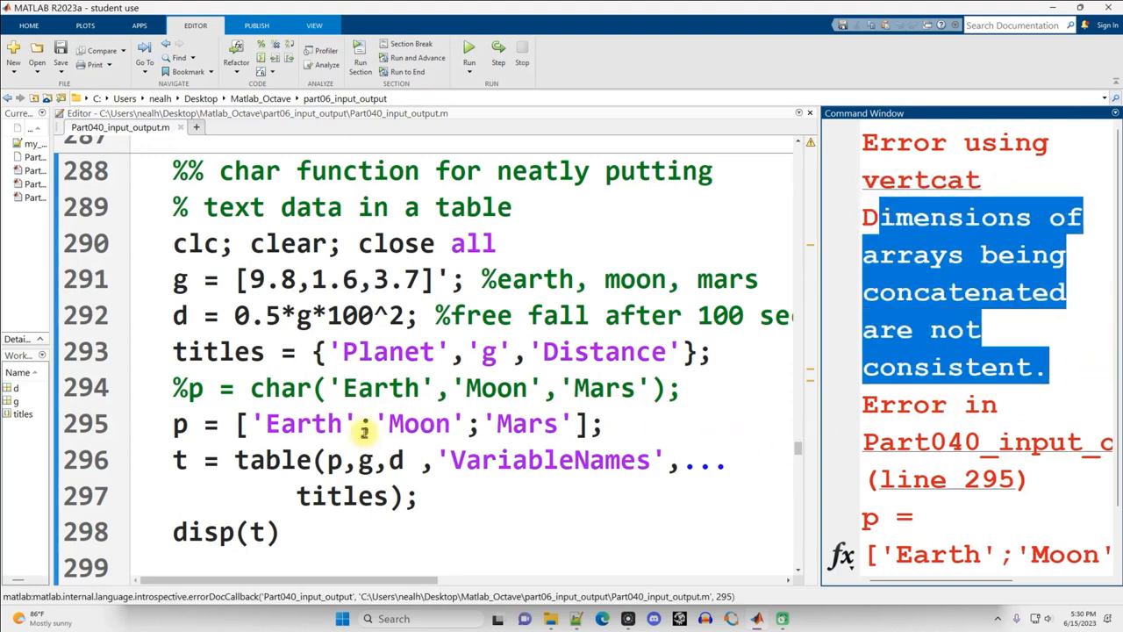
pyautogui.doubleClick(419, 424)
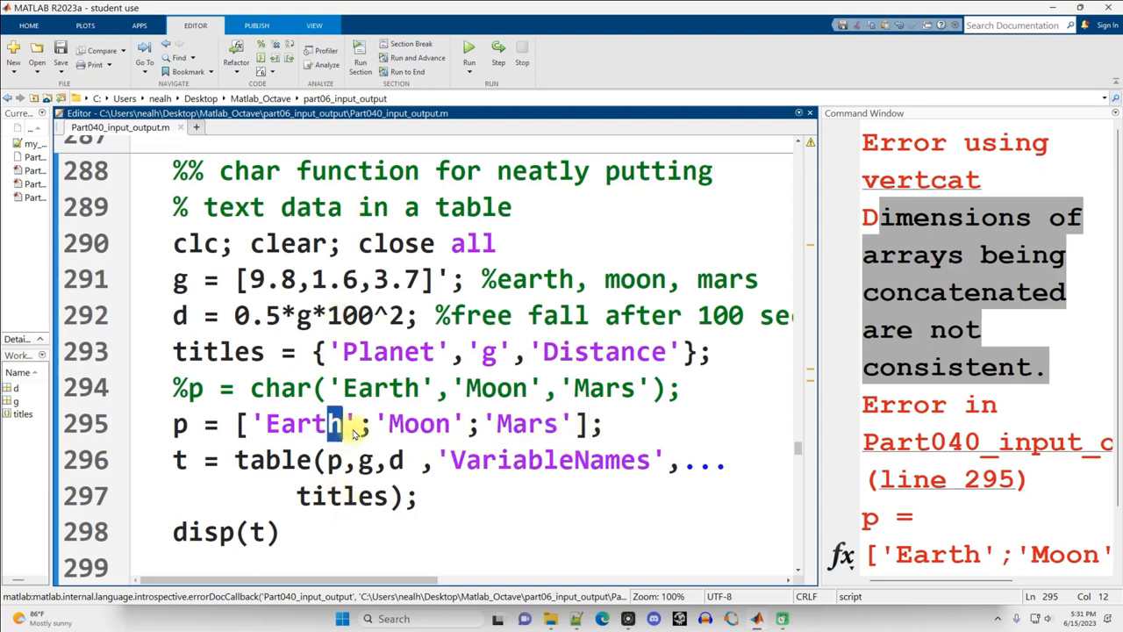
pyautogui.moveTo(693, 413)
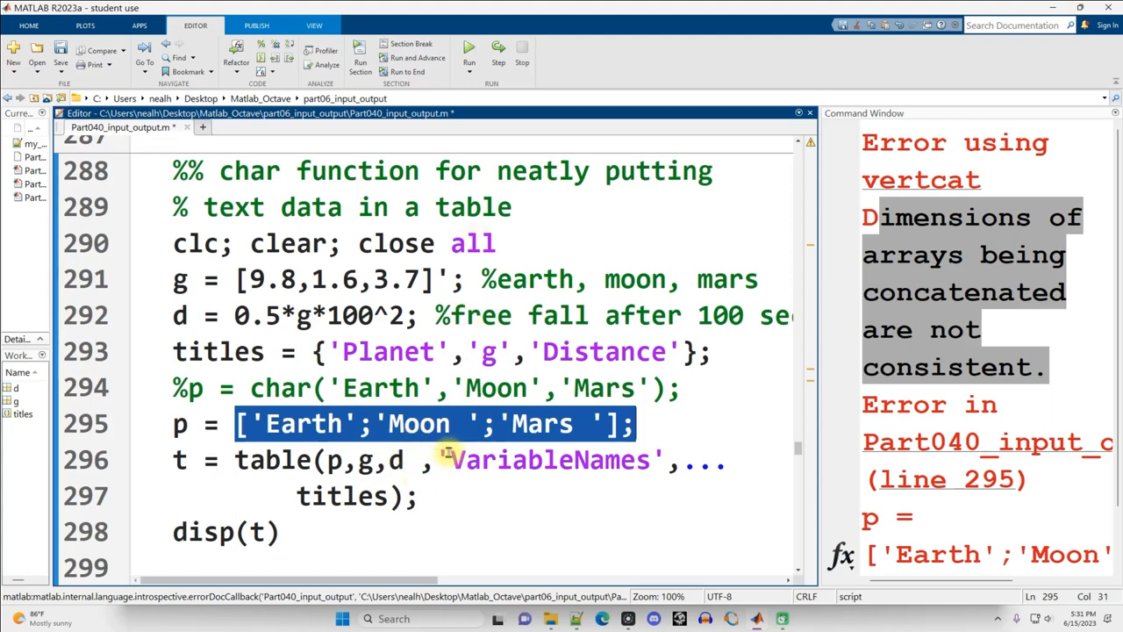
pyautogui.moveTo(439, 451)
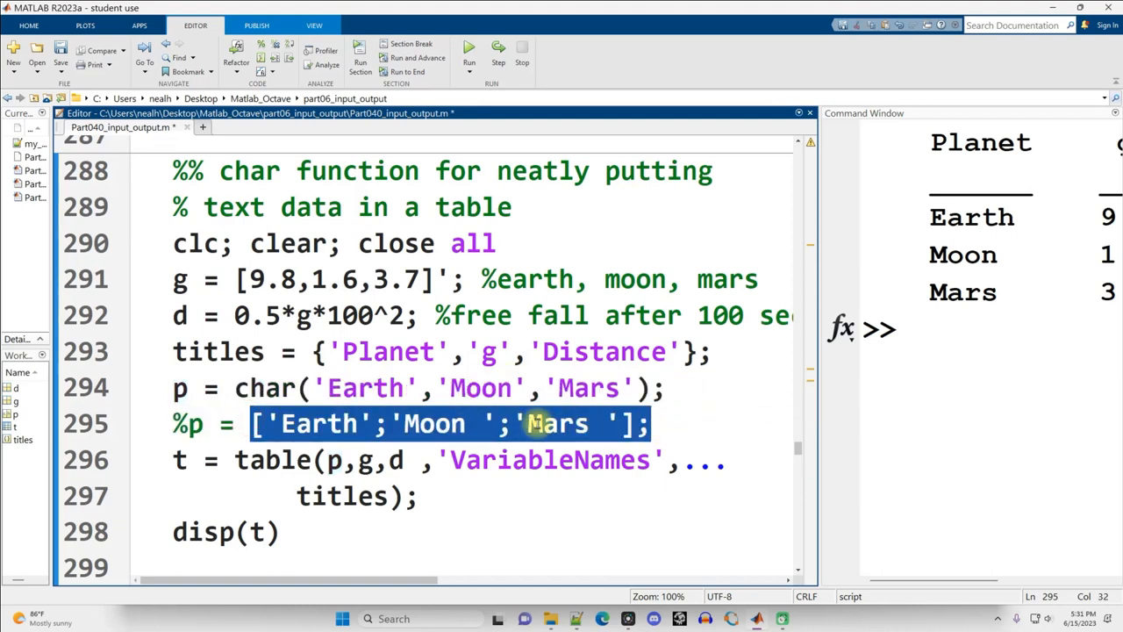
pyautogui.click(600, 424)
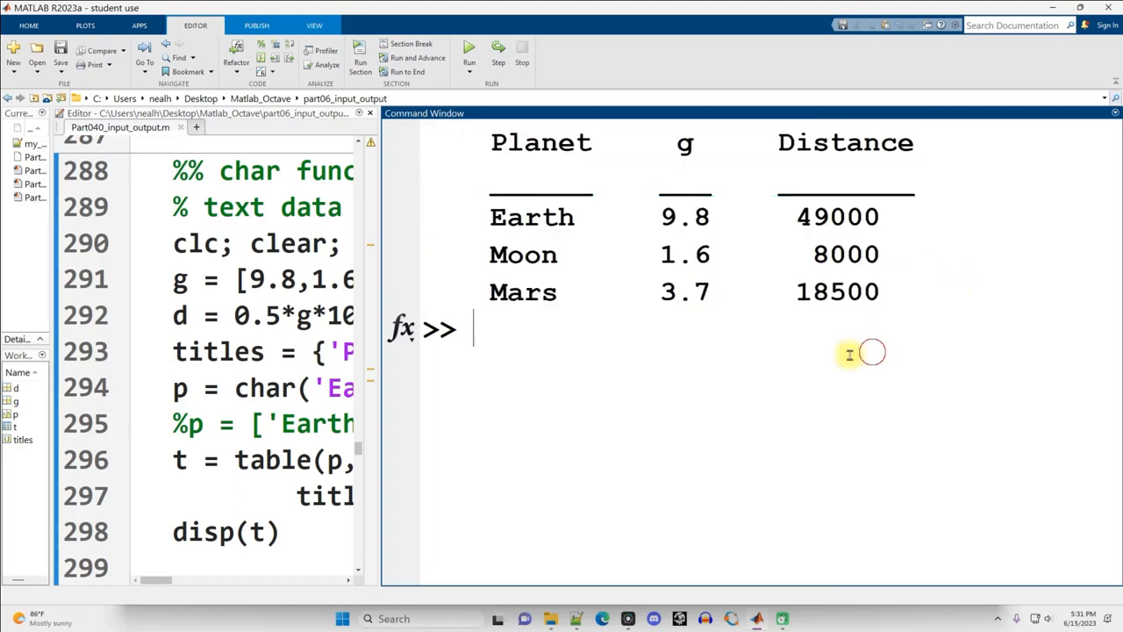
pyautogui.doubleClick(264, 388)
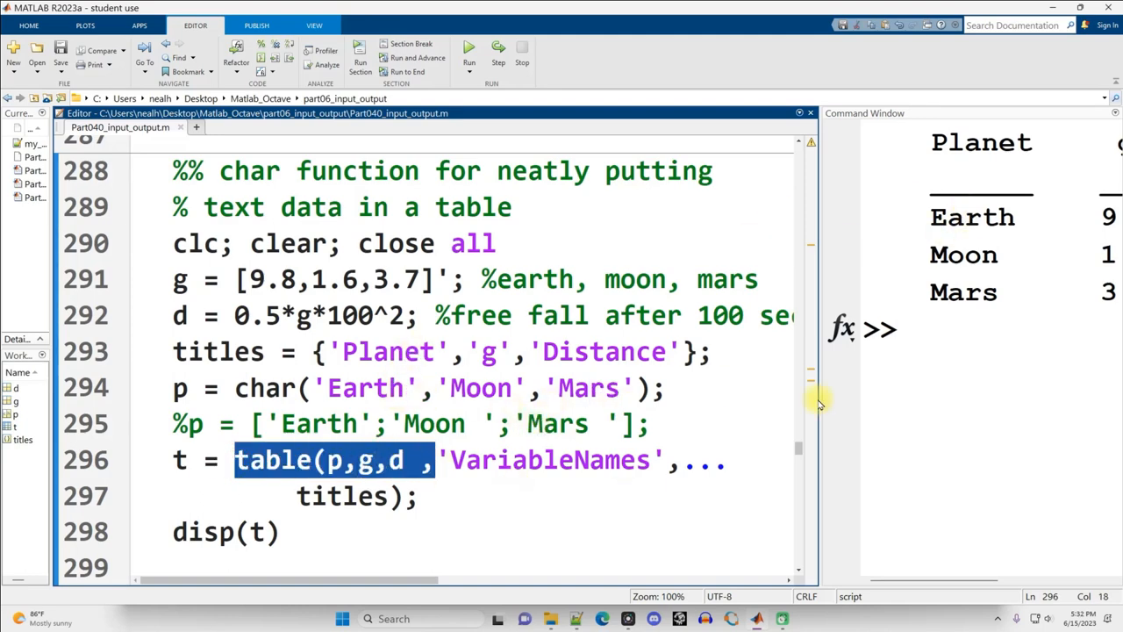
# - Rewrap the call as t = table(p,g,d,... with 'VariableNames',titles on the next line
pyautogui.scroll(-3)
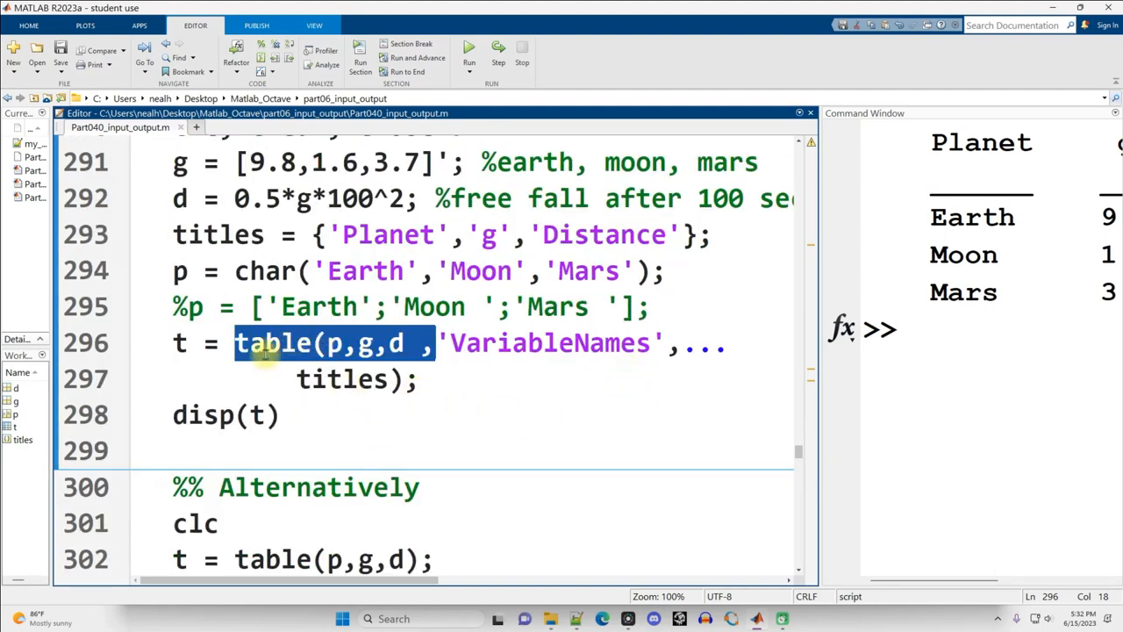
pyautogui.moveTo(597, 382)
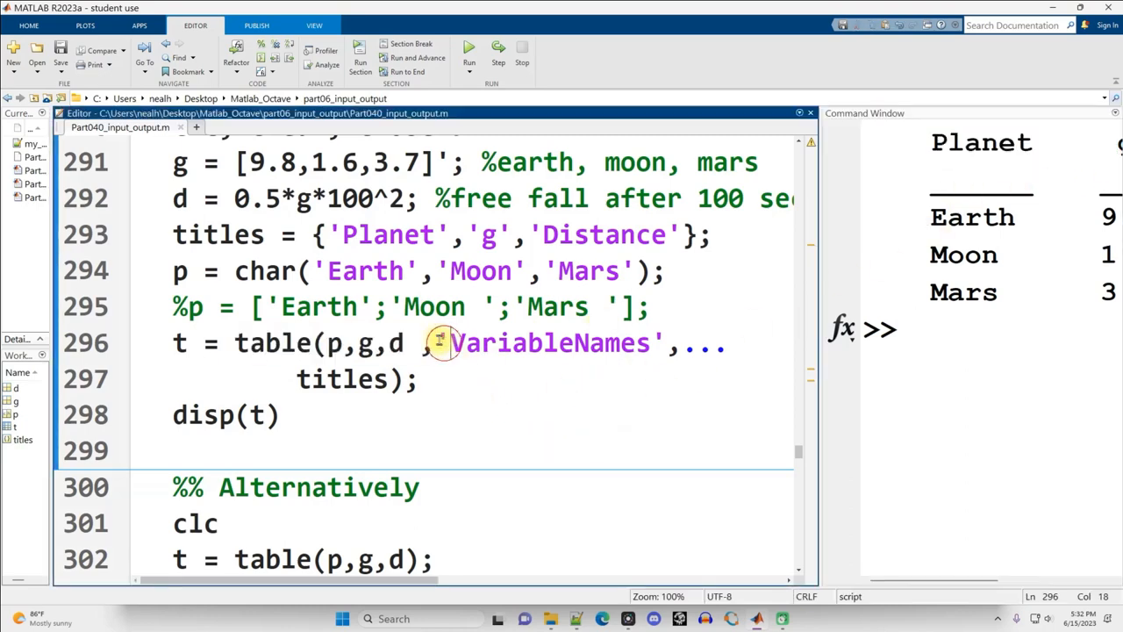
pyautogui.doubleClick(272, 342)
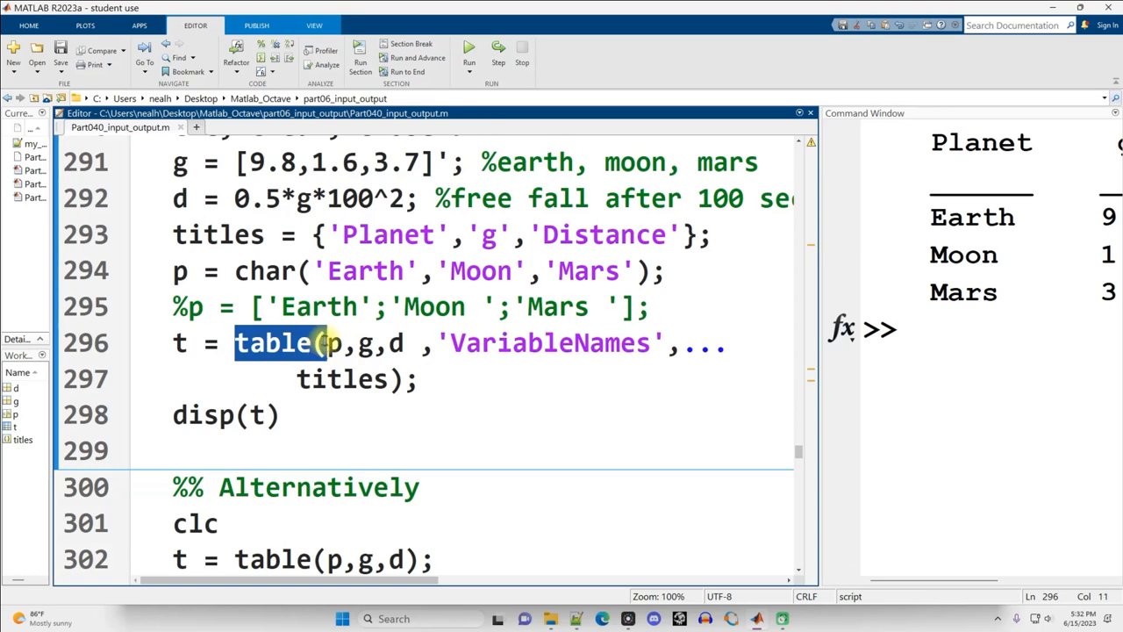
pyautogui.doubleClick(548, 343)
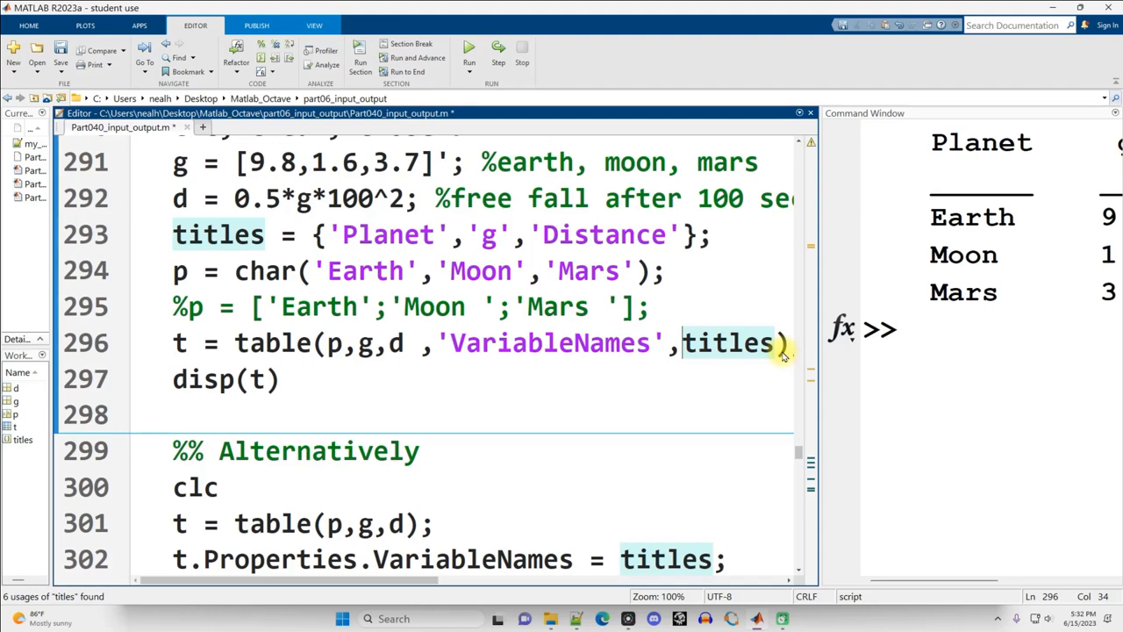
pyautogui.moveTo(417, 347)
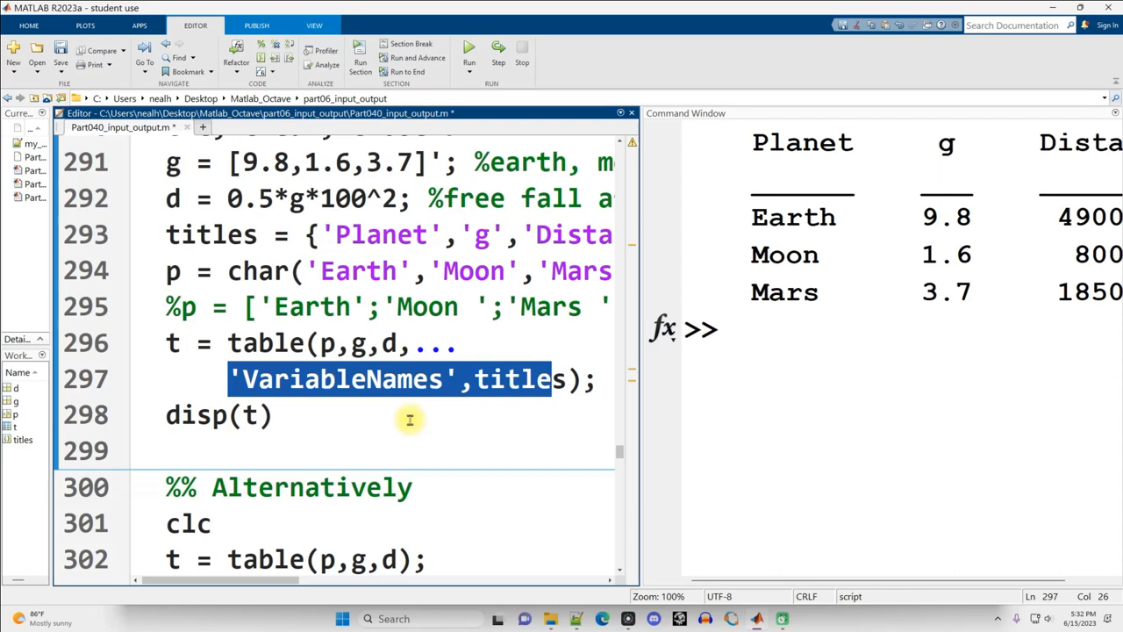
pyautogui.moveTo(359, 444)
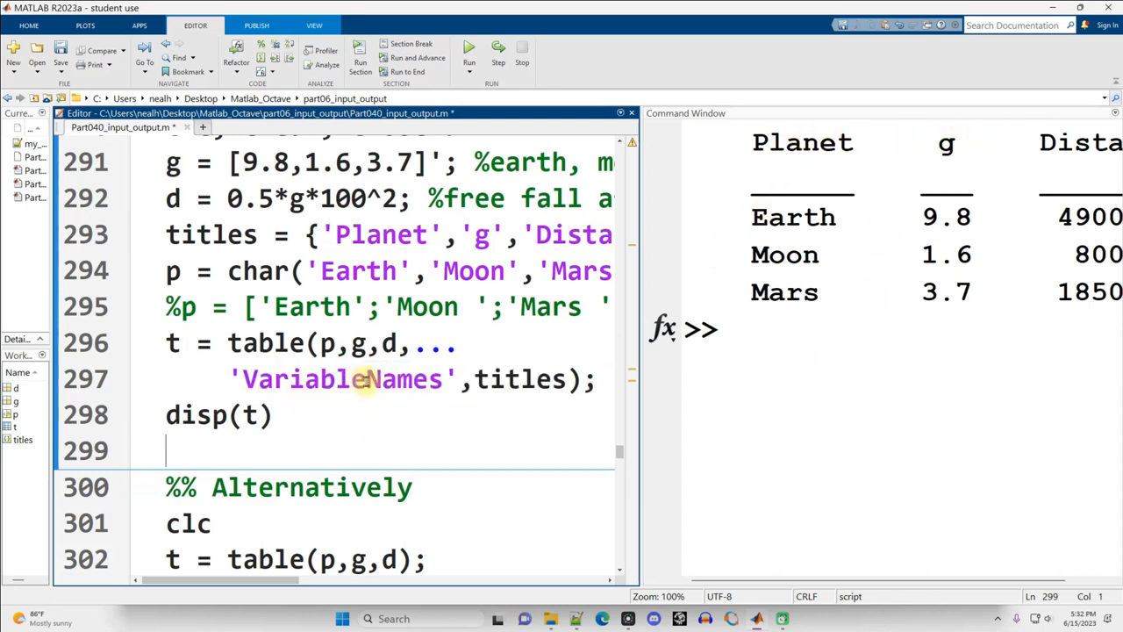
pyautogui.moveTo(849, 210)
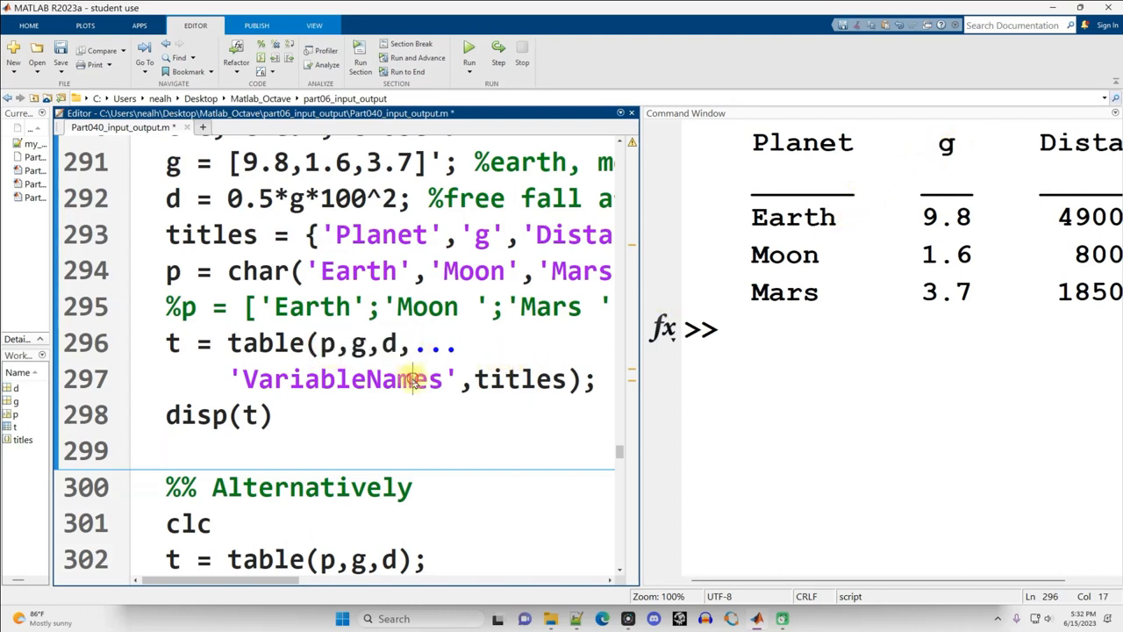
pyautogui.moveTo(165, 343); pyautogui.dragTo(588, 379)
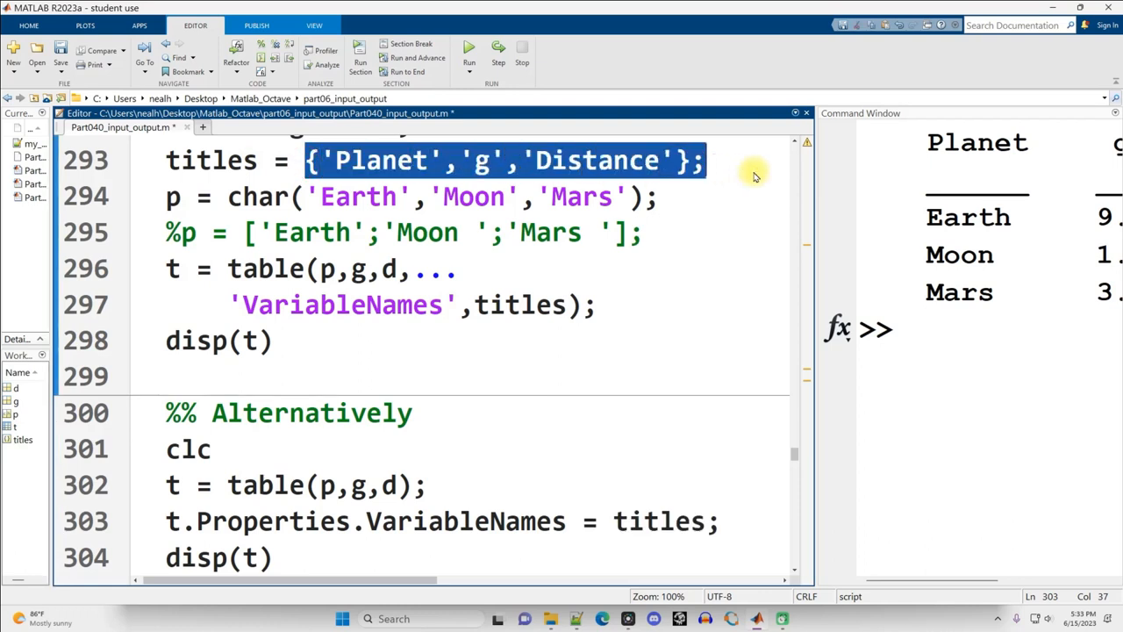
# - Run the THIS LOOKS BAD section showing braced planet names, then scroll to writetable
pyautogui.click(312, 160)
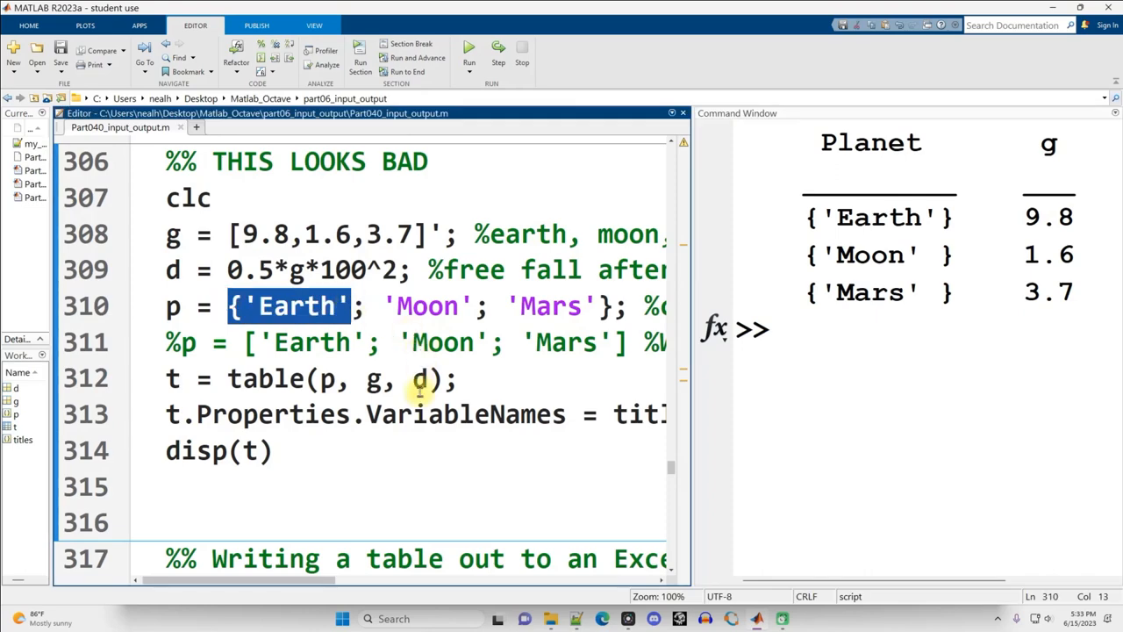
pyautogui.click(454, 378)
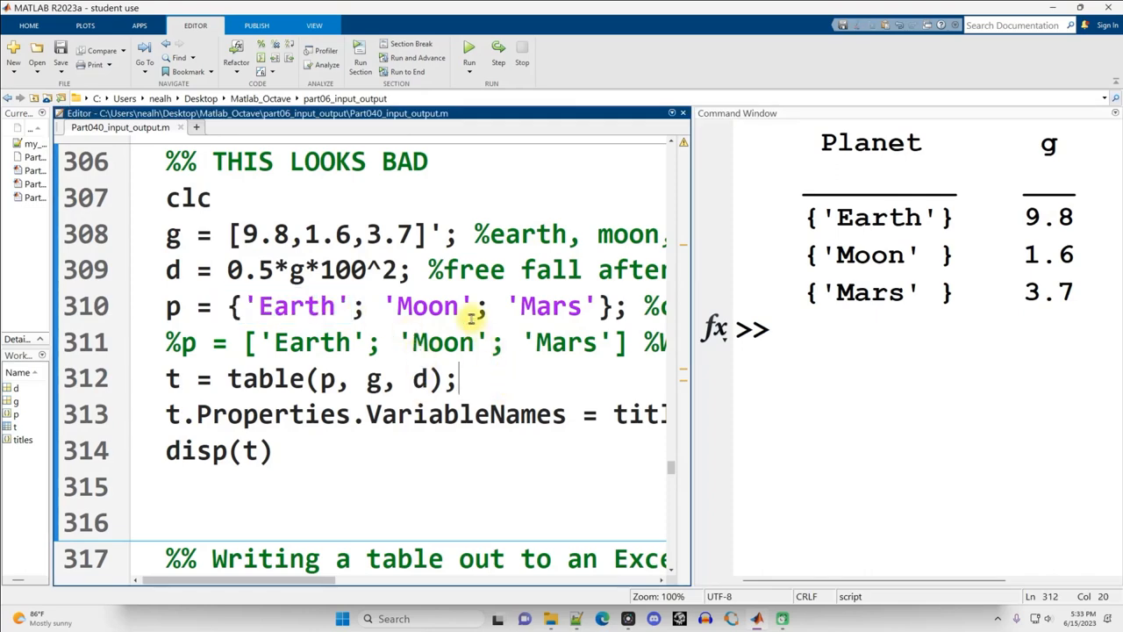
pyautogui.scroll(-3)
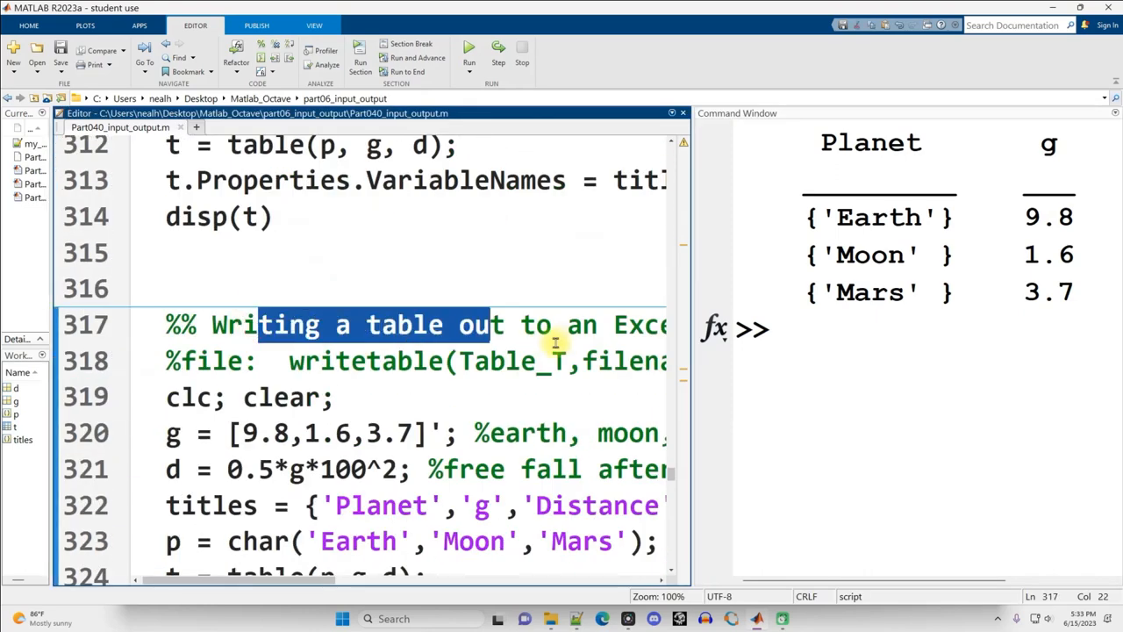